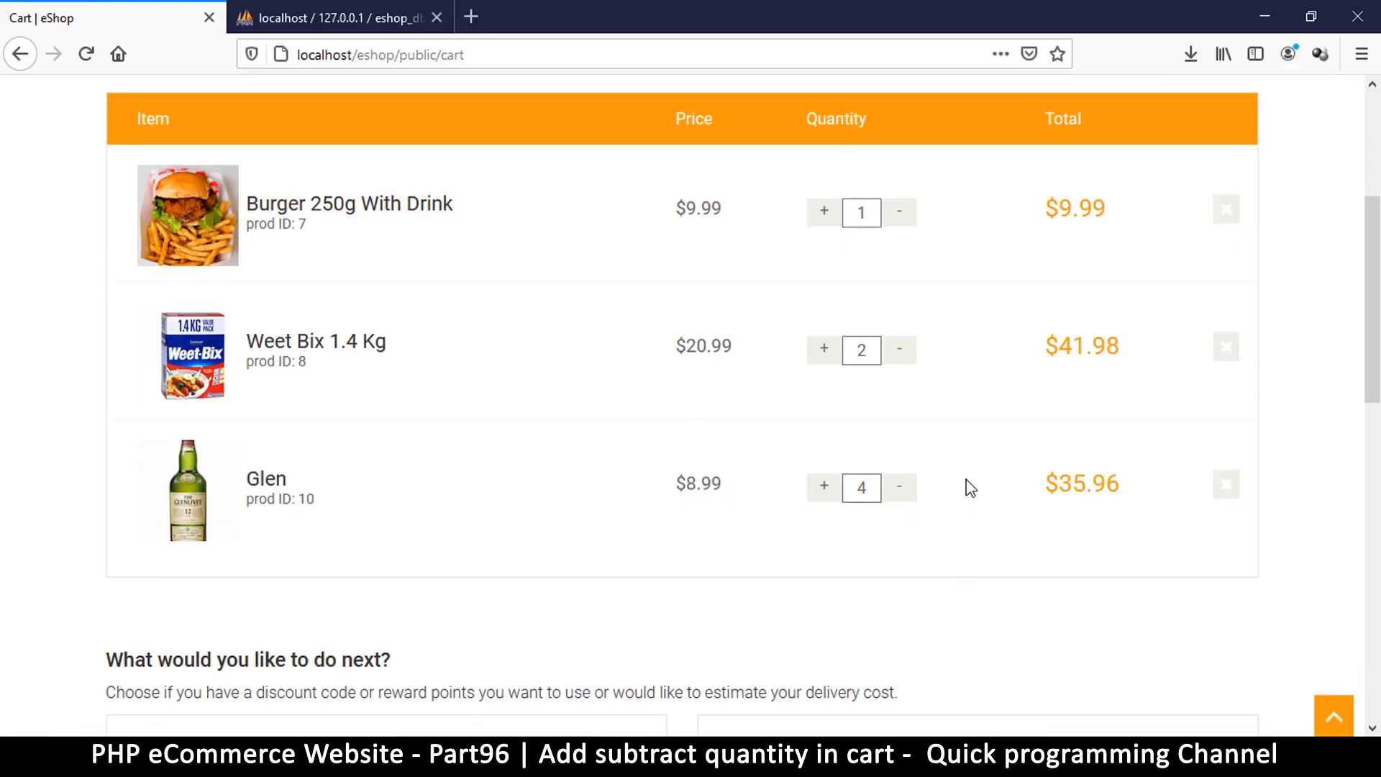
mouse_move(955, 330)
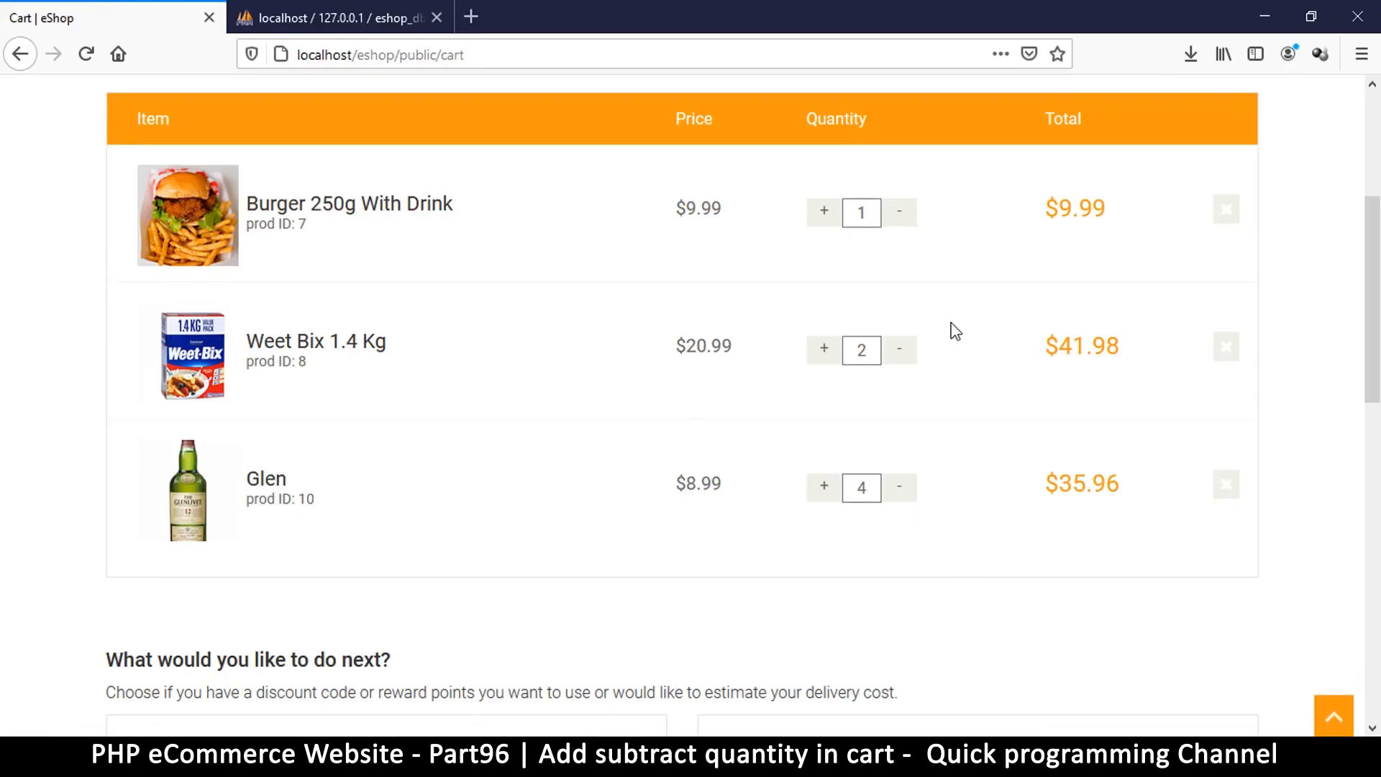
- Look through the currently open file before moving to the controller
scroll(up, 3)
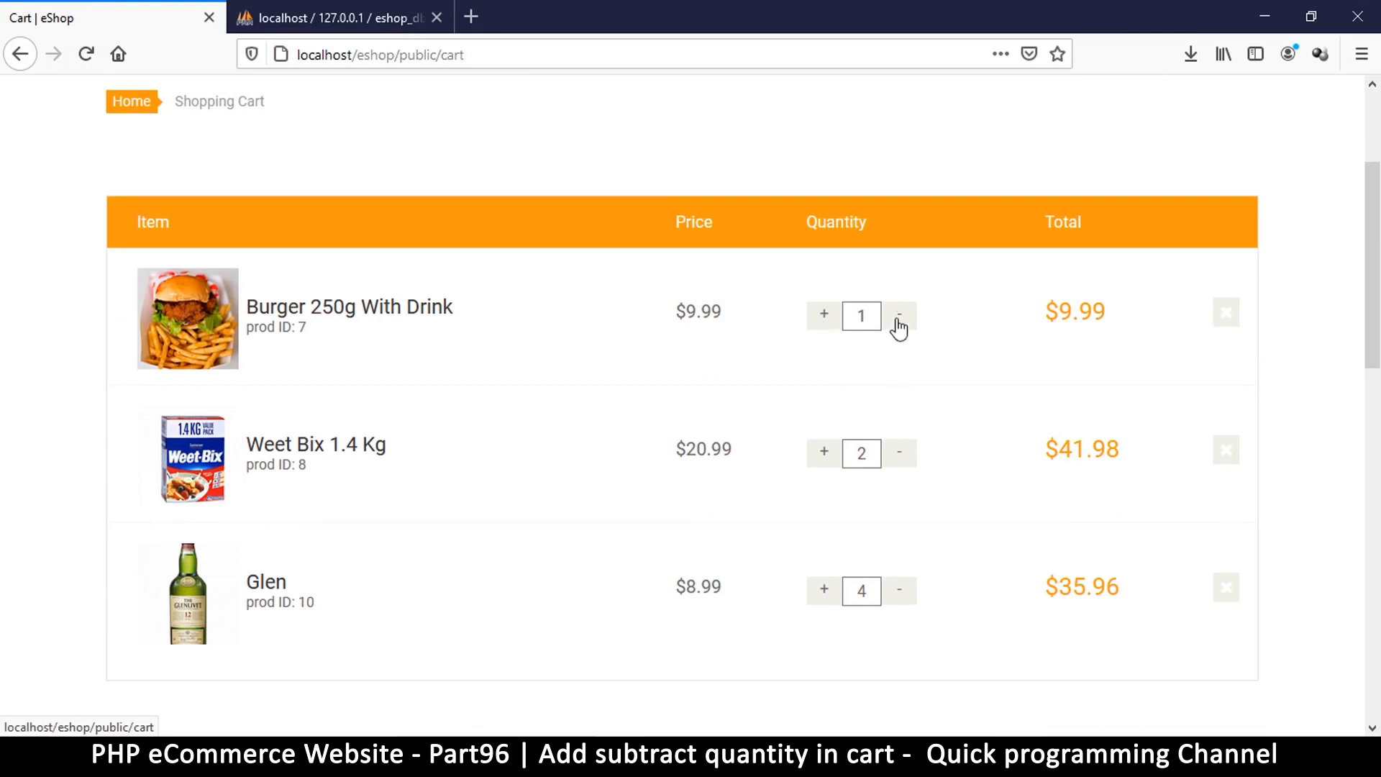
mouse_move(848, 461)
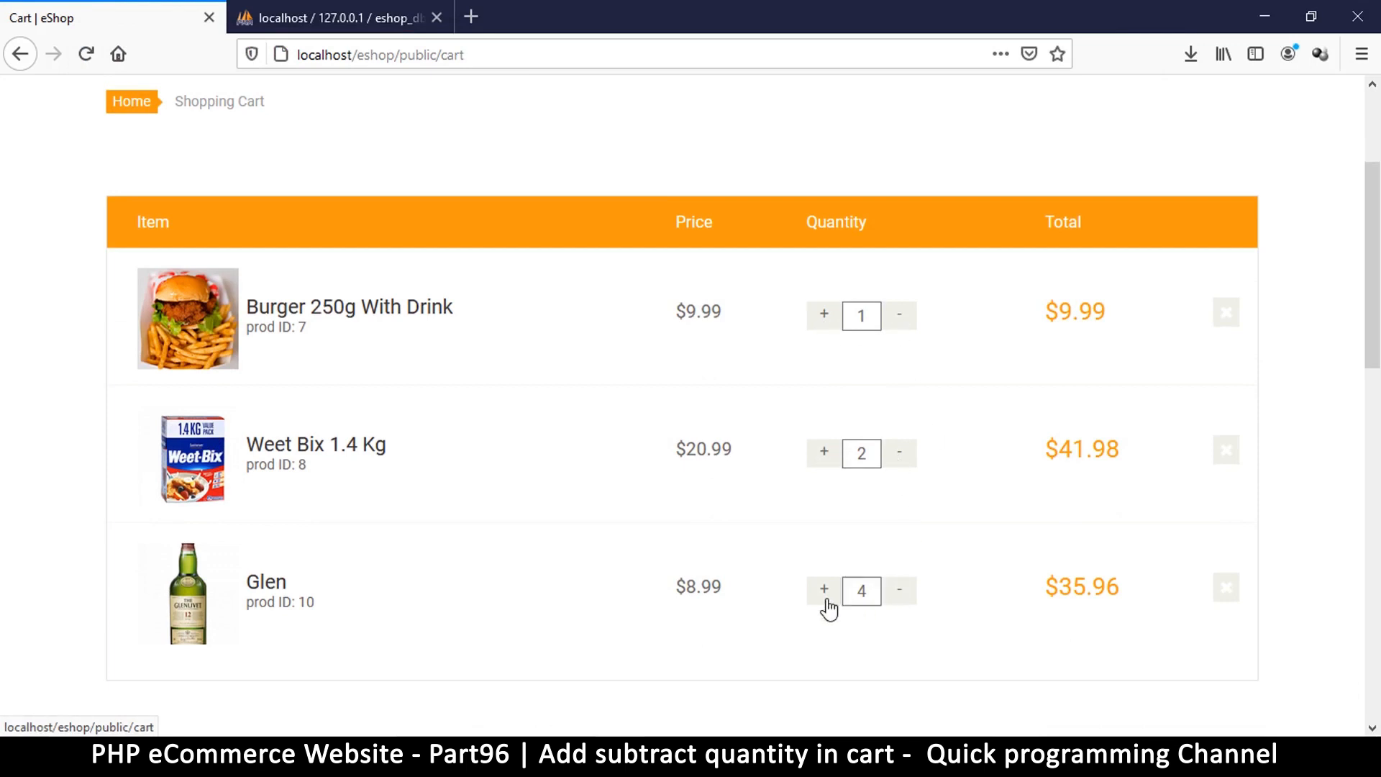
mouse_move(971, 295)
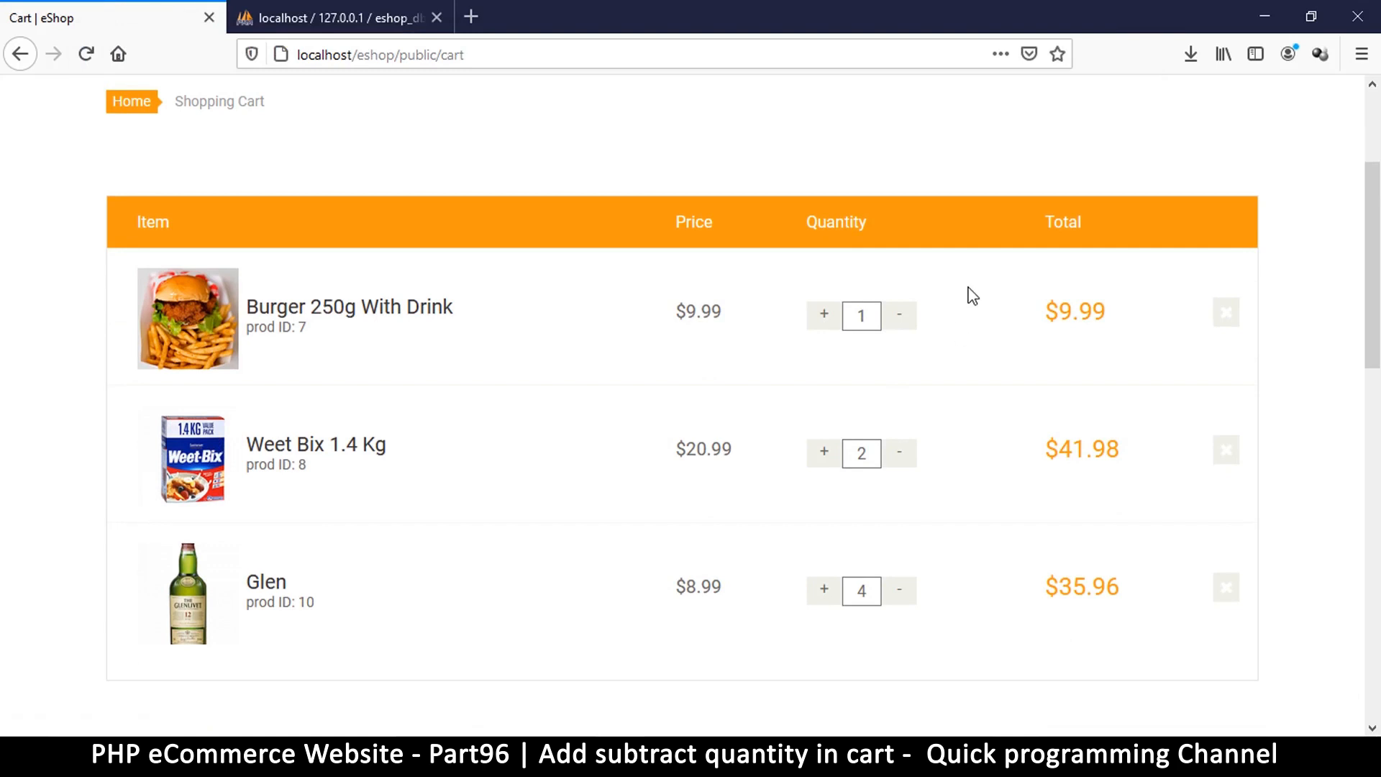
mouse_move(959, 295)
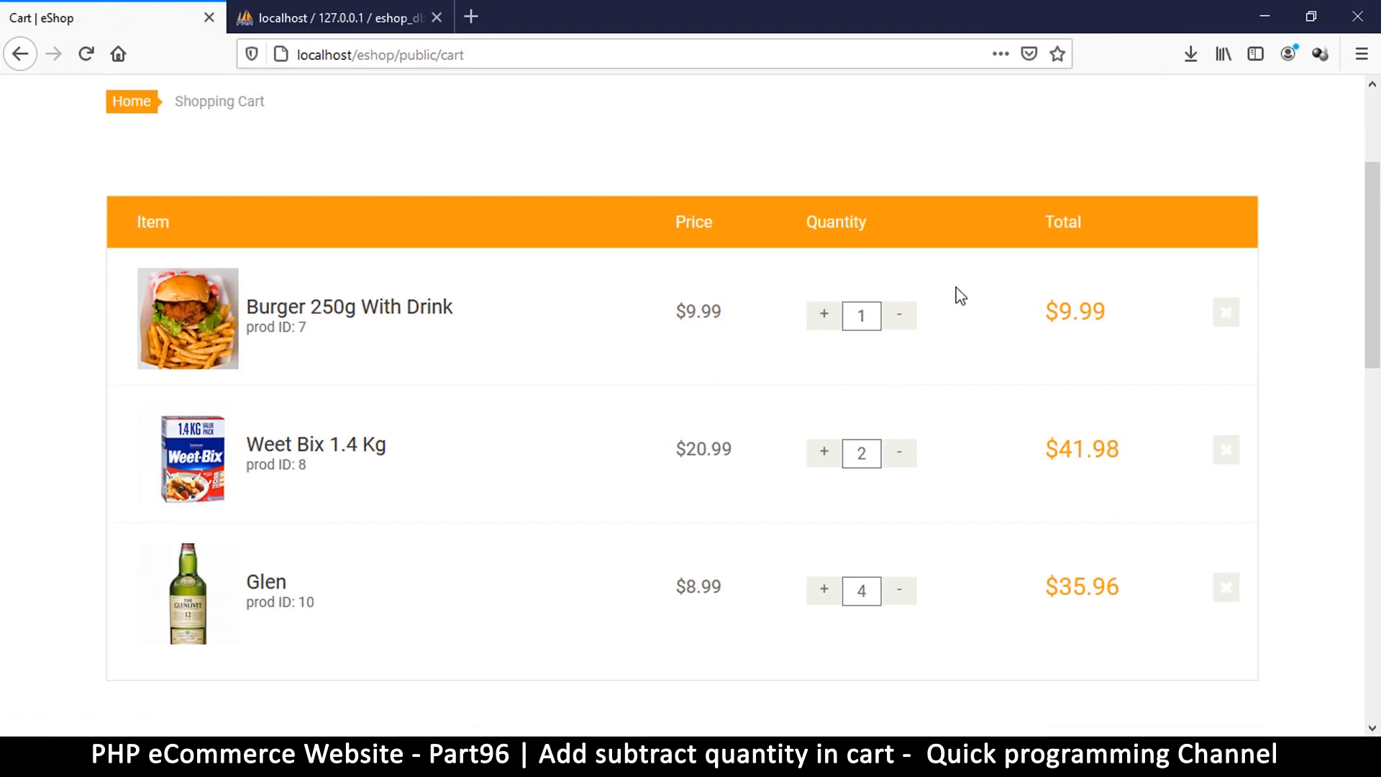
mouse_move(823, 315)
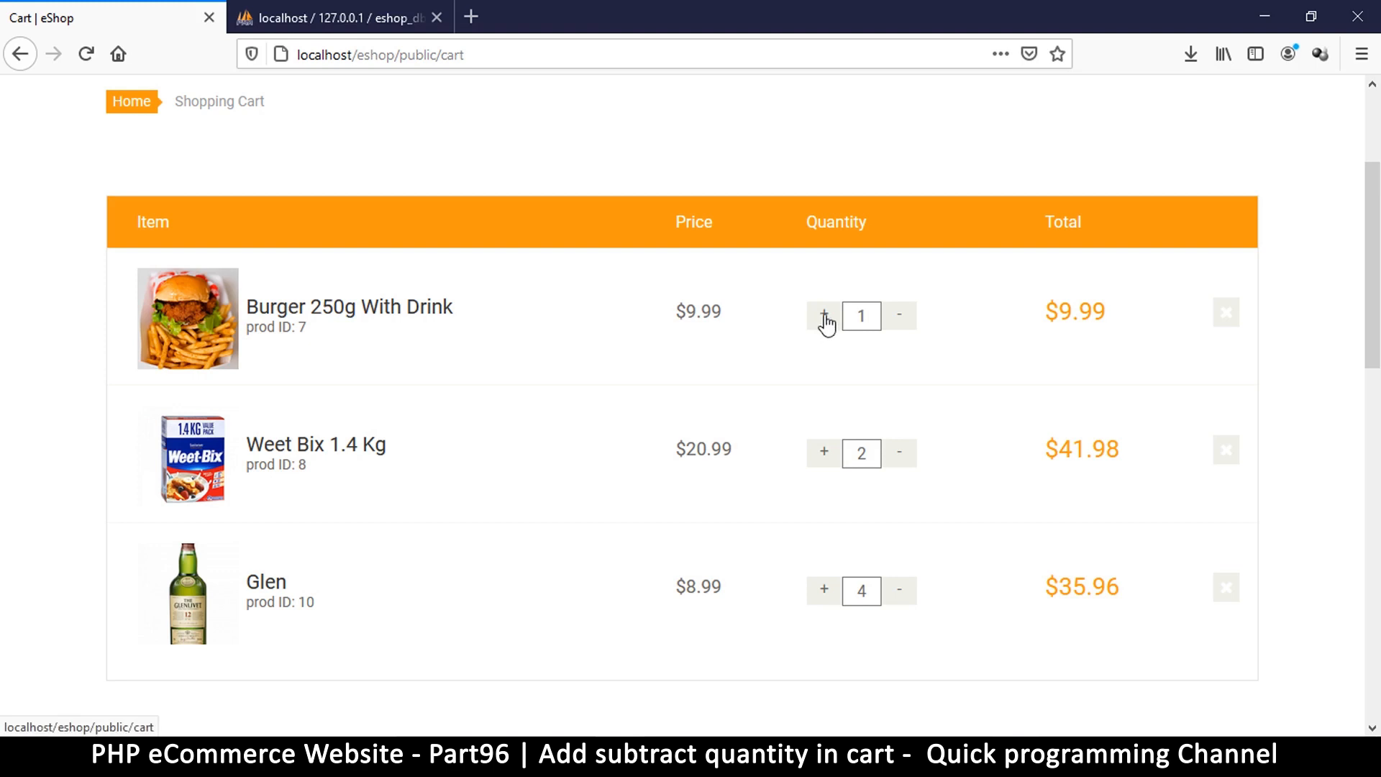
mouse_move(899, 316)
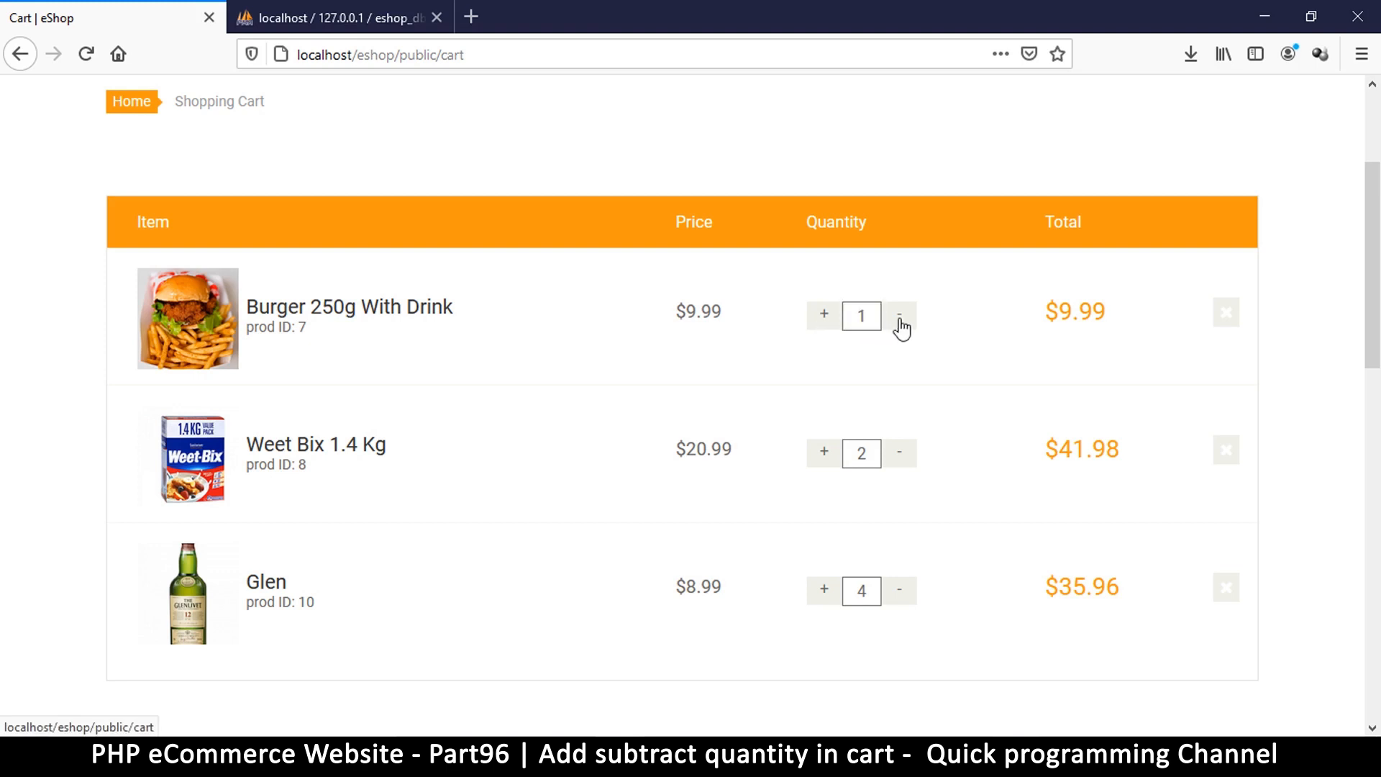
mouse_move(822, 319)
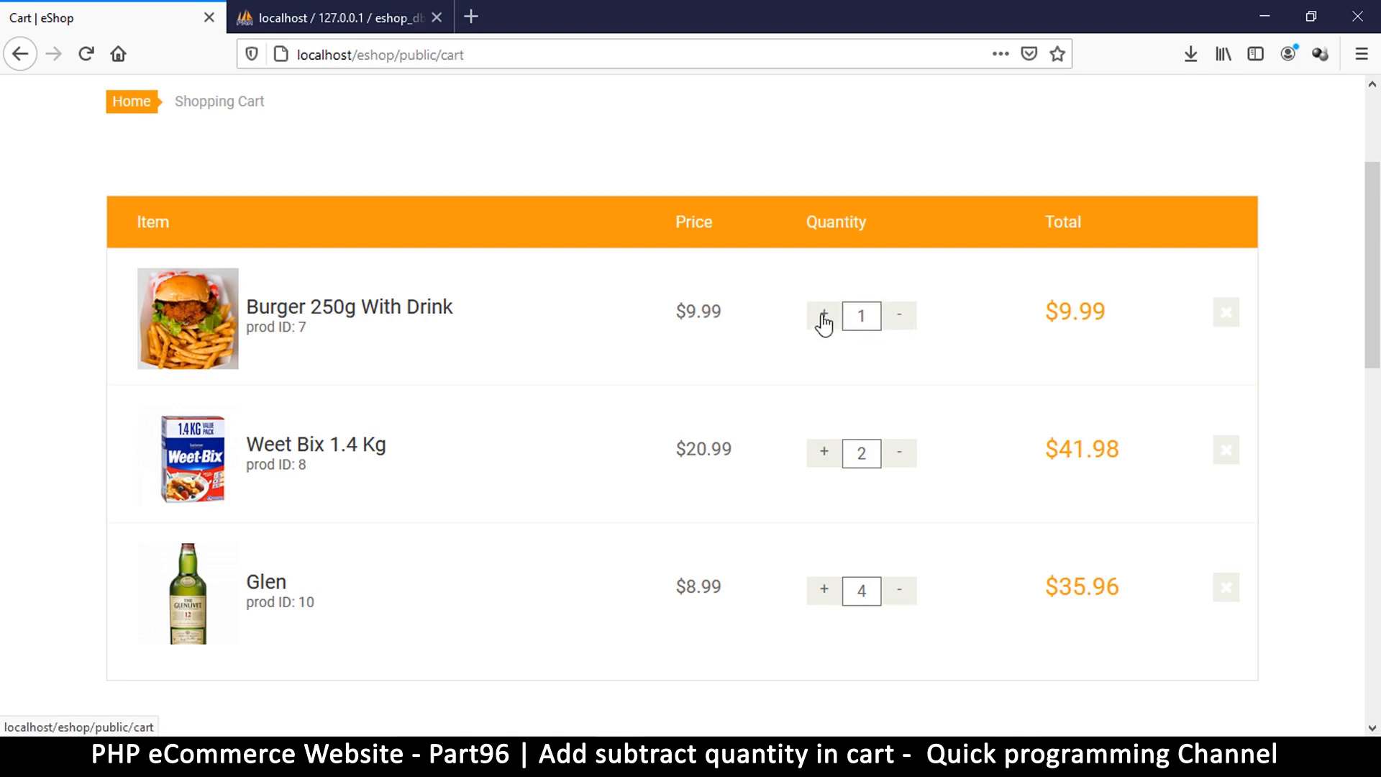
click(860, 315)
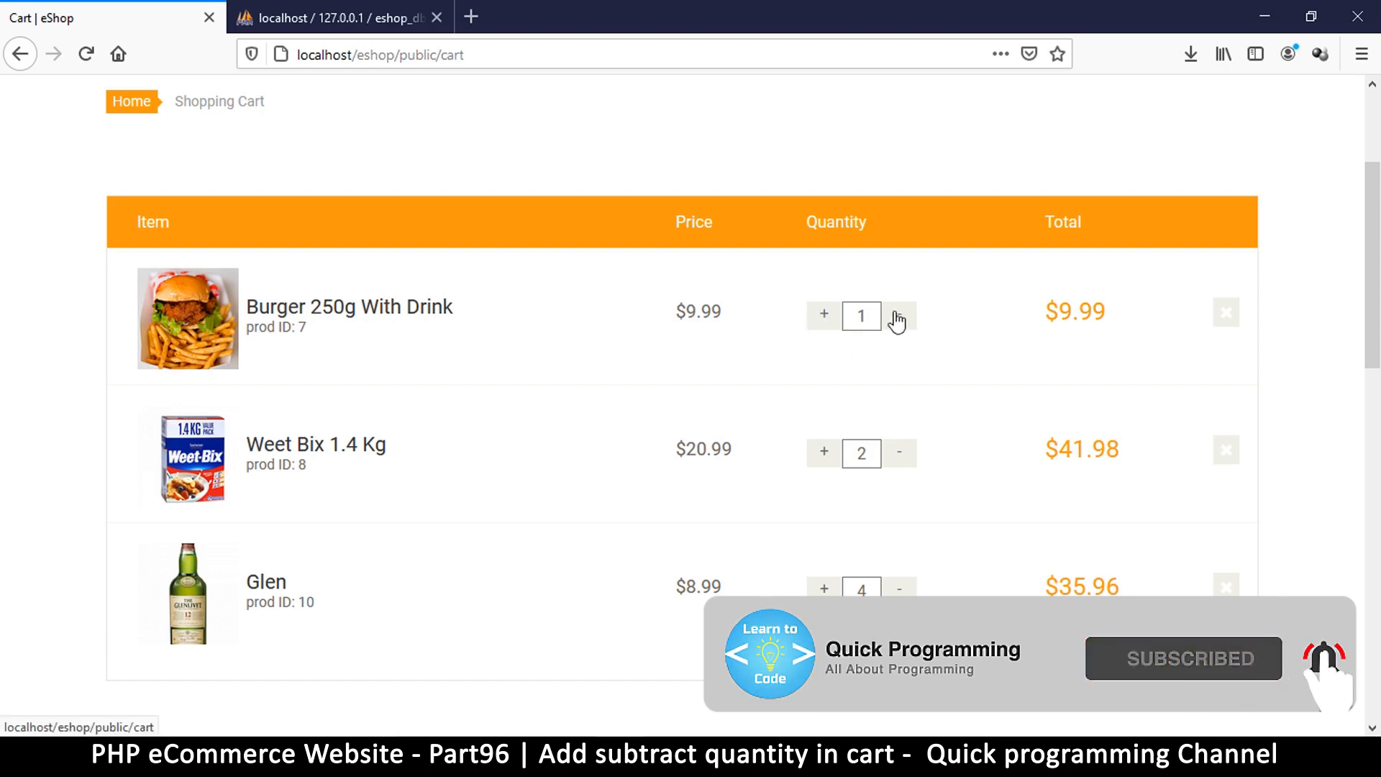
mouse_move(632, 215)
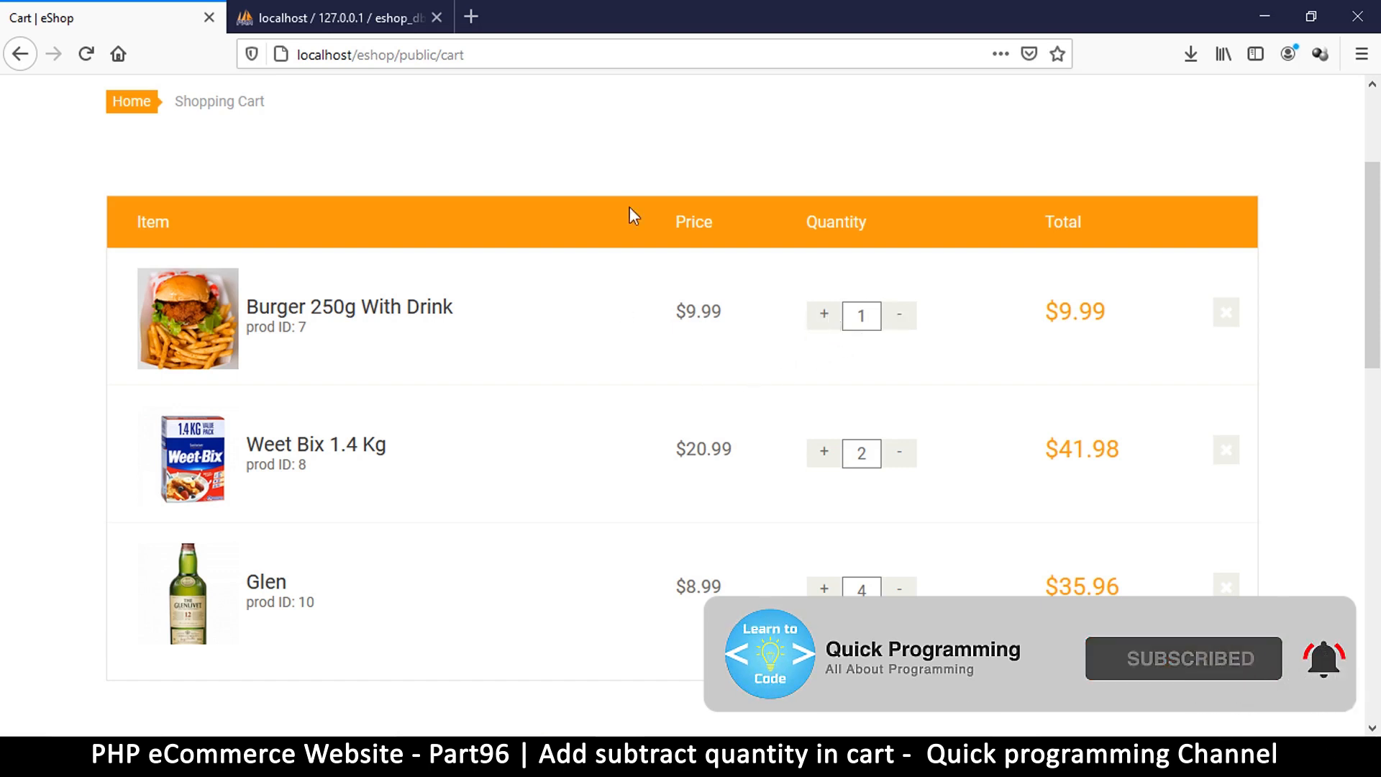
click(861, 315)
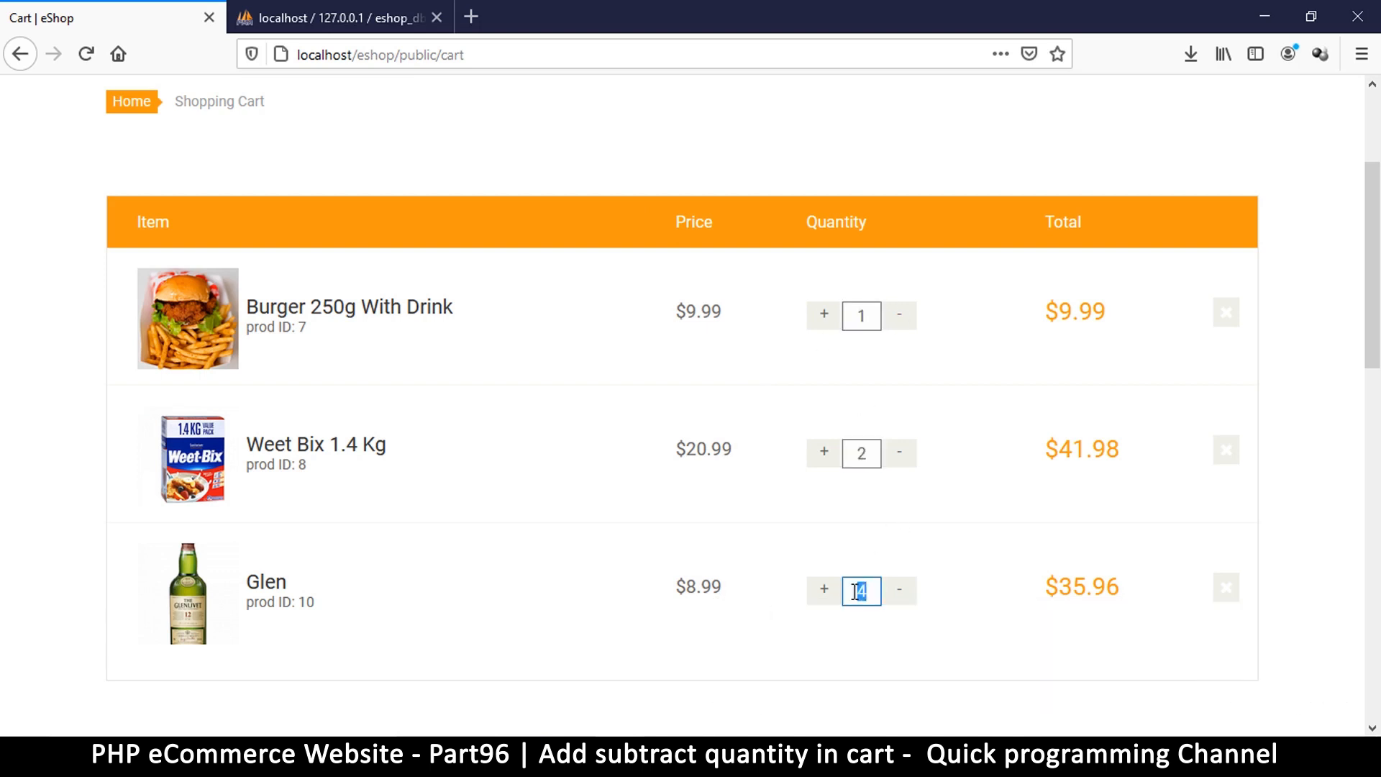
click(862, 453)
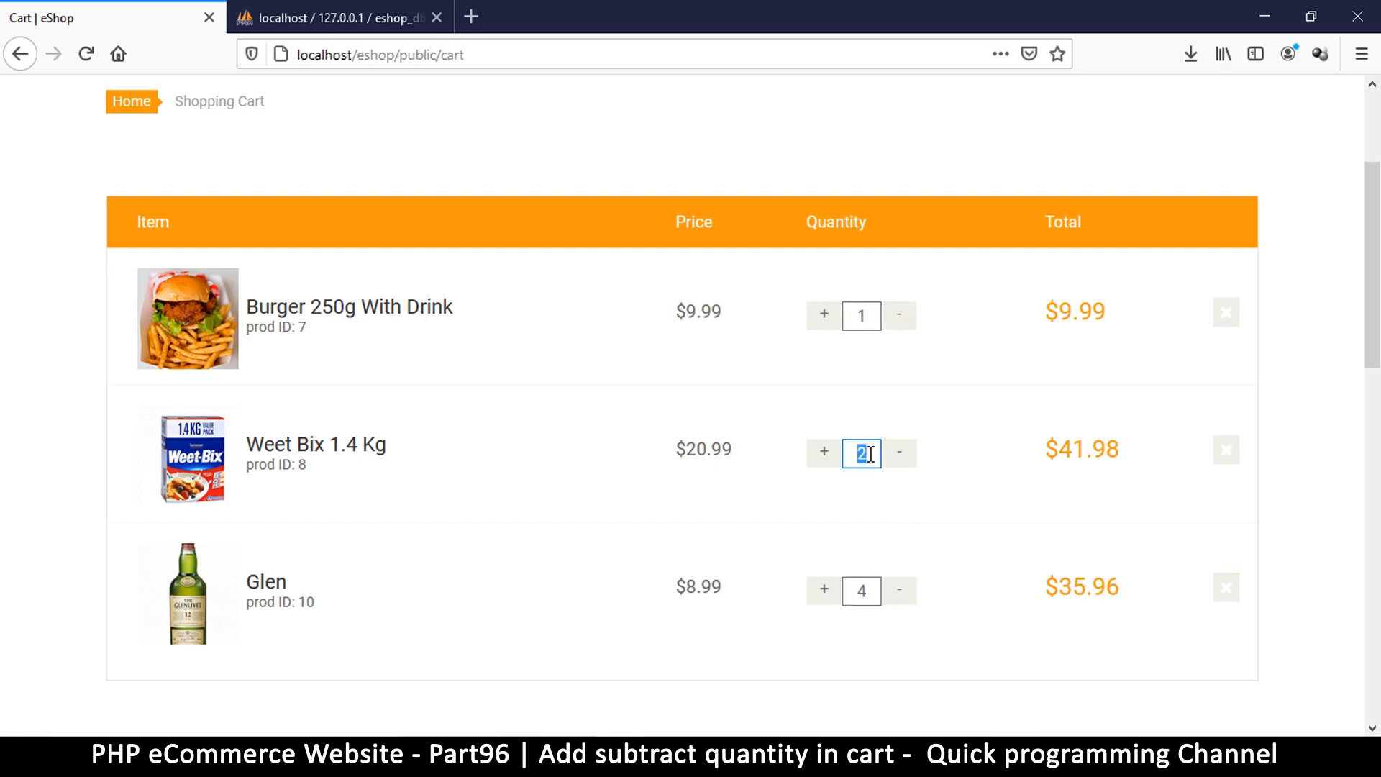
mouse_move(862, 341)
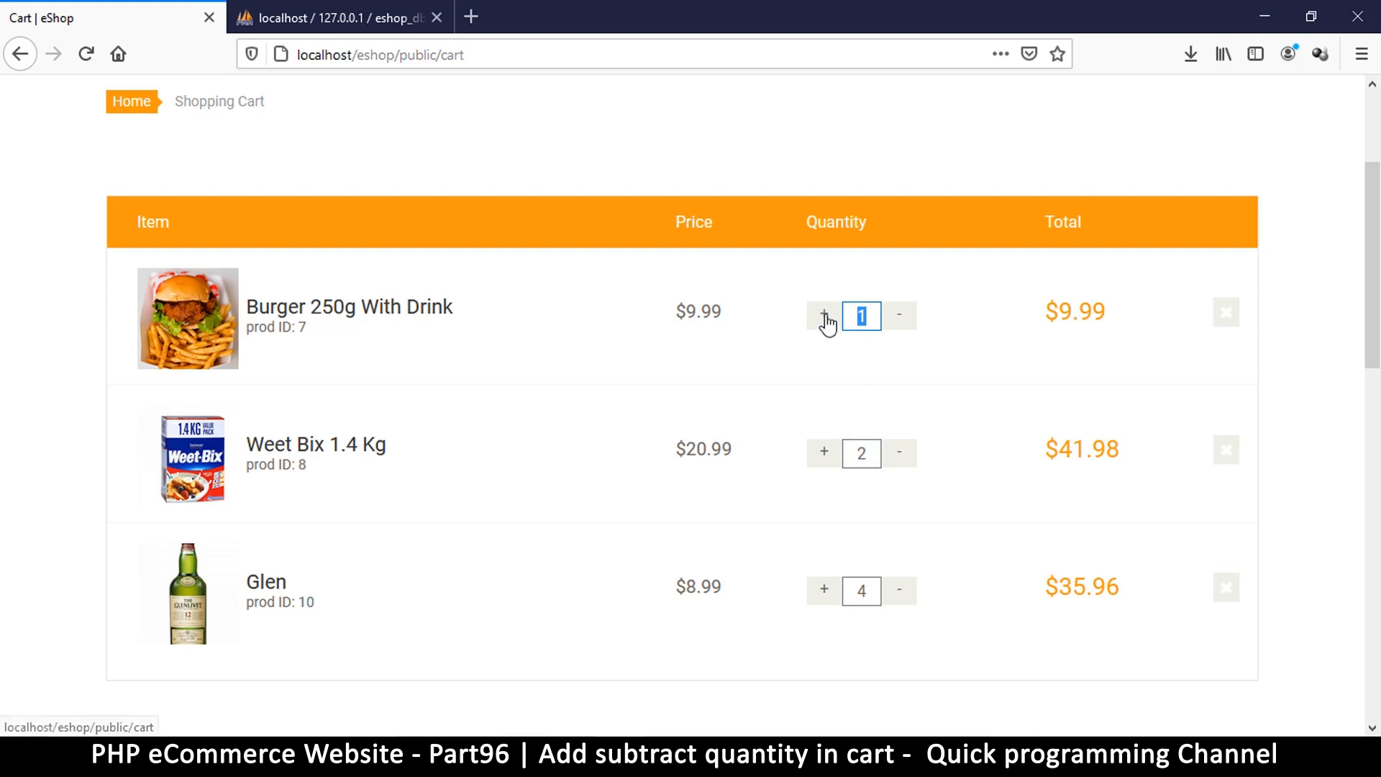
mouse_move(891, 461)
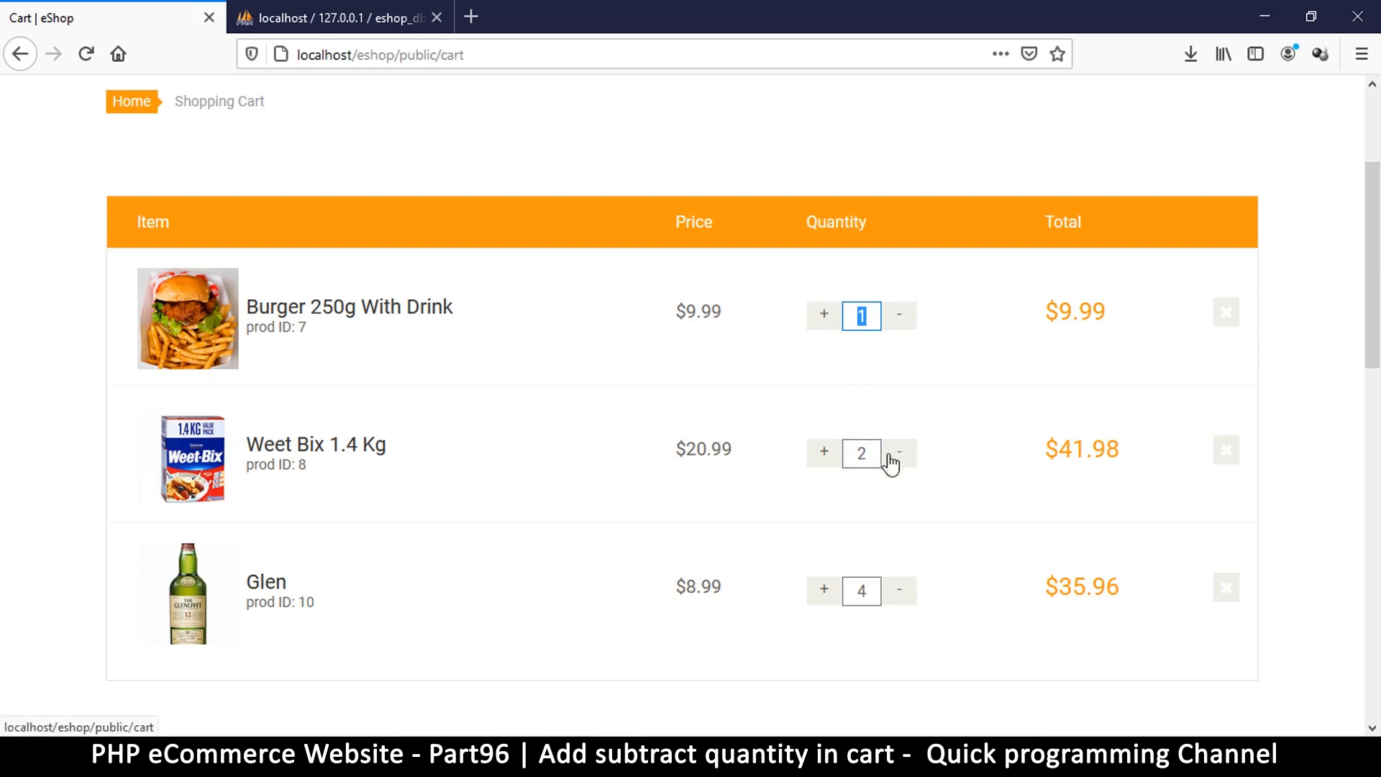
mouse_move(902, 380)
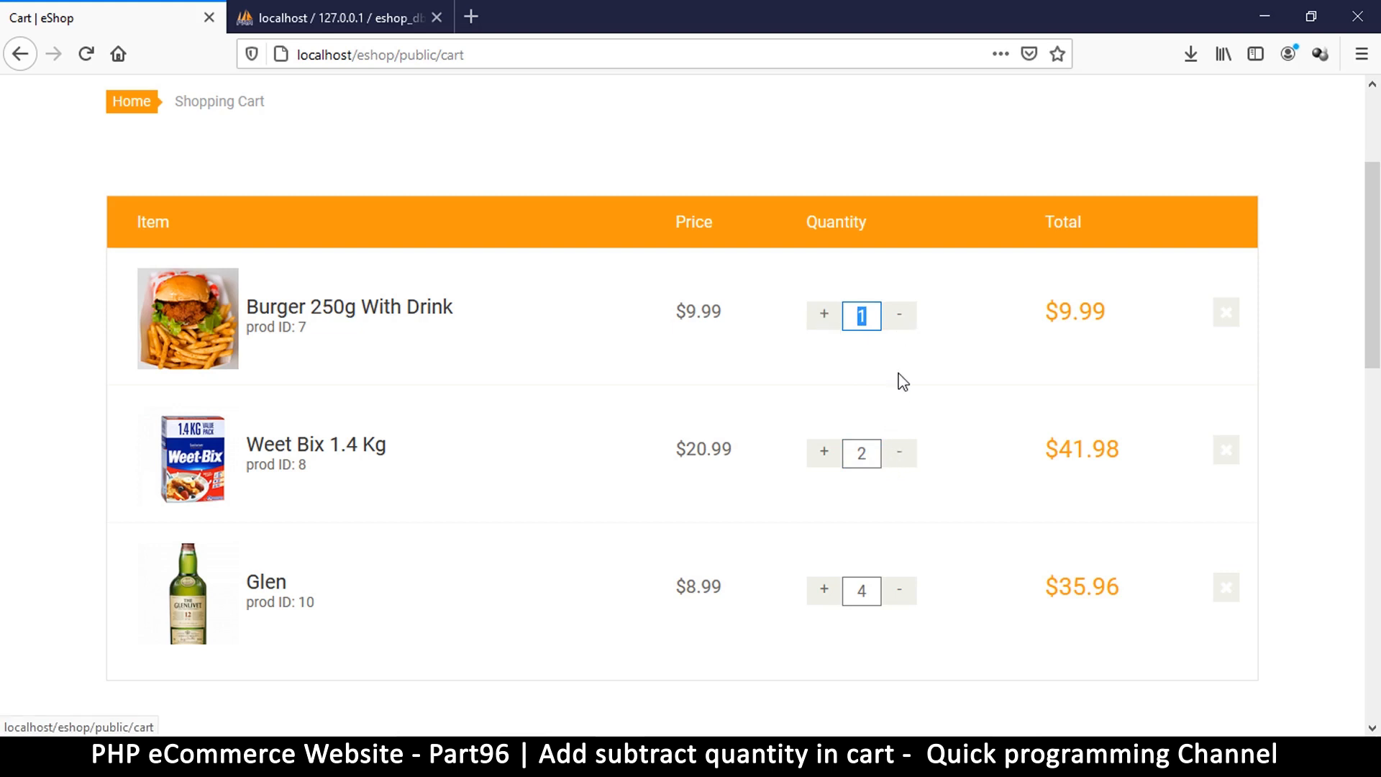
mouse_move(892, 414)
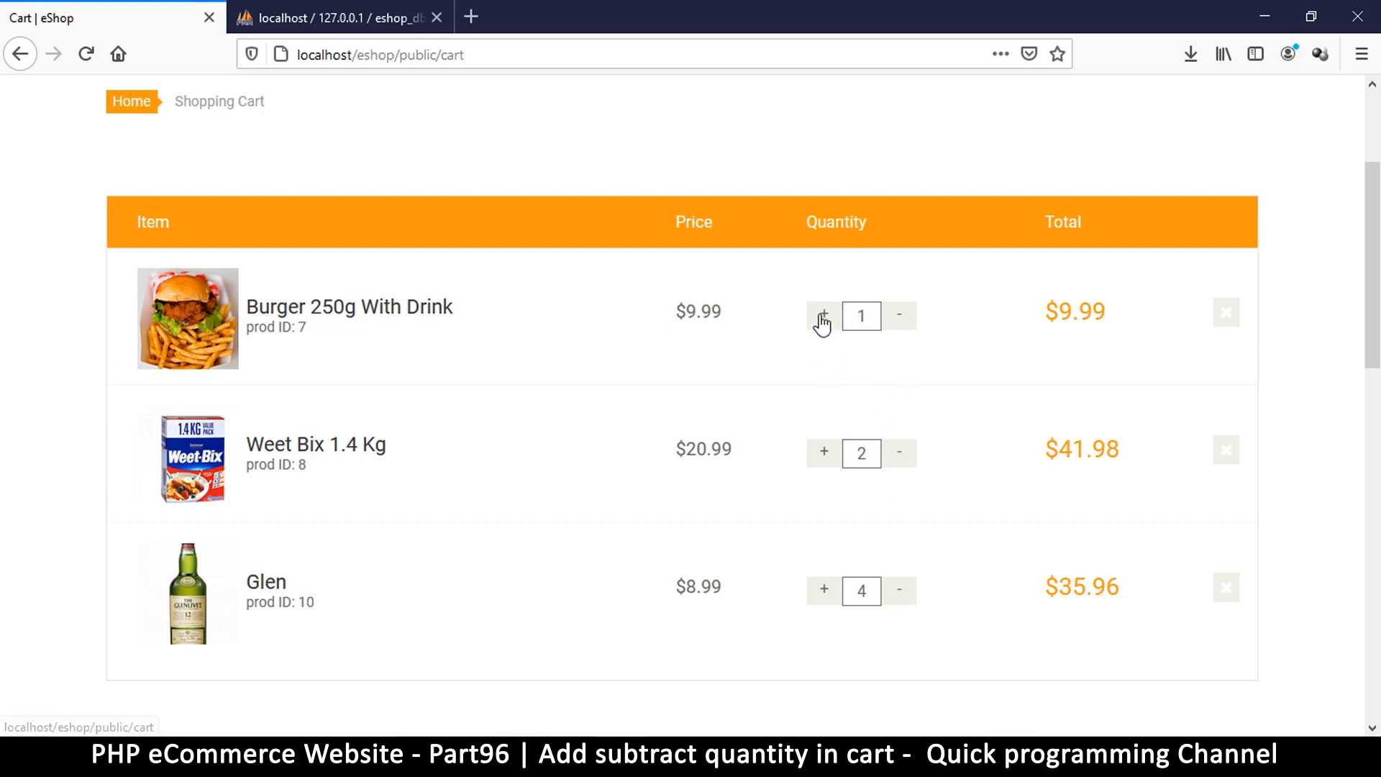
mouse_move(829, 466)
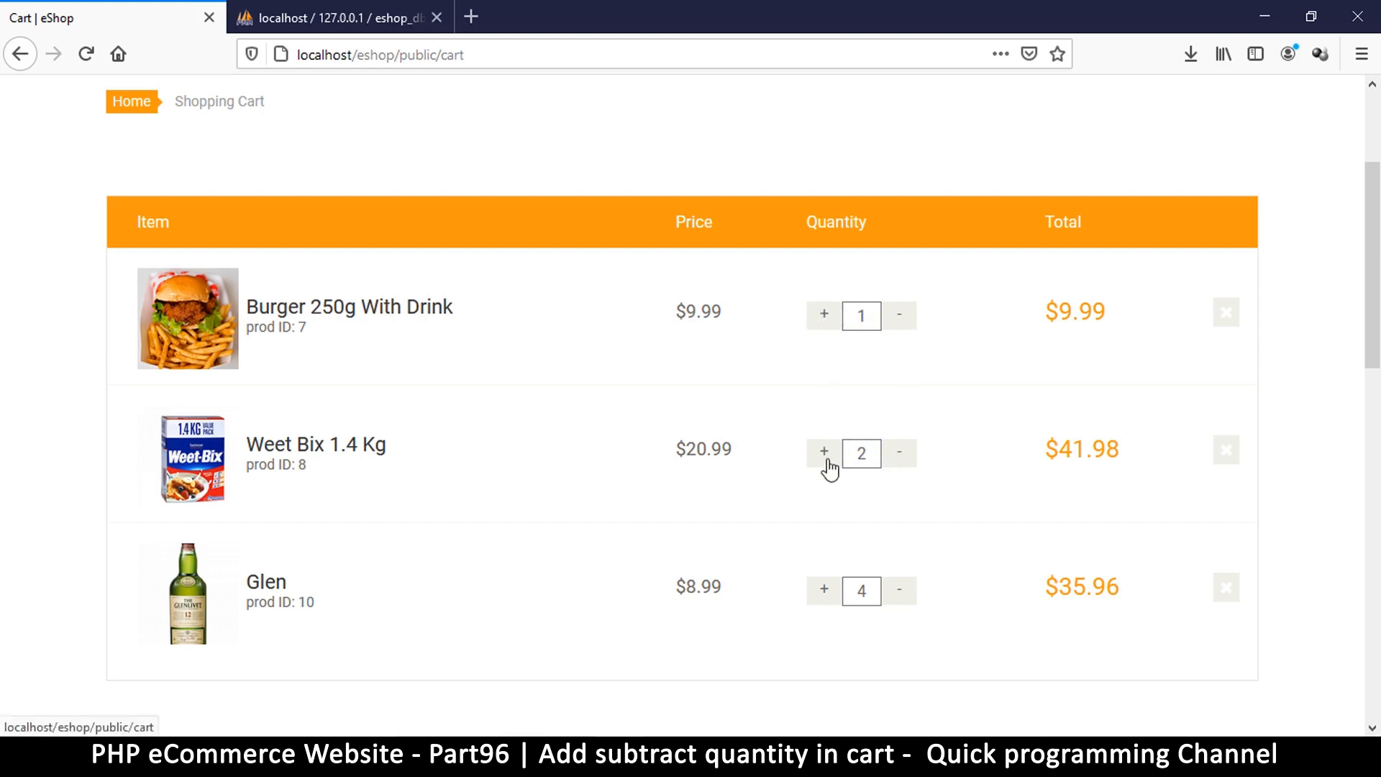
mouse_move(834, 352)
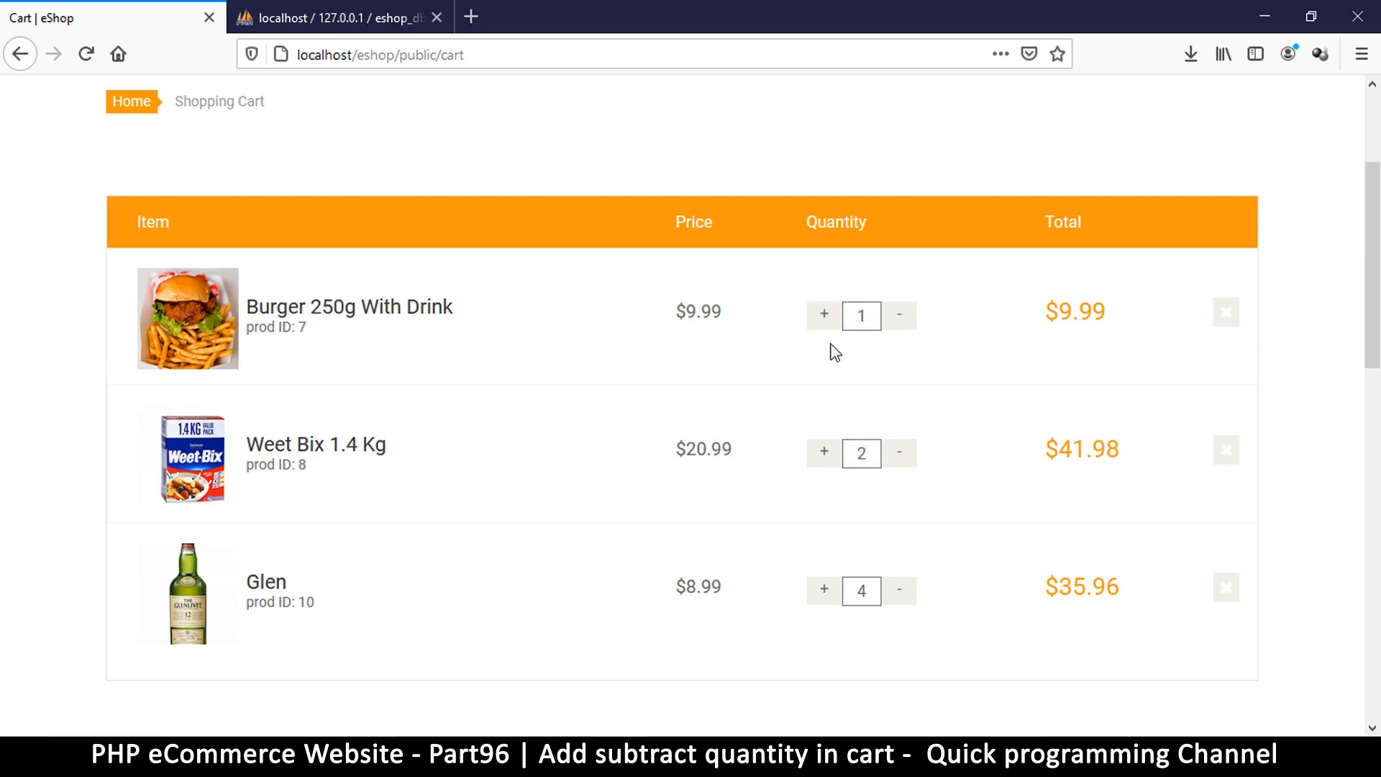
mouse_move(830, 332)
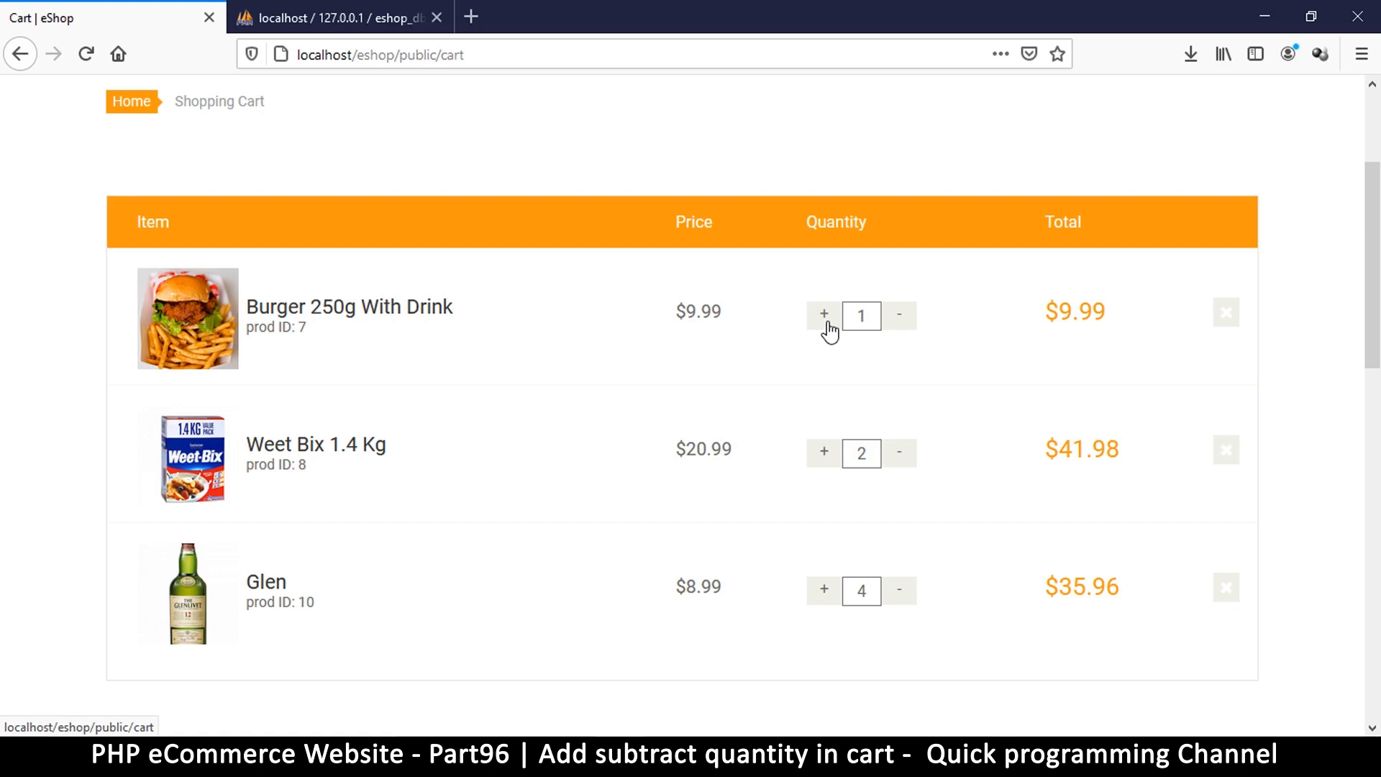
mouse_move(1225, 313)
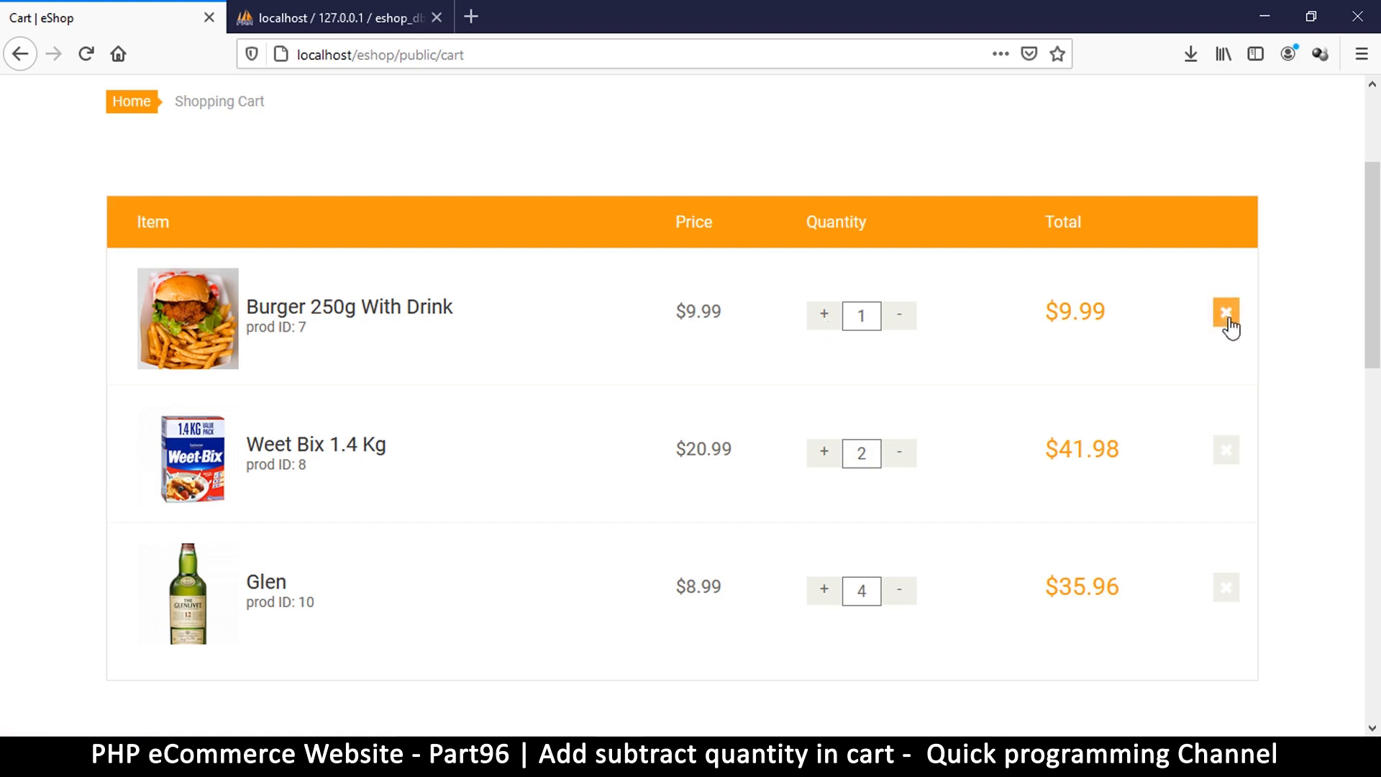
mouse_move(1226, 449)
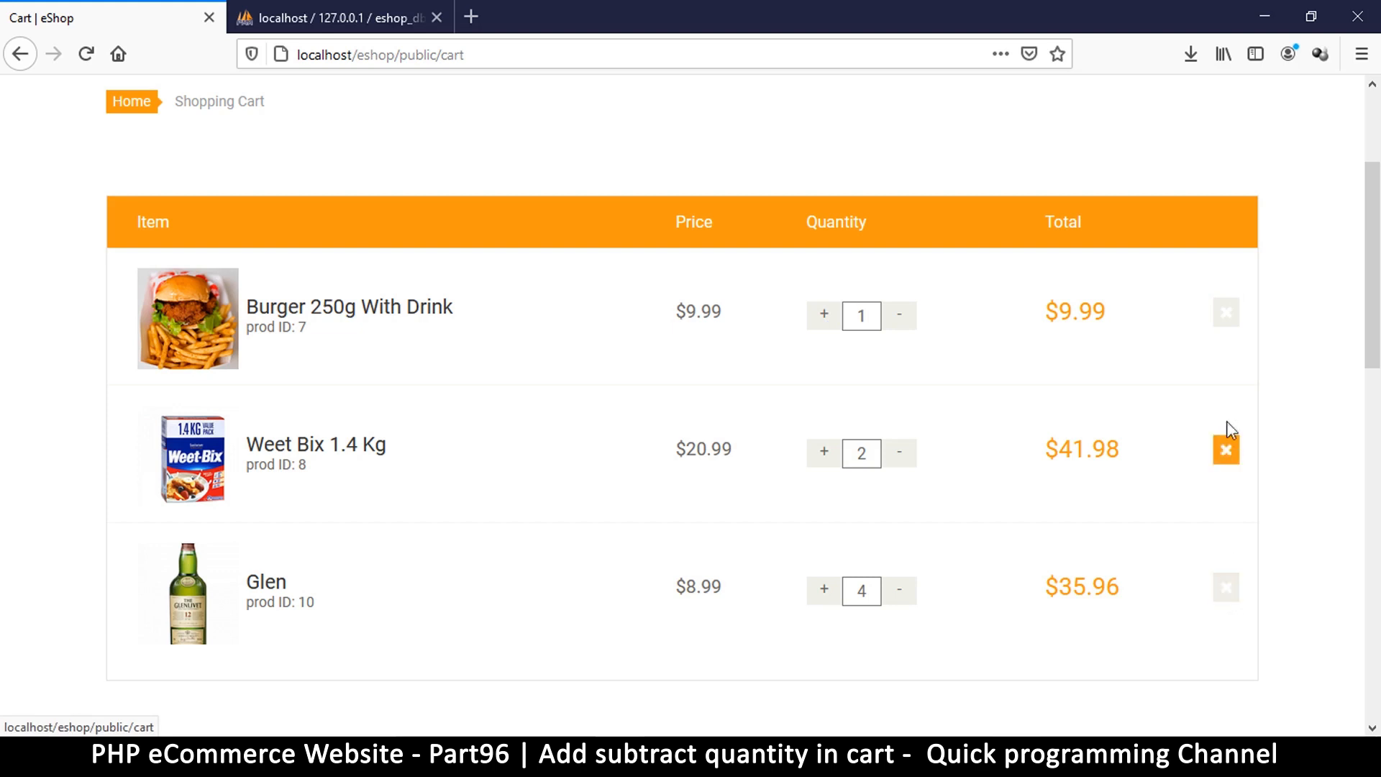
mouse_move(1226, 312)
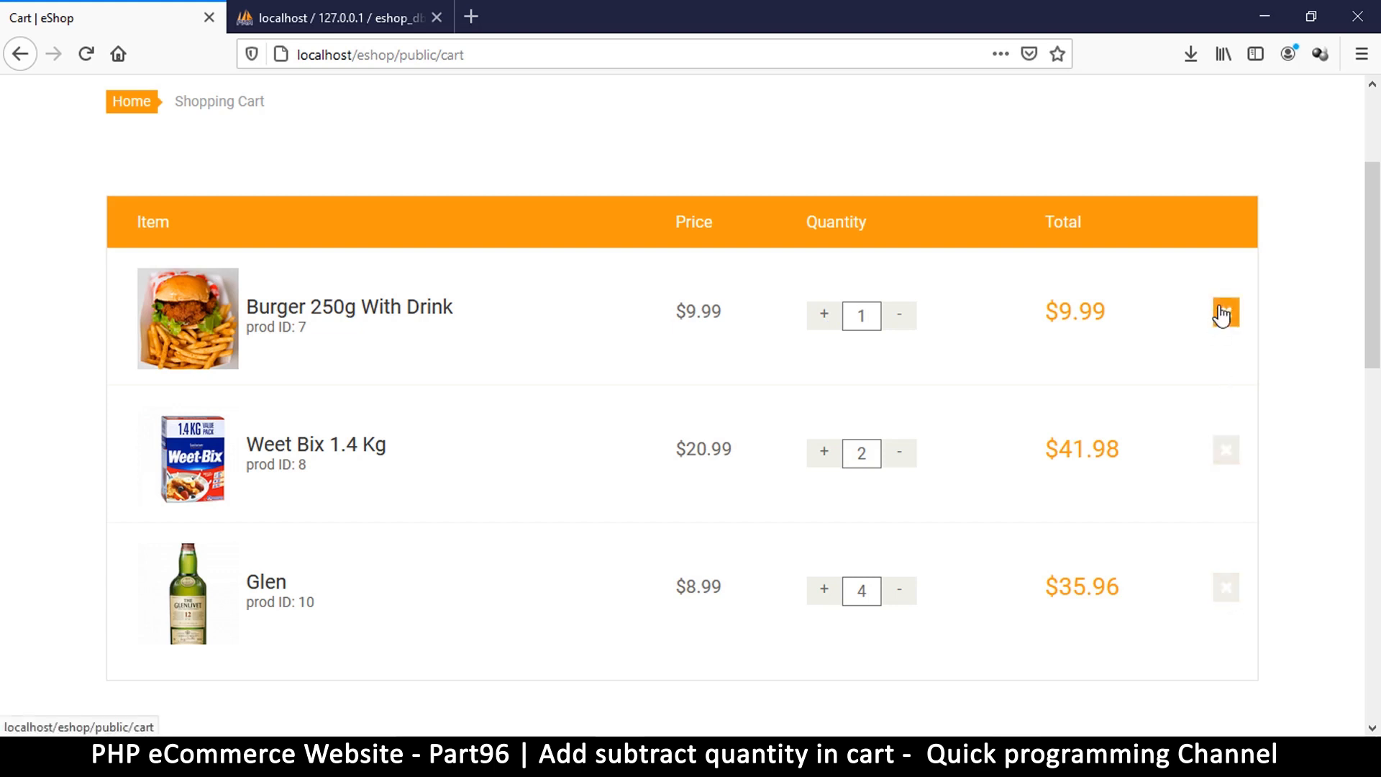
mouse_move(821, 315)
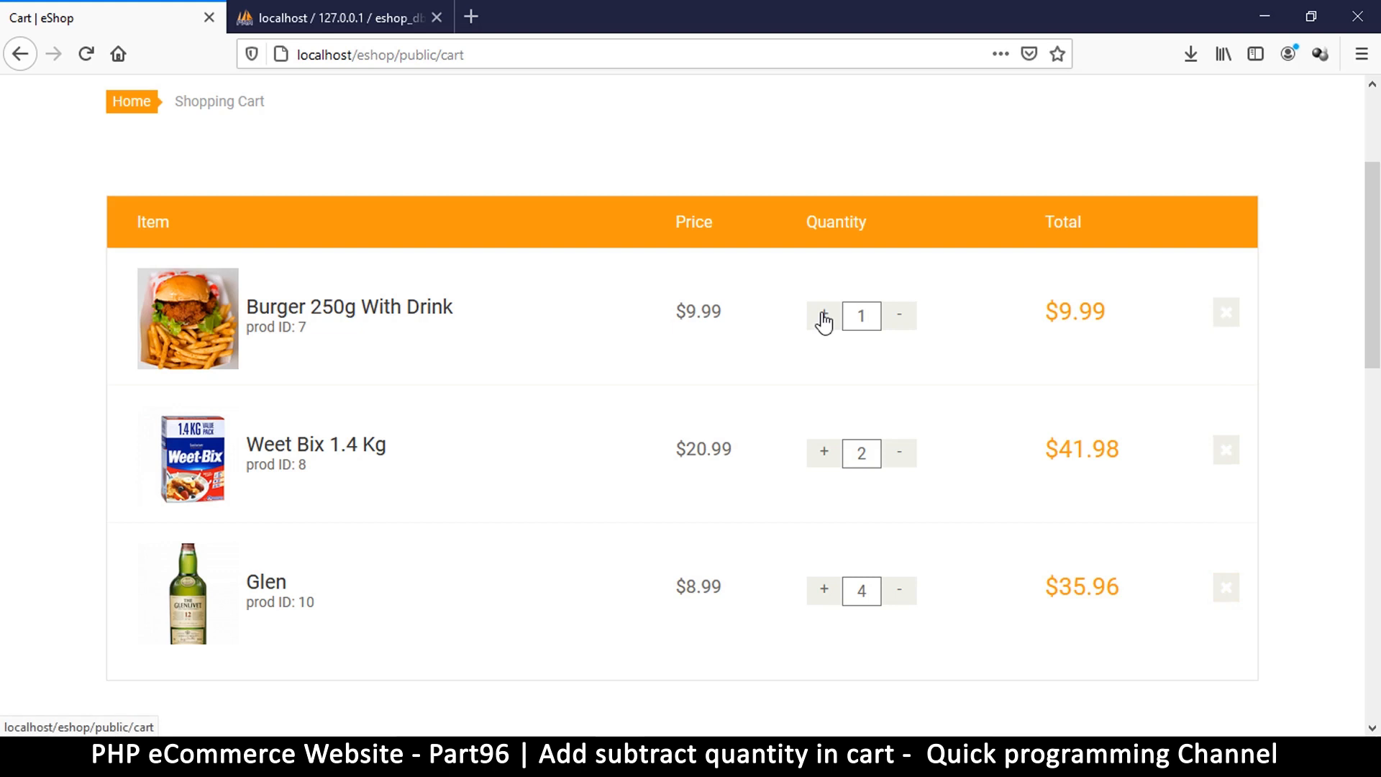
mouse_move(795, 356)
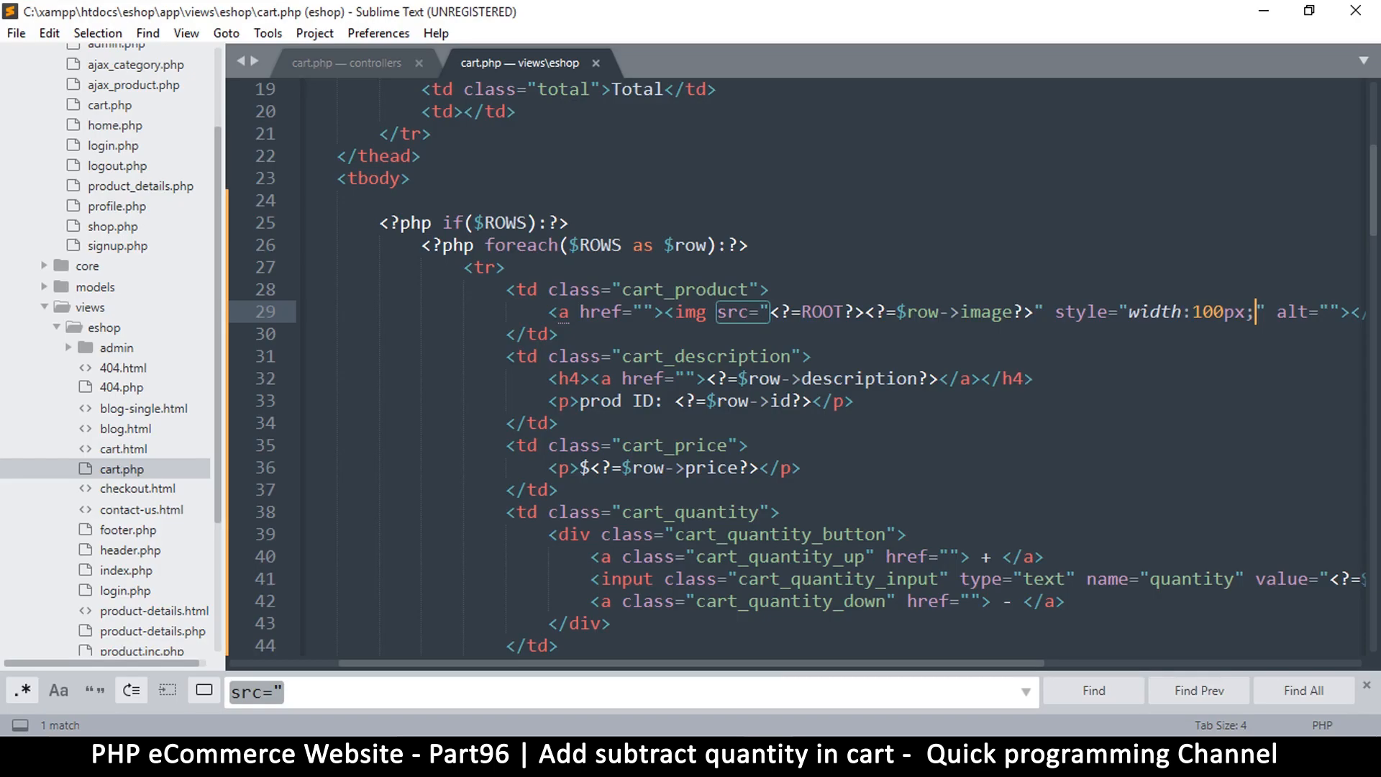
- Open app/controllers/add_to_cart.php from the sidebar and show its index method from the top
scroll(up, 3)
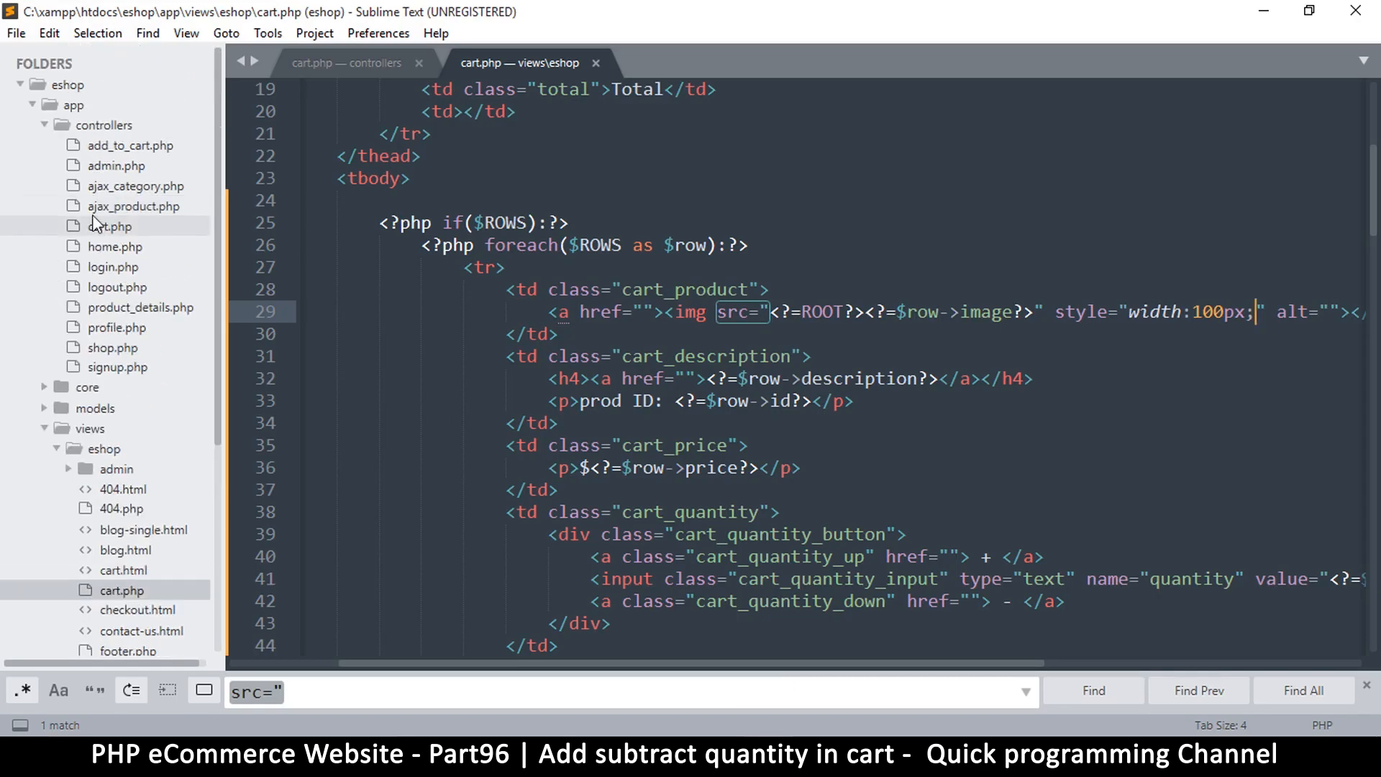
mouse_move(124, 146)
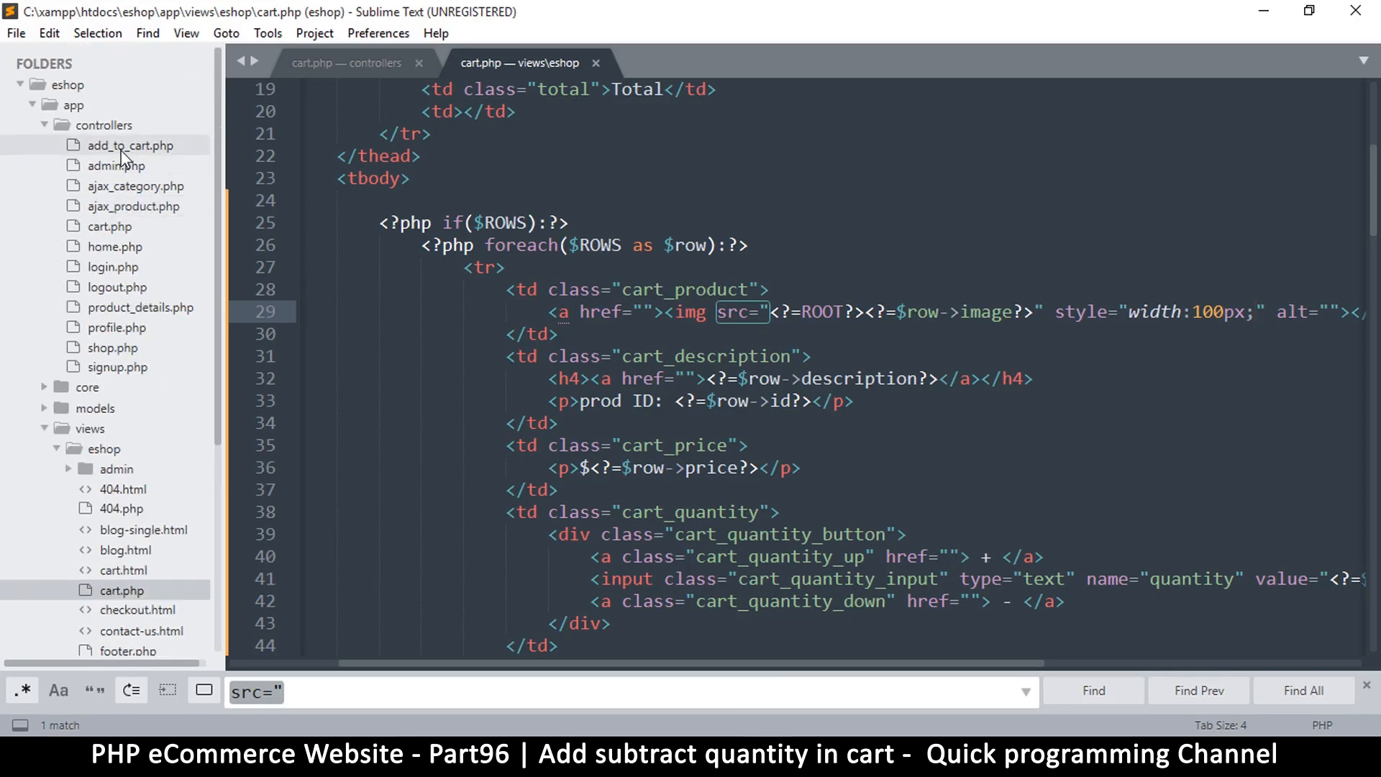
click(130, 146)
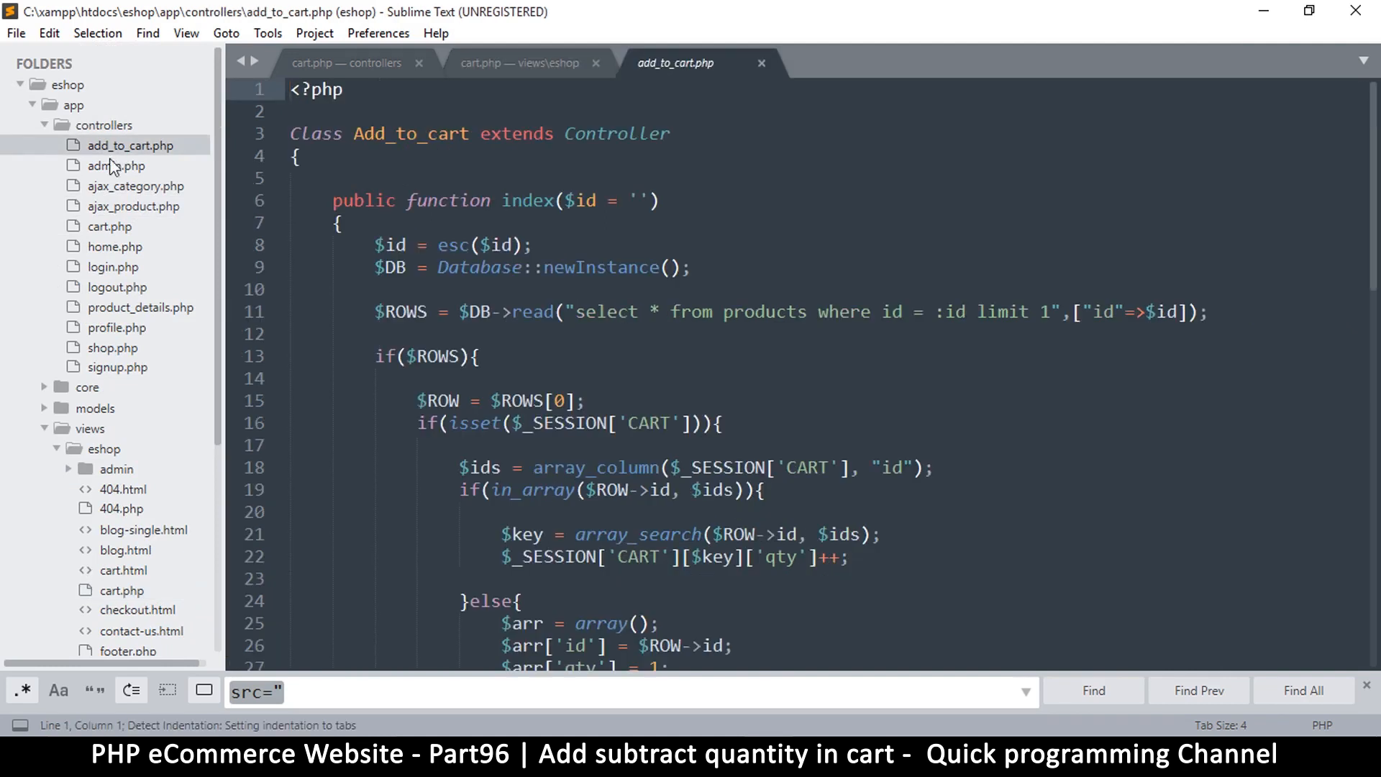
scroll(down, 3)
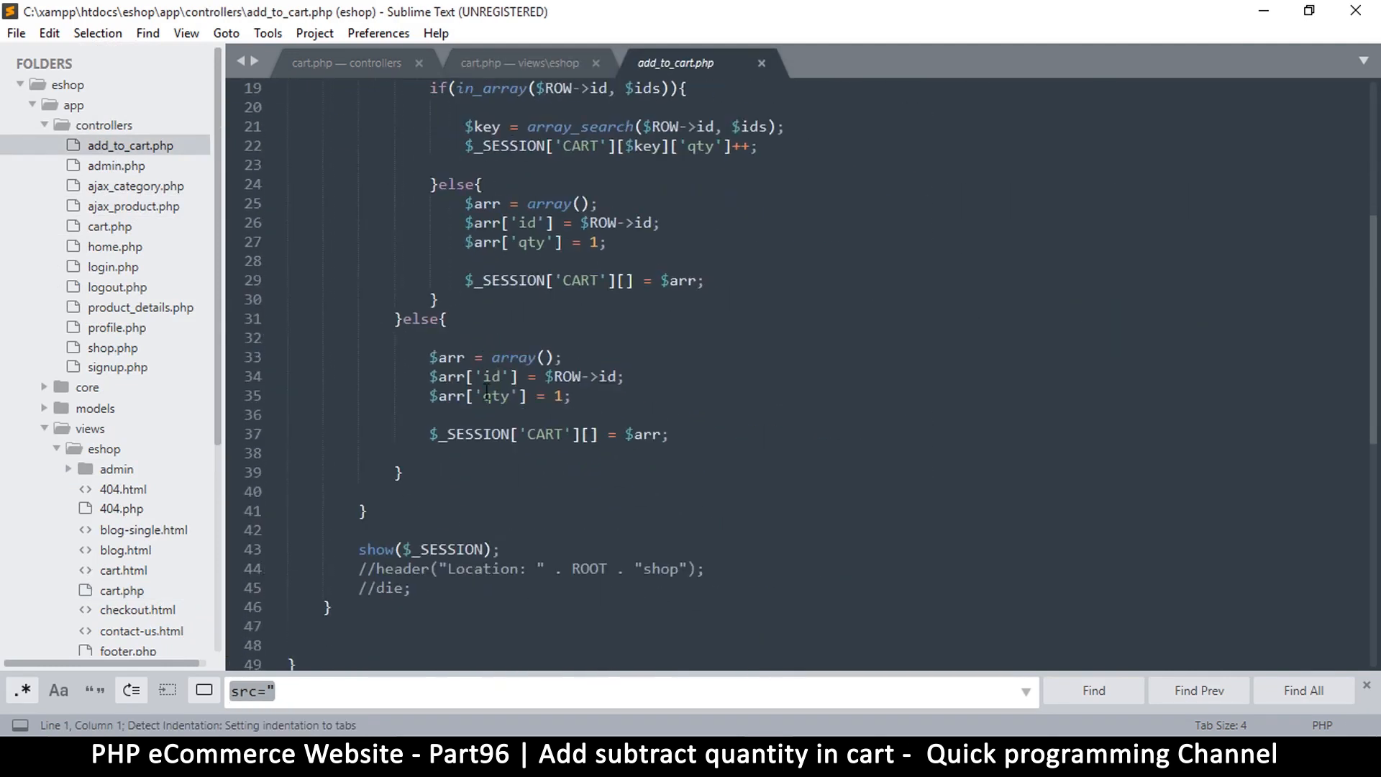
scroll(down, 3)
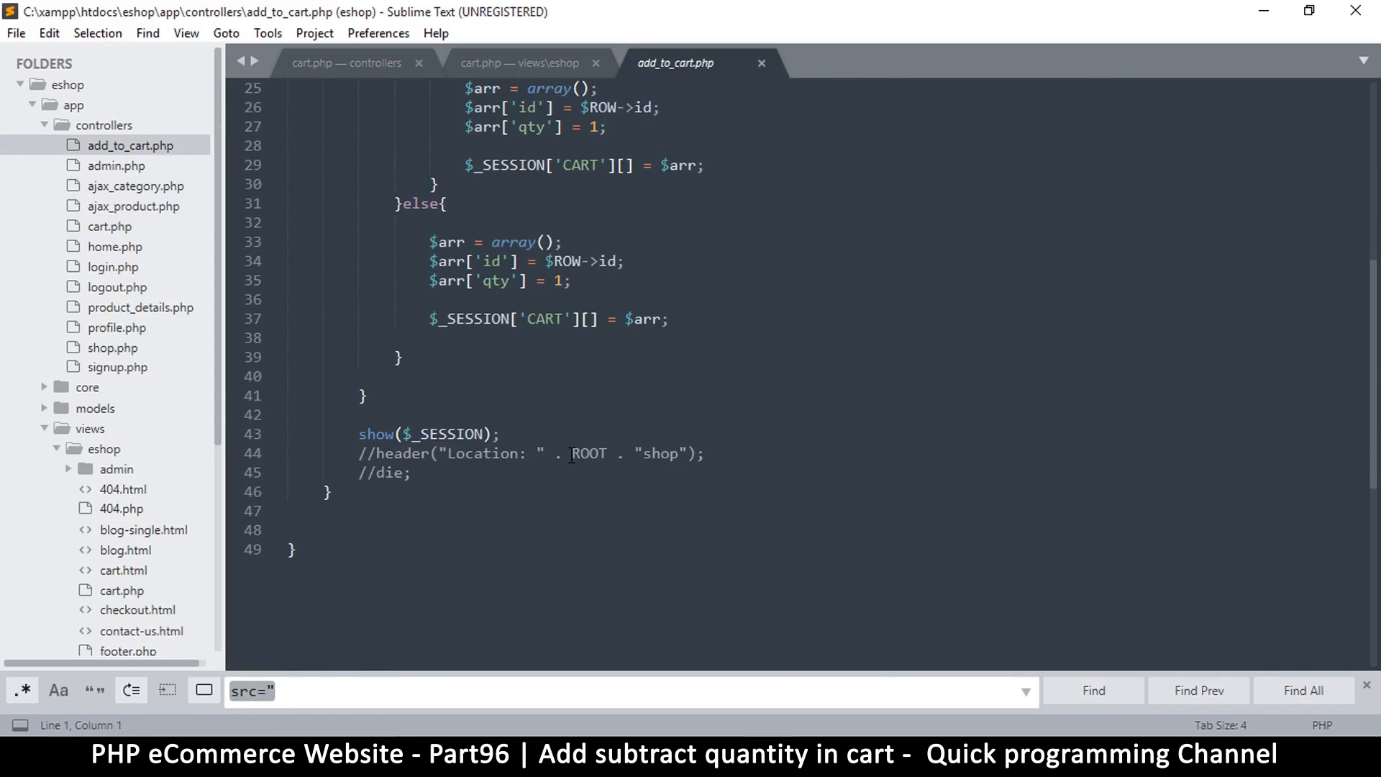
double_click(589, 453)
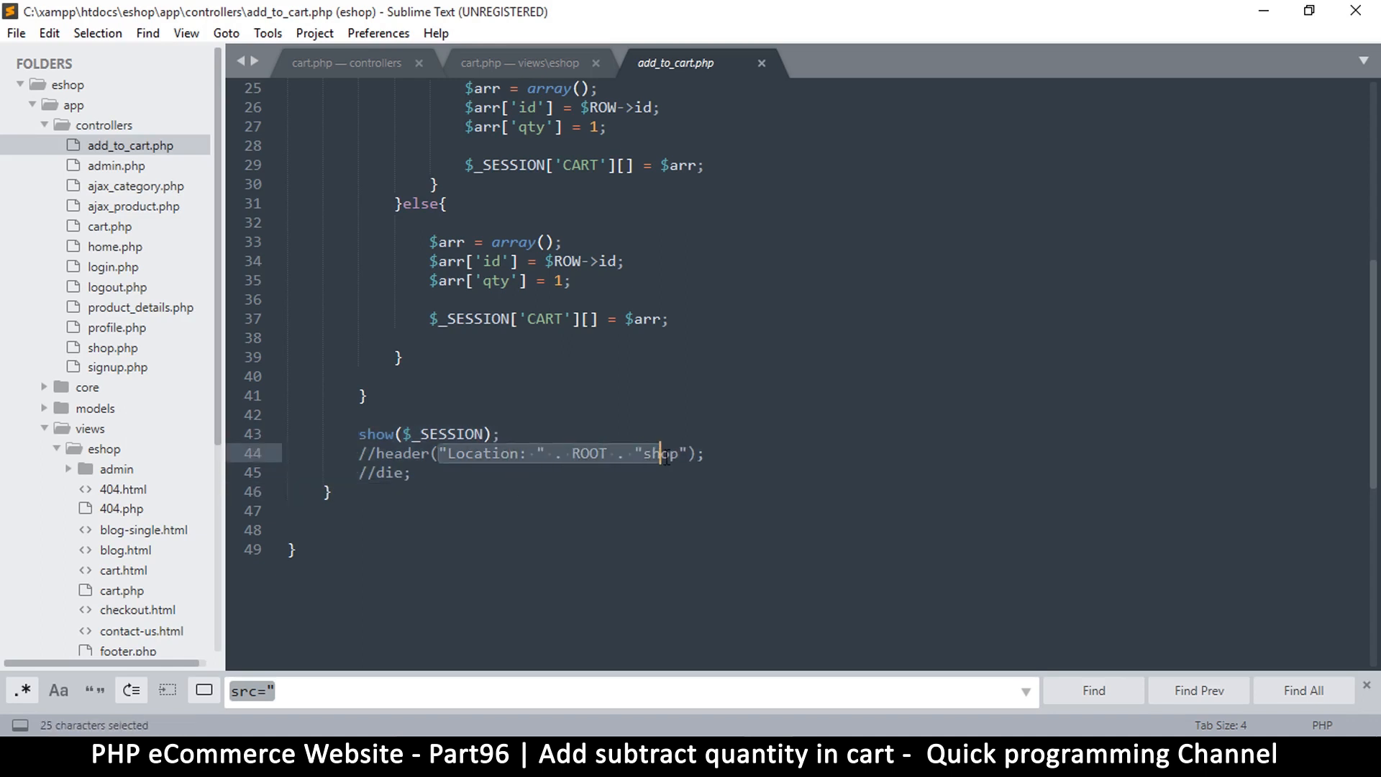
scroll(up, 3)
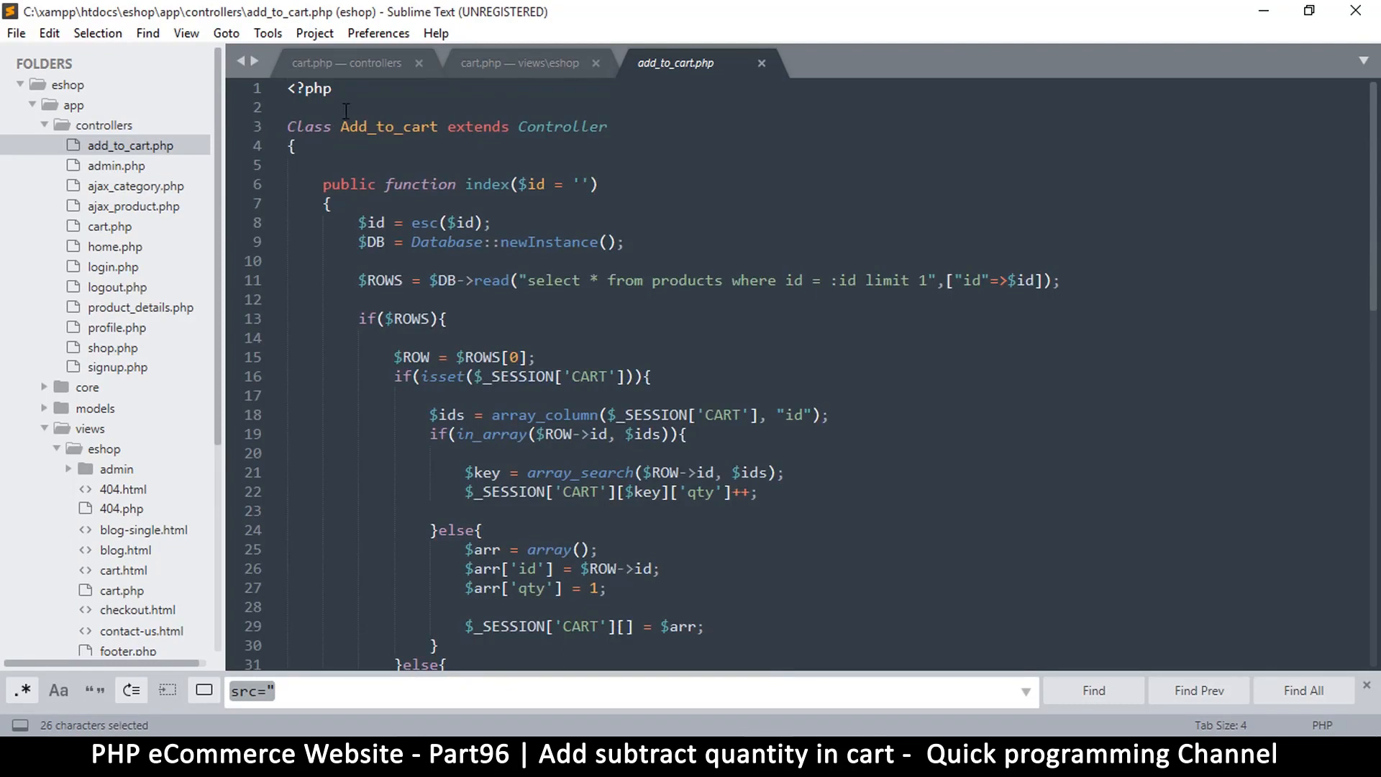
click(290, 108)
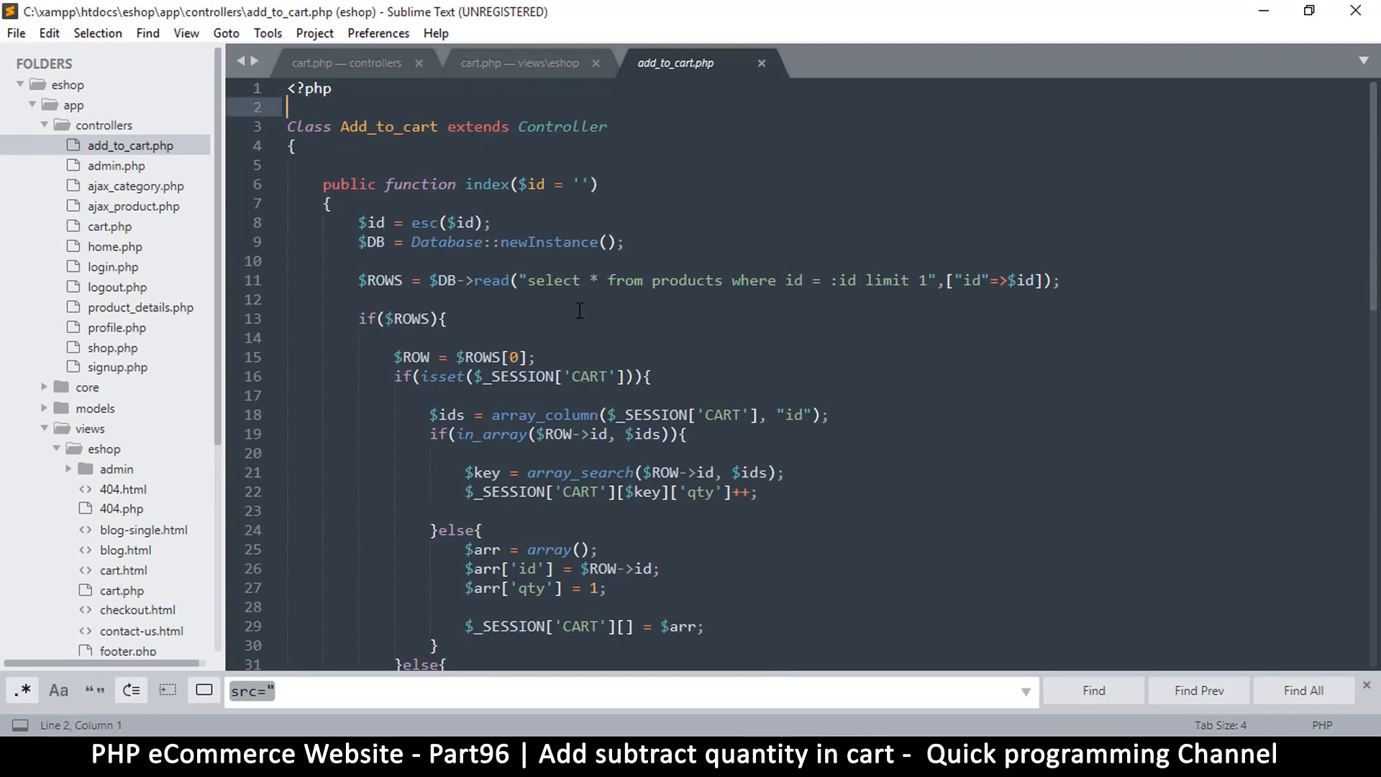
- In views/eshop/cart.php set the + link href to <?=ROOT?>add_to_cart/<?=$row->id?>/add
click(519, 62)
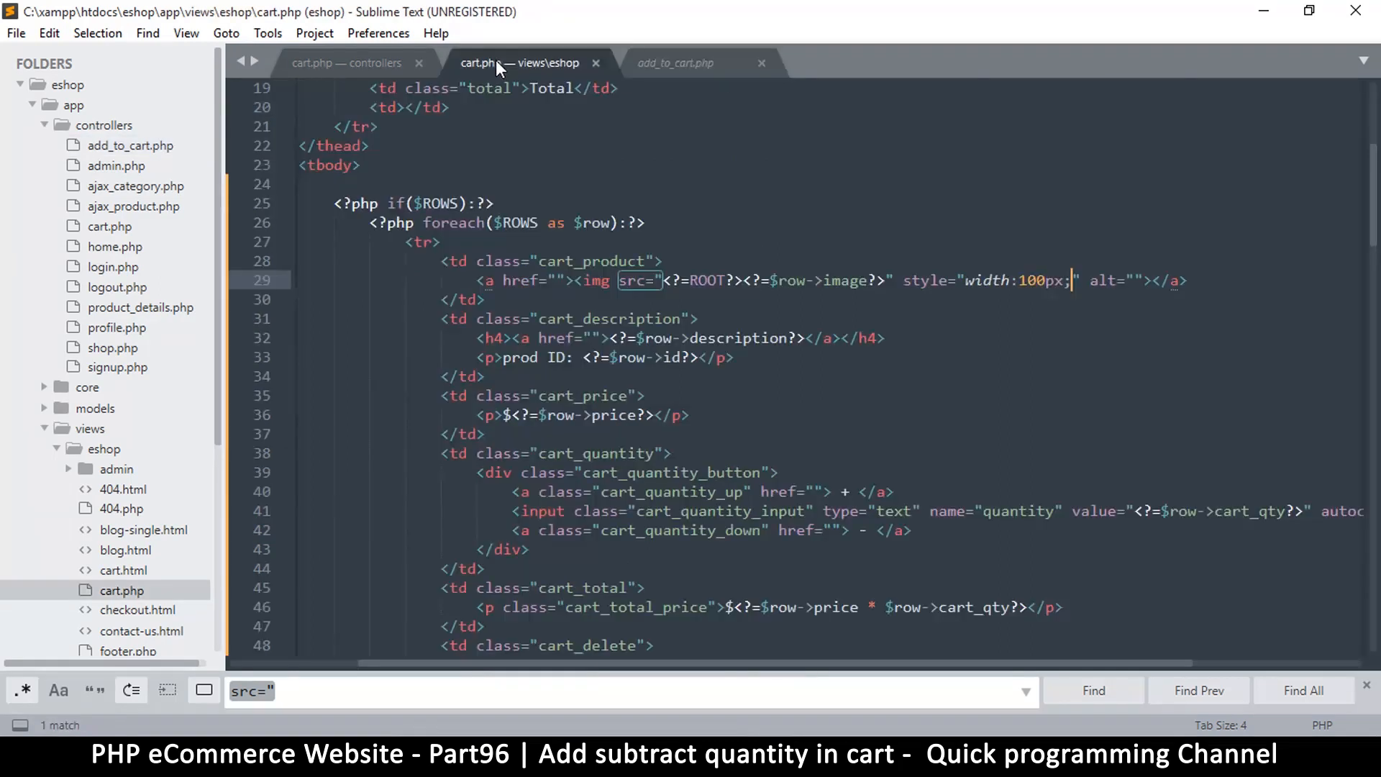
mouse_move(532, 38)
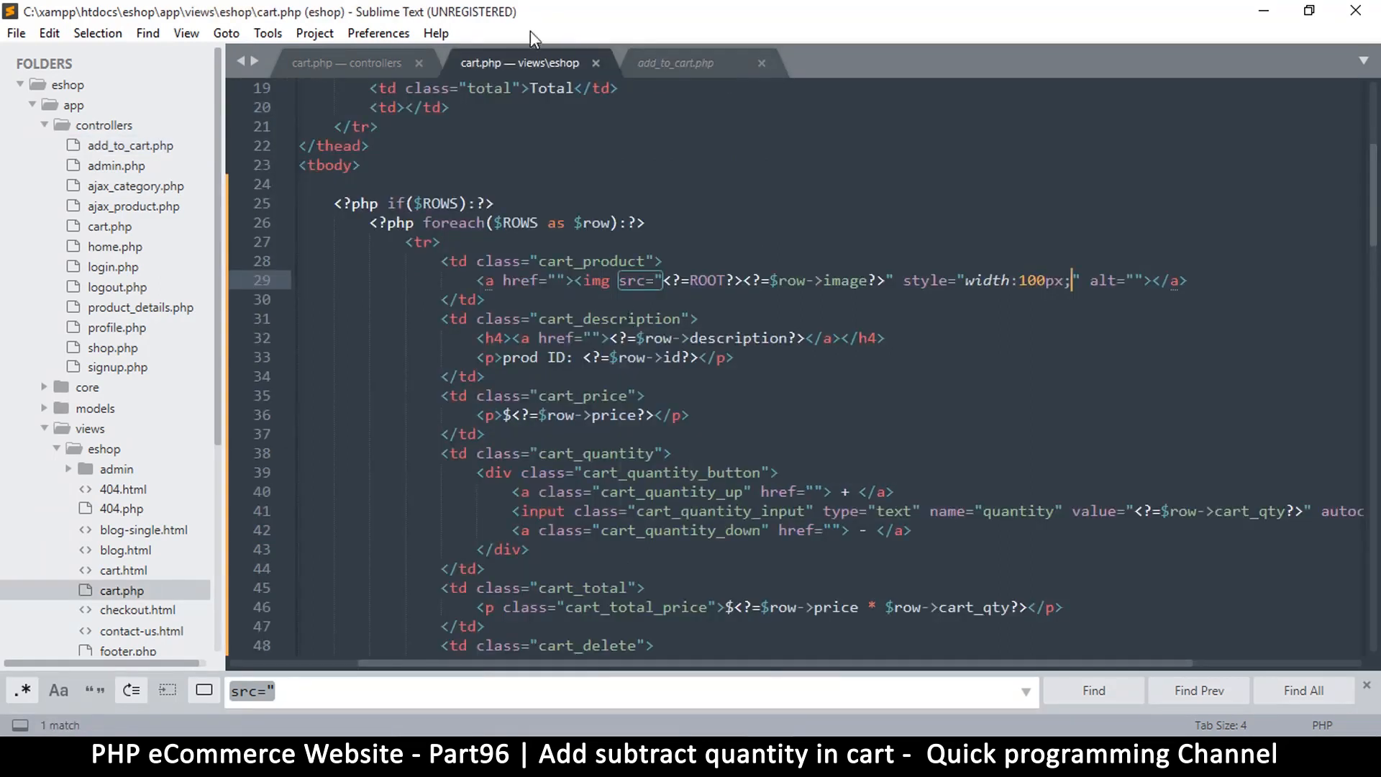
scroll(down, 3)
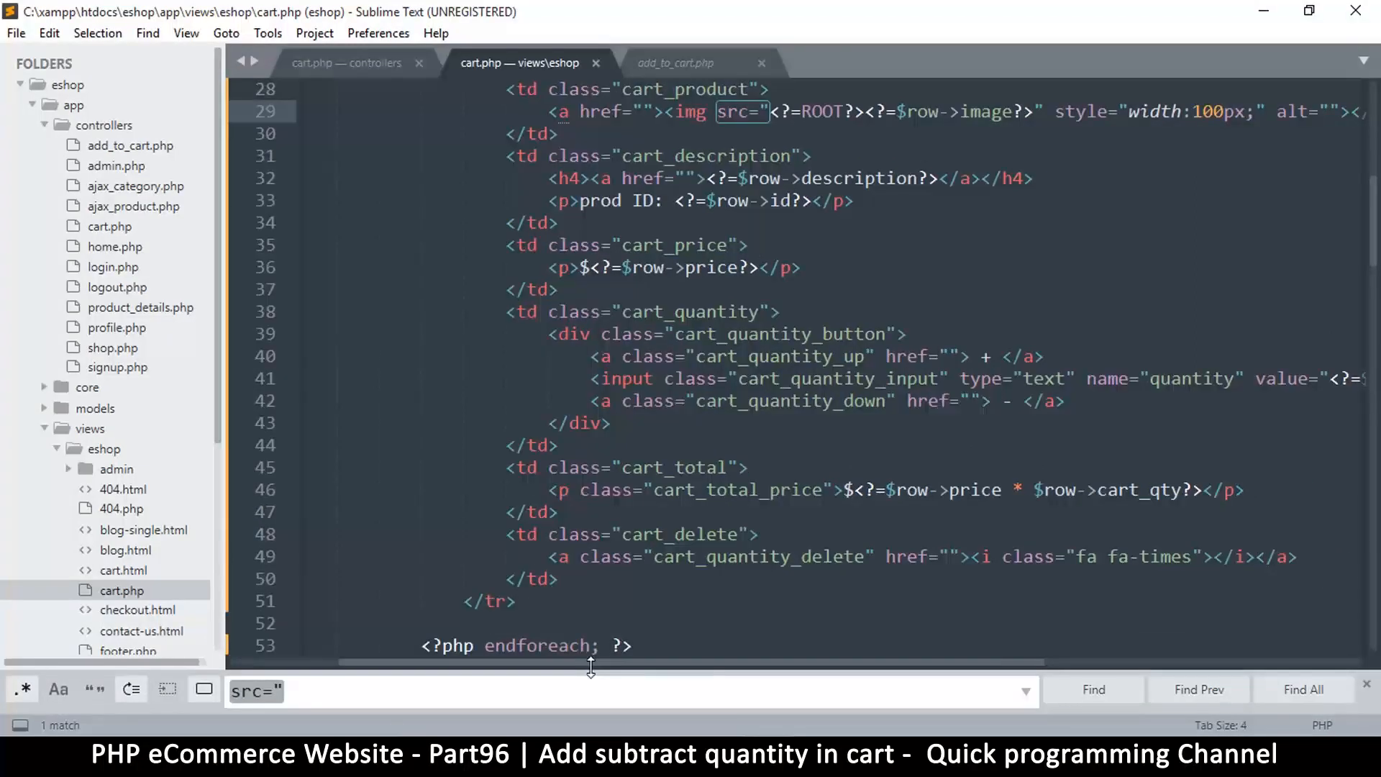
scroll(left, 3)
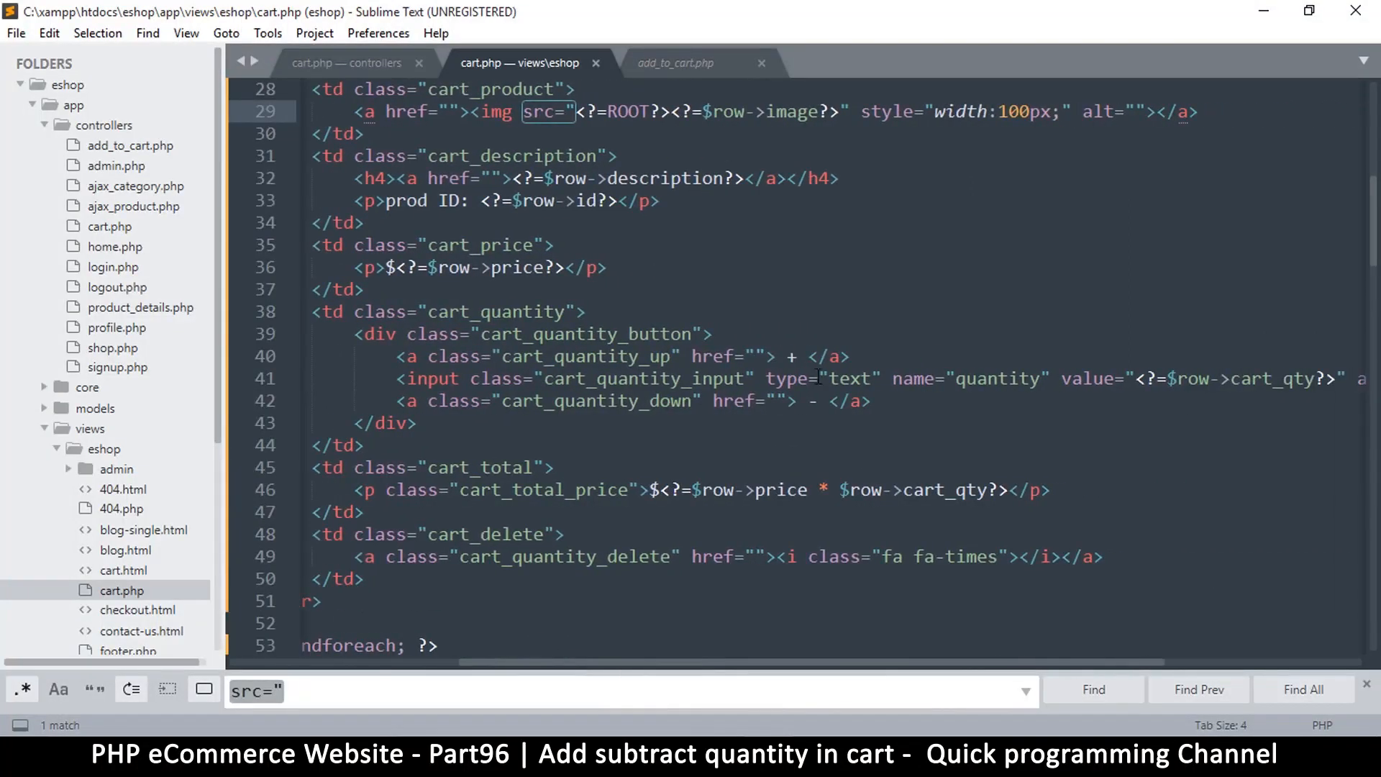
click(814, 401)
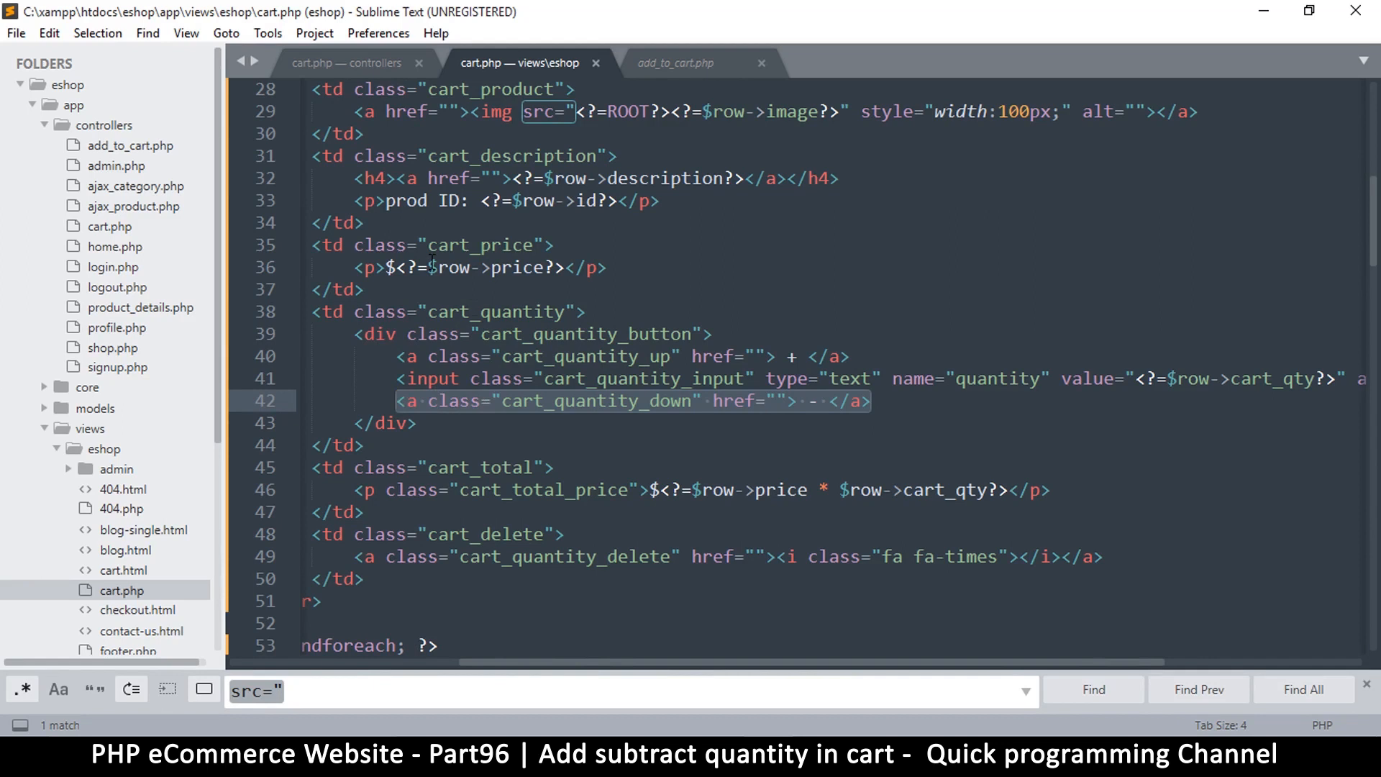
mouse_move(728, 417)
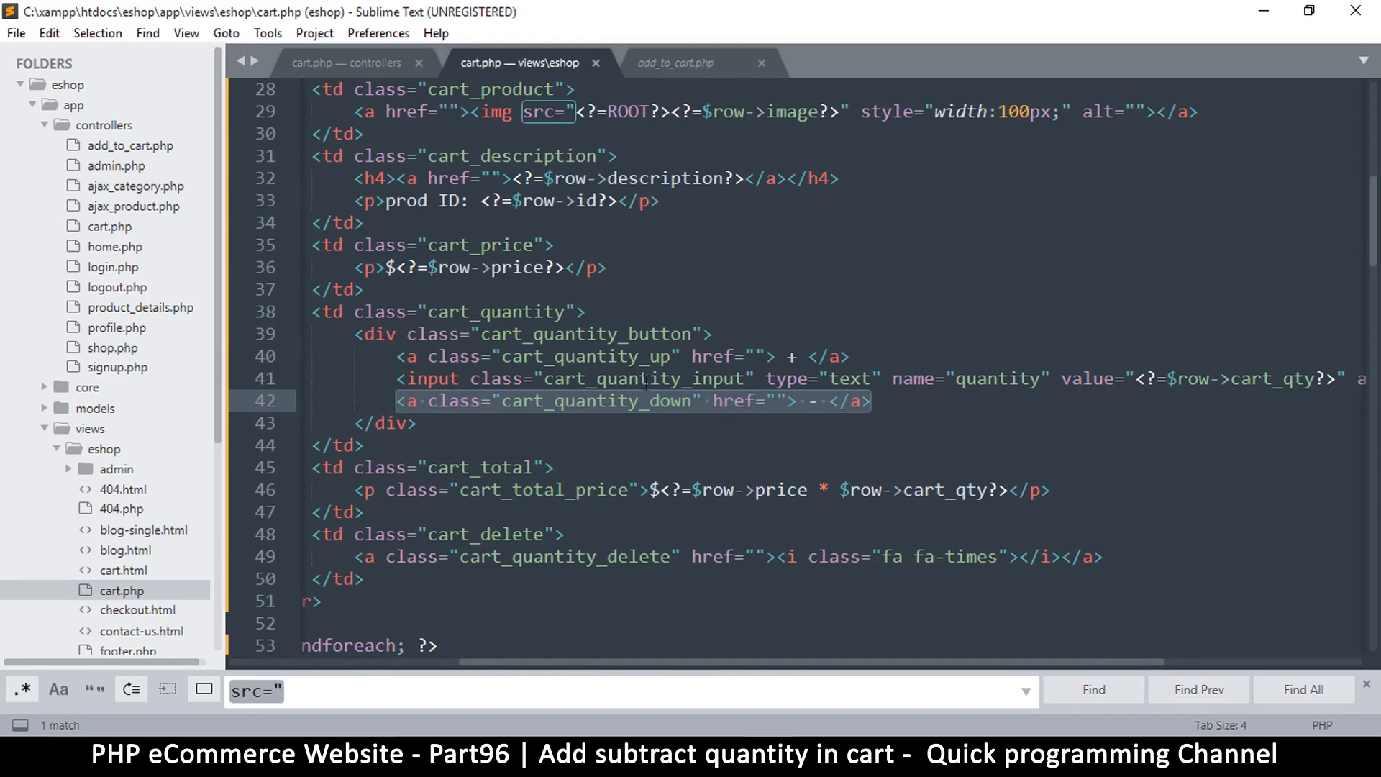
click(620, 356)
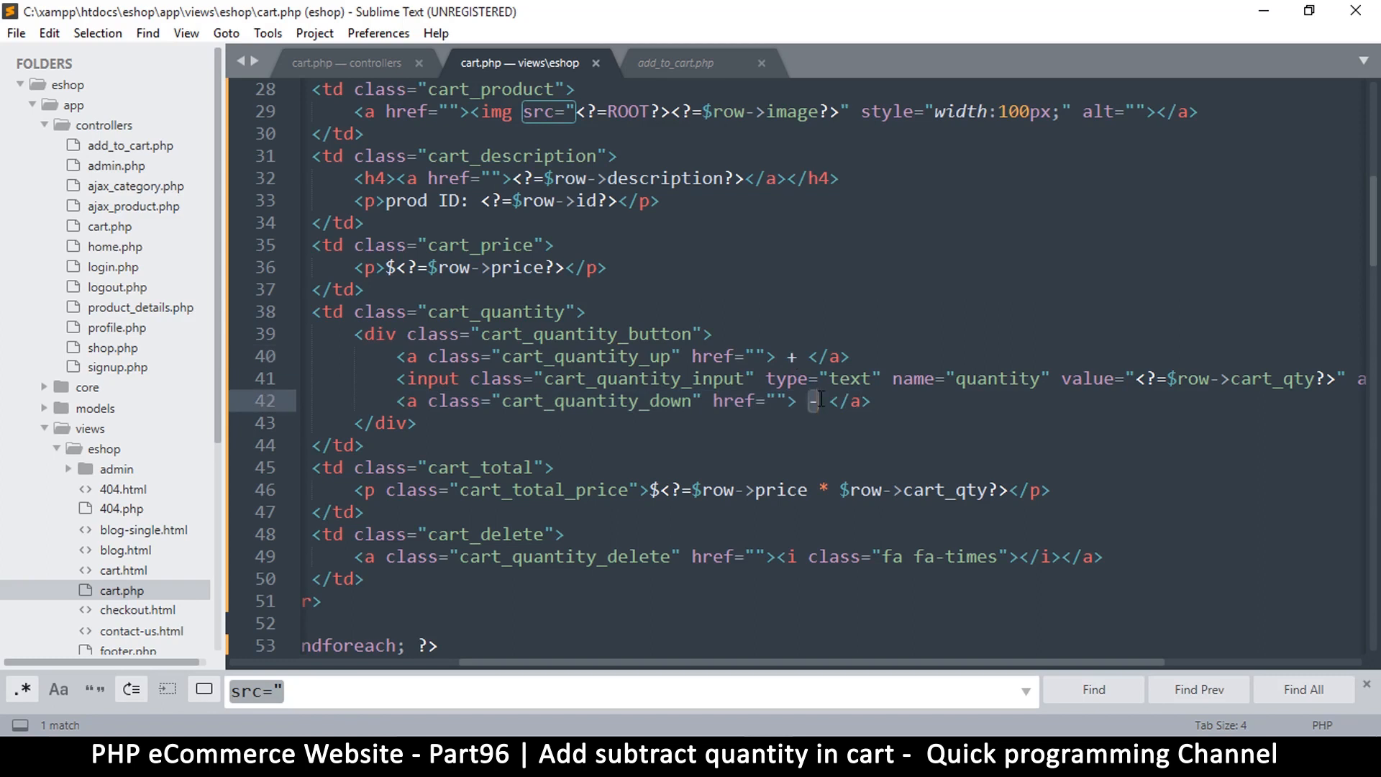
mouse_move(801, 377)
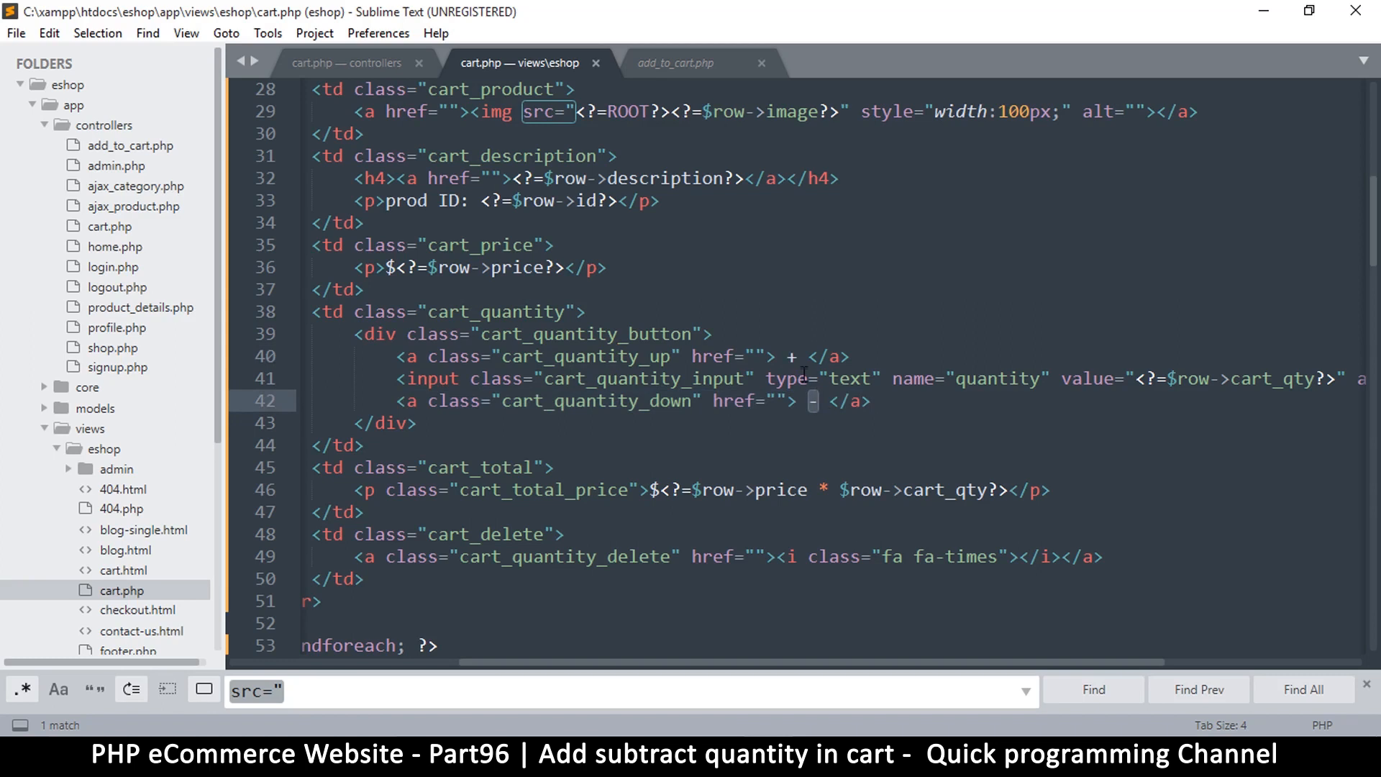
mouse_move(419, 353)
text(<?=)
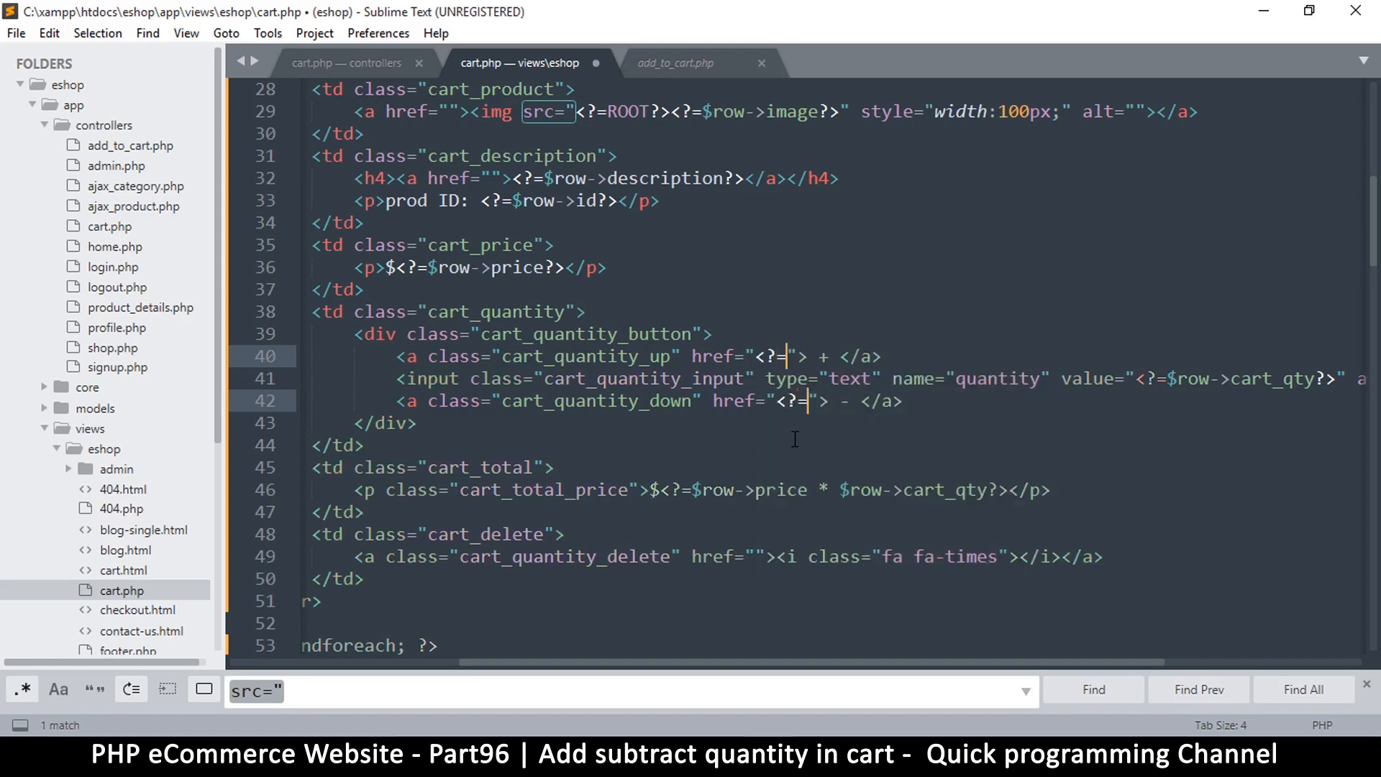
text(ROOT?>)
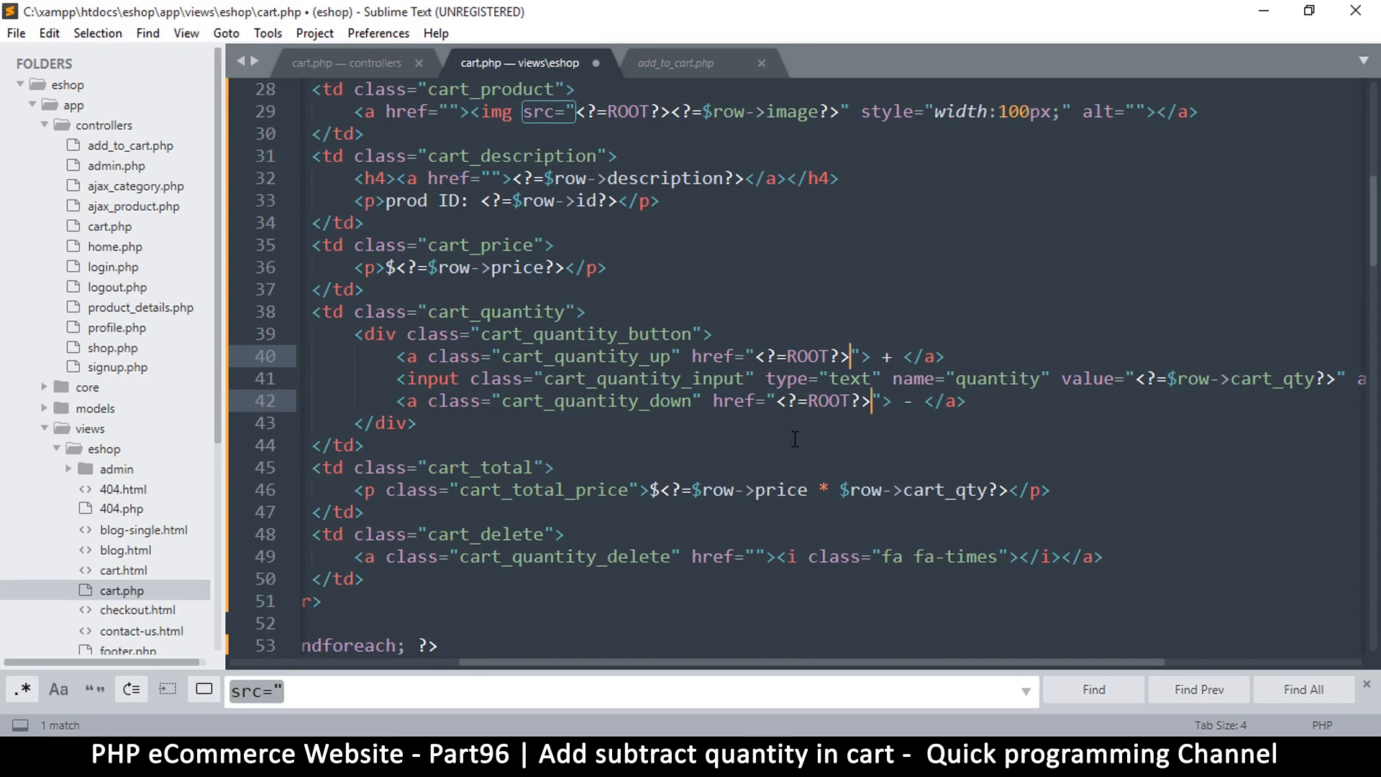
text(add_to_cart/quantity/)
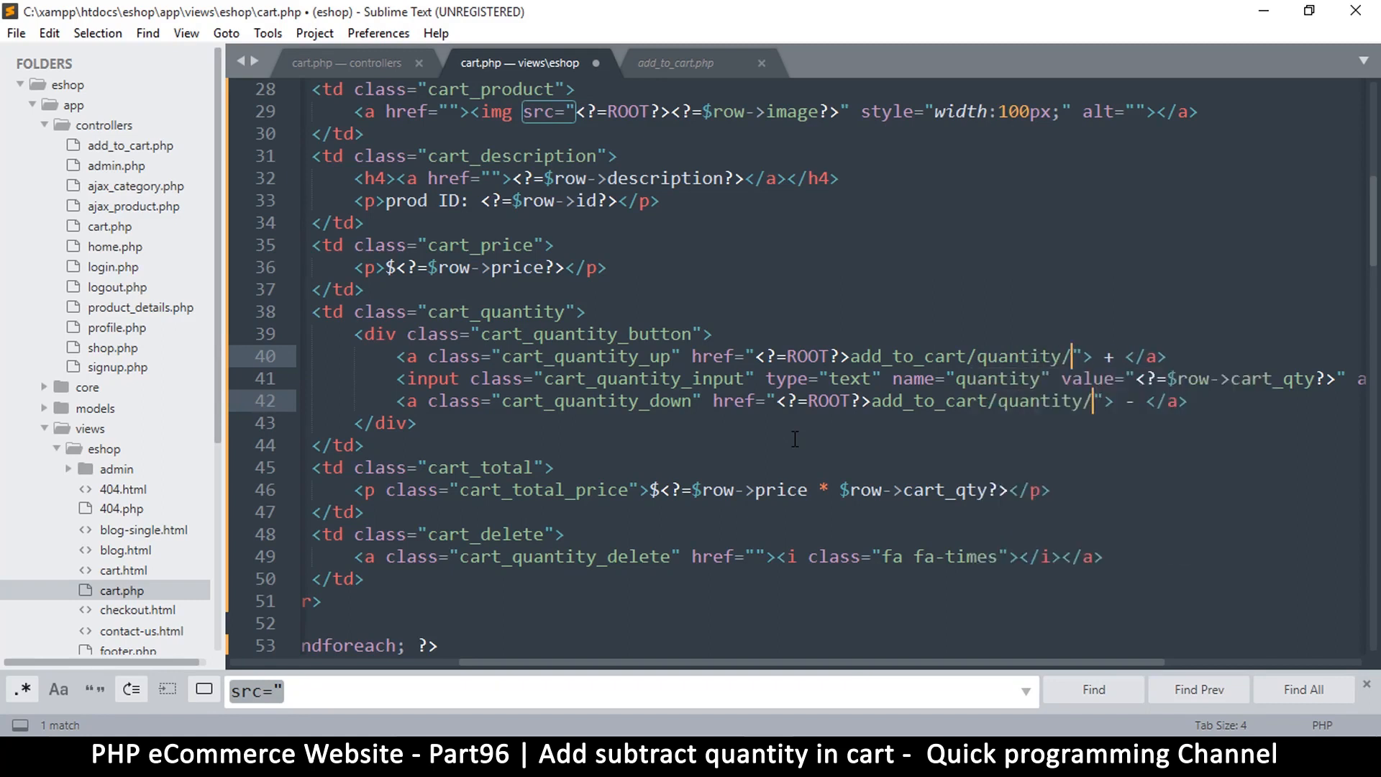
text(add)
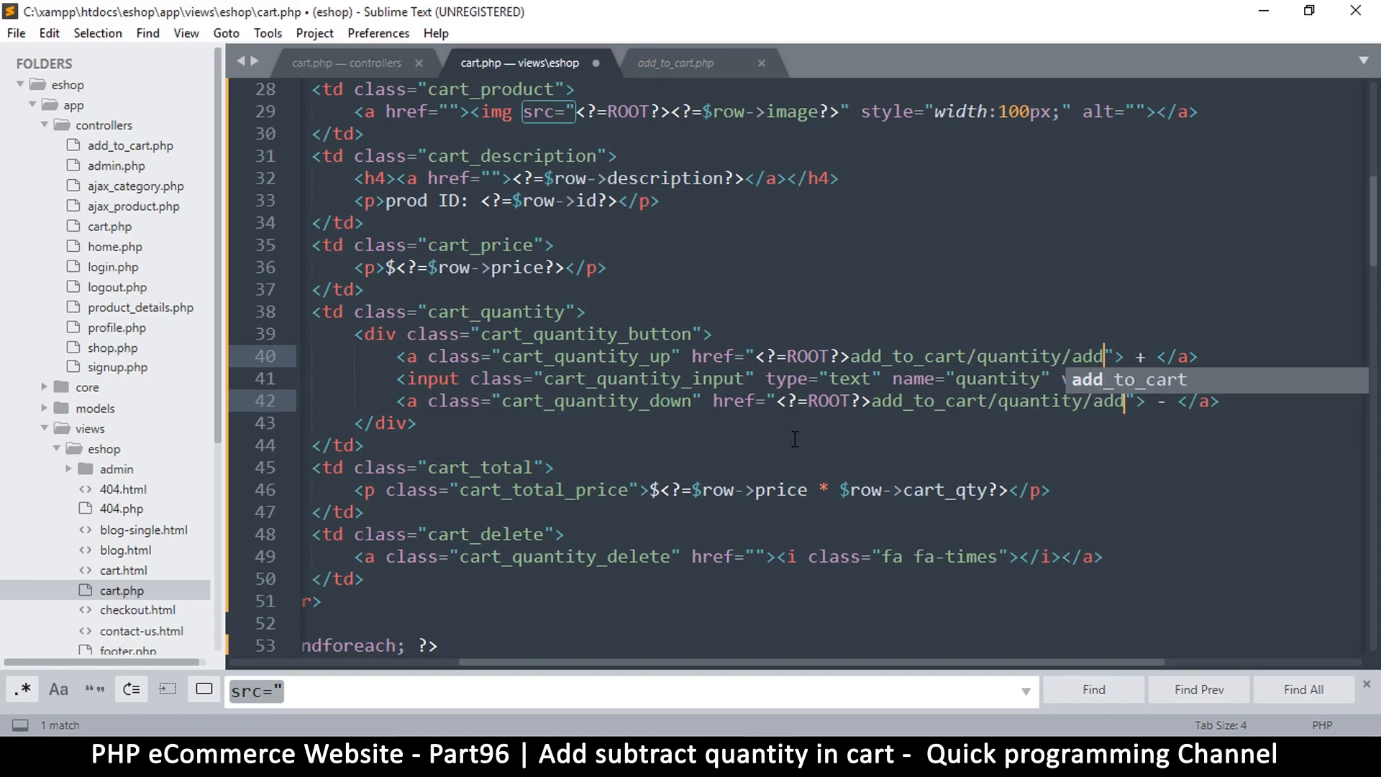
mouse_move(1075, 387)
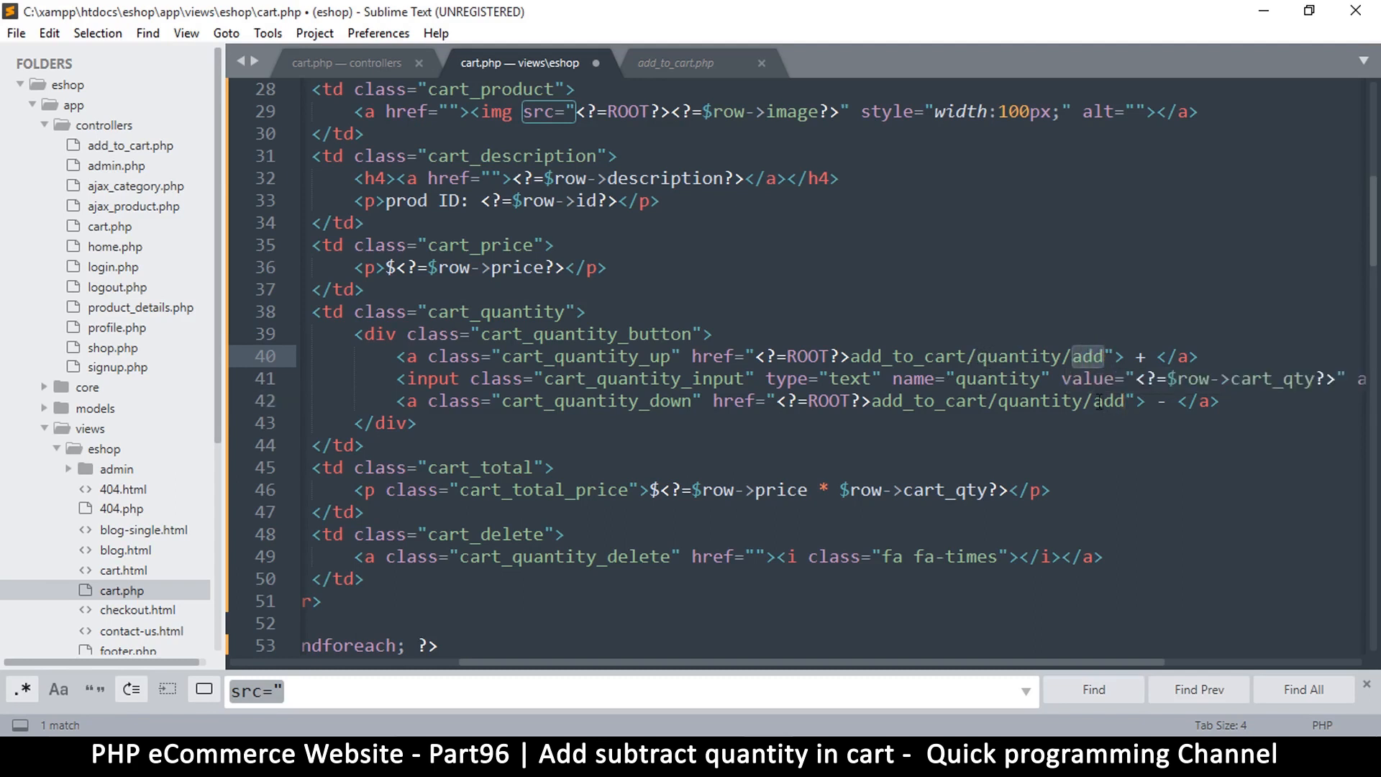
- Set the - link href to <?=ROOT?>add_to_cart/<?=$row->id?>/subtract
text(sub)
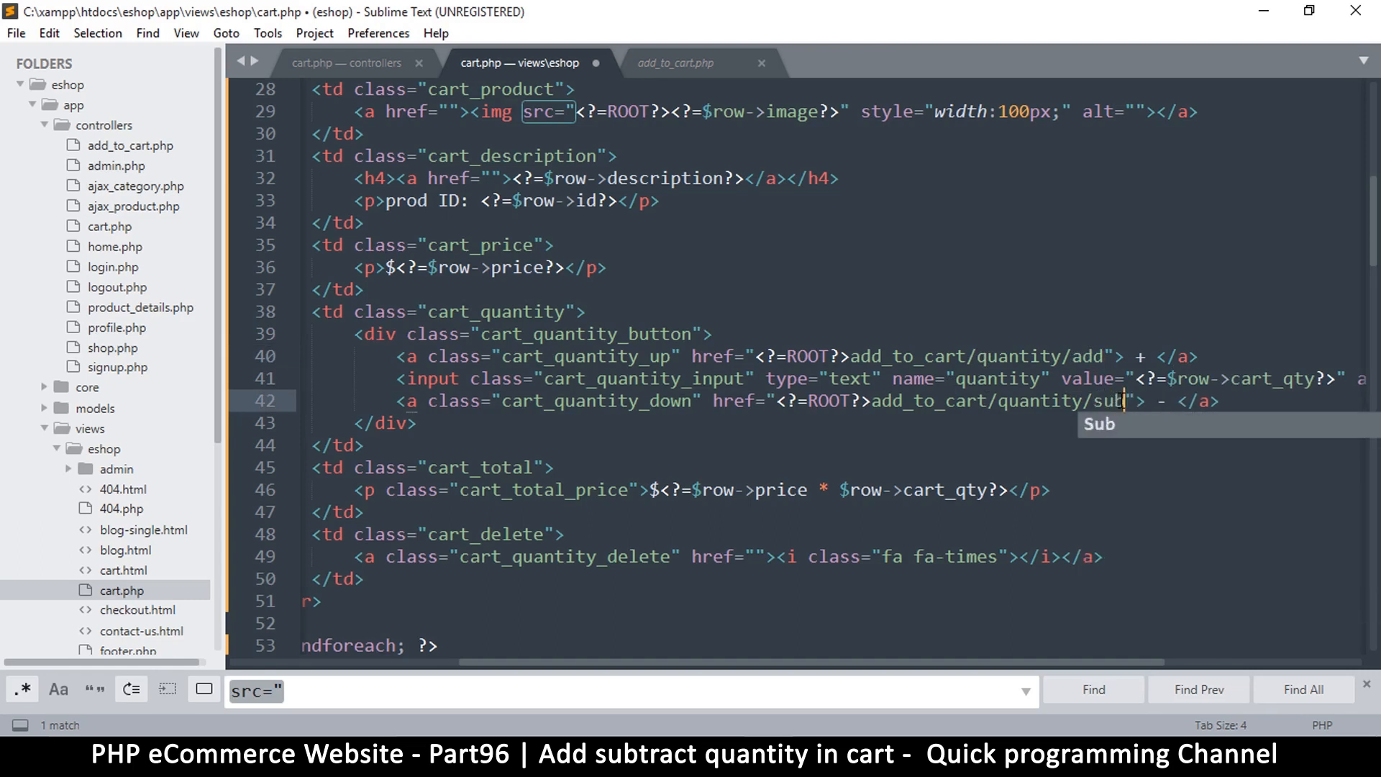
text(tract)
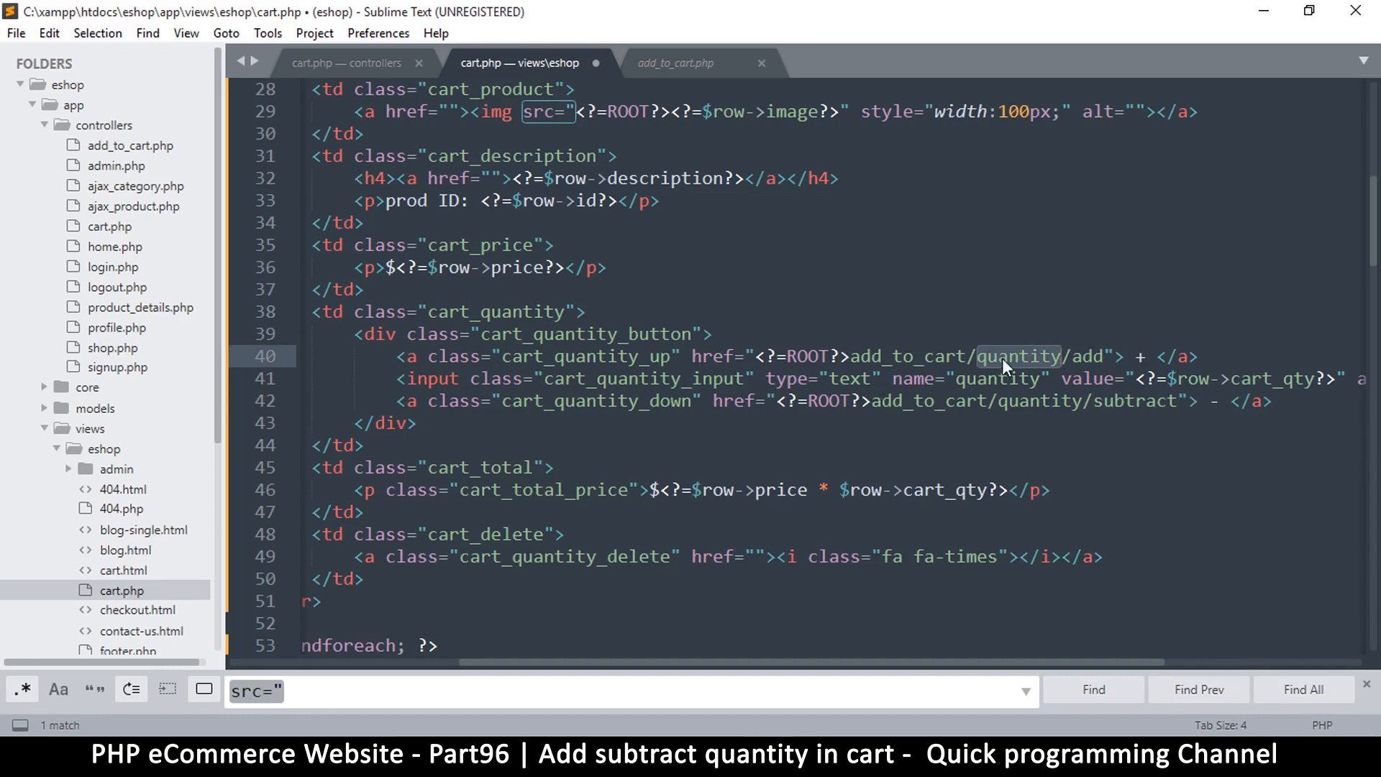
mouse_move(1004, 406)
text(<?=$row)
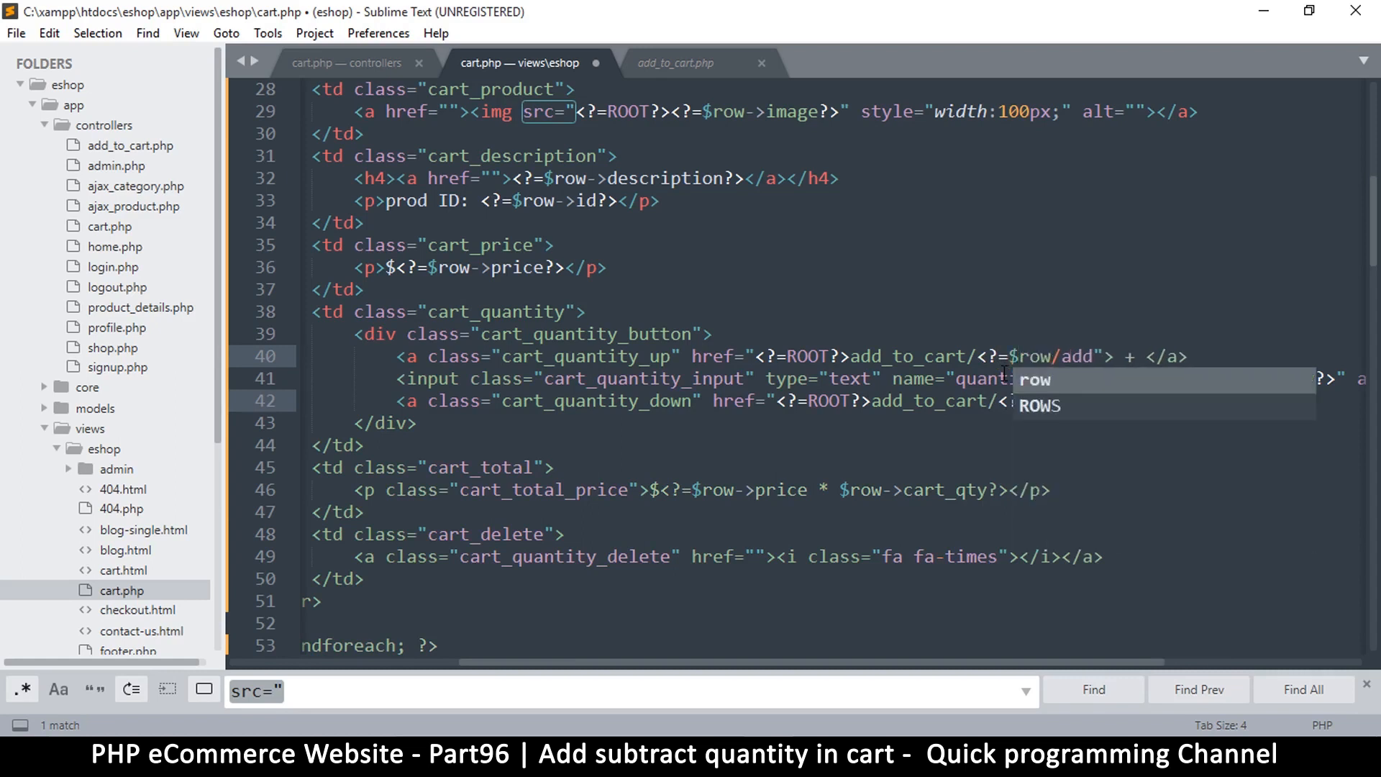
text(ui)
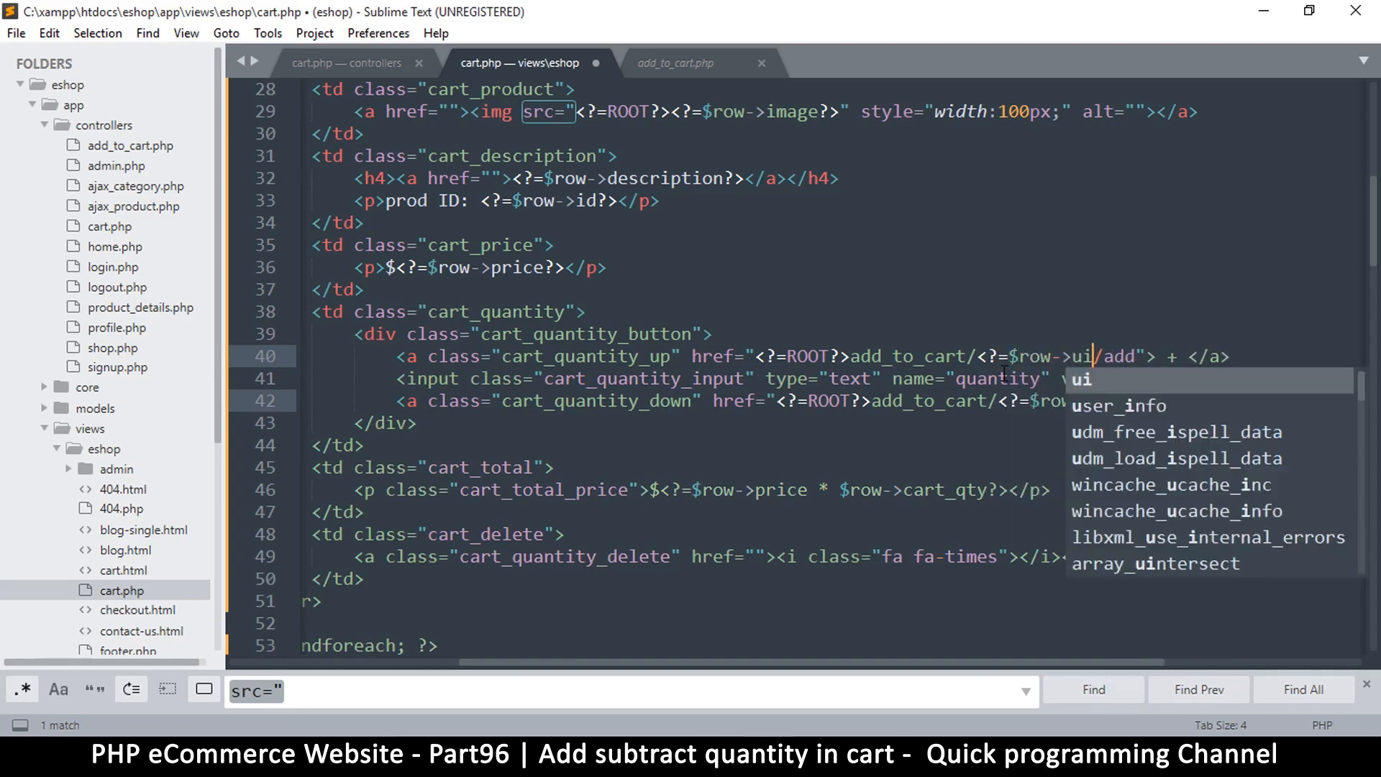
text(d?>)
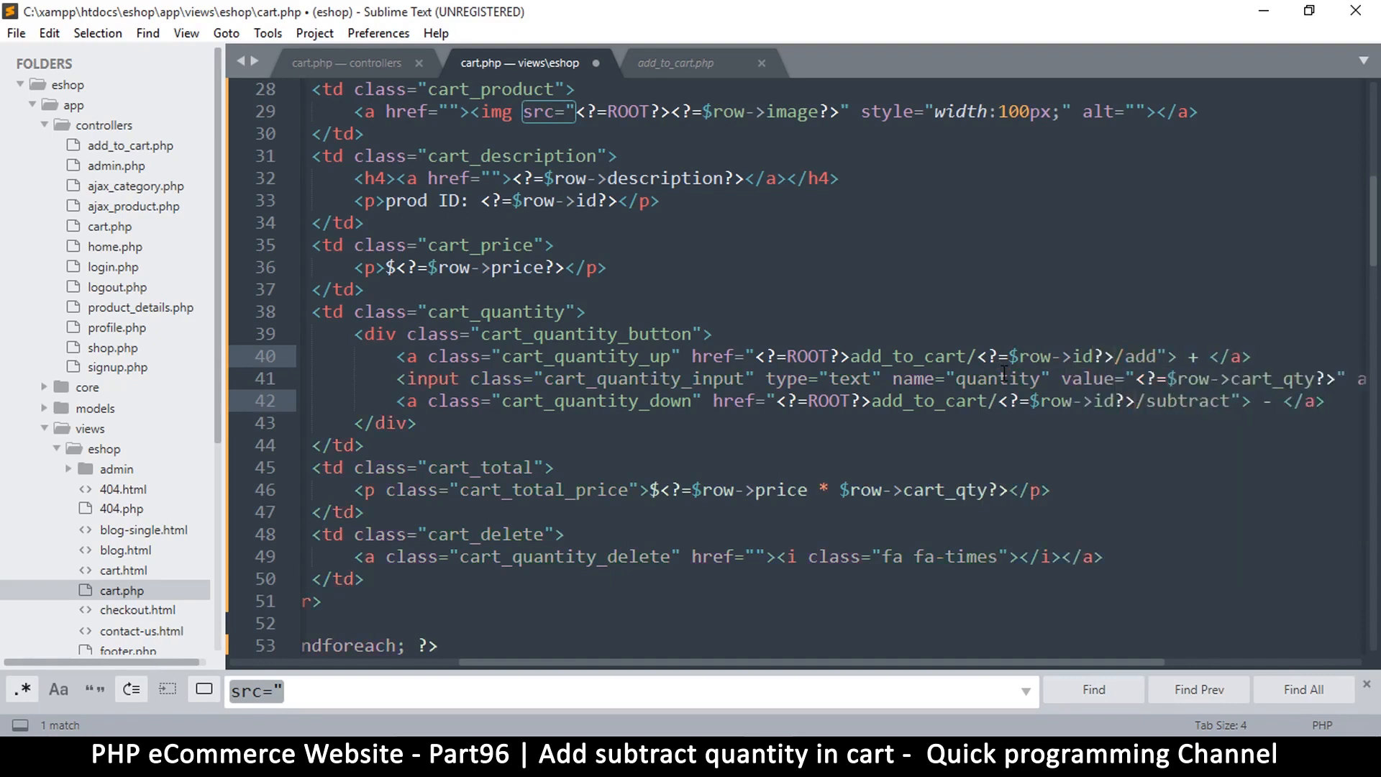
- Save the edited cart view so Firefox can reload the new plus and minus links
key(ctrl+s)
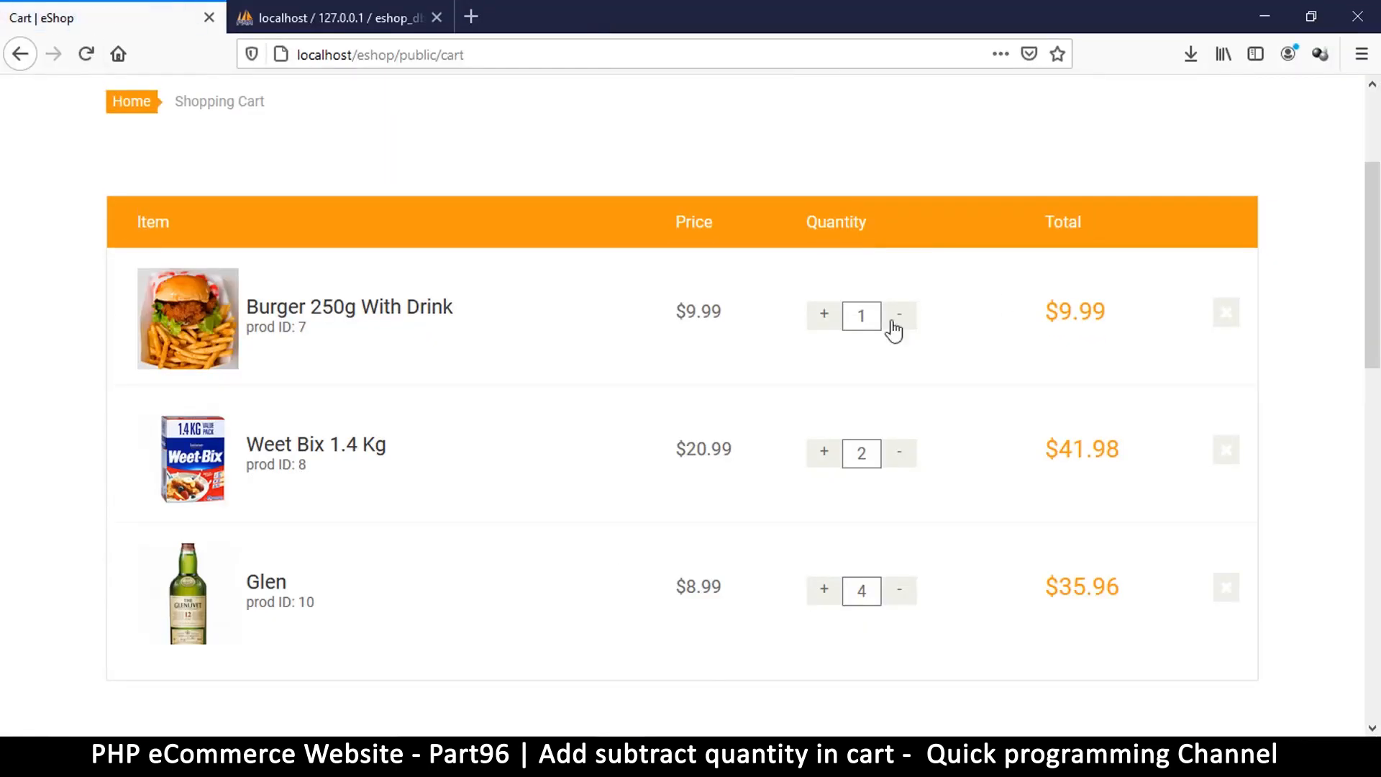
mouse_move(824, 315)
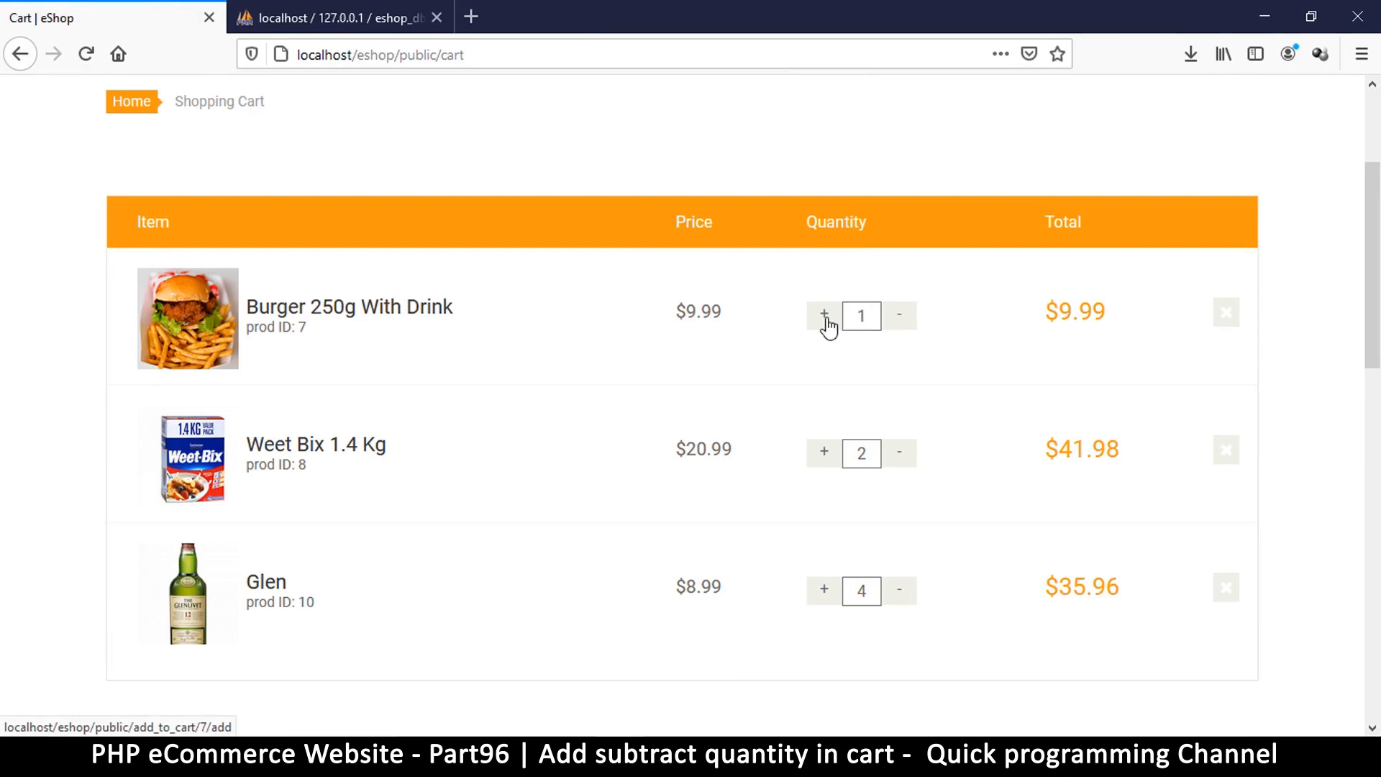
mouse_move(899, 453)
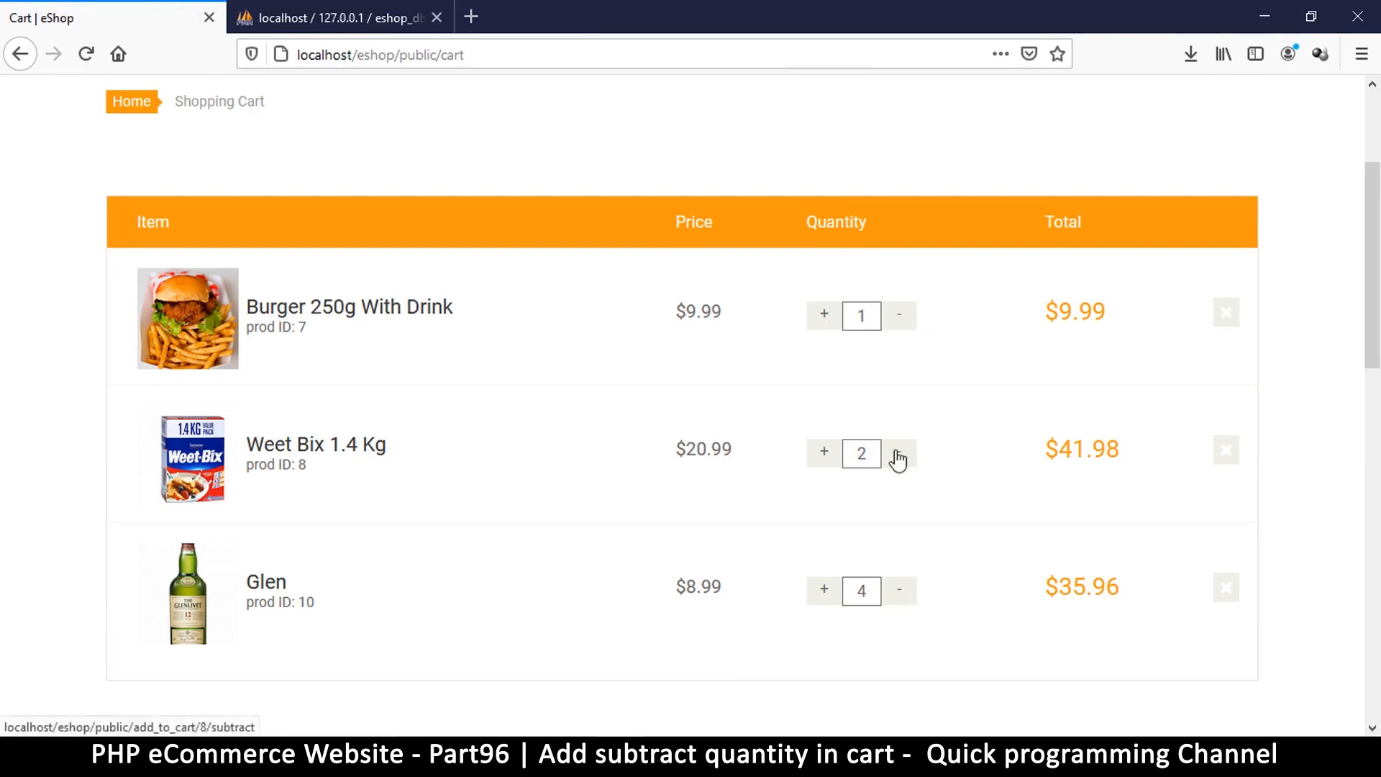
mouse_move(1226, 313)
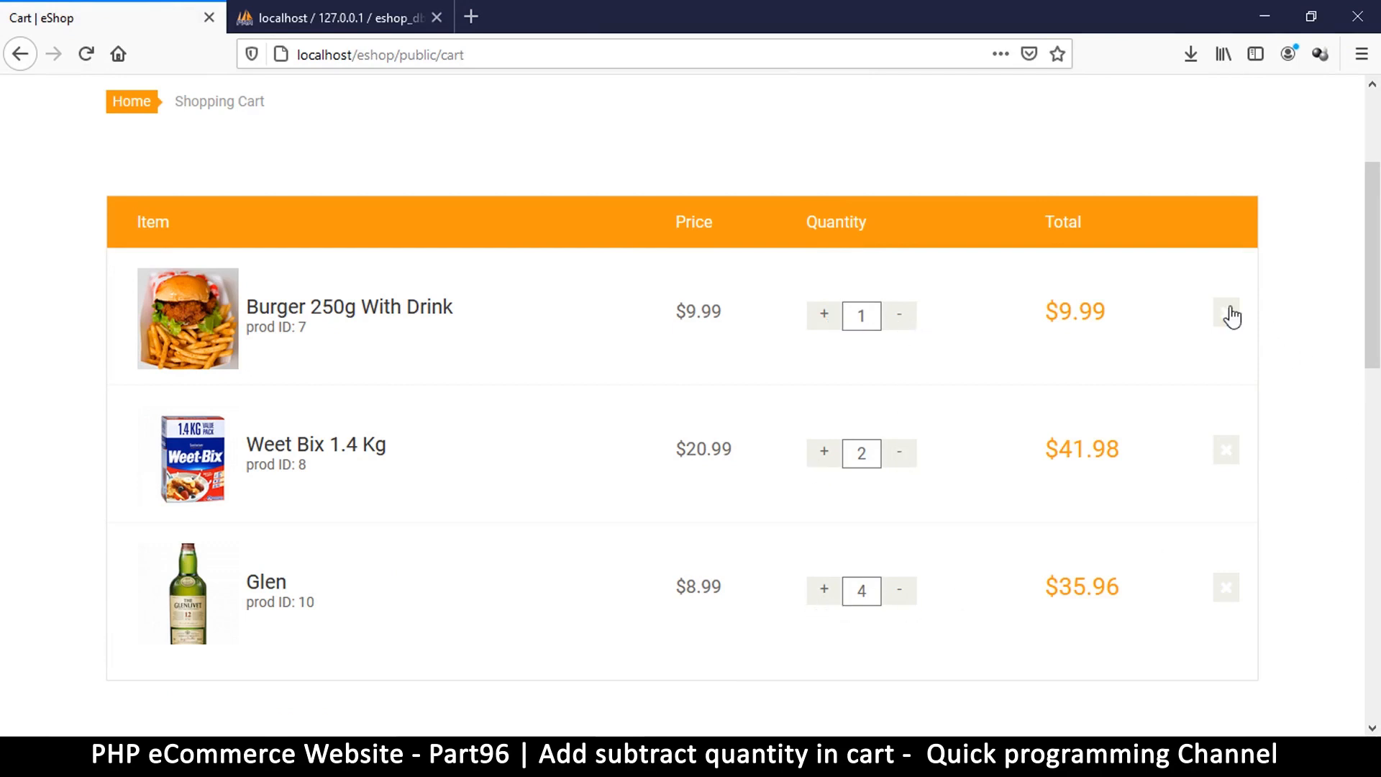
mouse_move(823, 315)
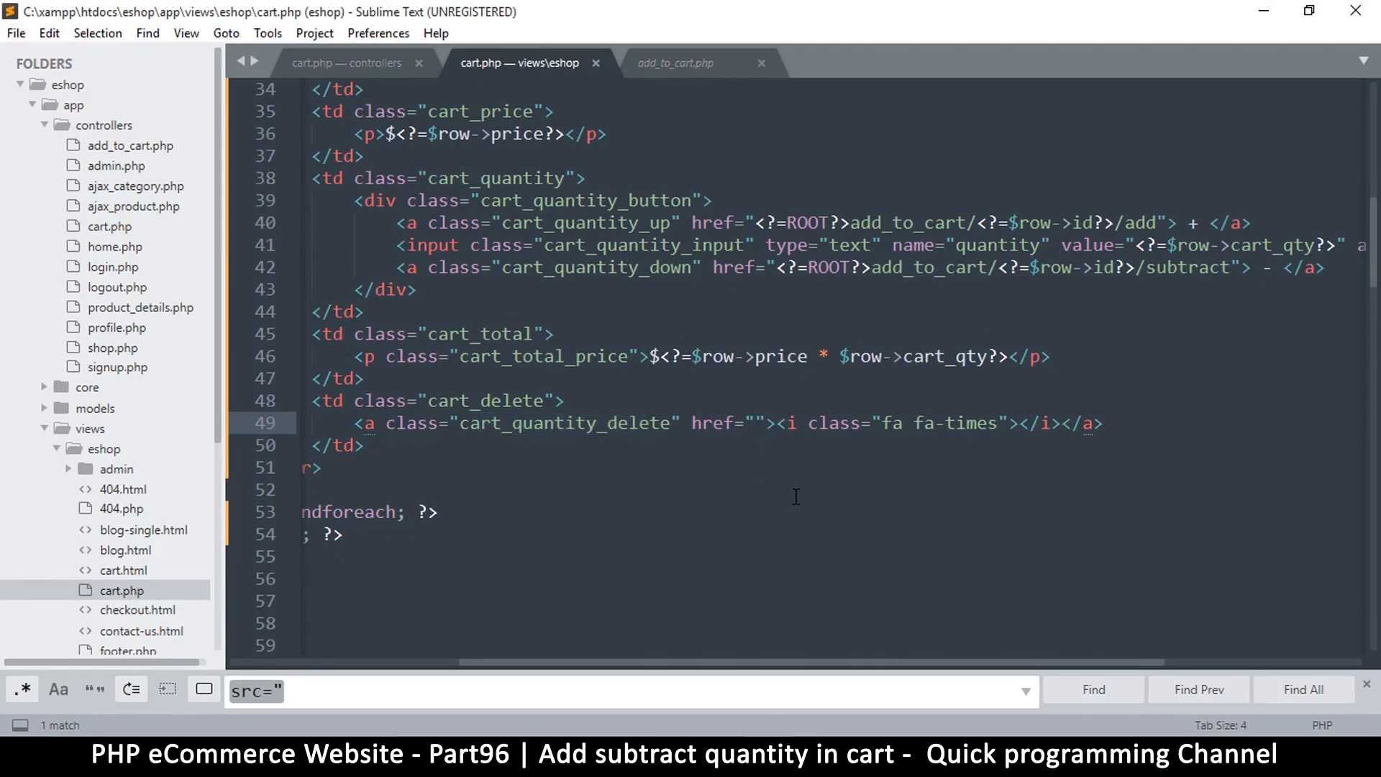
- Set the cart_quantity_delete href to <?=ROOT?>add_to_cart/<?=$row->id?>/remove and save
text(<?=ROOT?>add_to_cart/<?=$row->id?>/subtract)
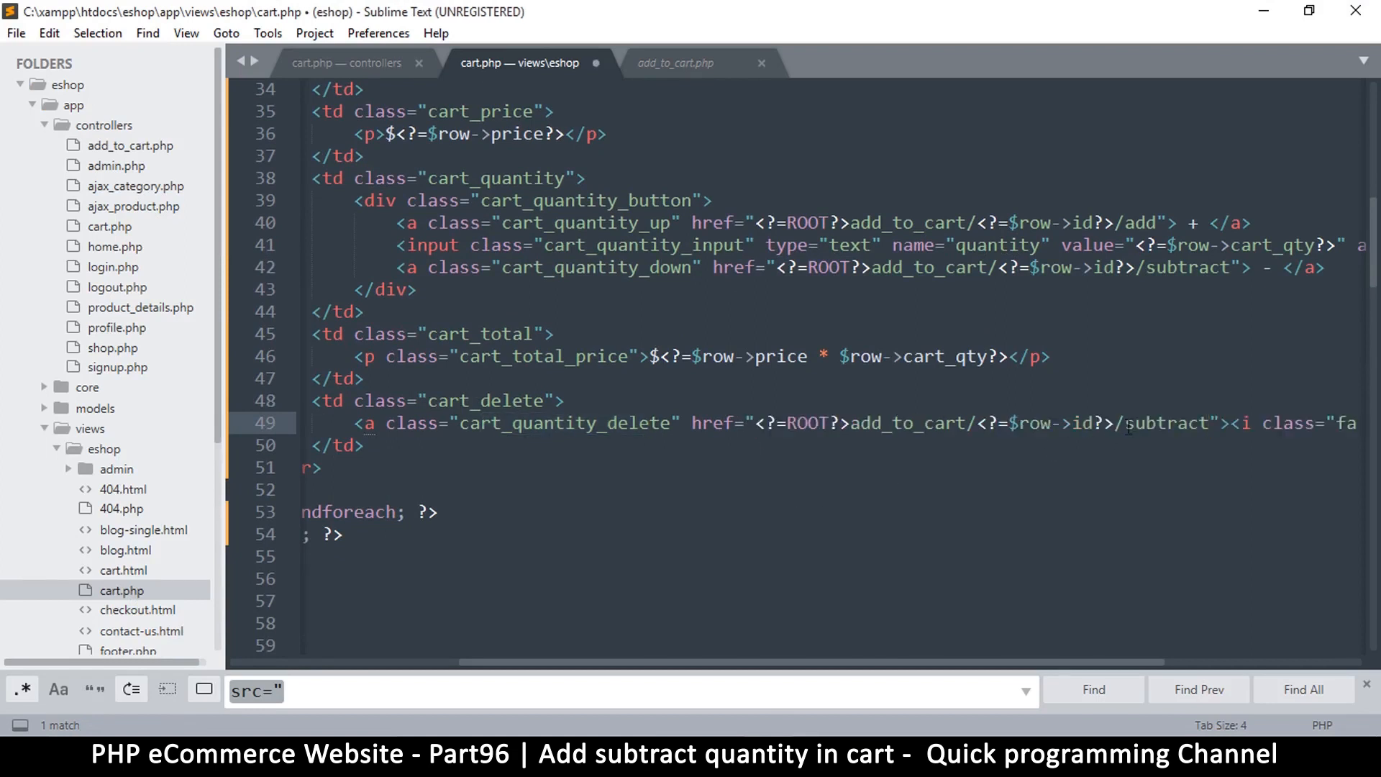
double_click(1166, 422)
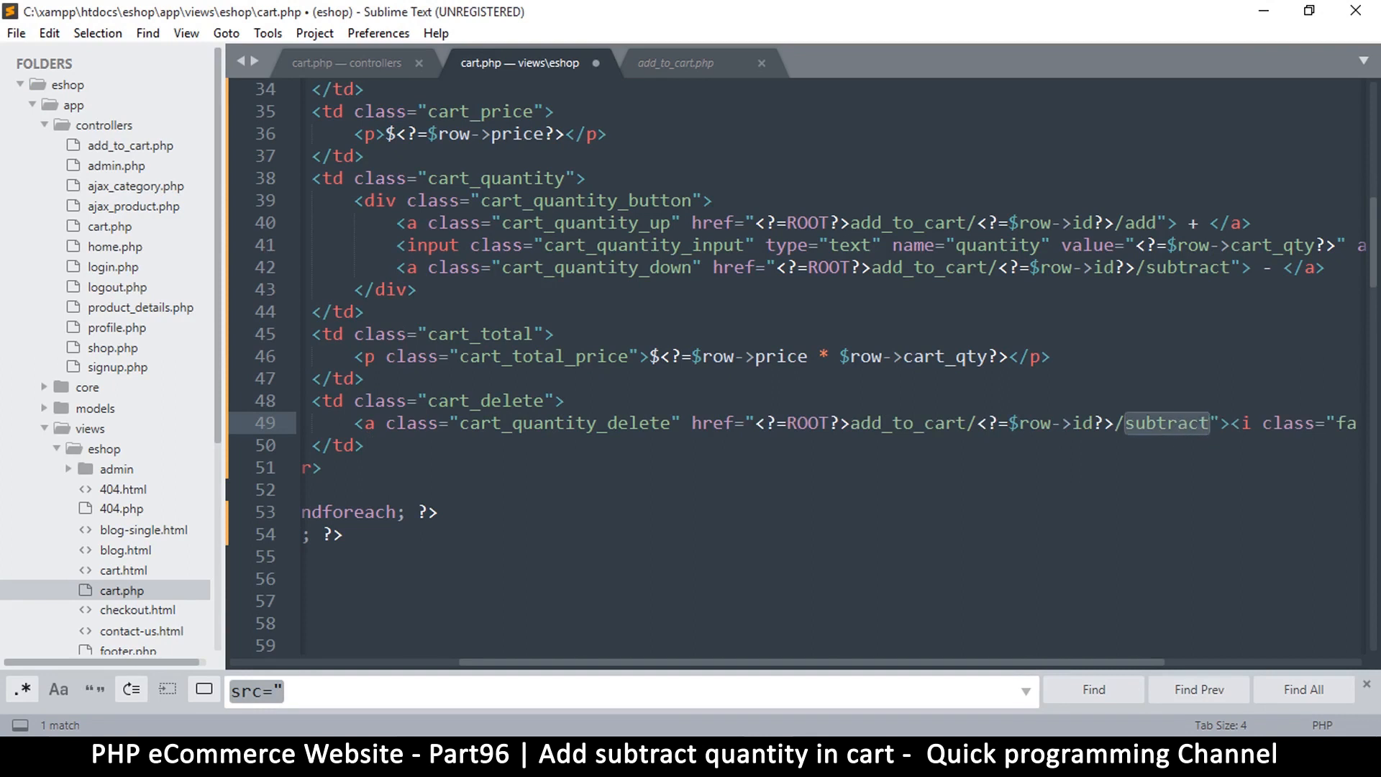
text(remove)
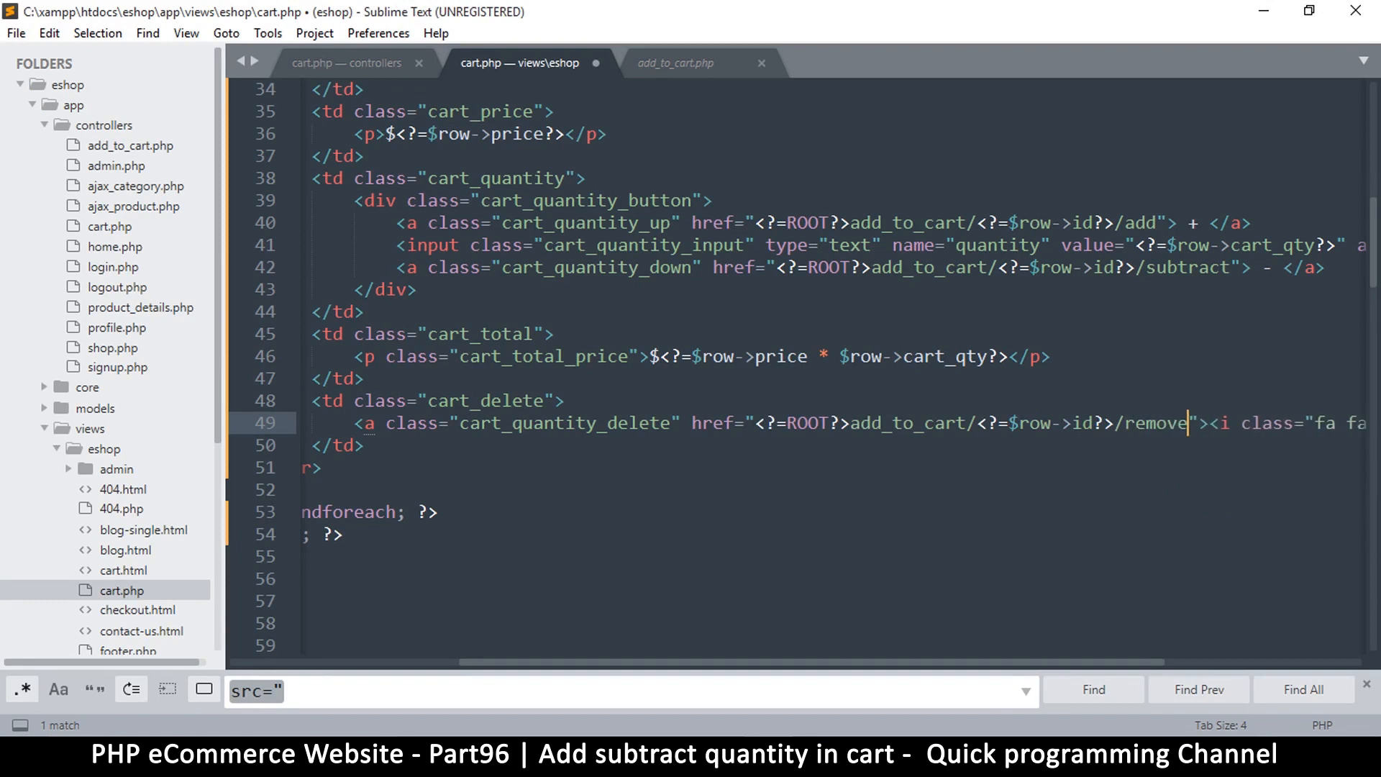
key(ctrl+s)
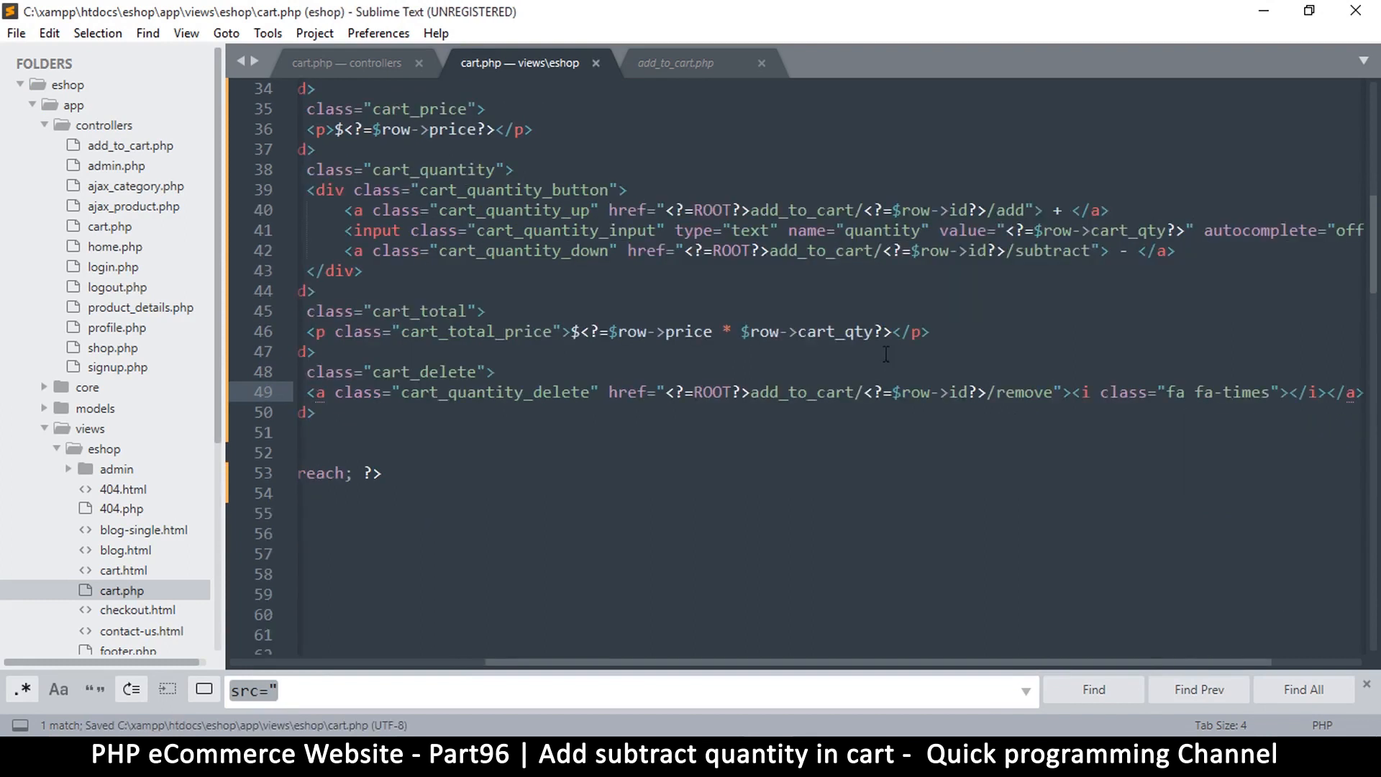
scroll(up, 3)
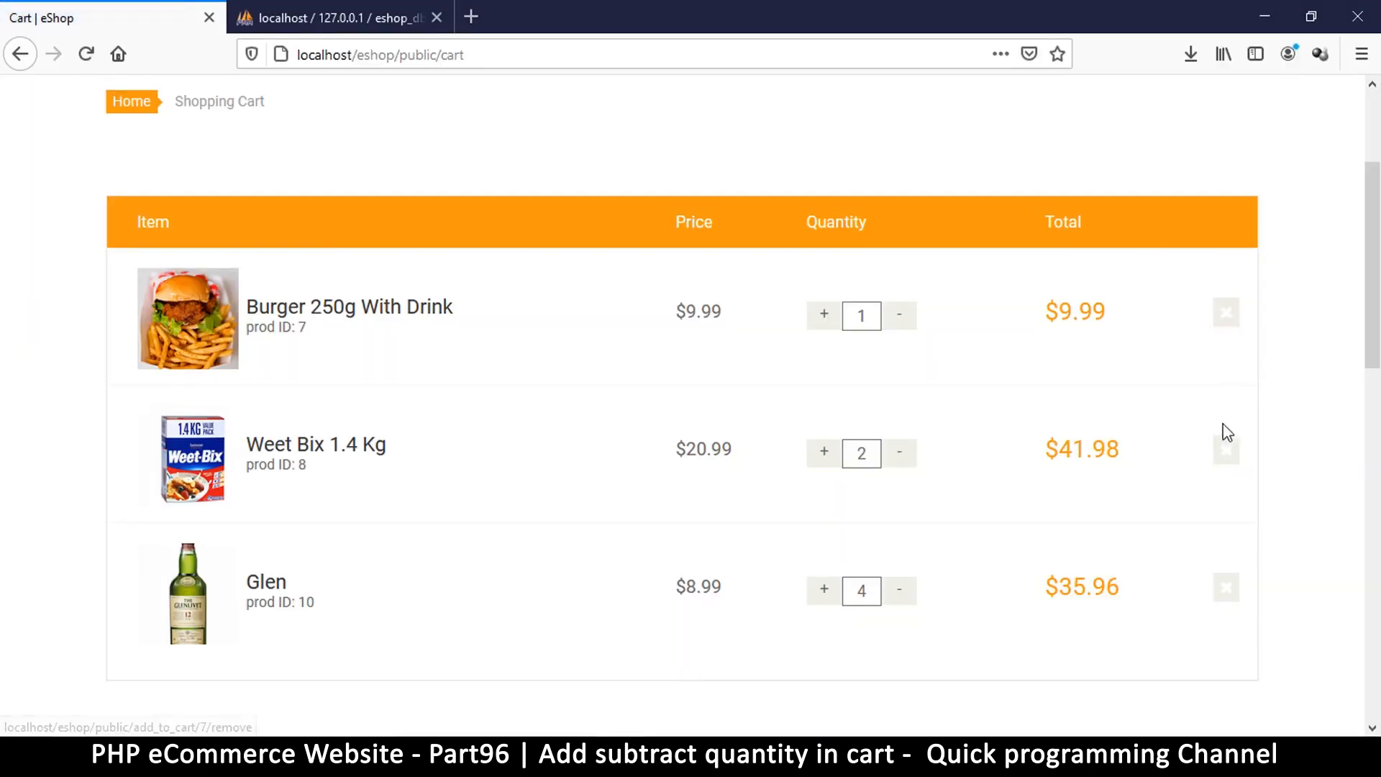
mouse_move(867, 437)
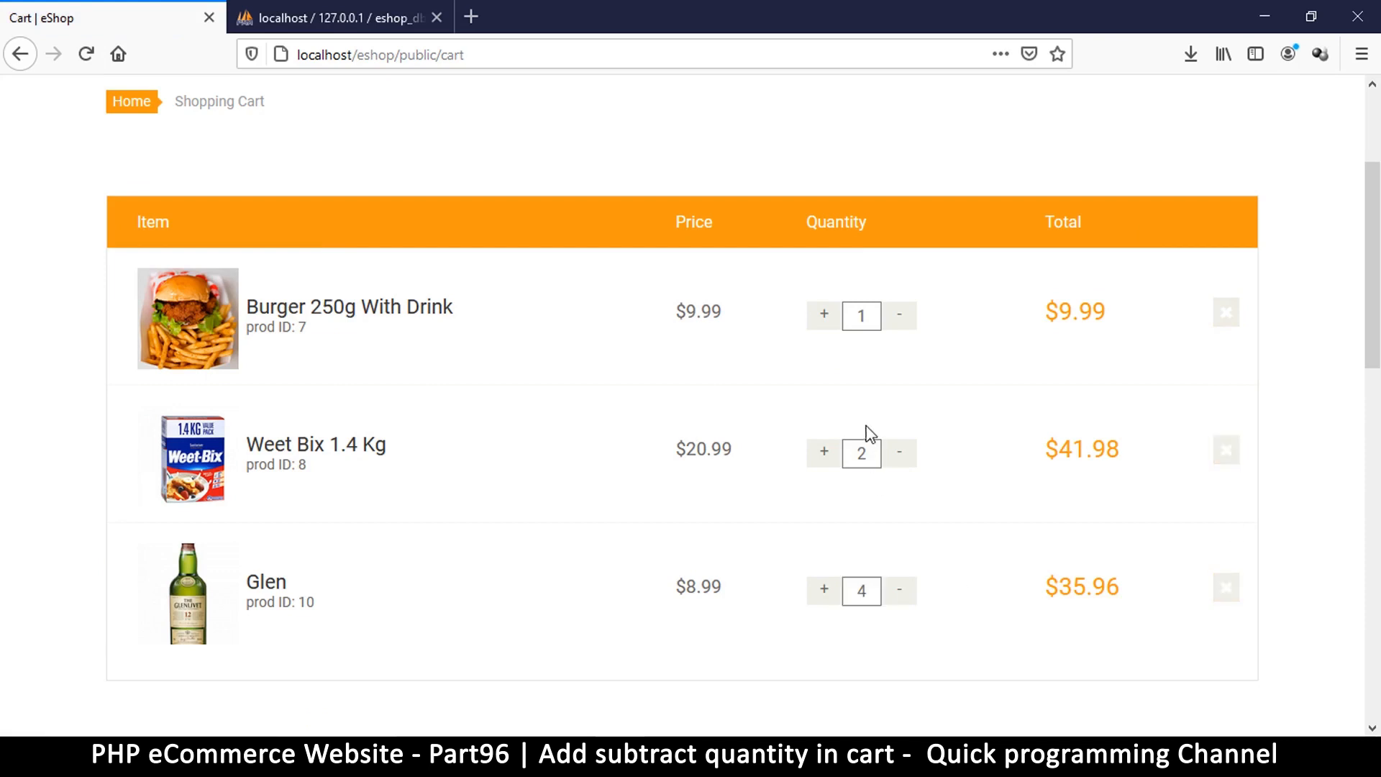
mouse_move(823, 315)
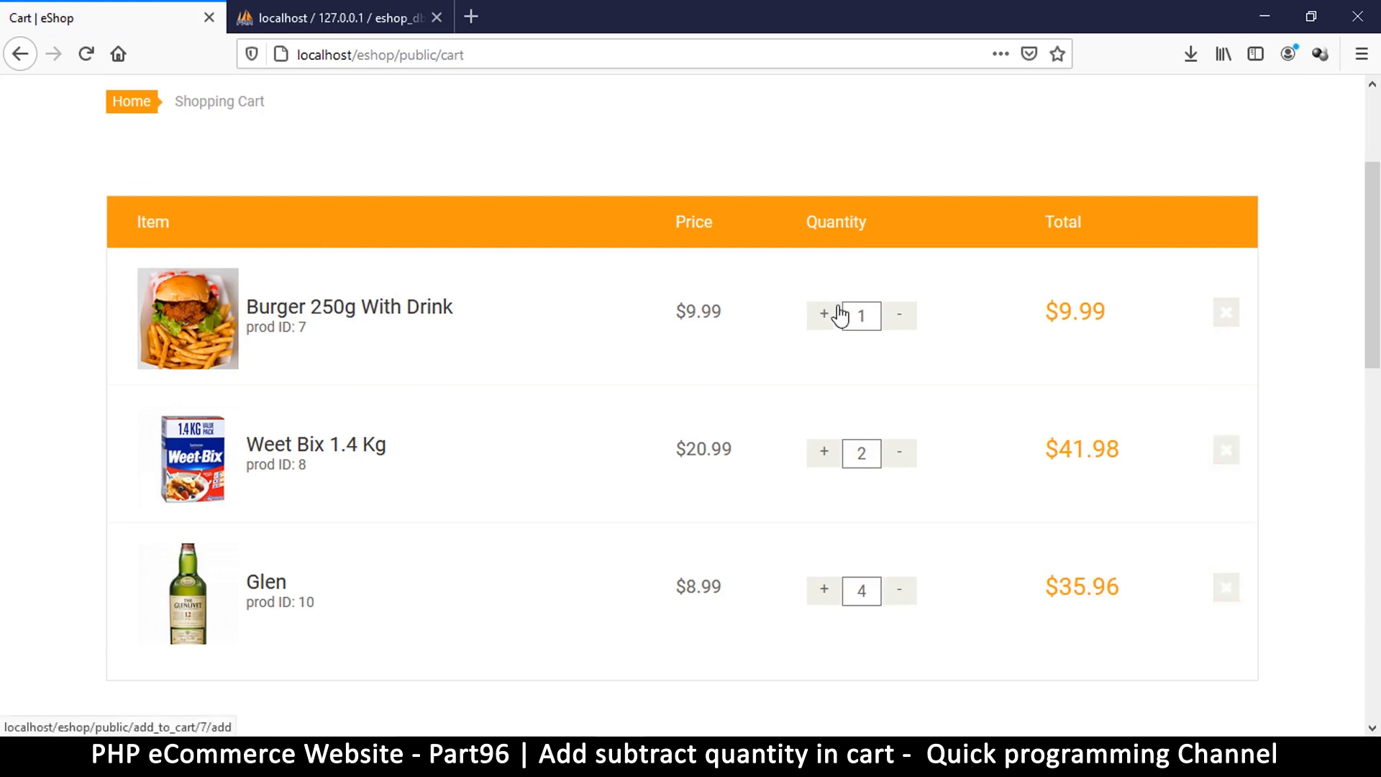
mouse_move(302, 253)
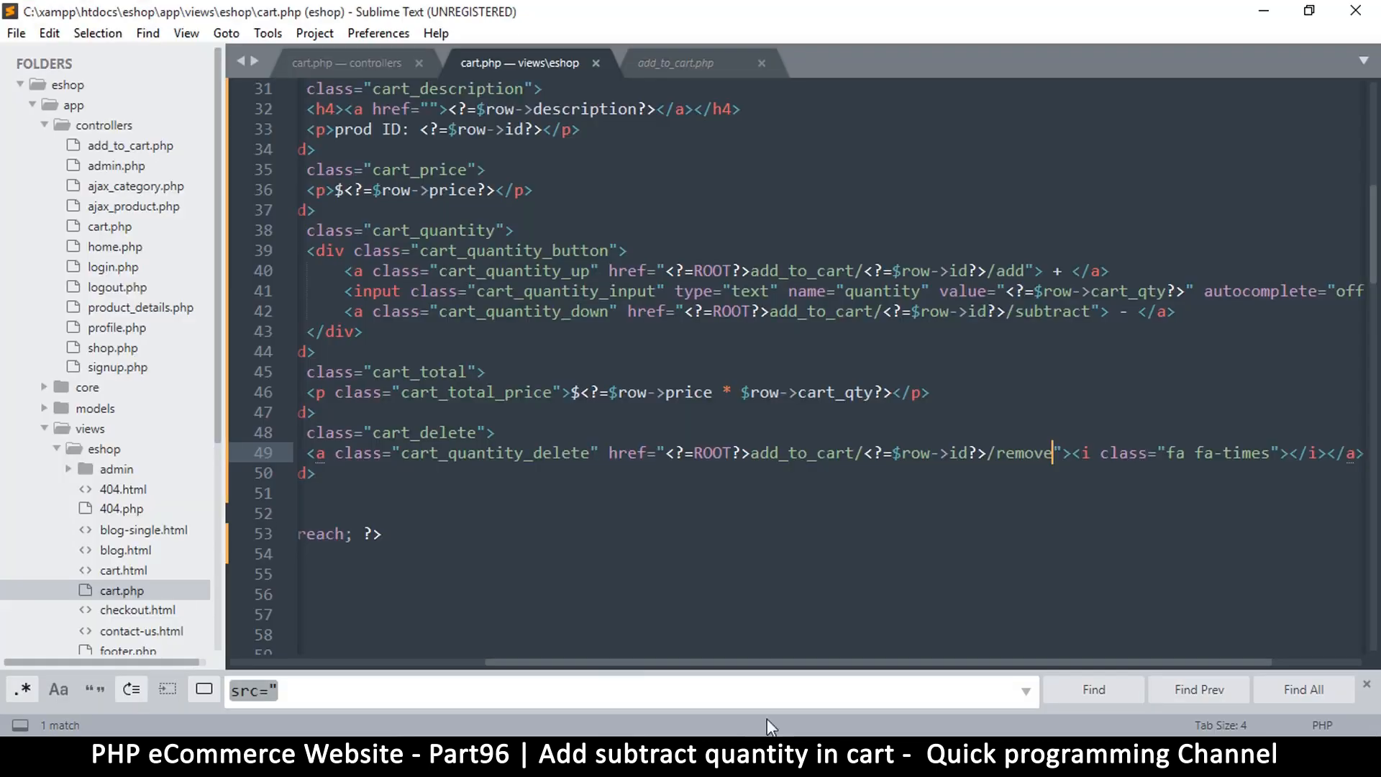
- Return to the add_to_cart.php controller and scroll to its index method
click(346, 62)
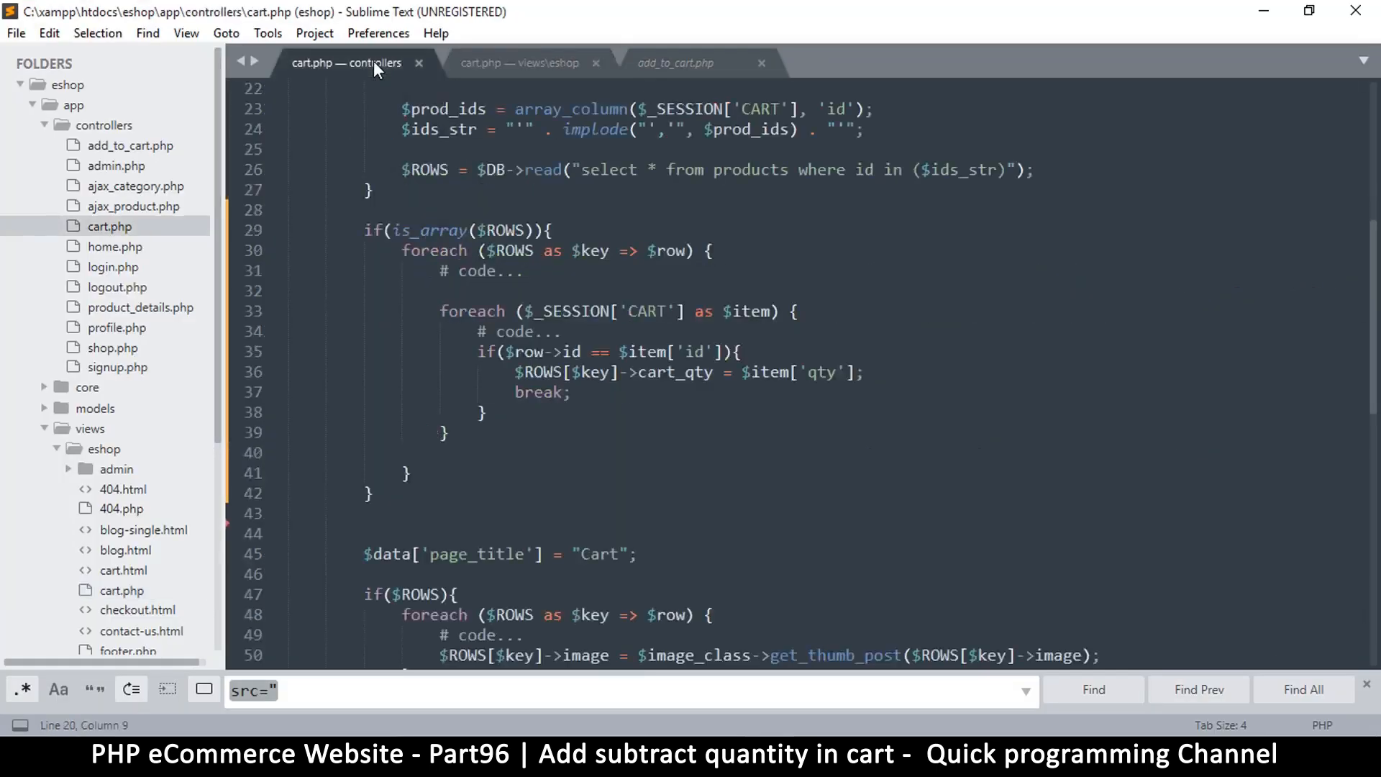
click(676, 62)
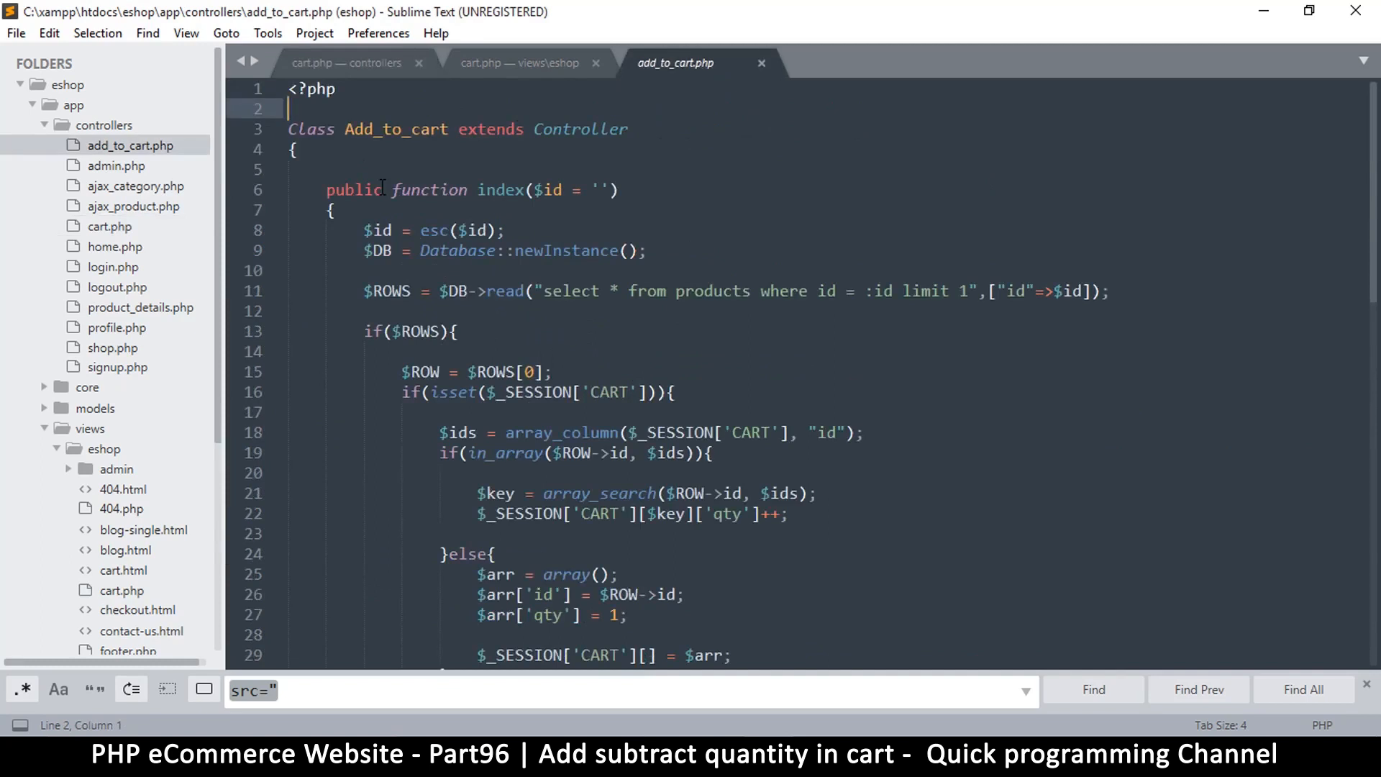
mouse_move(410, 105)
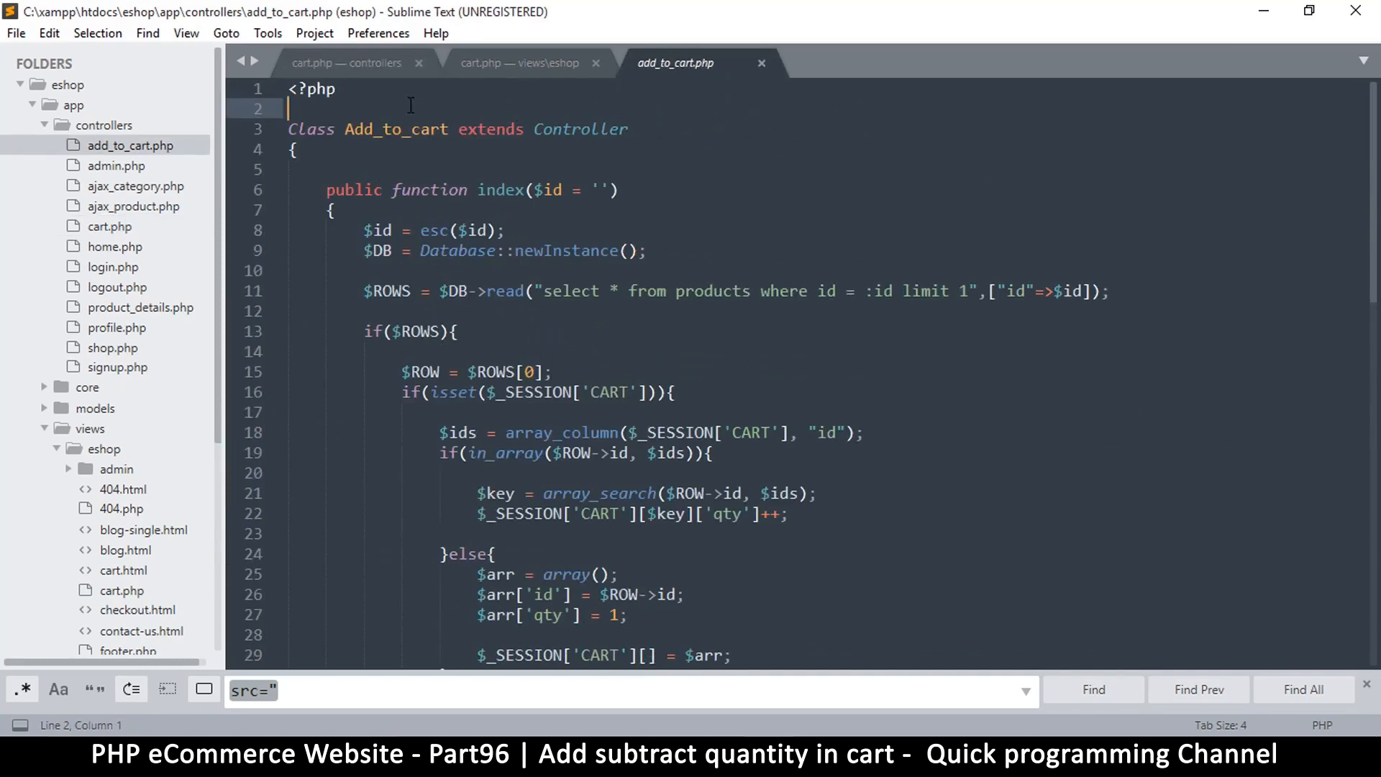
mouse_move(410, 232)
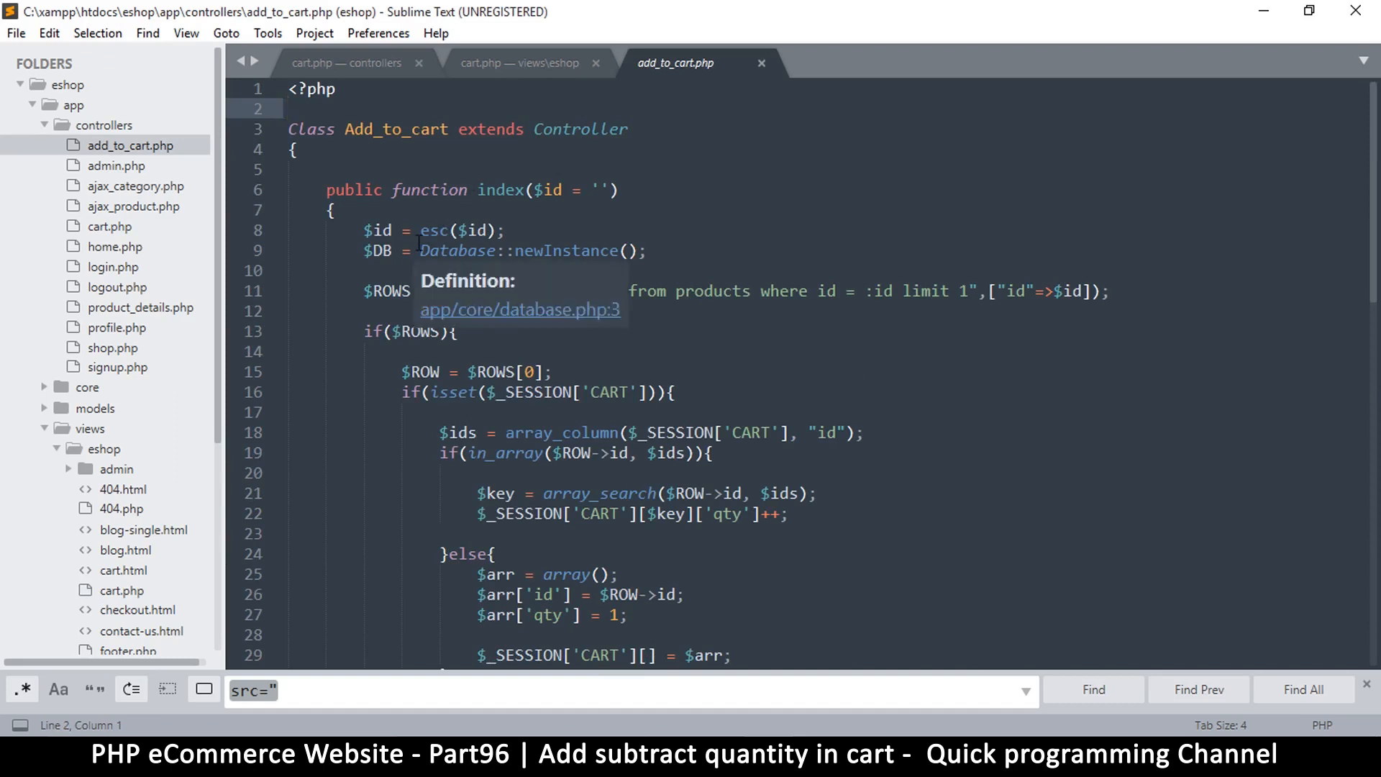
scroll(down, 3)
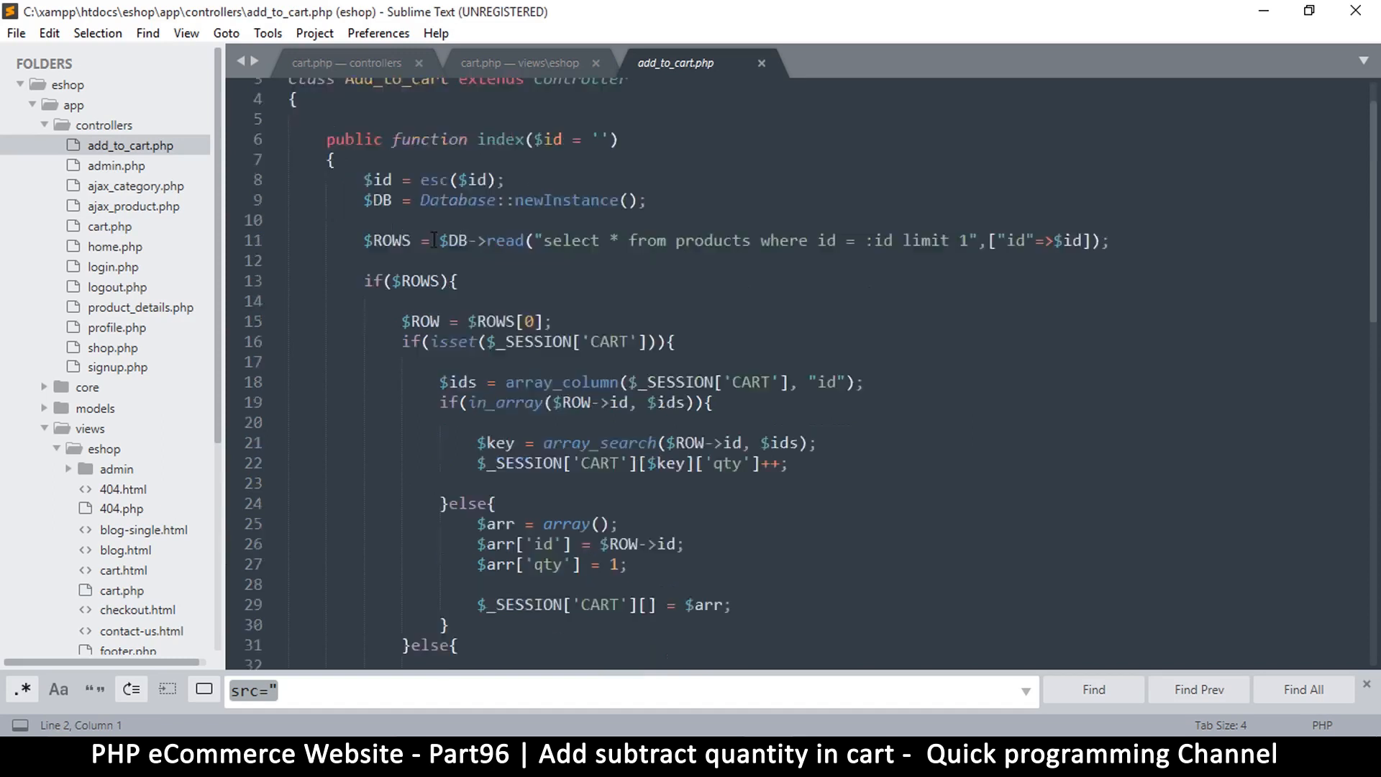
scroll(down, 3)
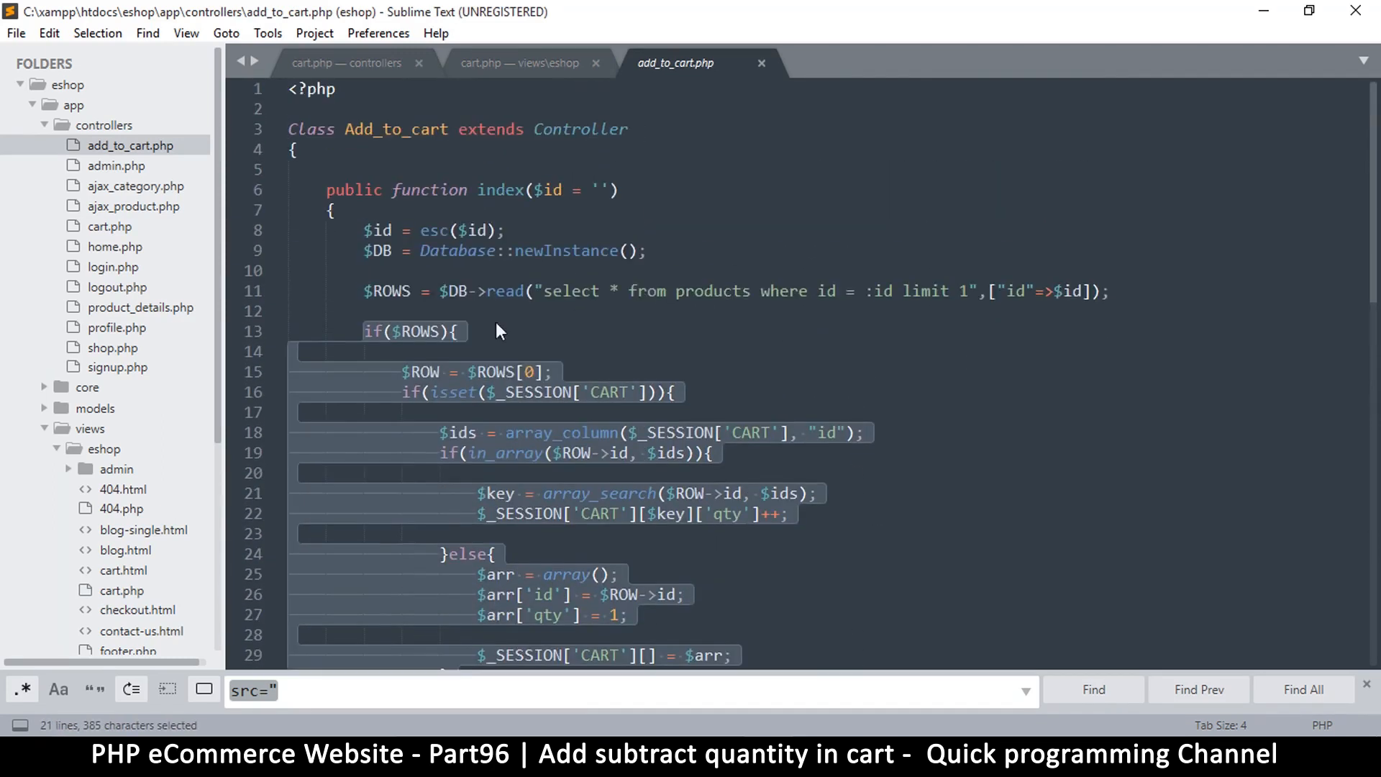
- Try a die line on blank line 10, remove it, save, and copy the index signature
click(434, 269)
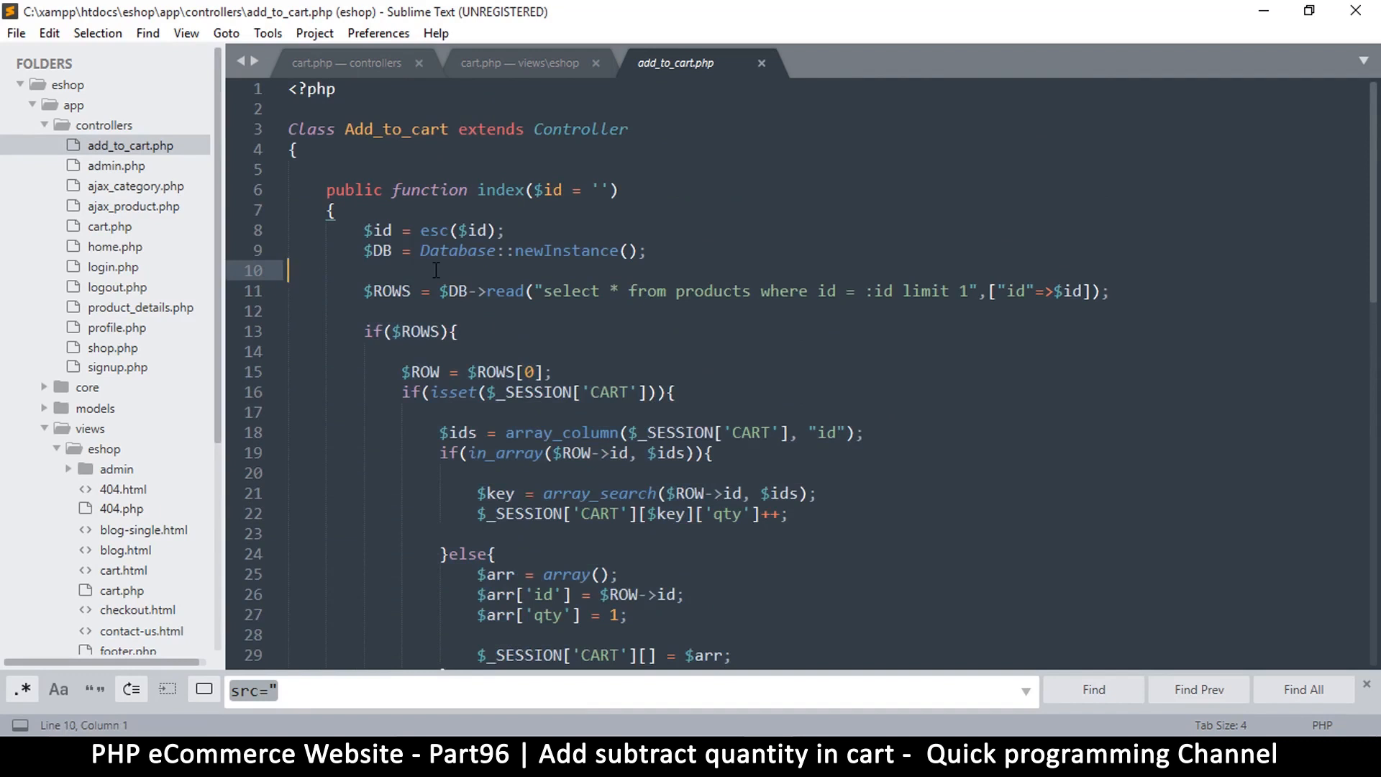
text(die;)
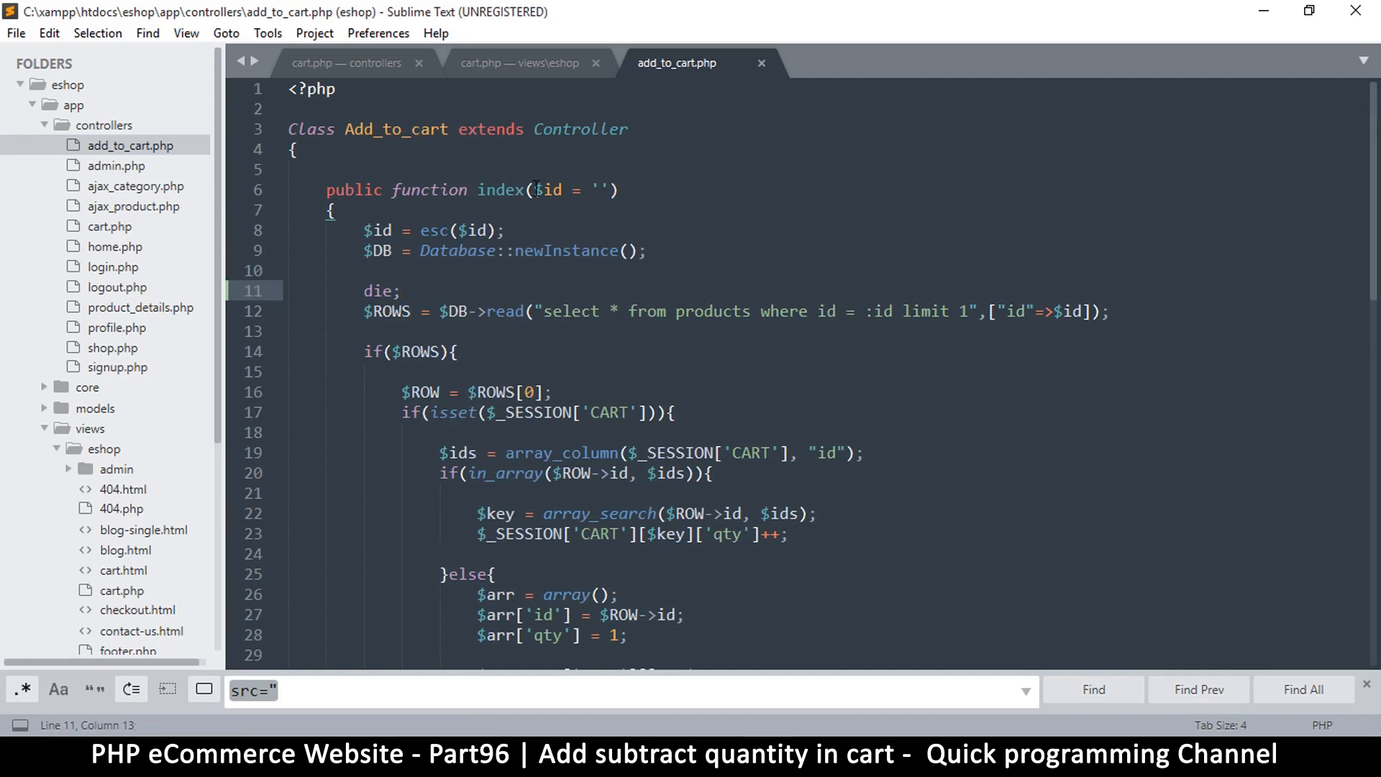
click(401, 290)
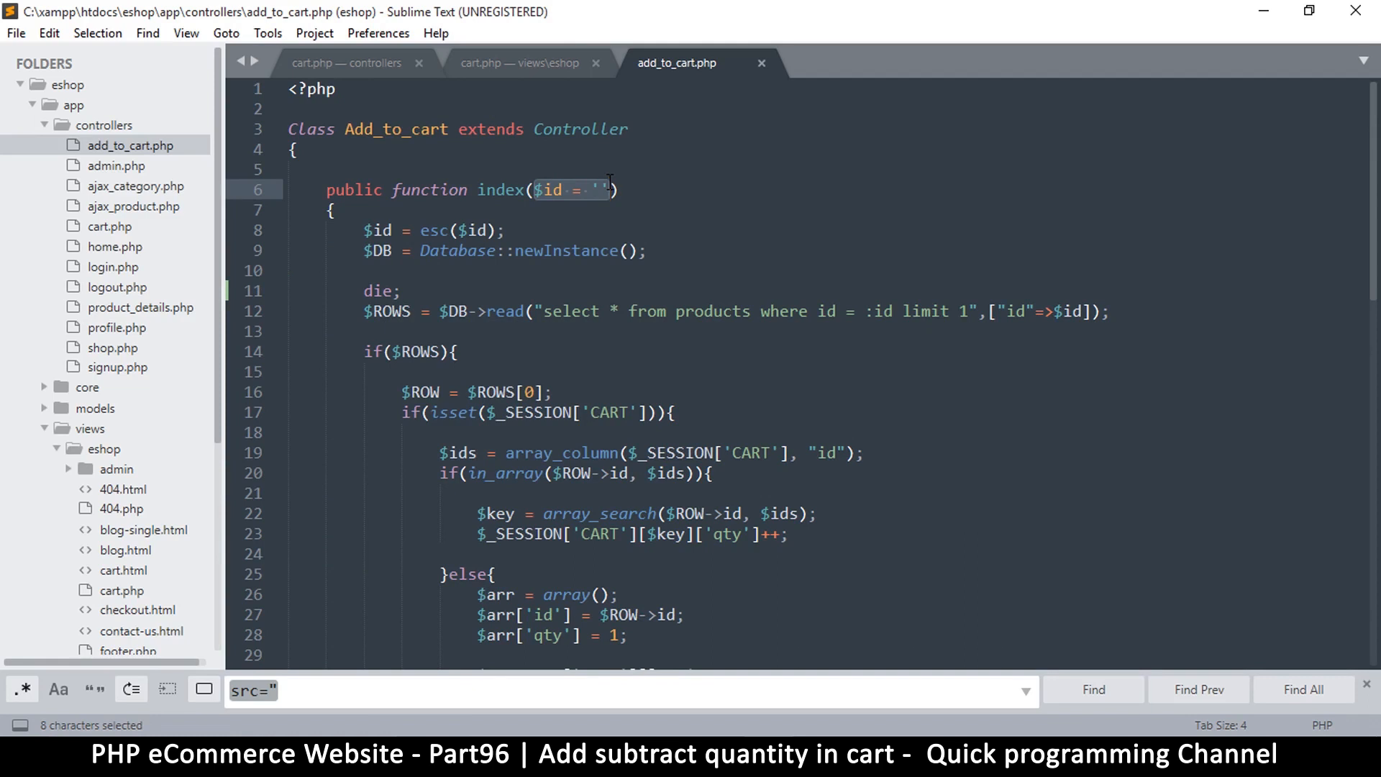
click(568, 189)
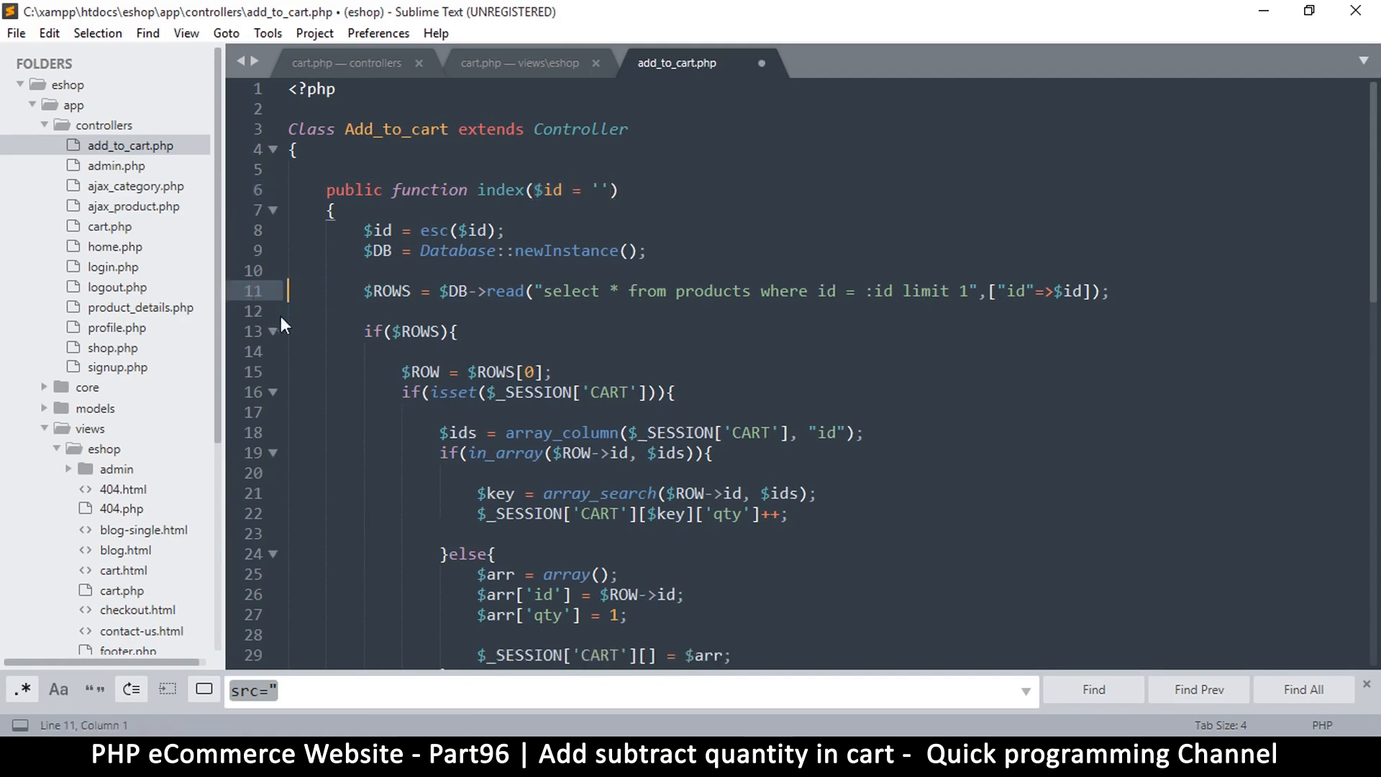
key(ctrl+s)
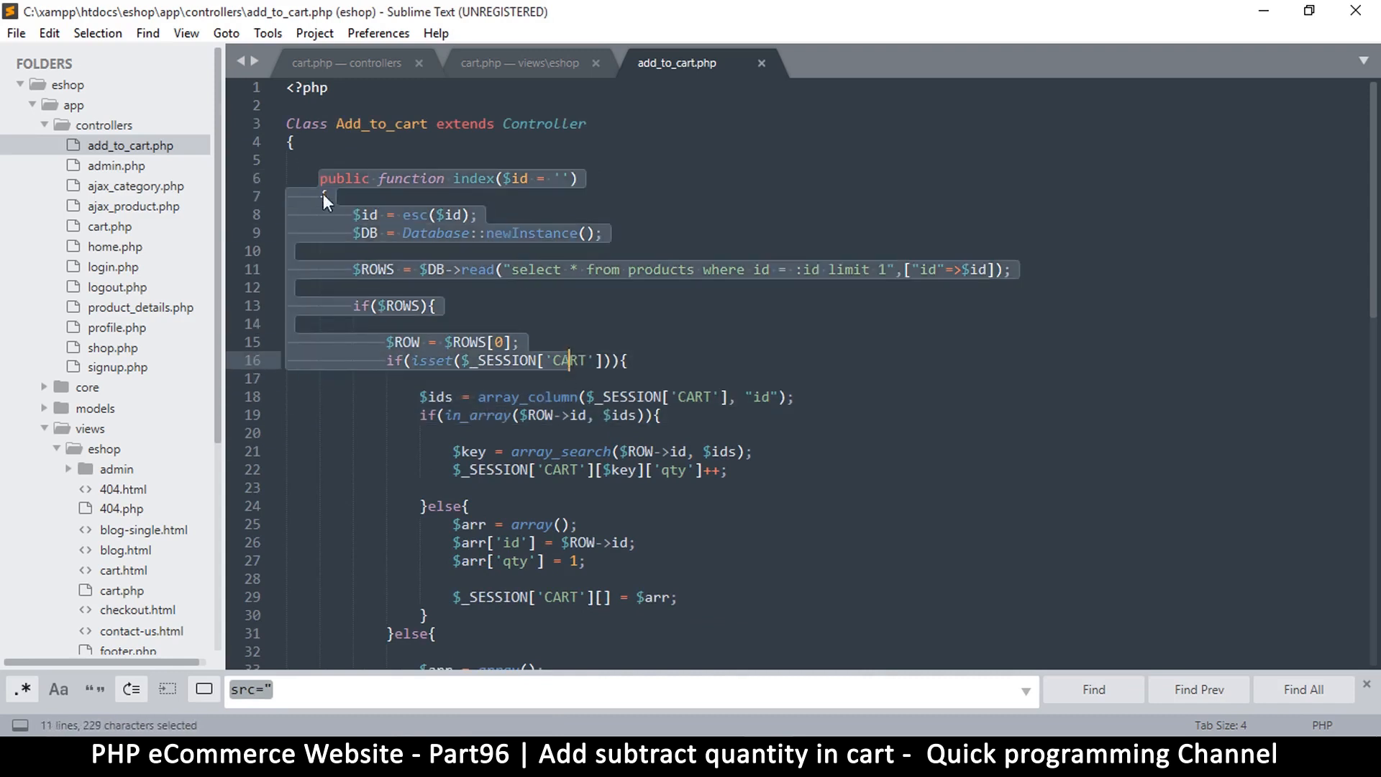
click(324, 195)
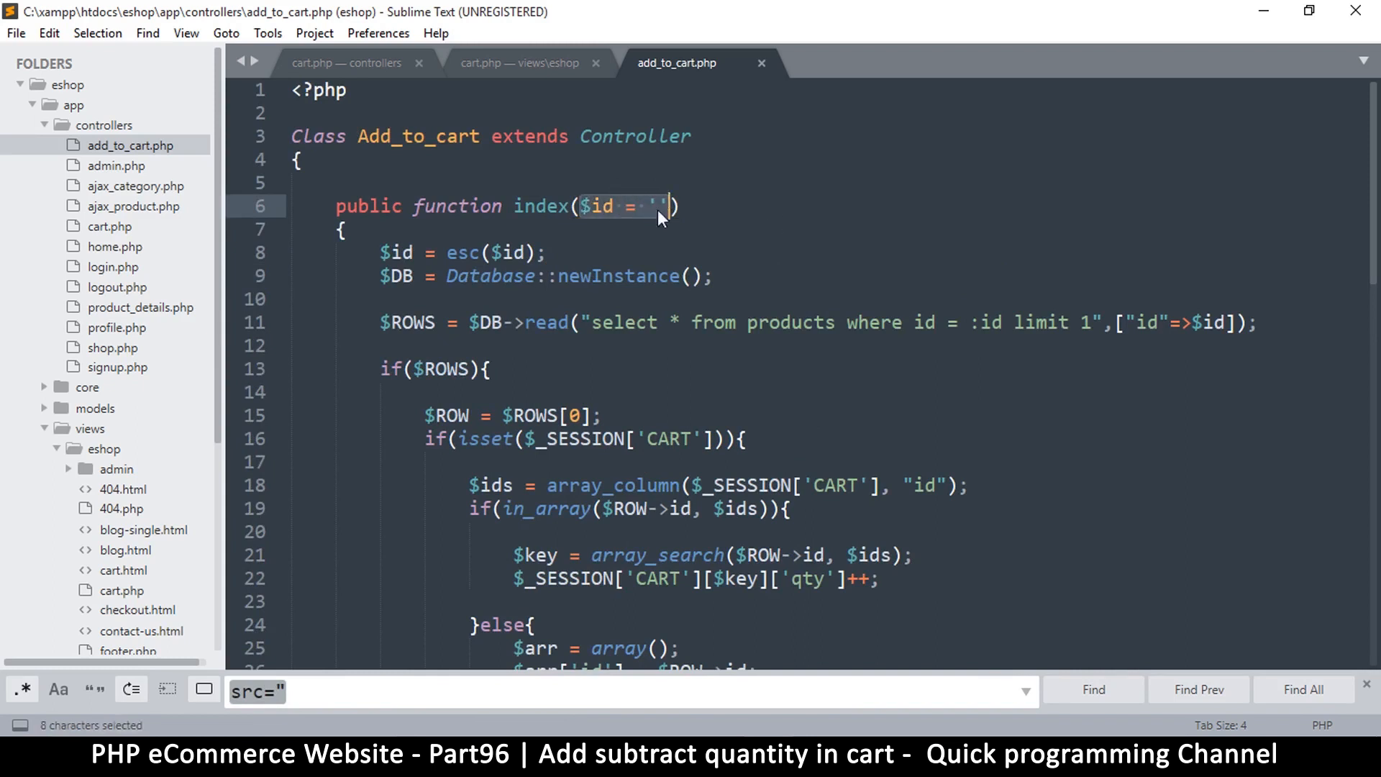
key(ctrl+s)
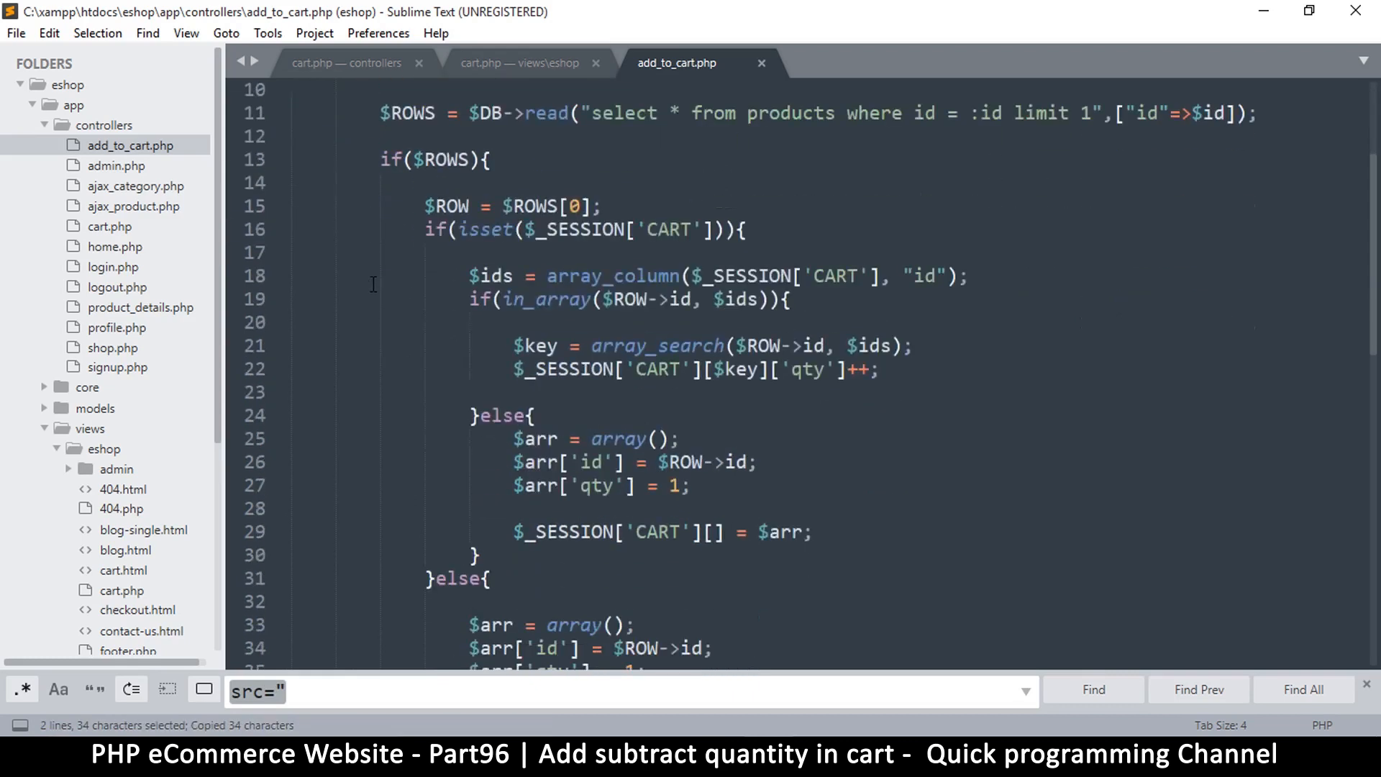
- Add an empty public function index($id = '') after the existing index method and save
scroll(down, 3)
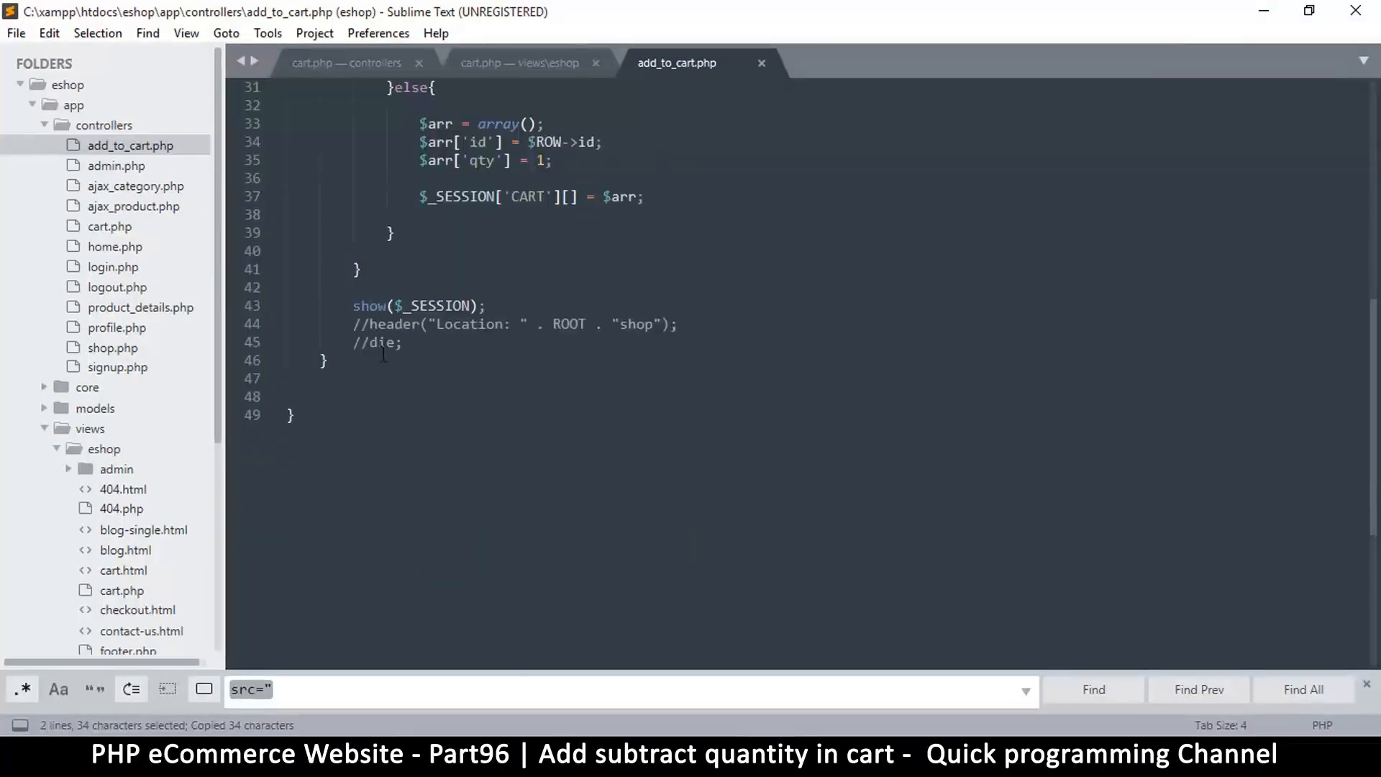
click(335, 359)
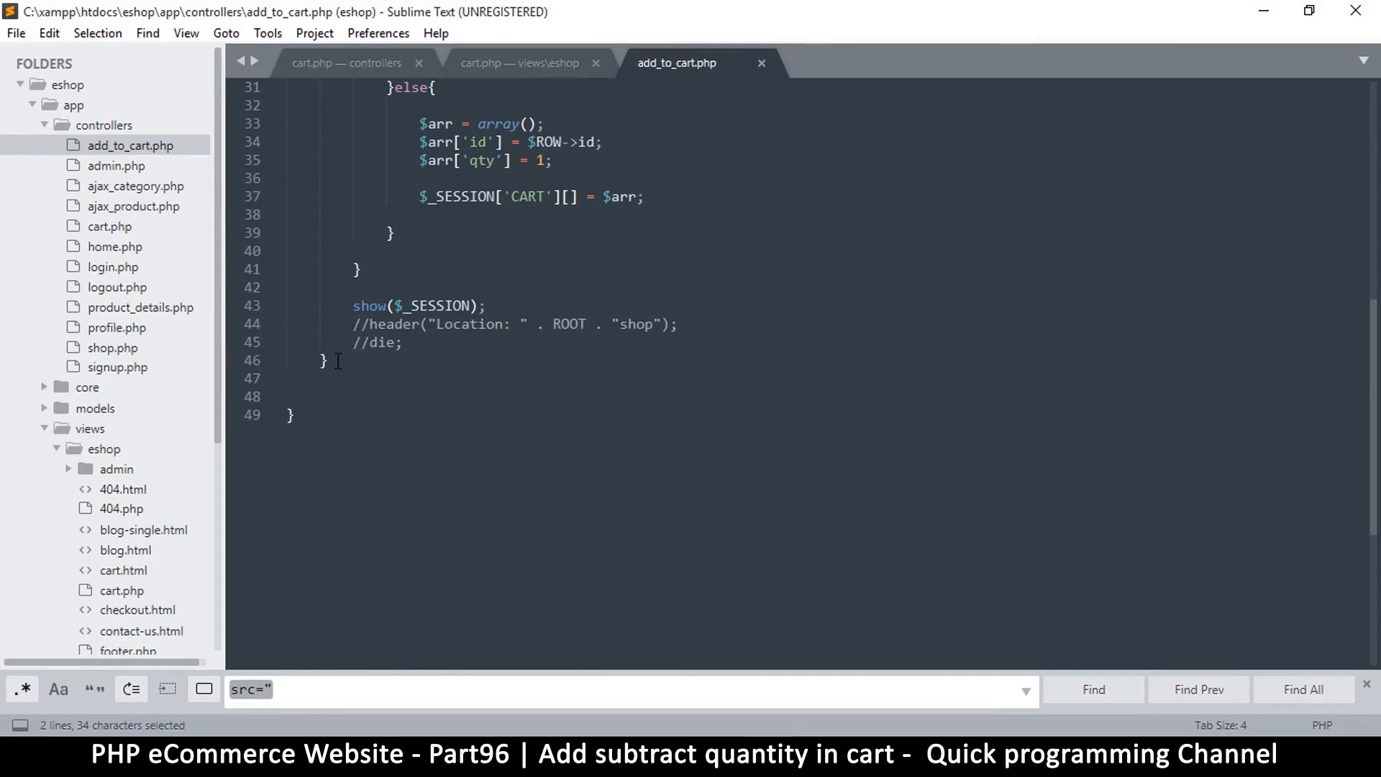
key(enter)
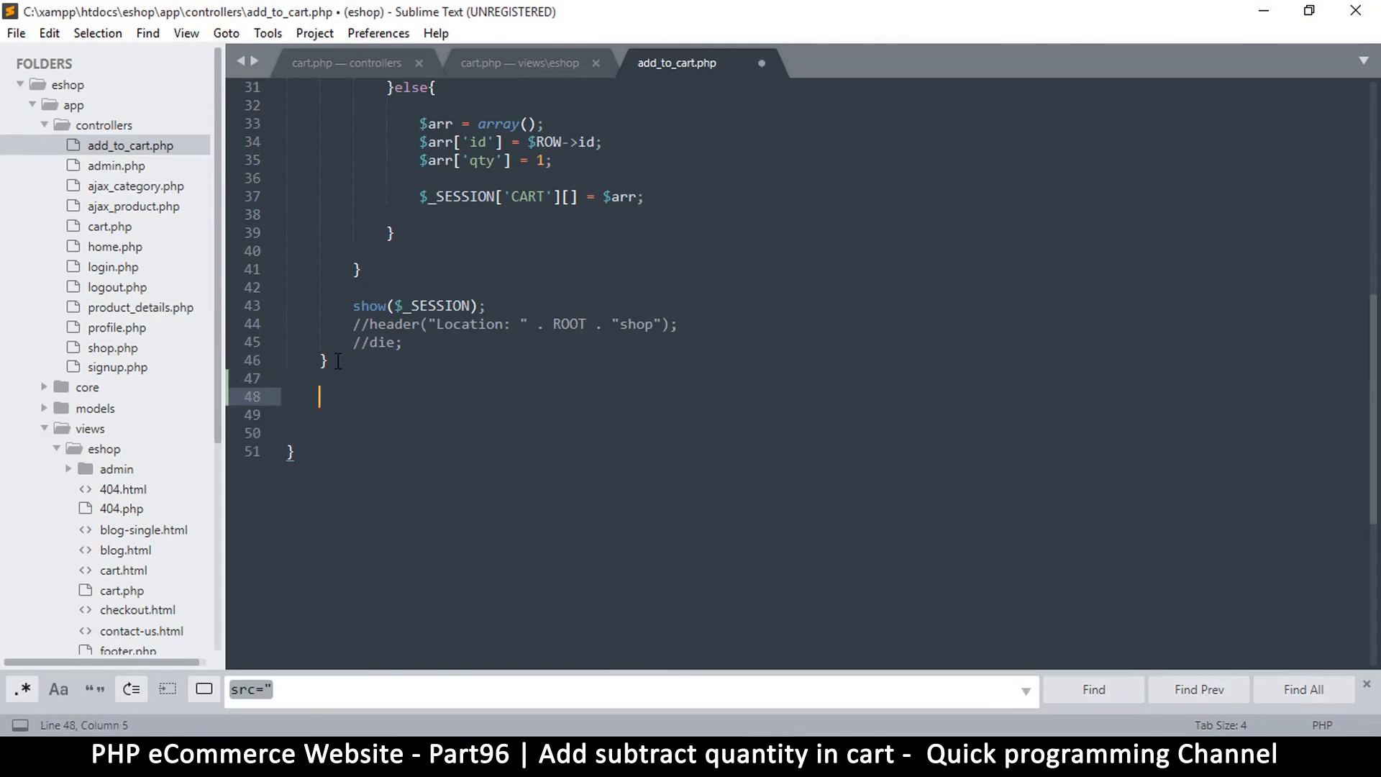
text(public function index($id = ''))
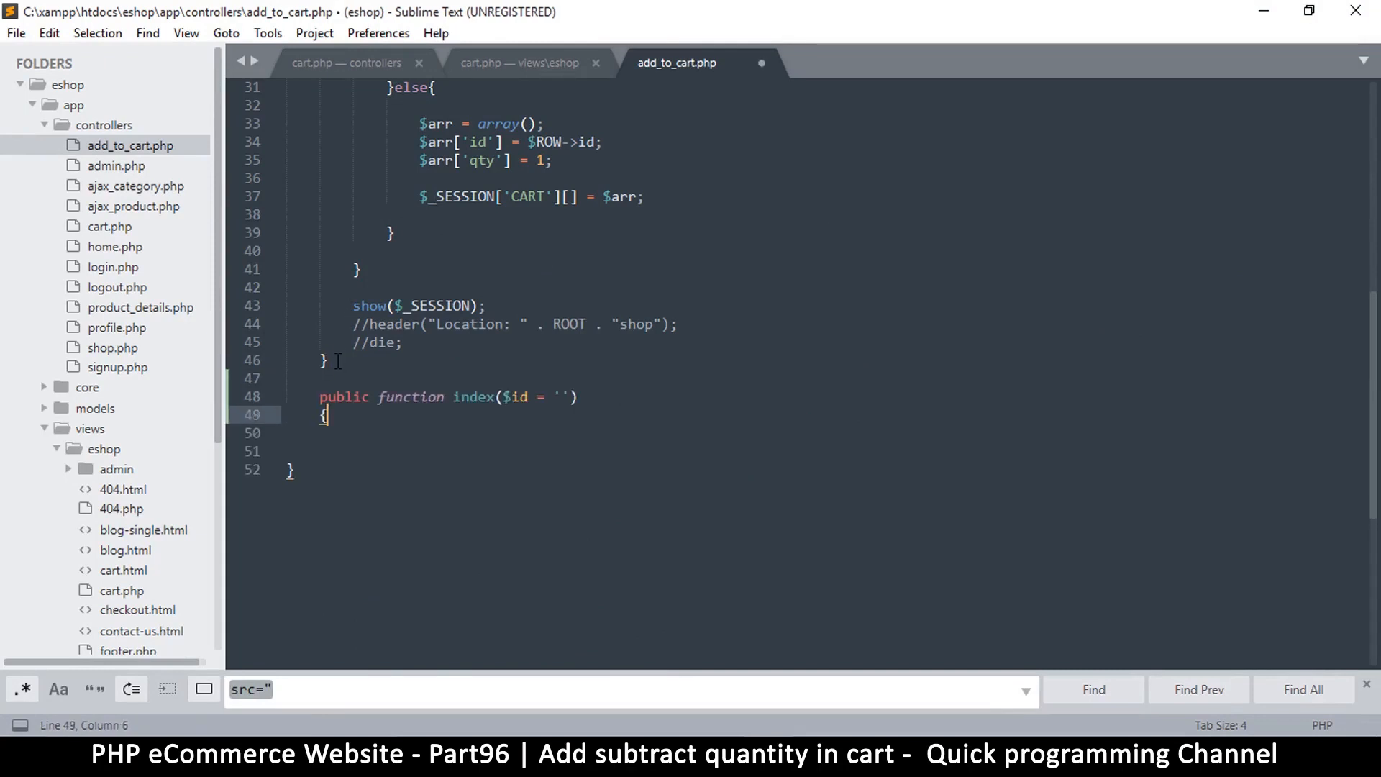
key(enter)
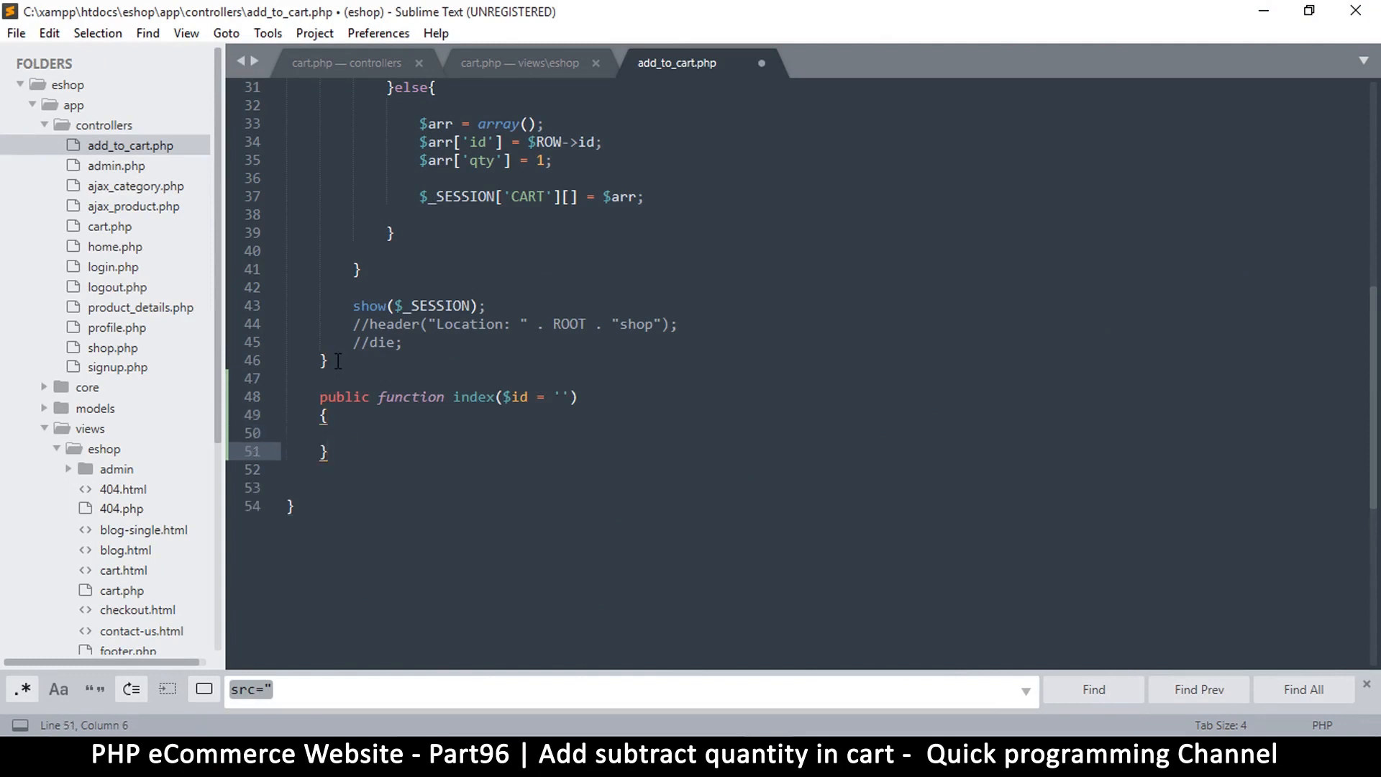
key(ctrl+s)
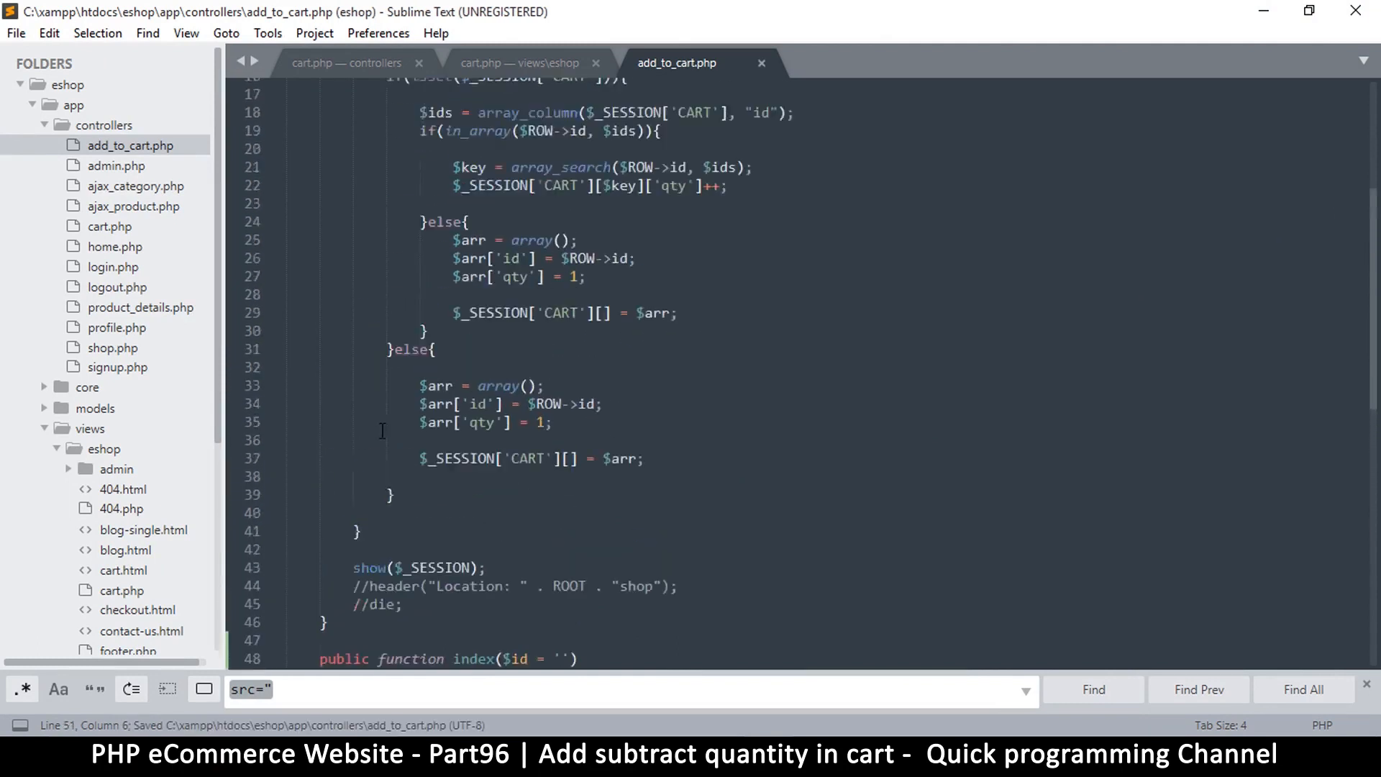
scroll(up, 3)
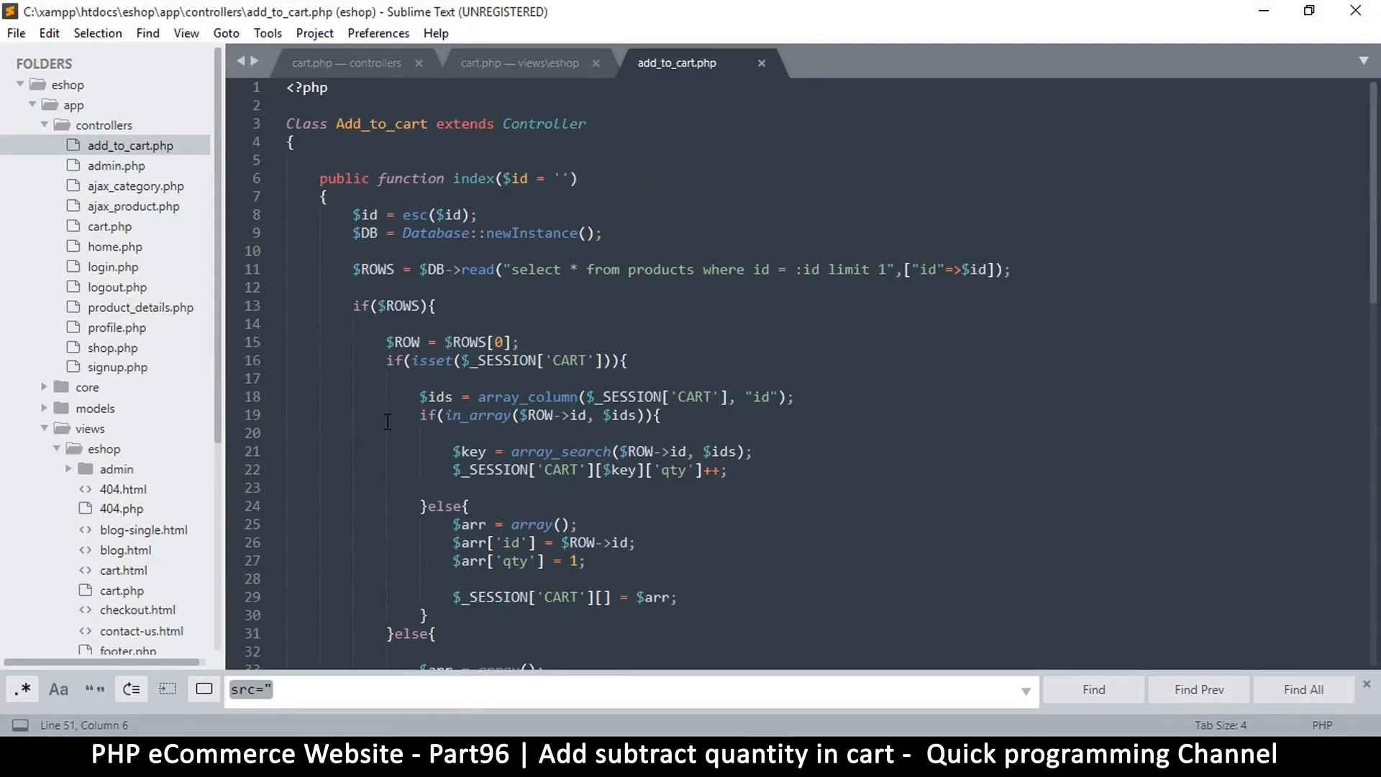
scroll(down, 3)
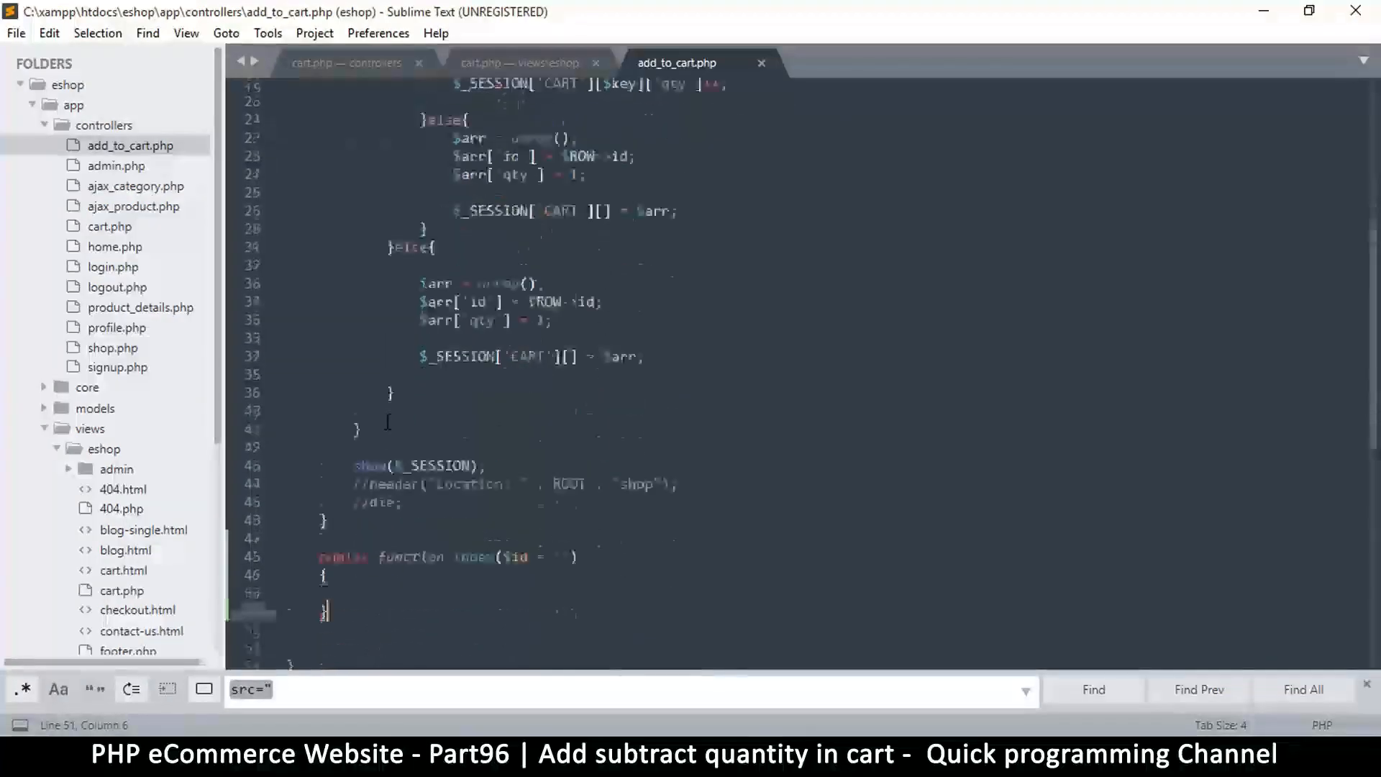
key(ctrl+s)
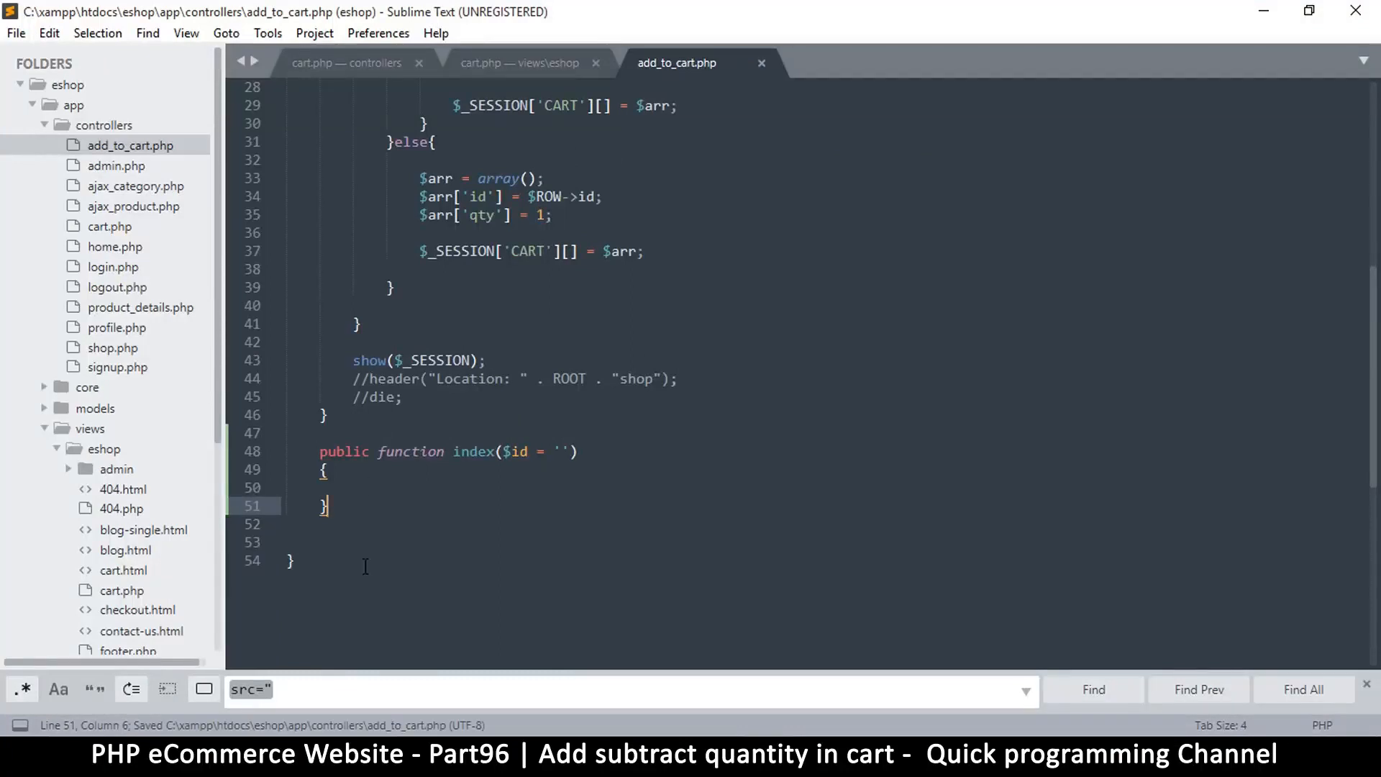
scroll(down, 3)
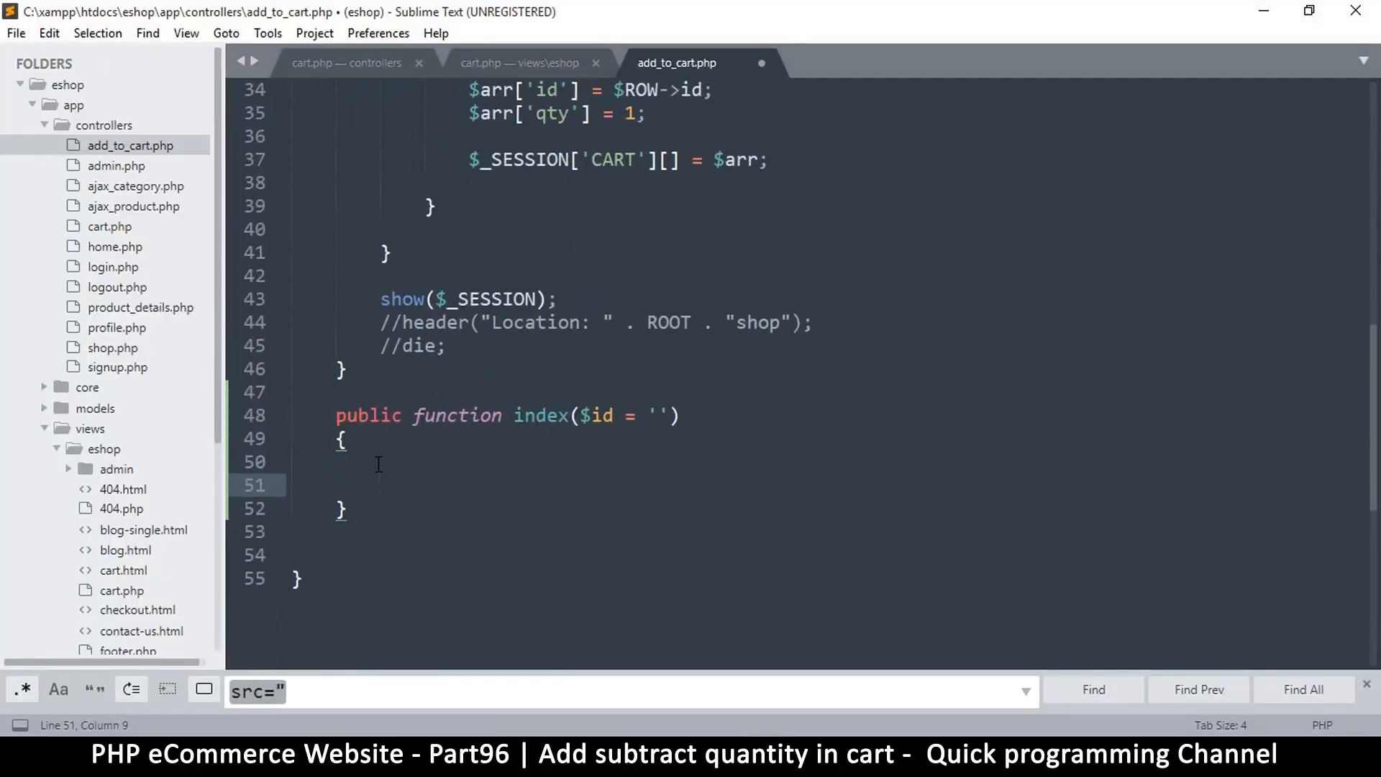
- Rename the new empty method to add_quantity
double_click(540, 414)
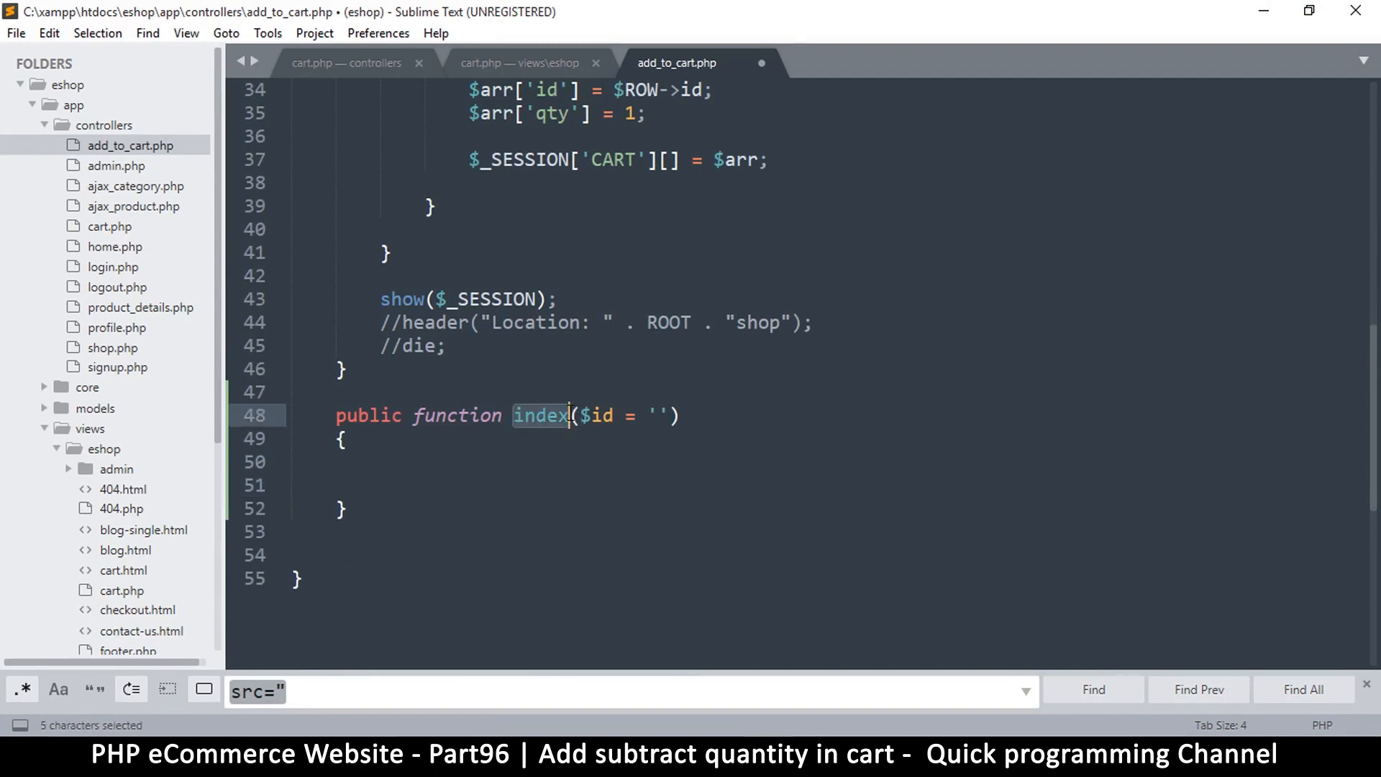
mouse_move(566, 430)
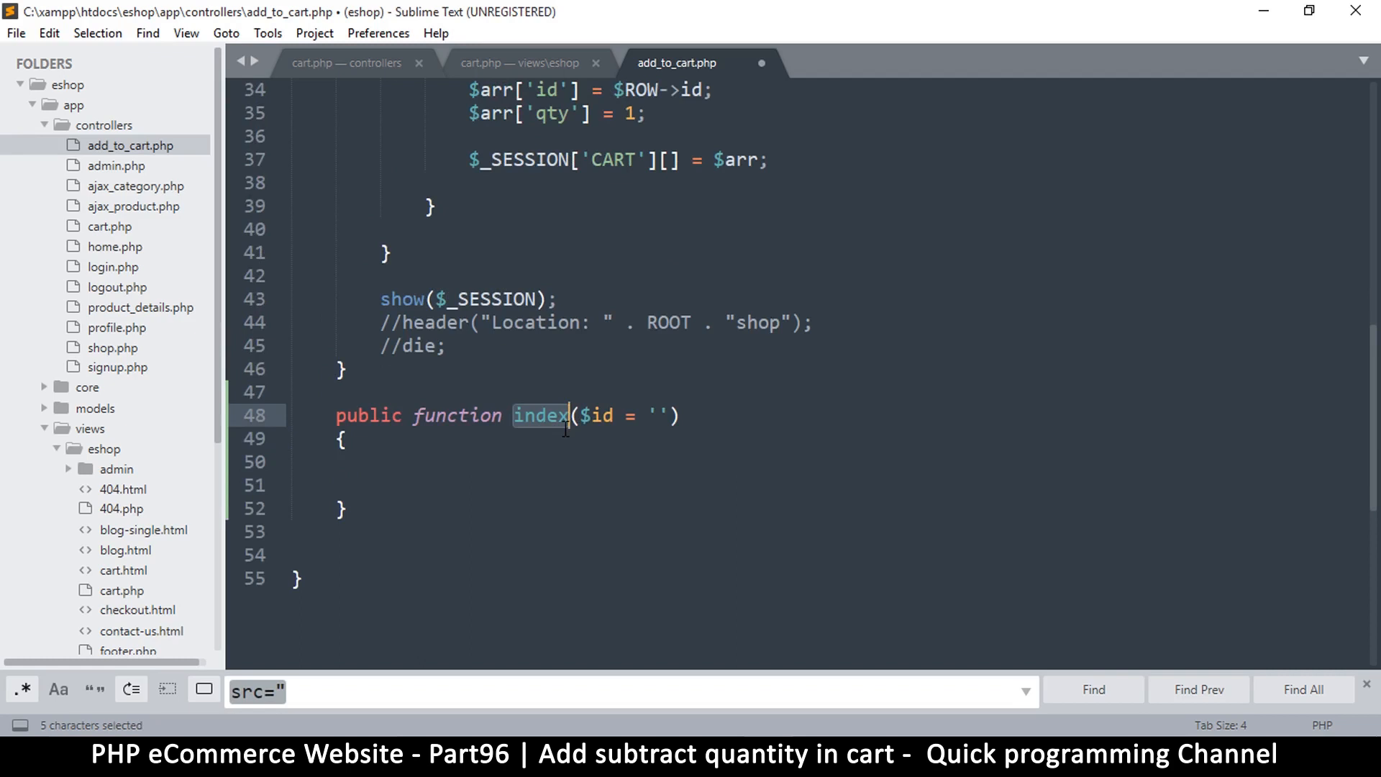
text(a)
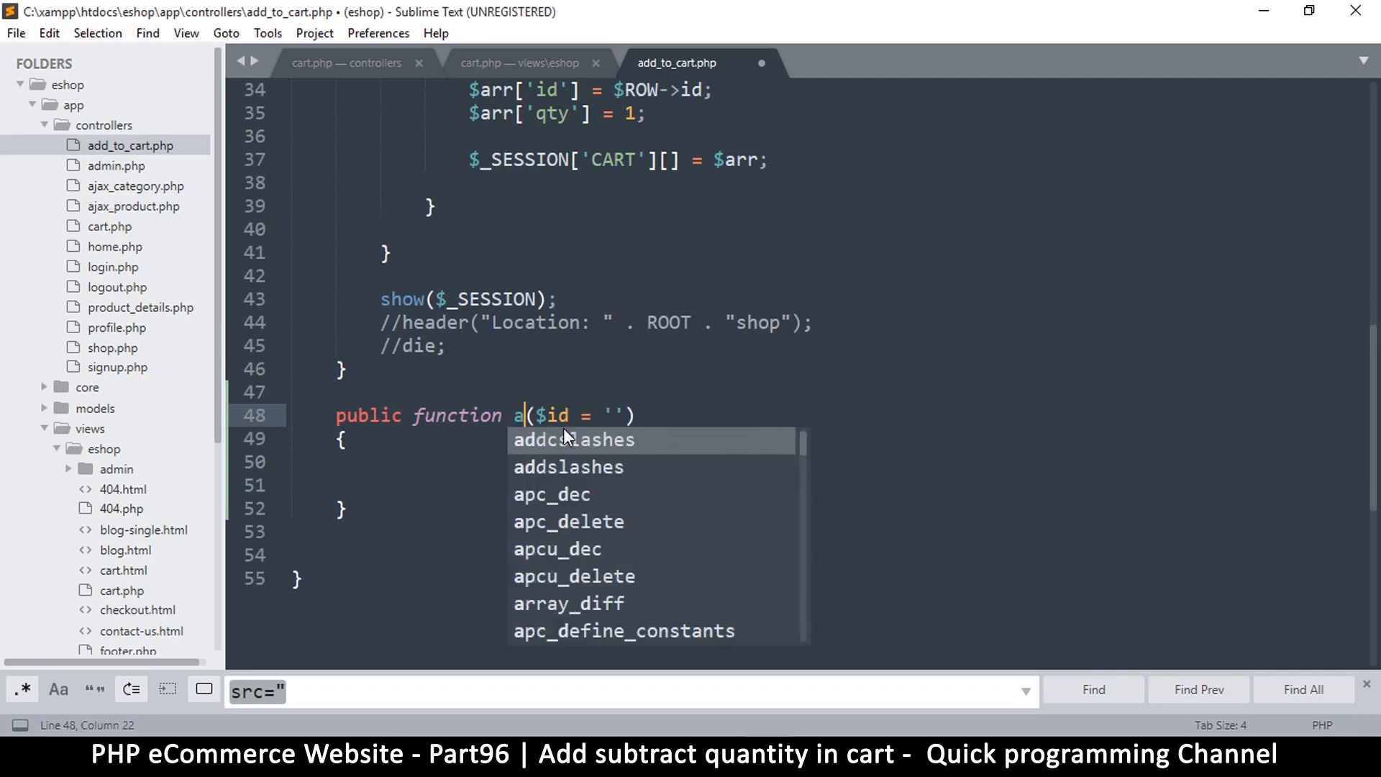
text(dd)
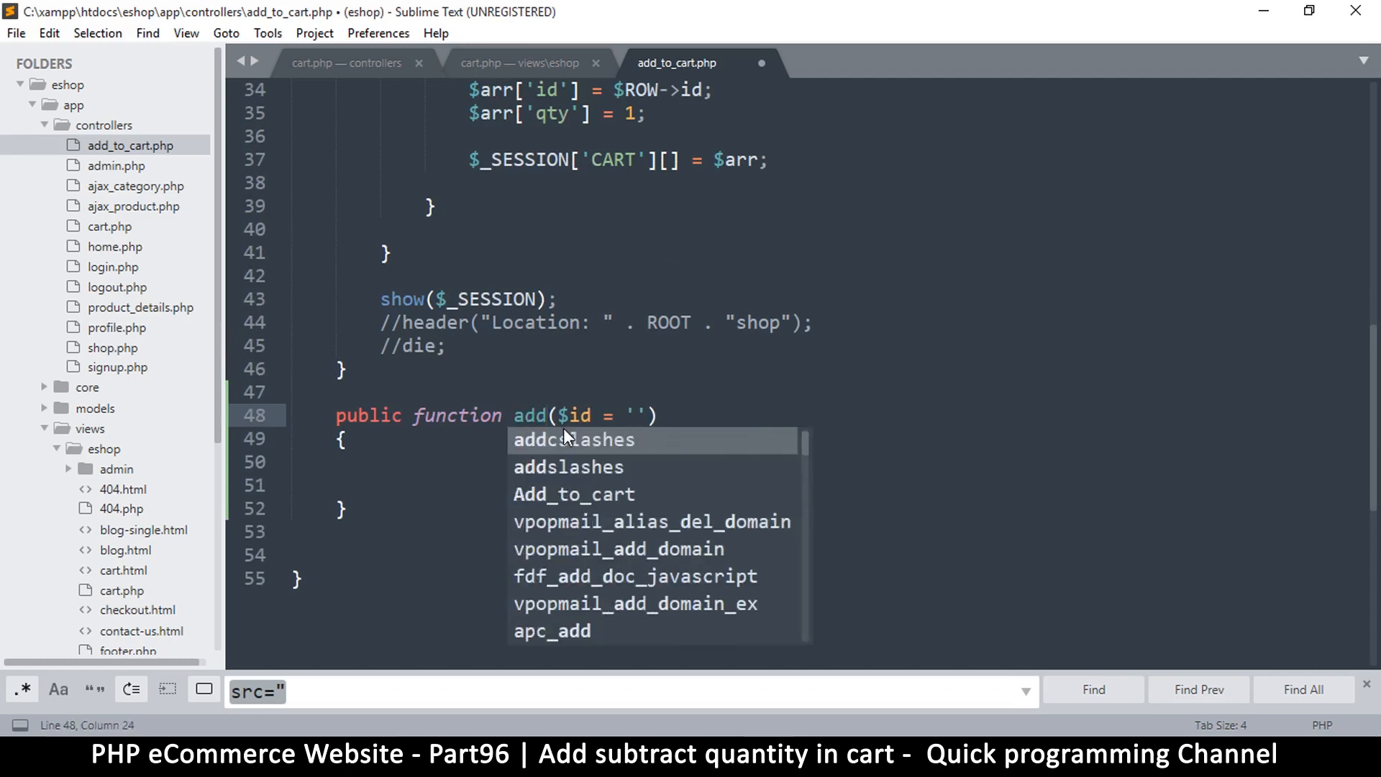
text(_)
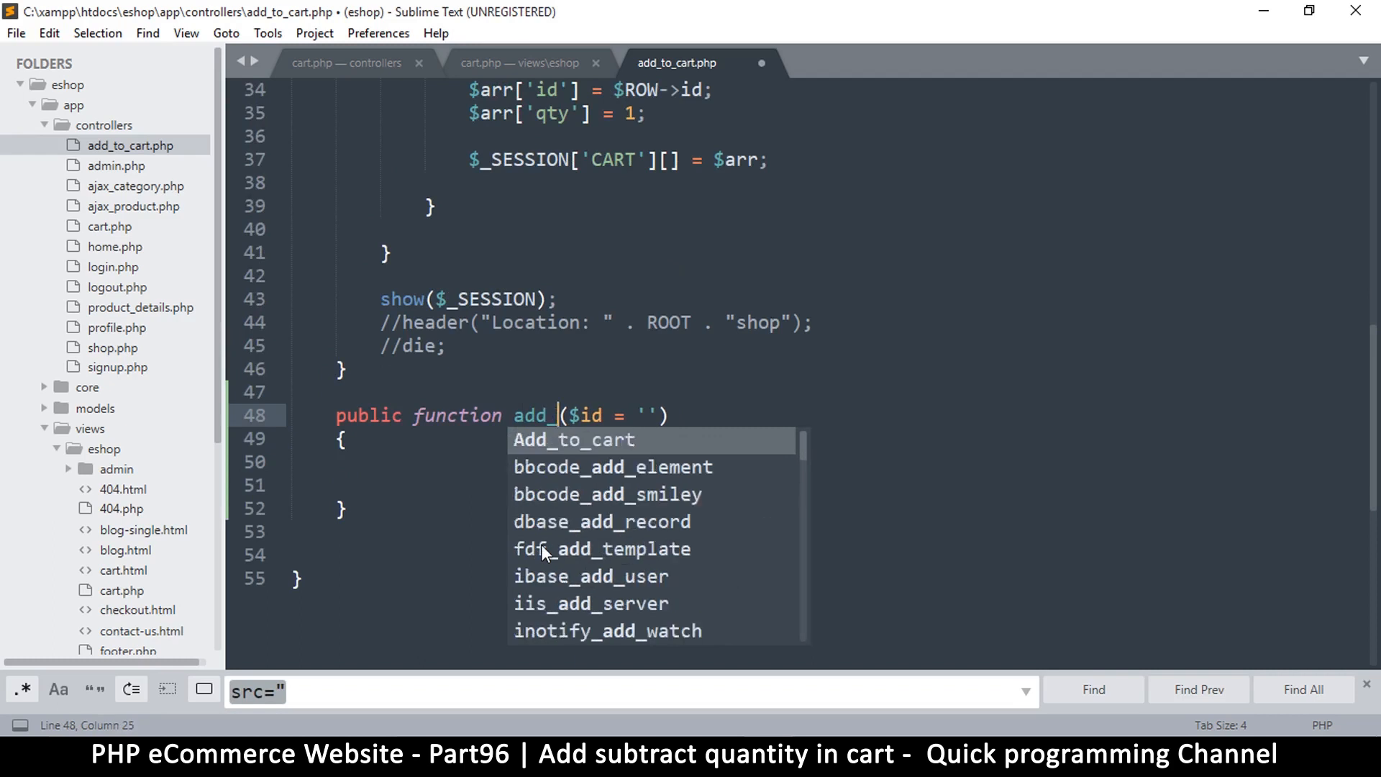
text(quantity)
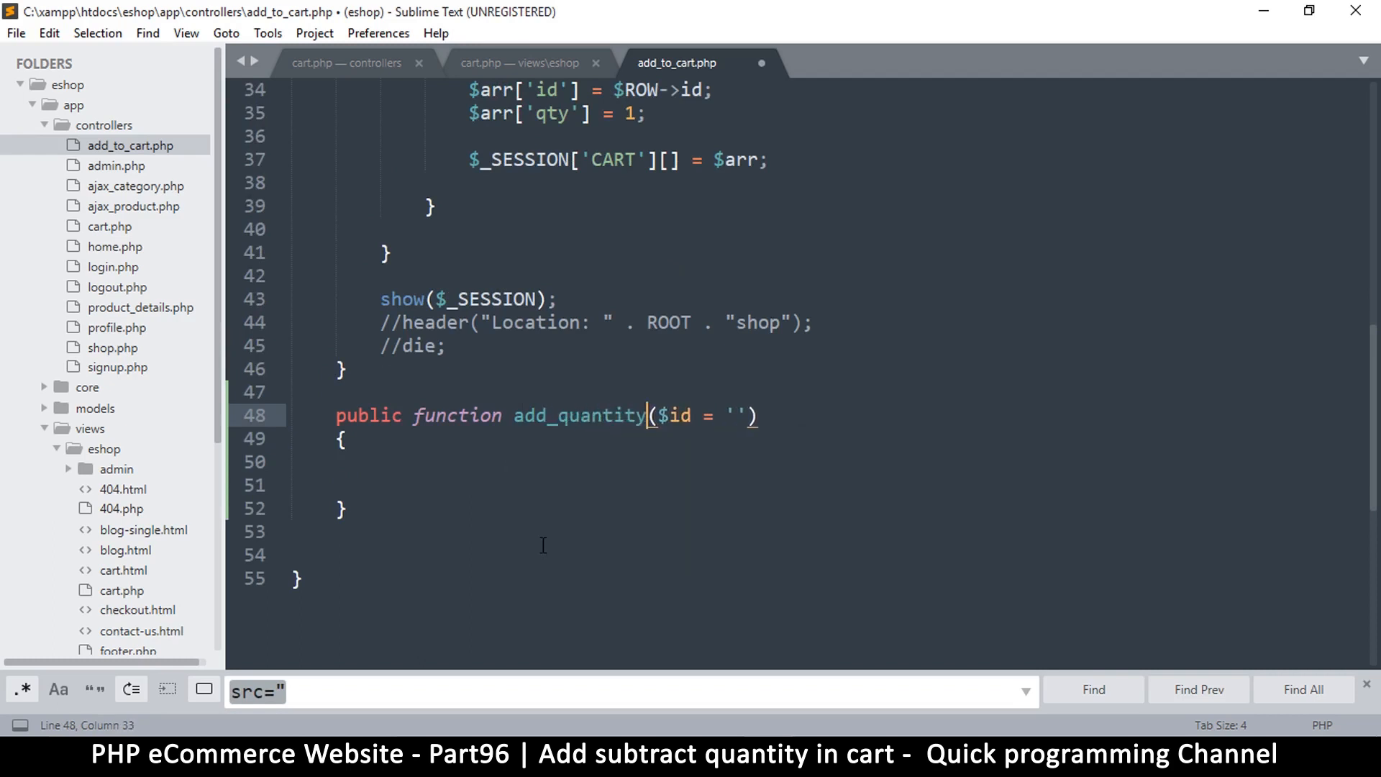
mouse_move(356, 553)
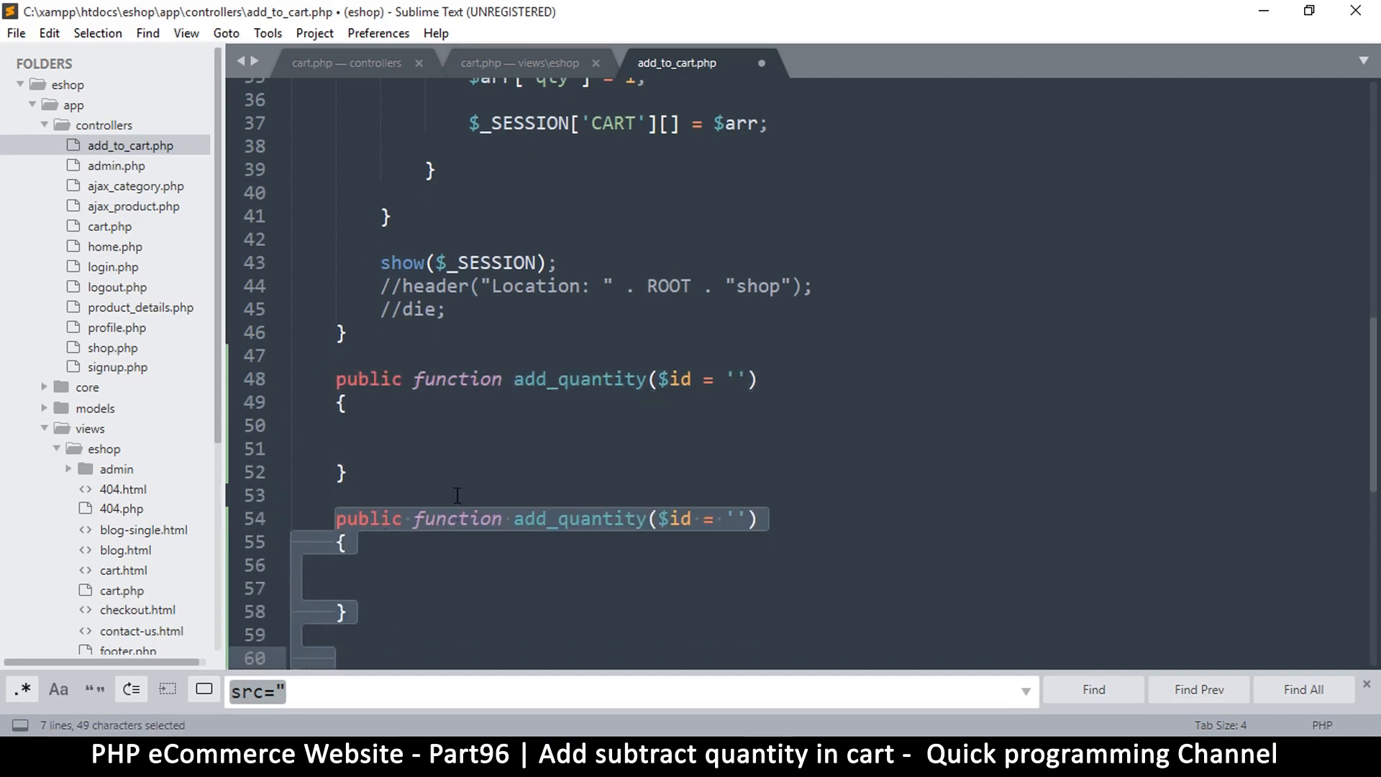
- Duplicate it into subtract_quantity and delete methods, each taking an id
scroll(down, 3)
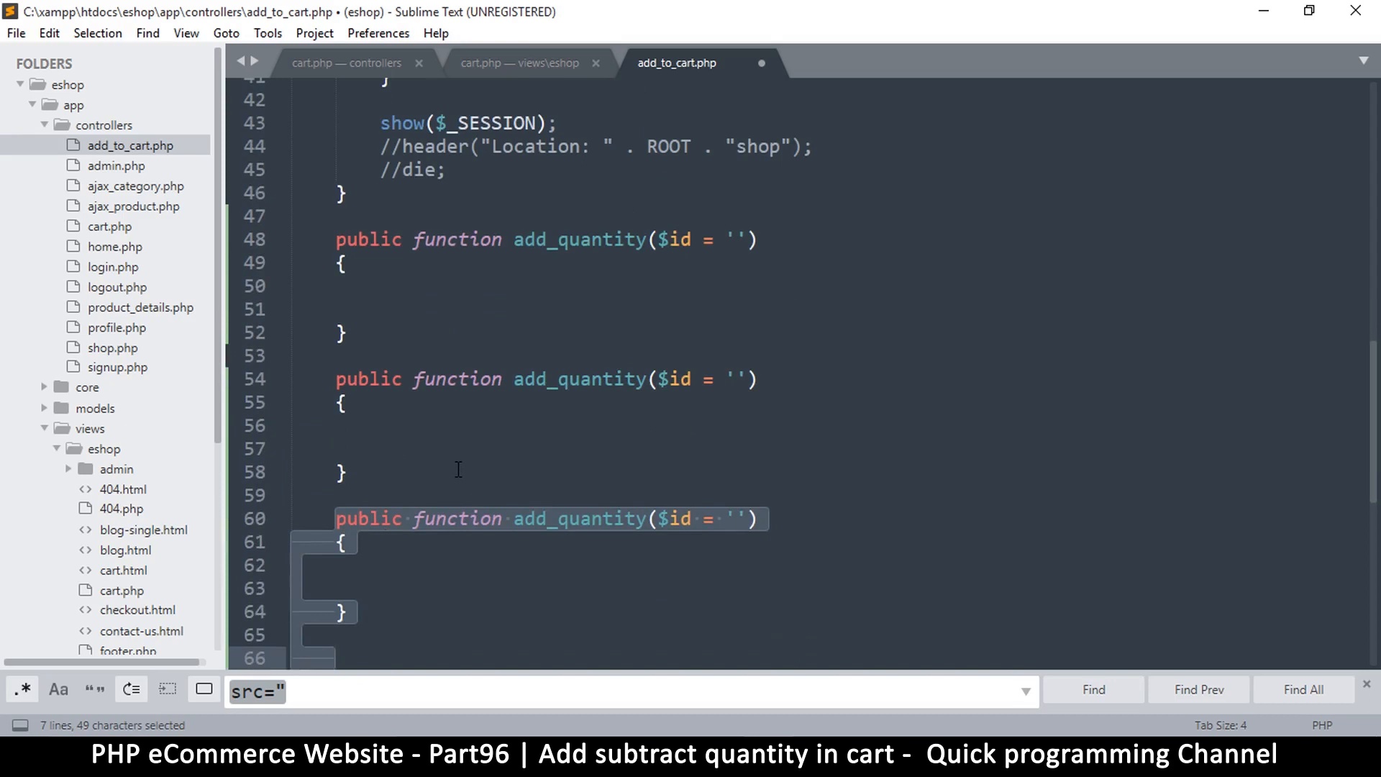
mouse_move(550, 375)
text(re)
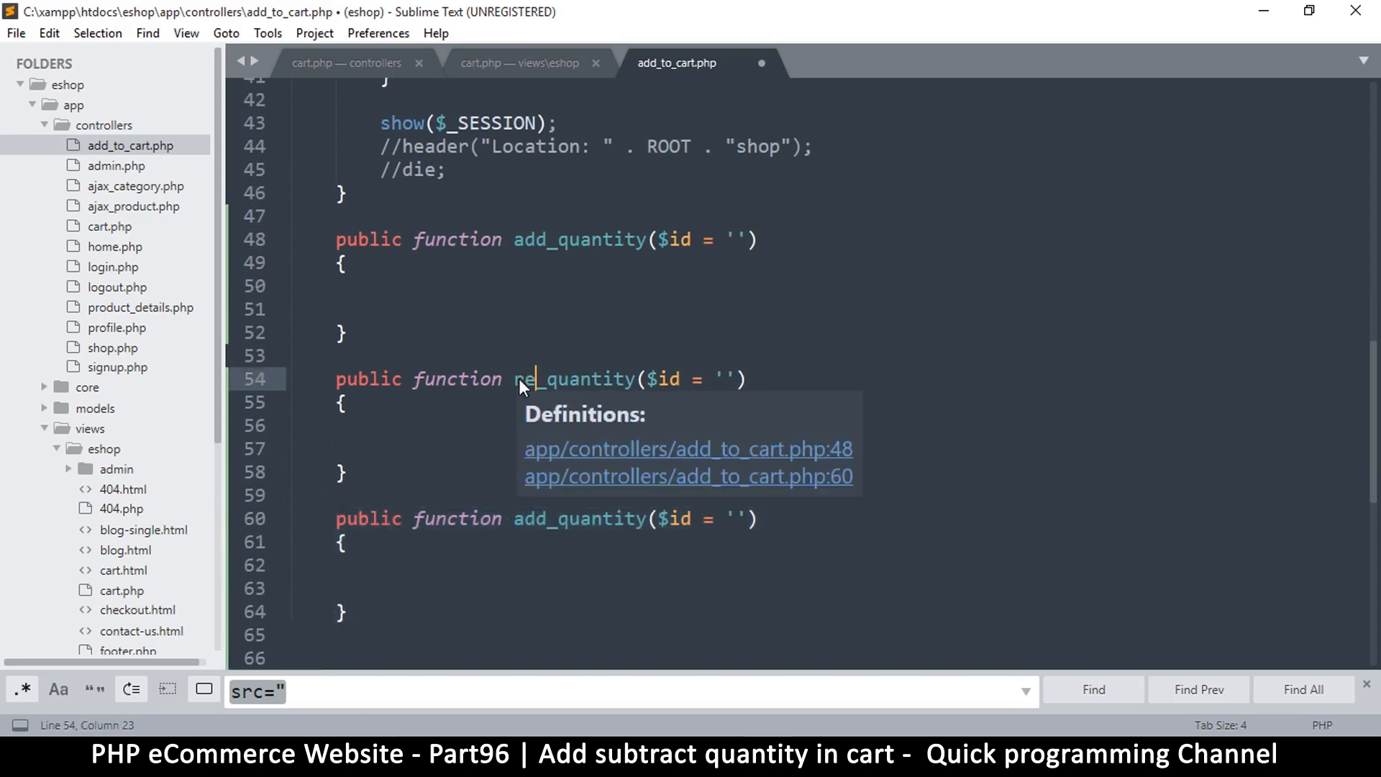
text(subtract)
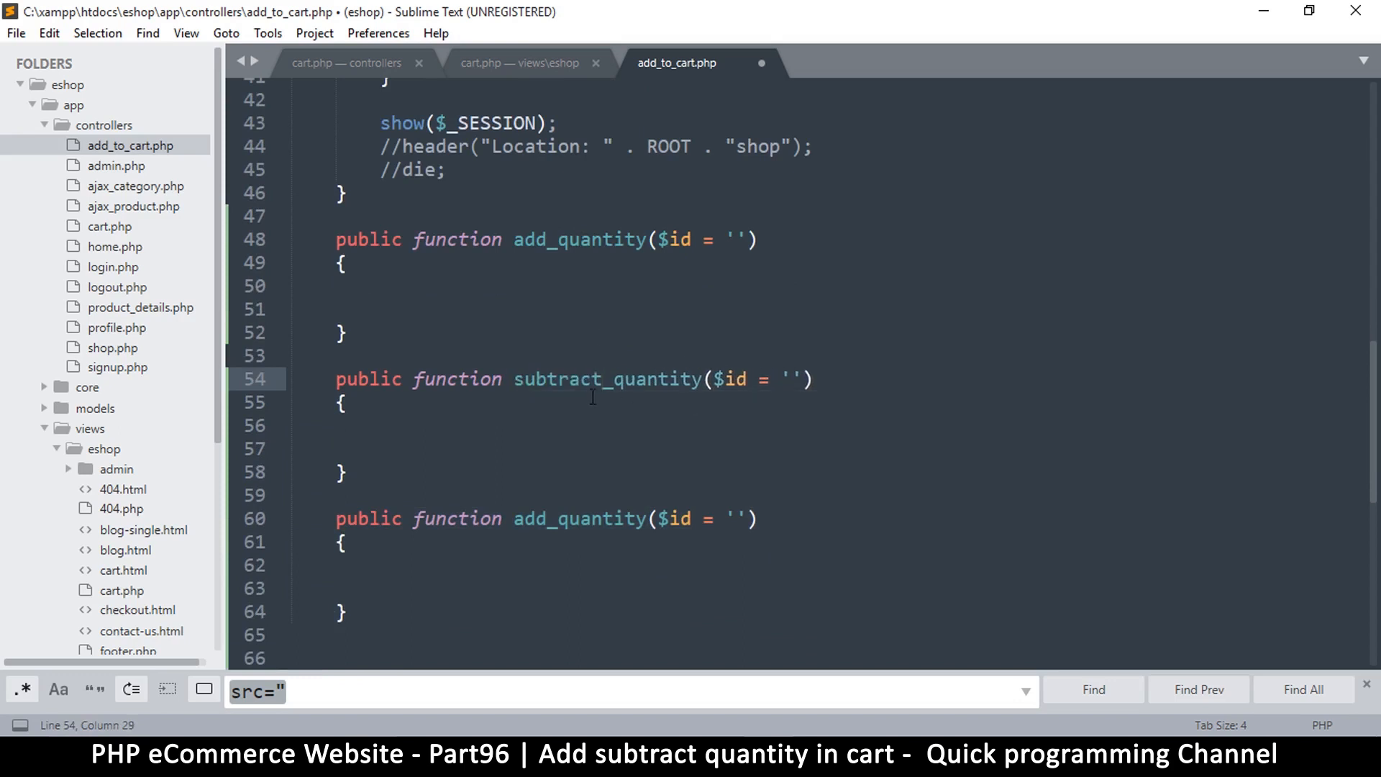
mouse_move(548, 527)
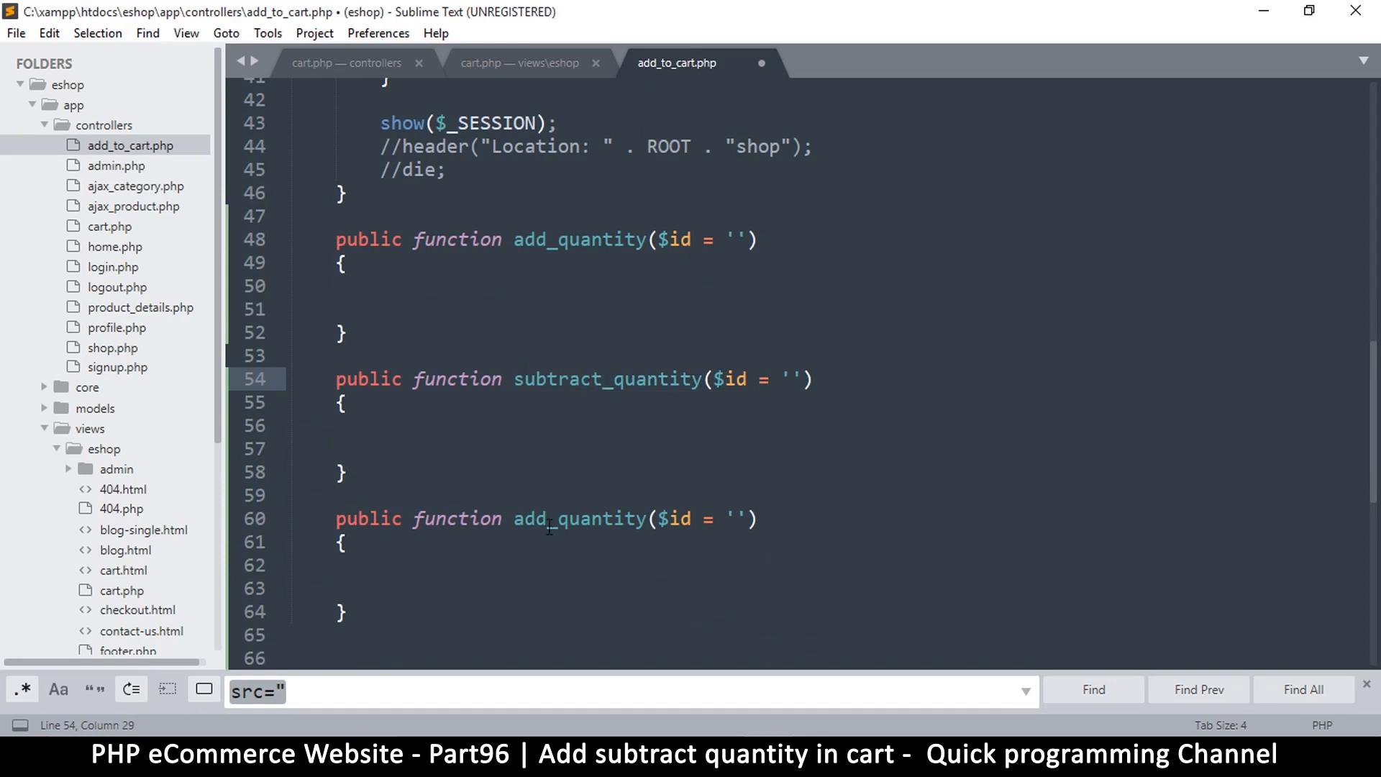
double_click(580, 518)
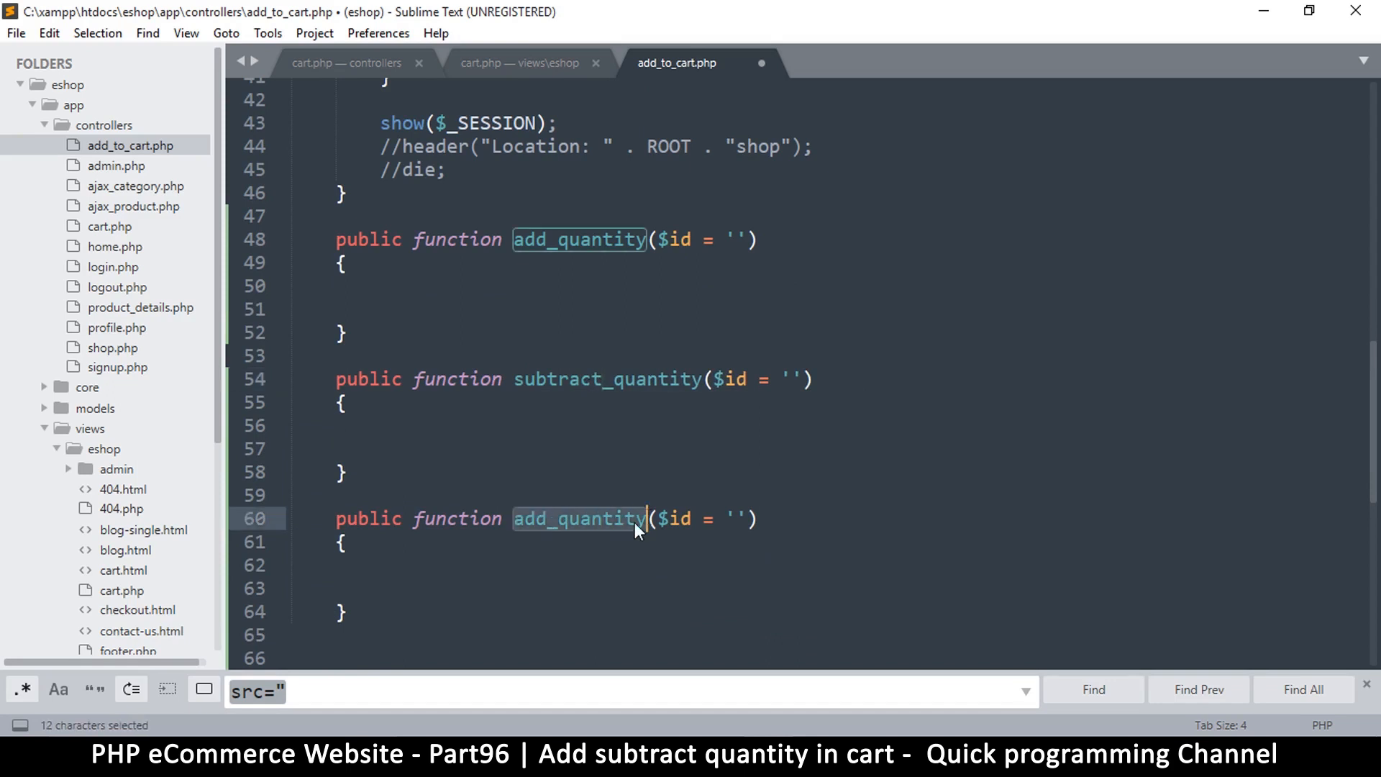
text(delete)
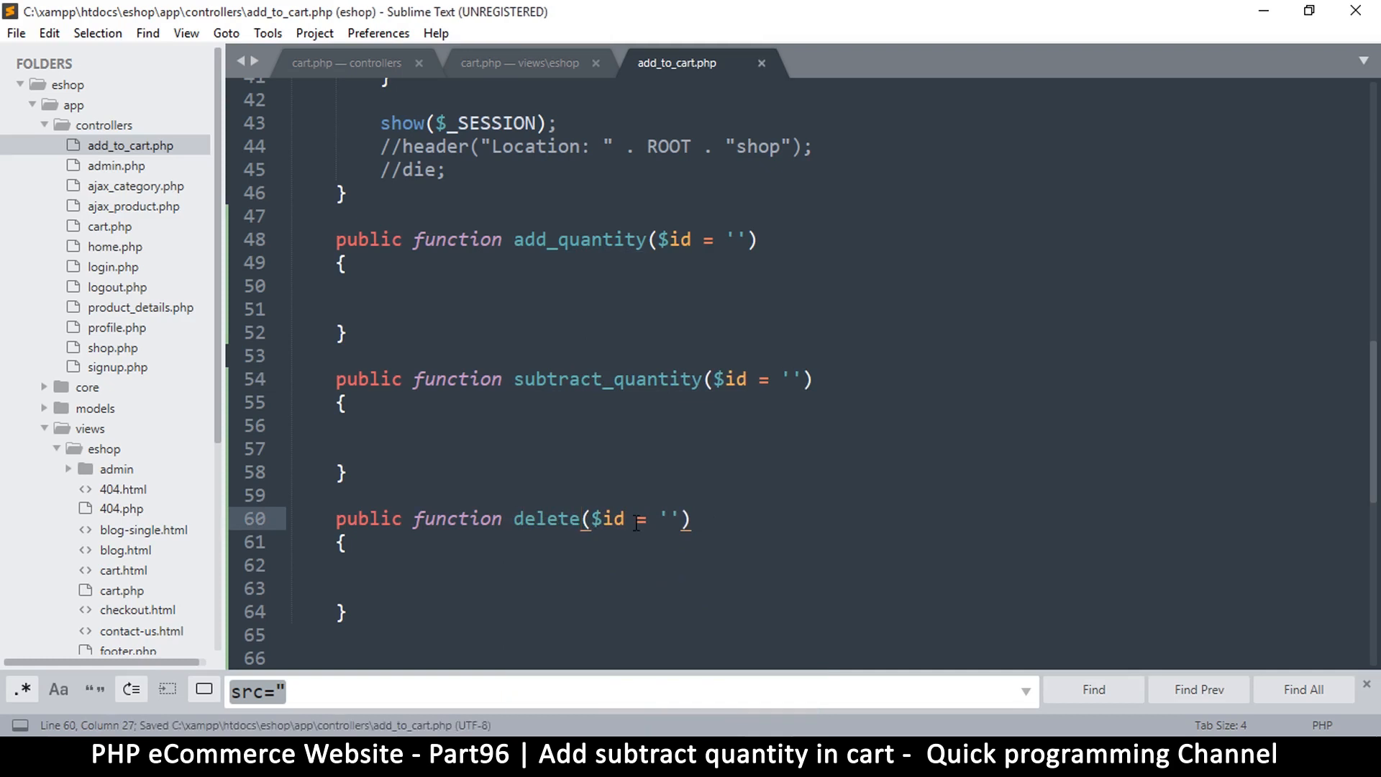
mouse_move(603, 370)
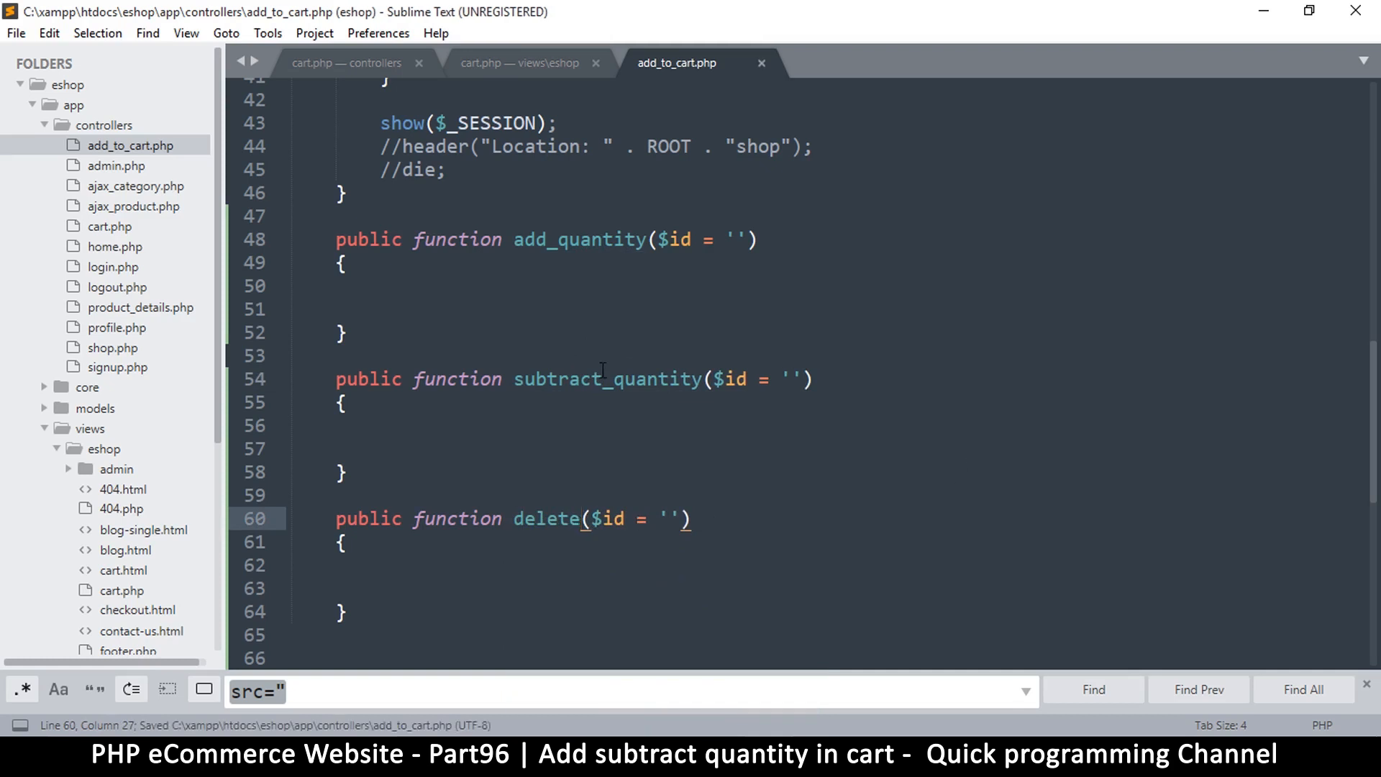
scroll(down, 3)
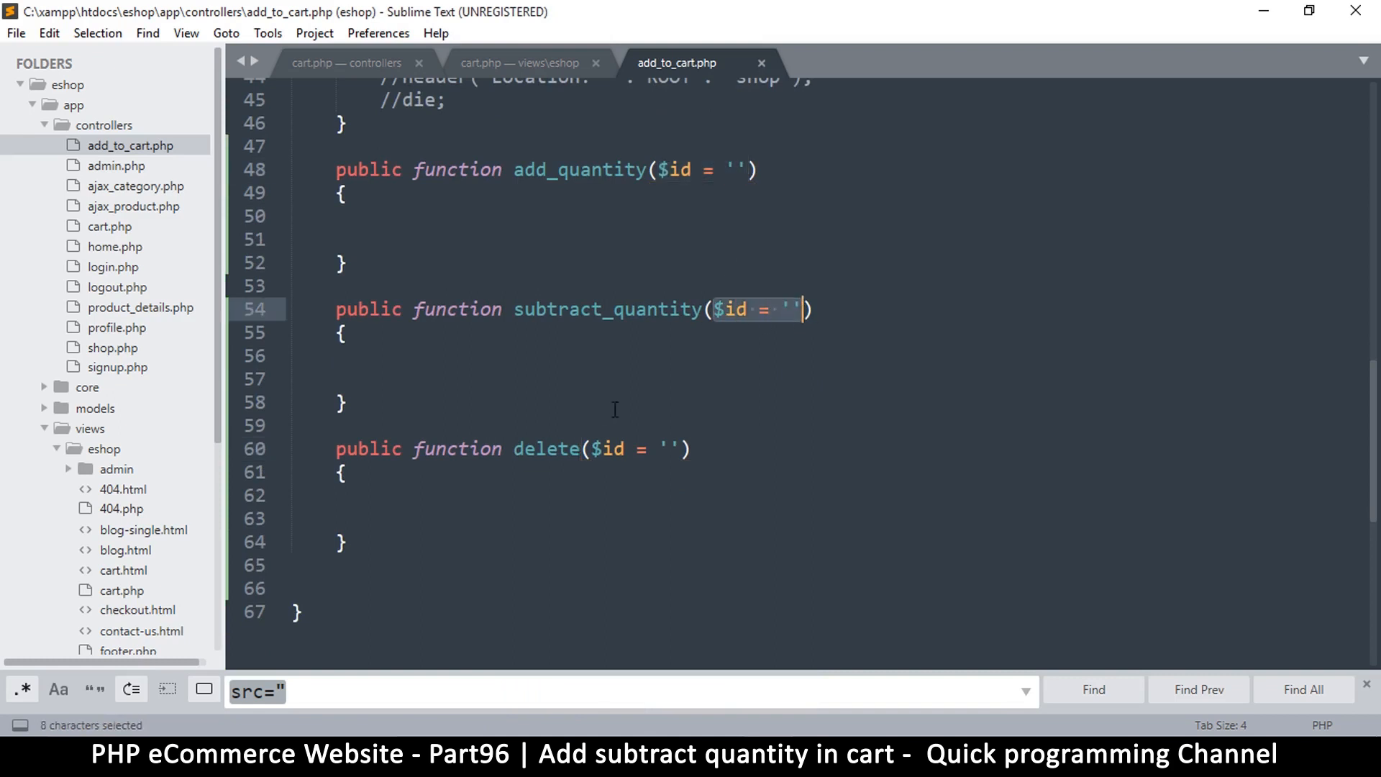
double_click(544, 449)
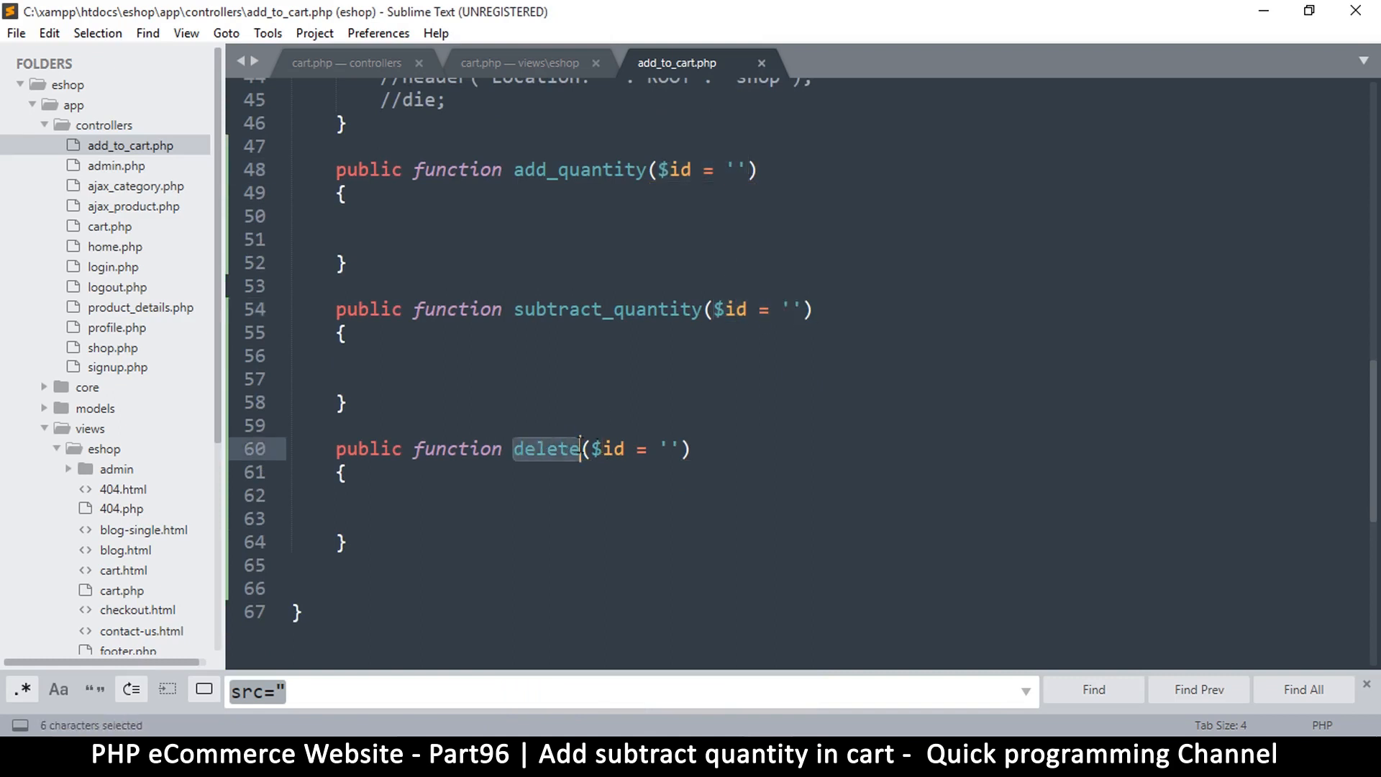
mouse_move(518, 181)
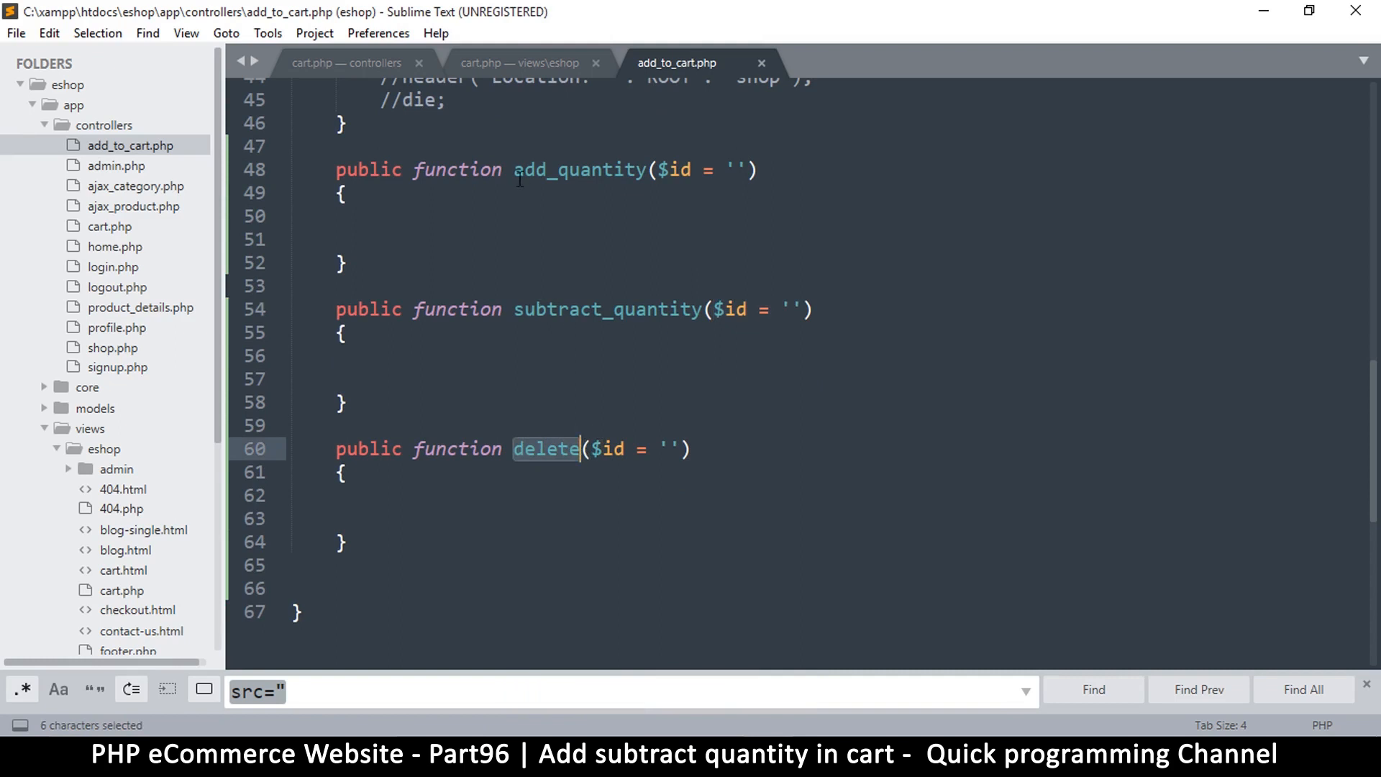
double_click(579, 170)
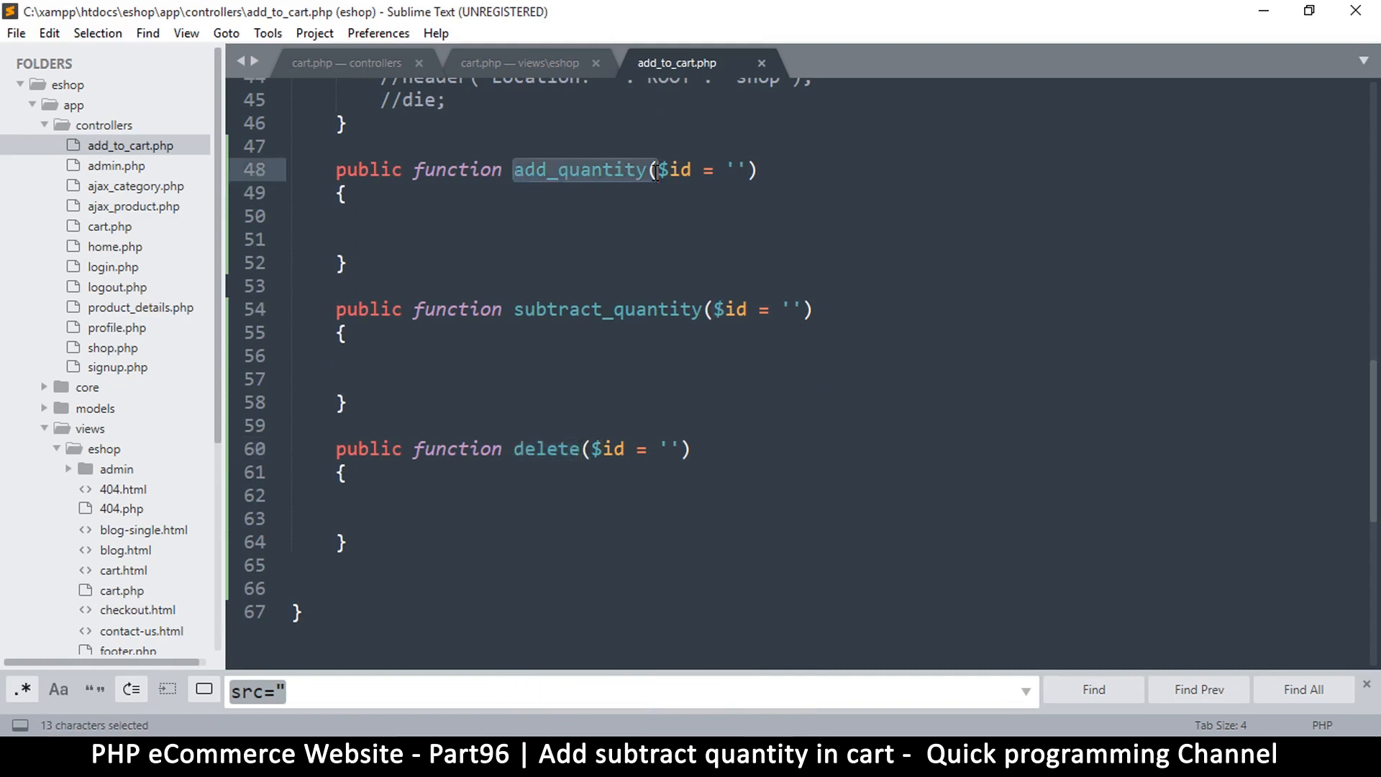
click(669, 170)
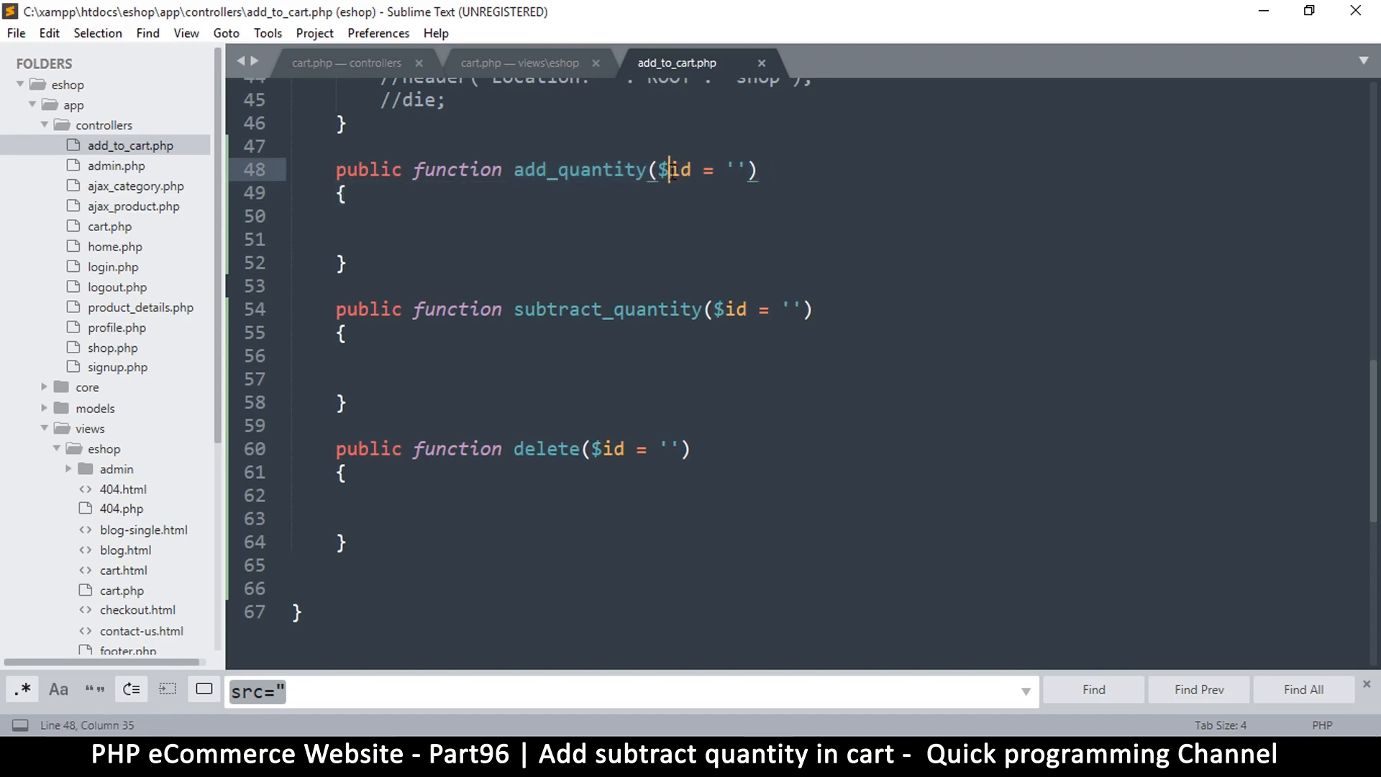
double_click(676, 170)
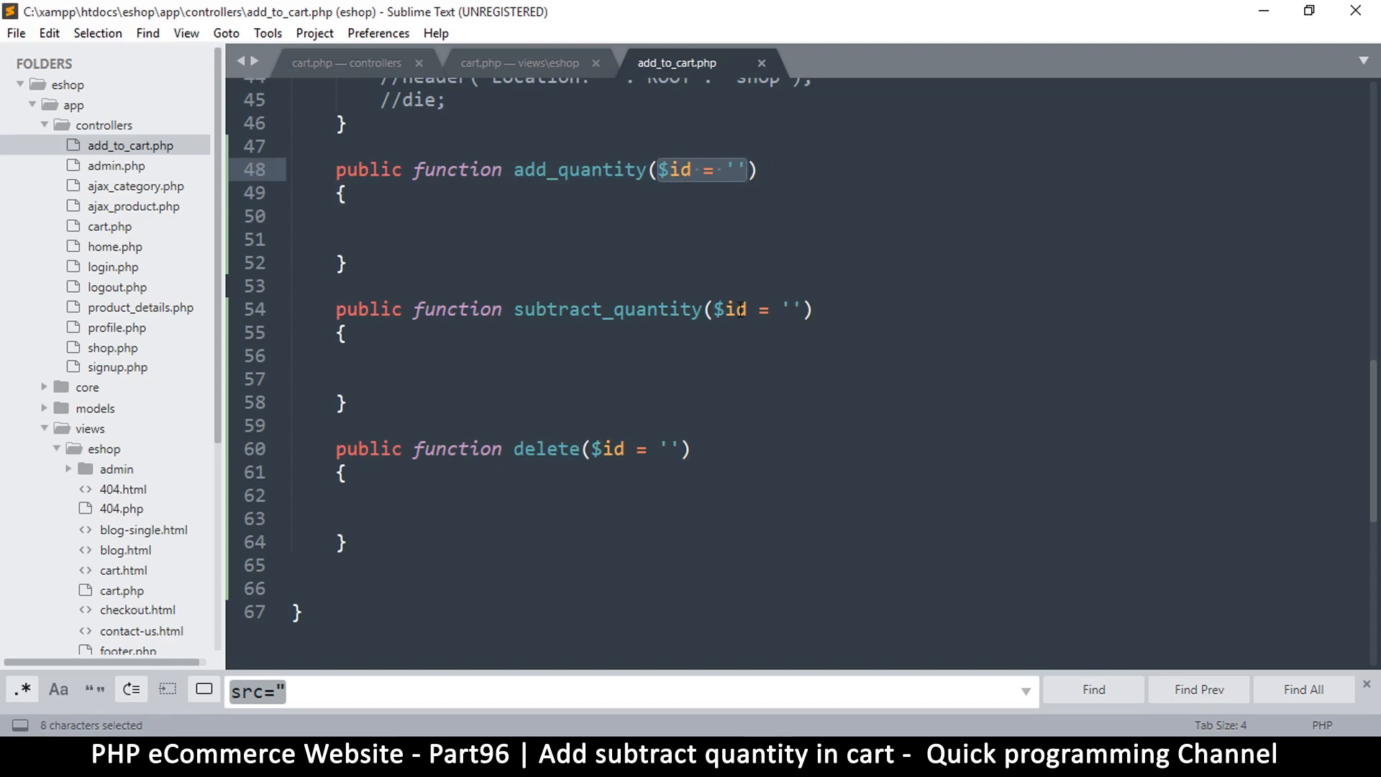
click(748, 309)
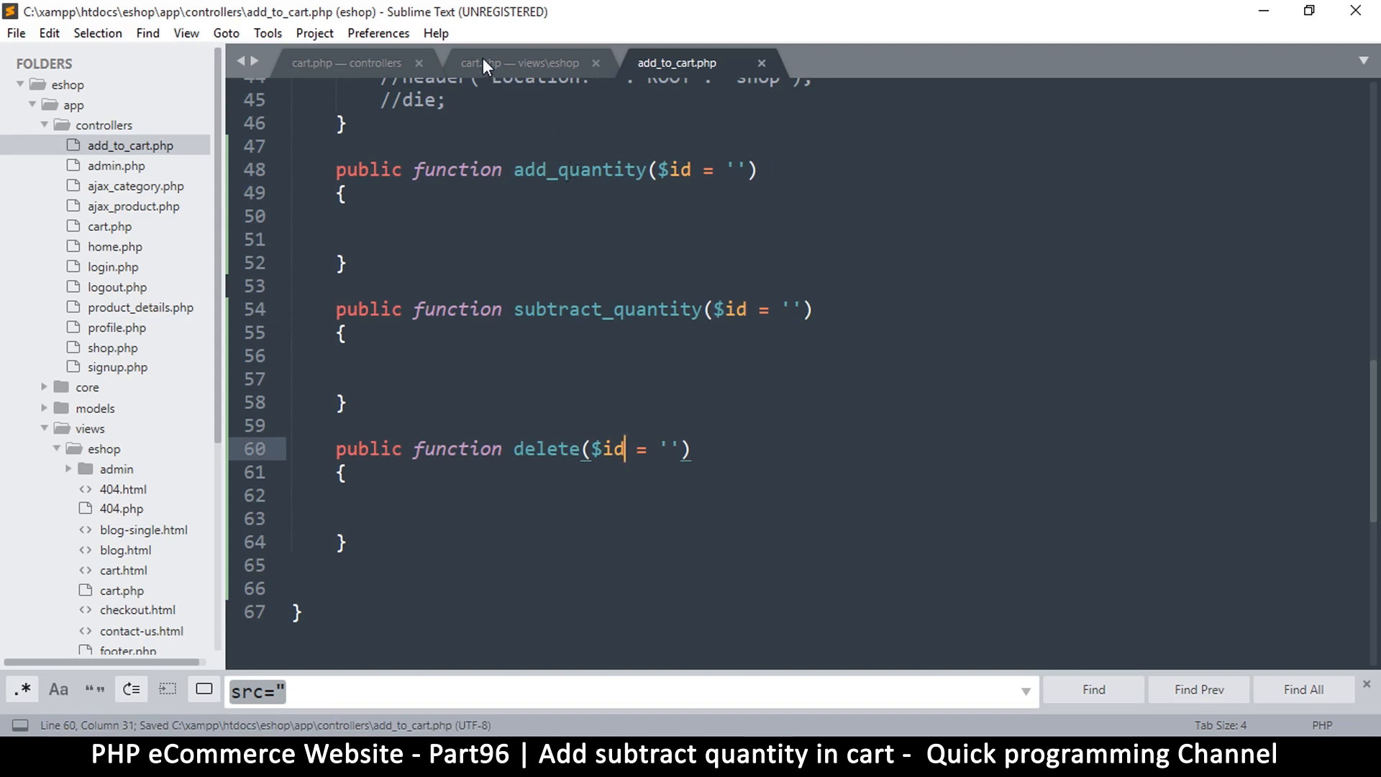
- Rename the controller's delete method to remove, match the cart delete link to it, and save
click(514, 62)
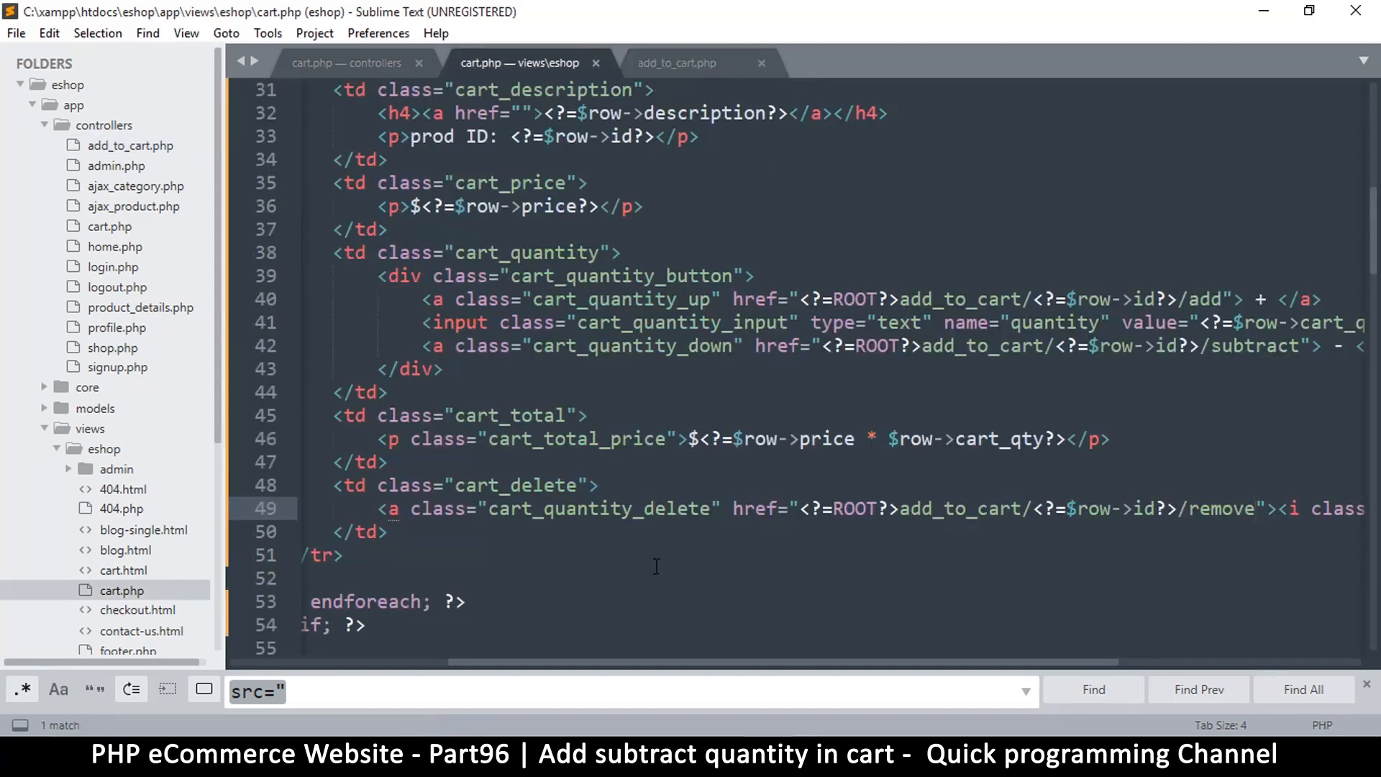
scroll(right, 3)
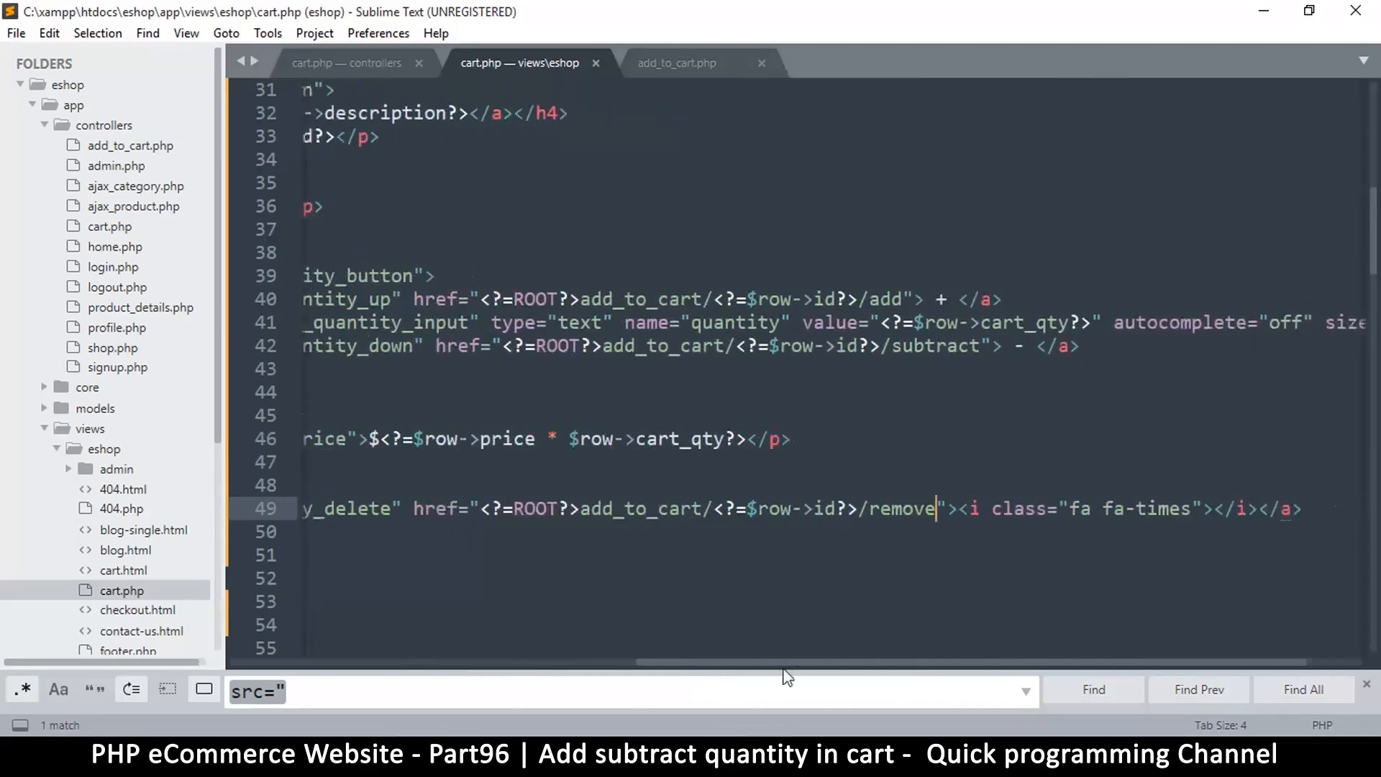
scroll(right, 3)
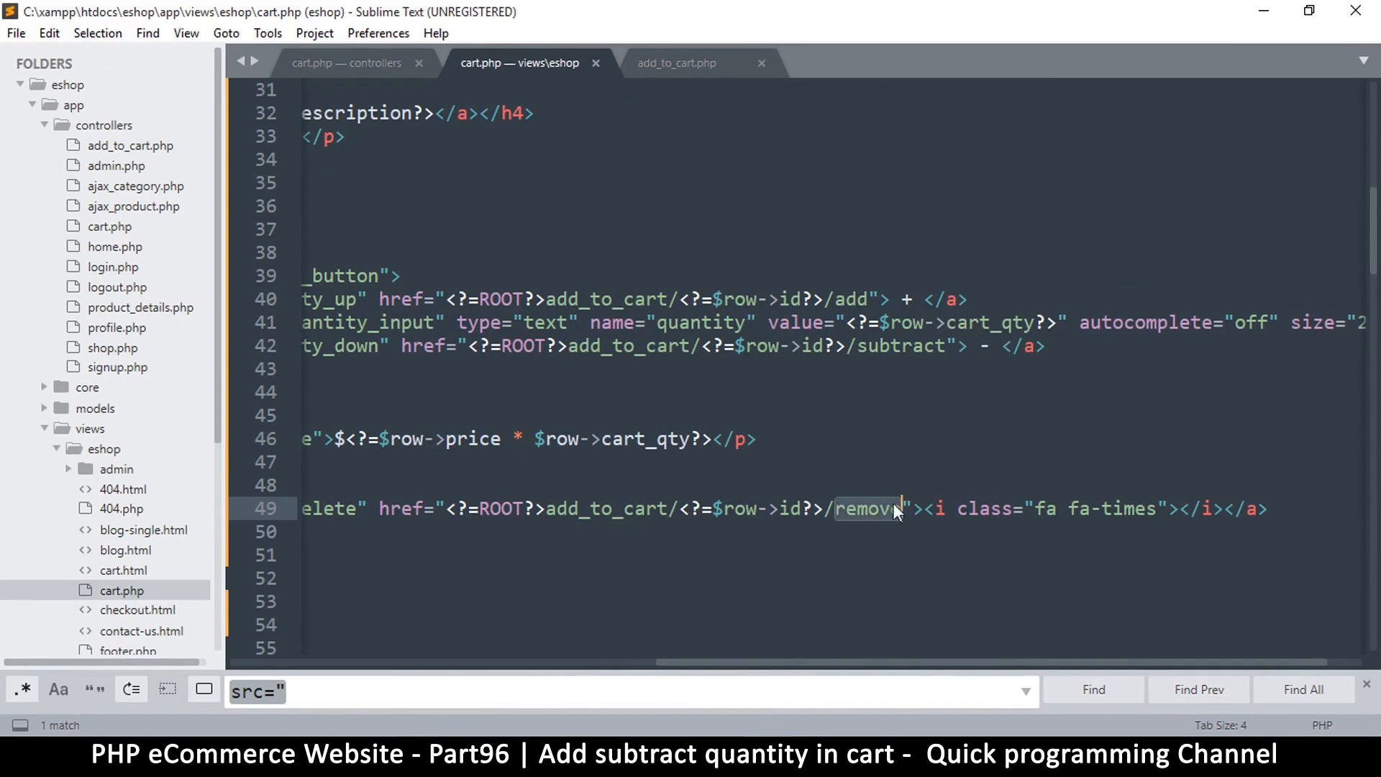
click(346, 62)
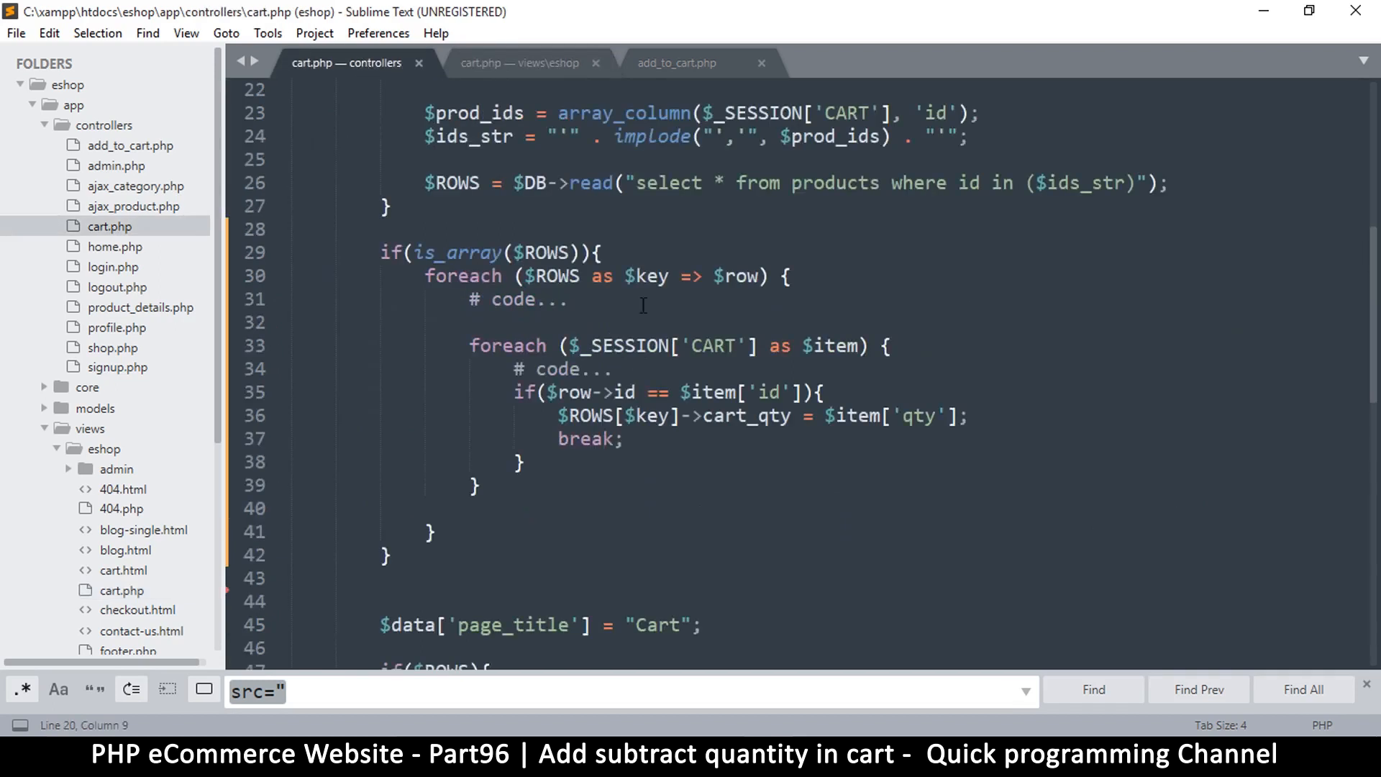
click(678, 62)
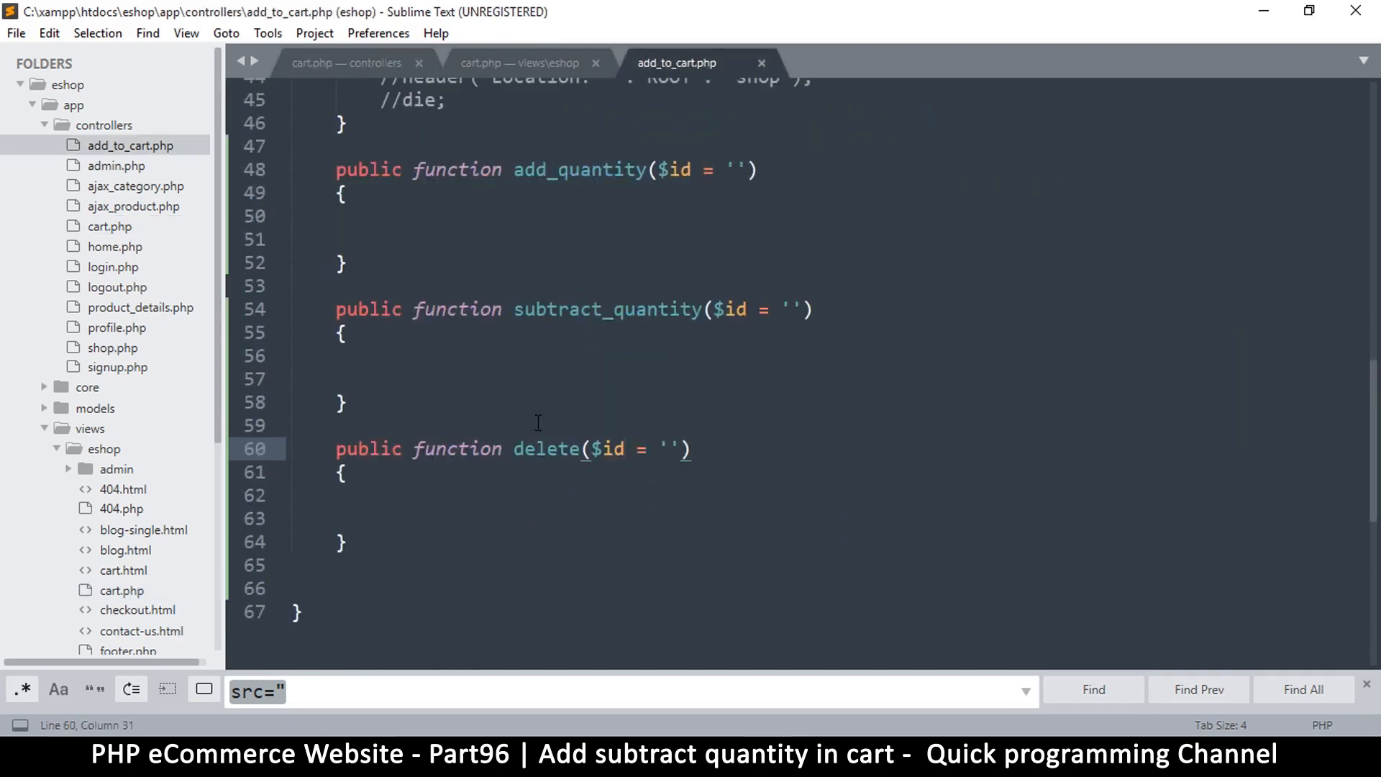
double_click(545, 449)
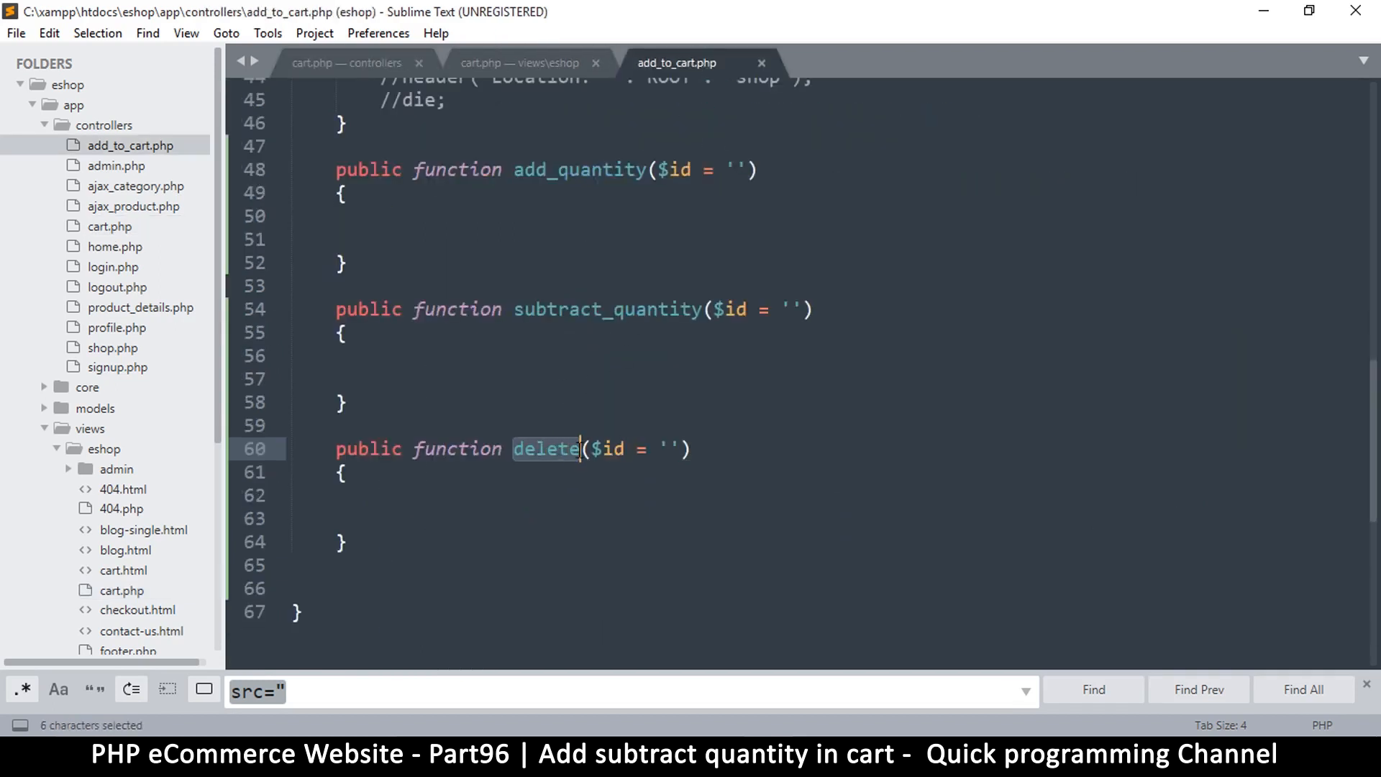
text(remov)
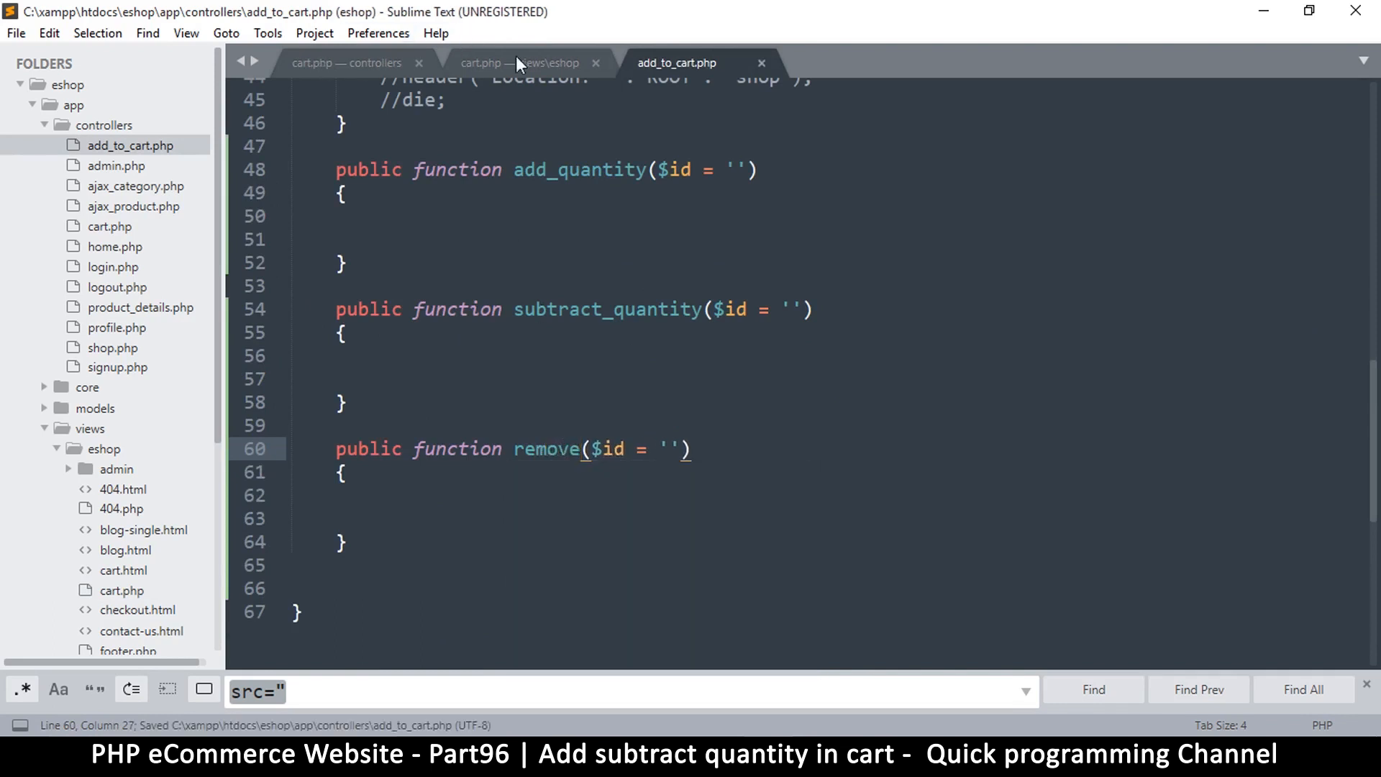
click(519, 61)
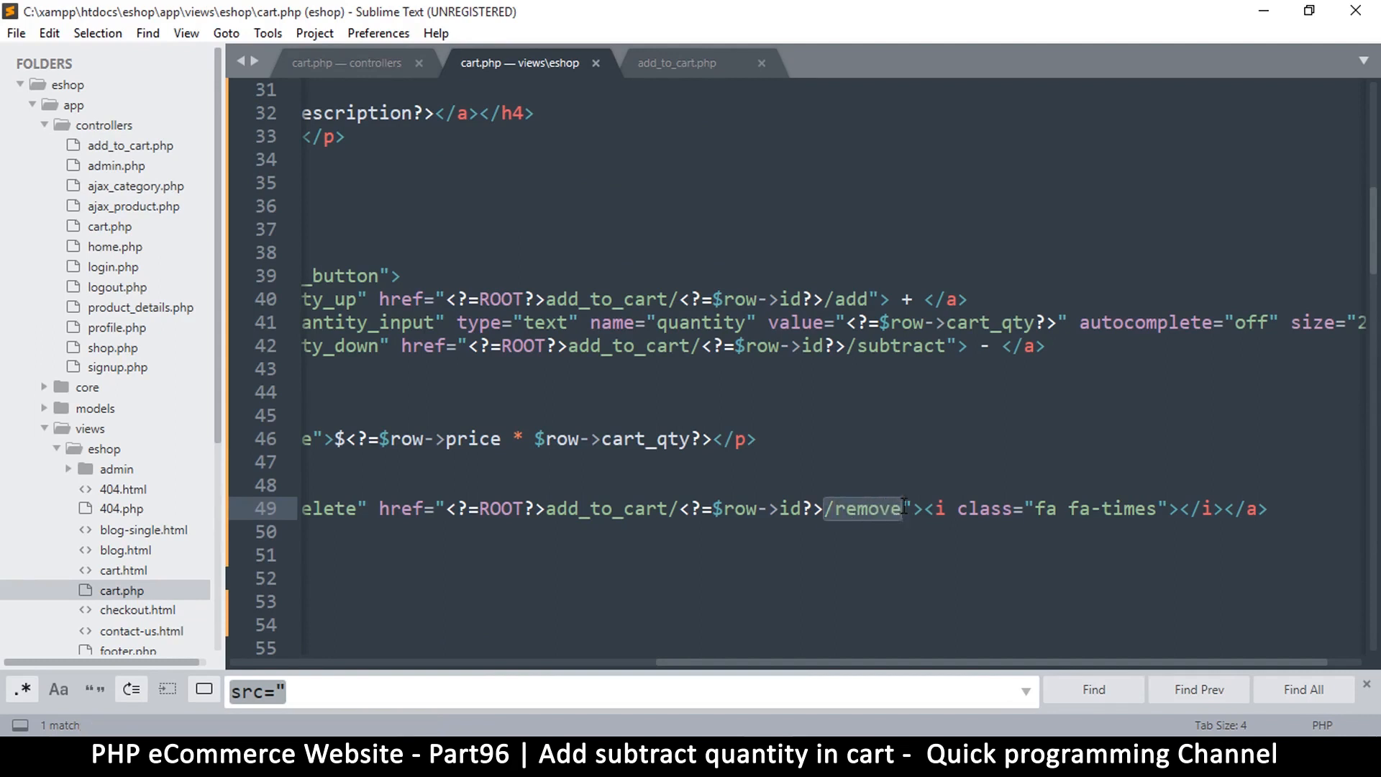
click(843, 508)
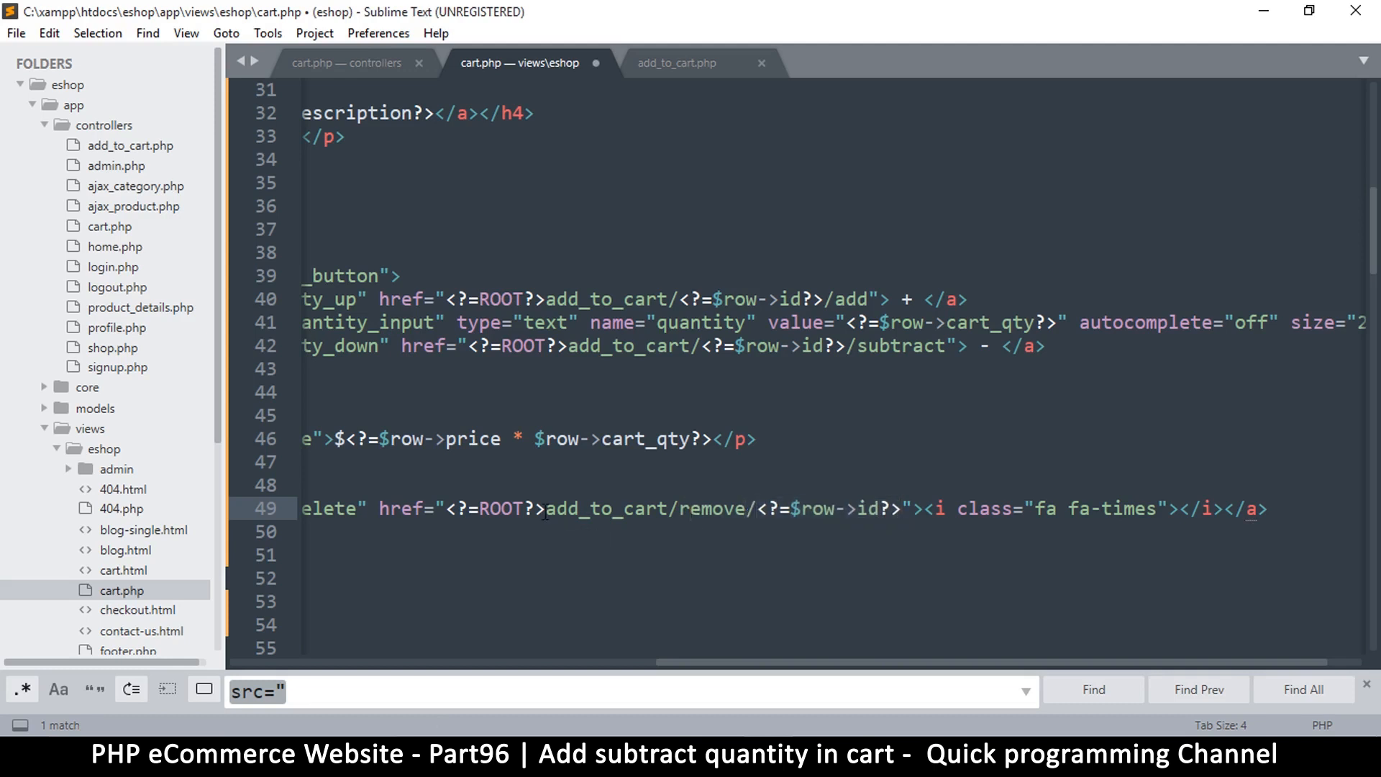
double_click(605, 508)
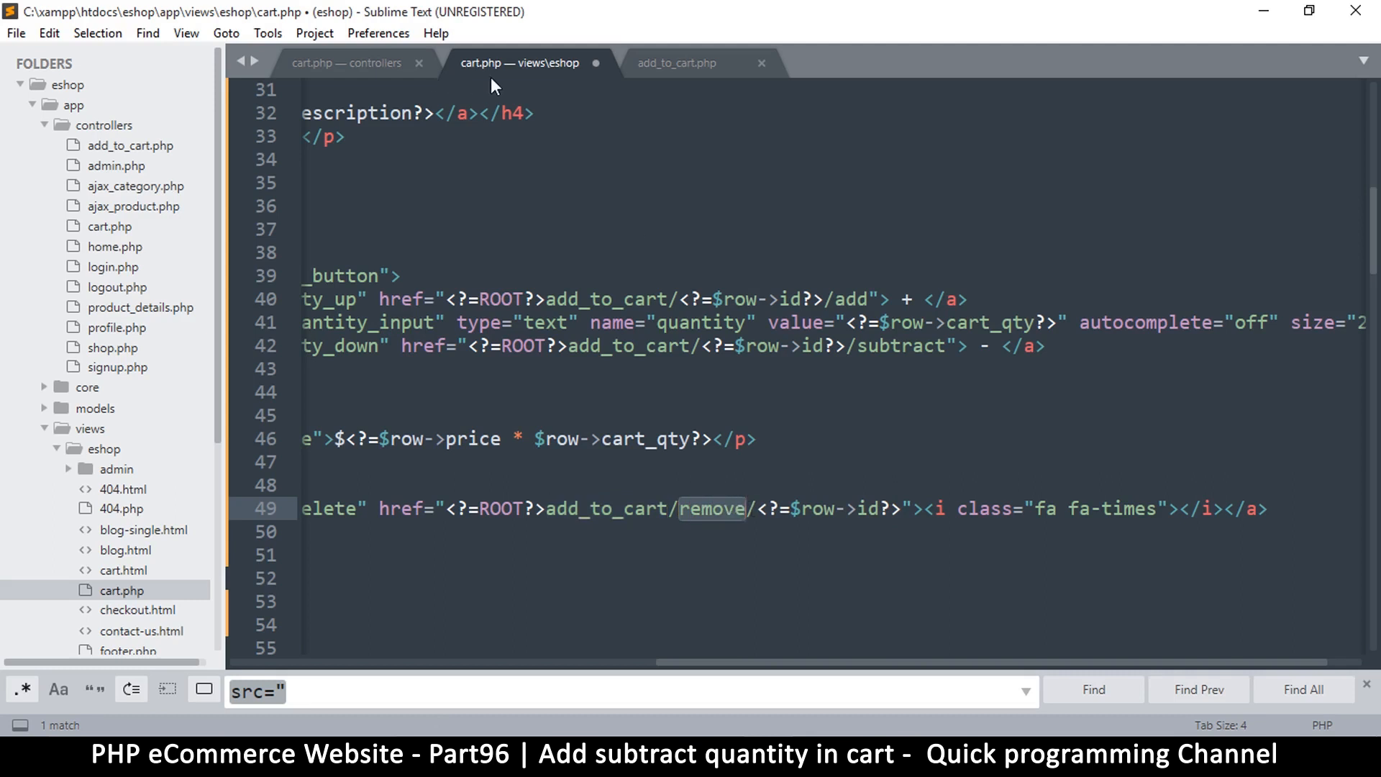
key(ctrl+s)
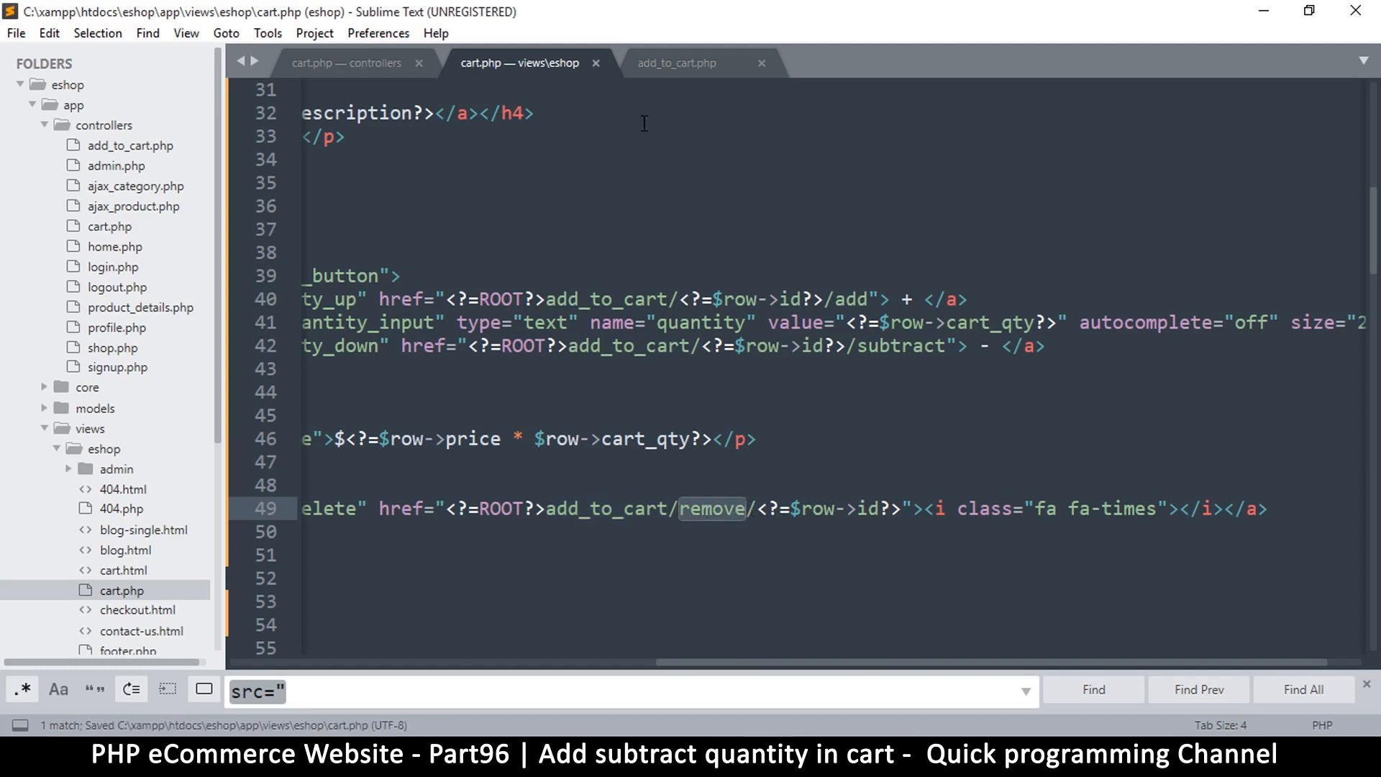
- Point the quantity_down href at subtract_quantity copied from the controller
click(676, 62)
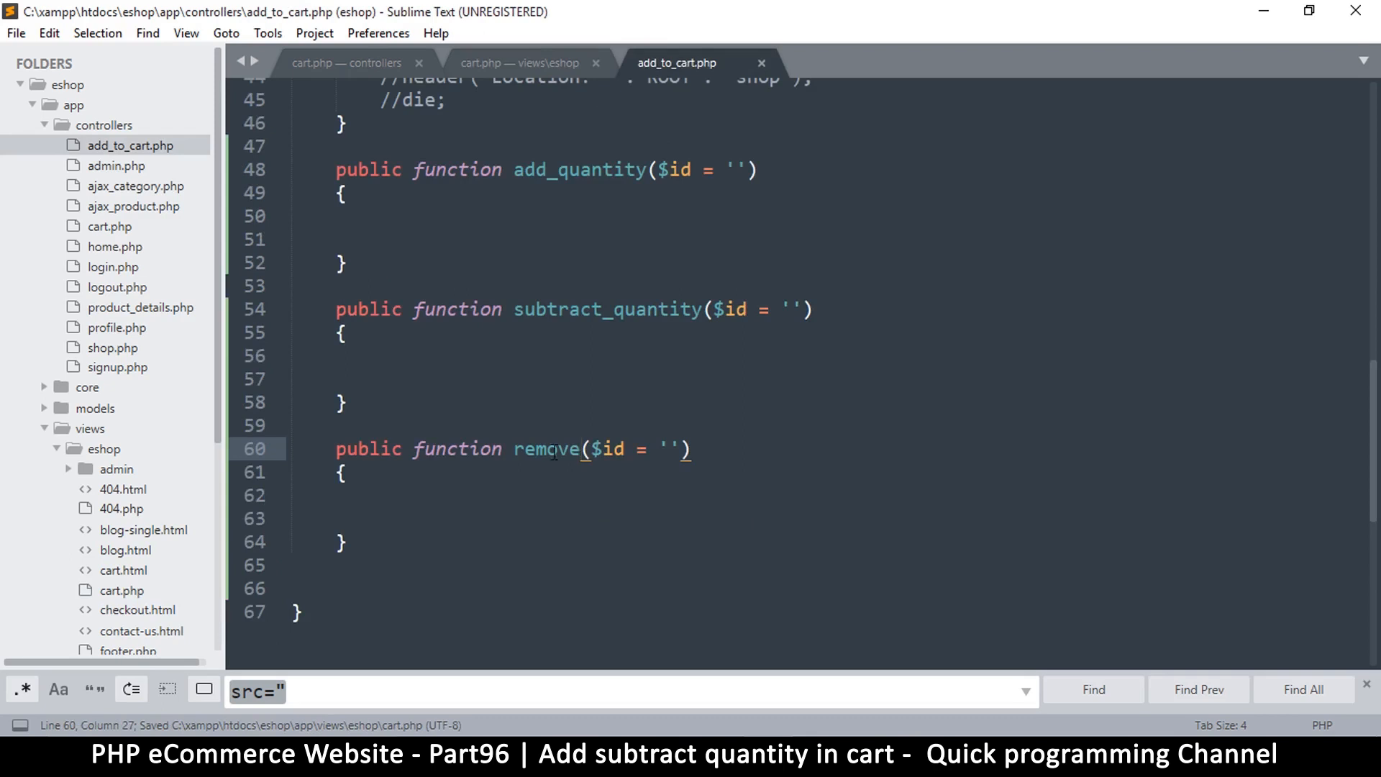
click(518, 61)
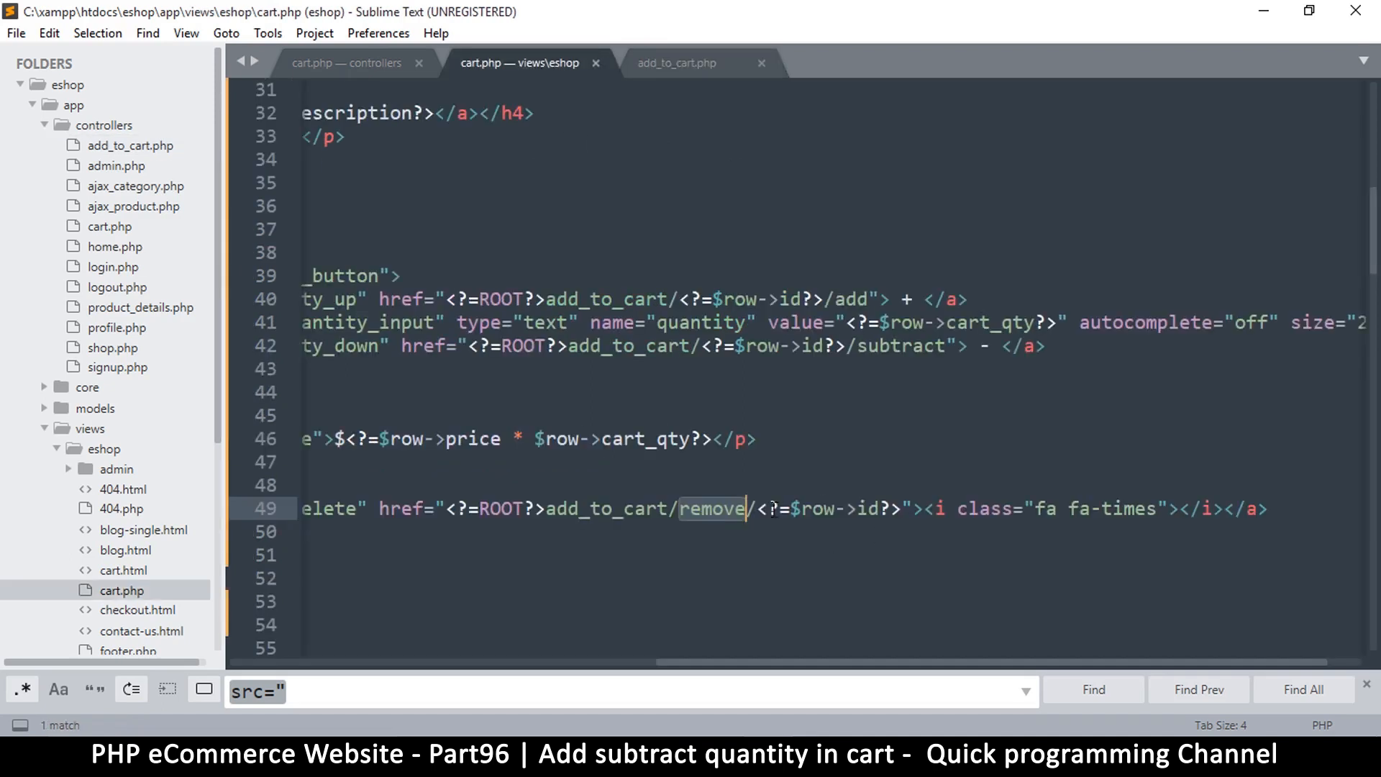
click(677, 62)
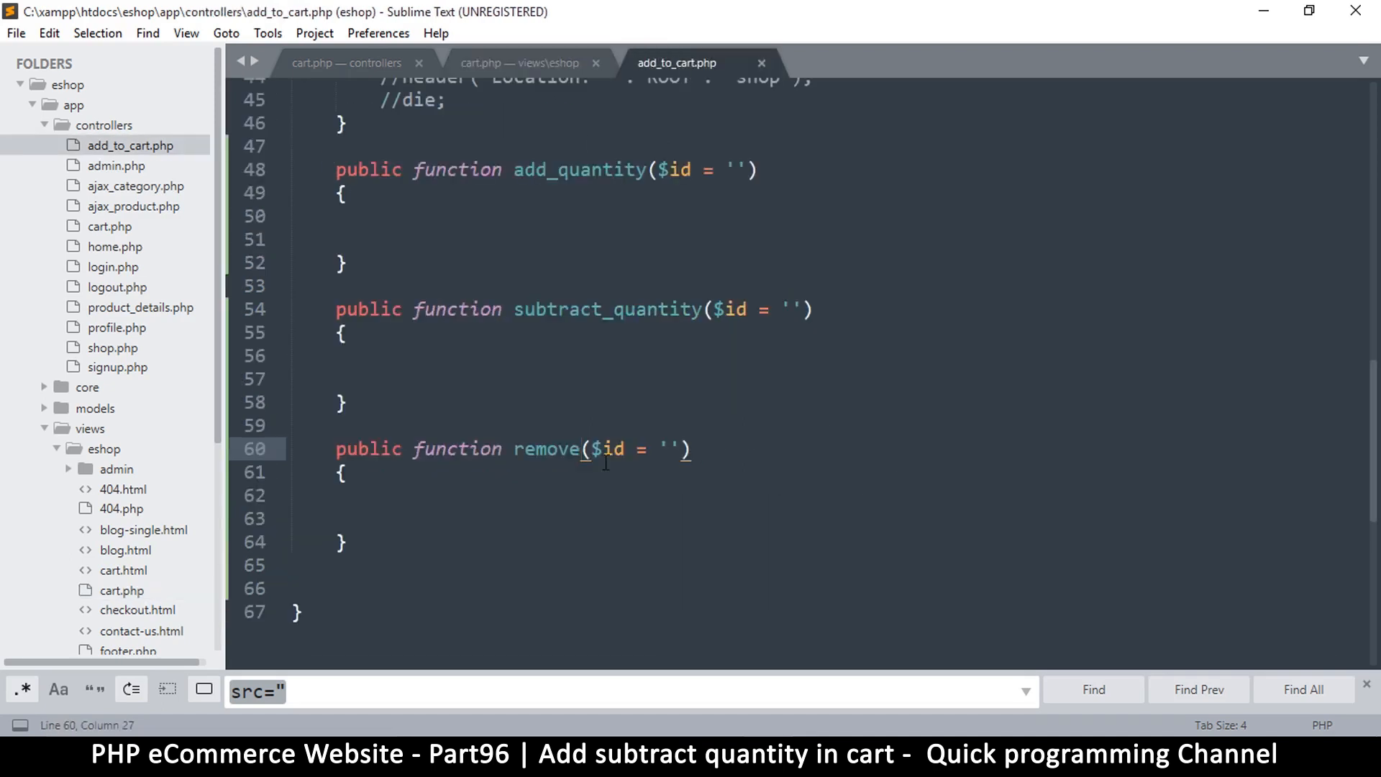
double_click(635, 449)
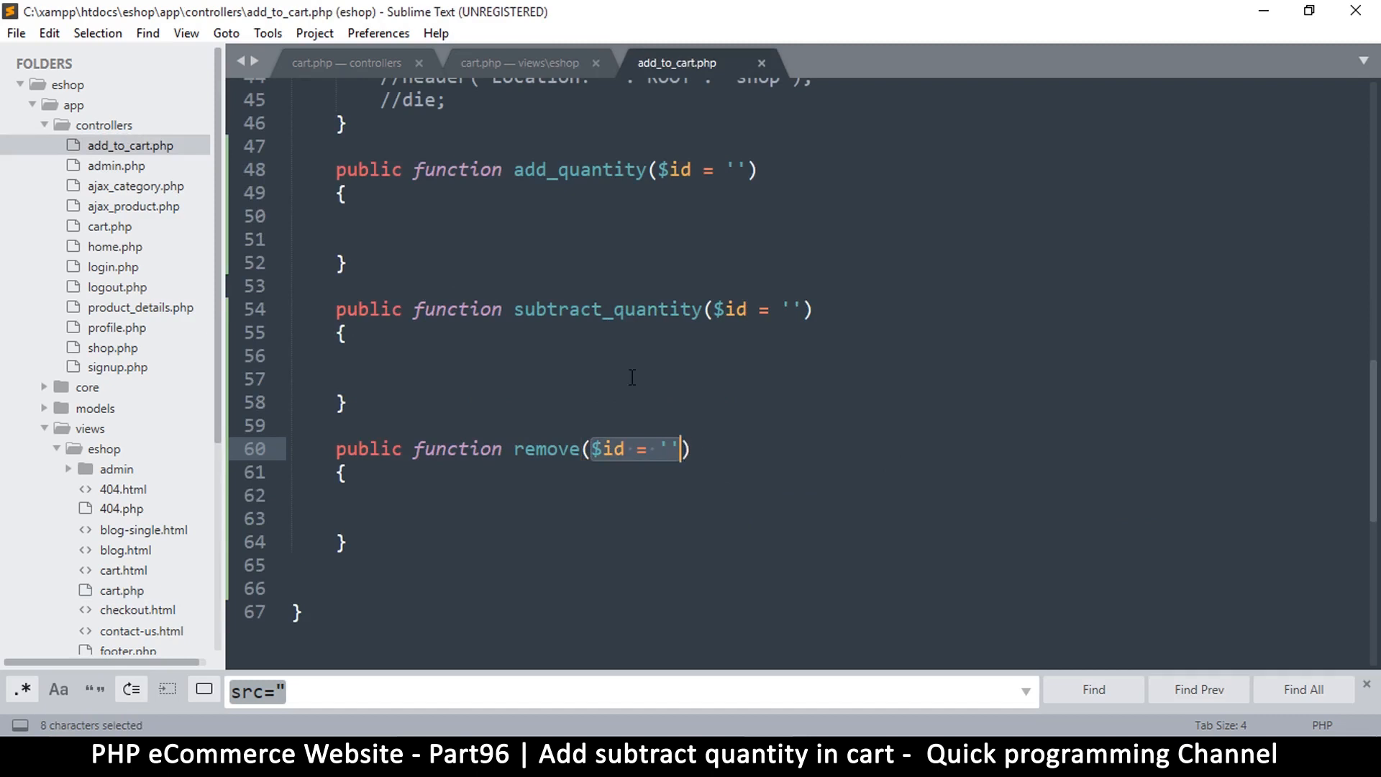
double_click(556, 309)
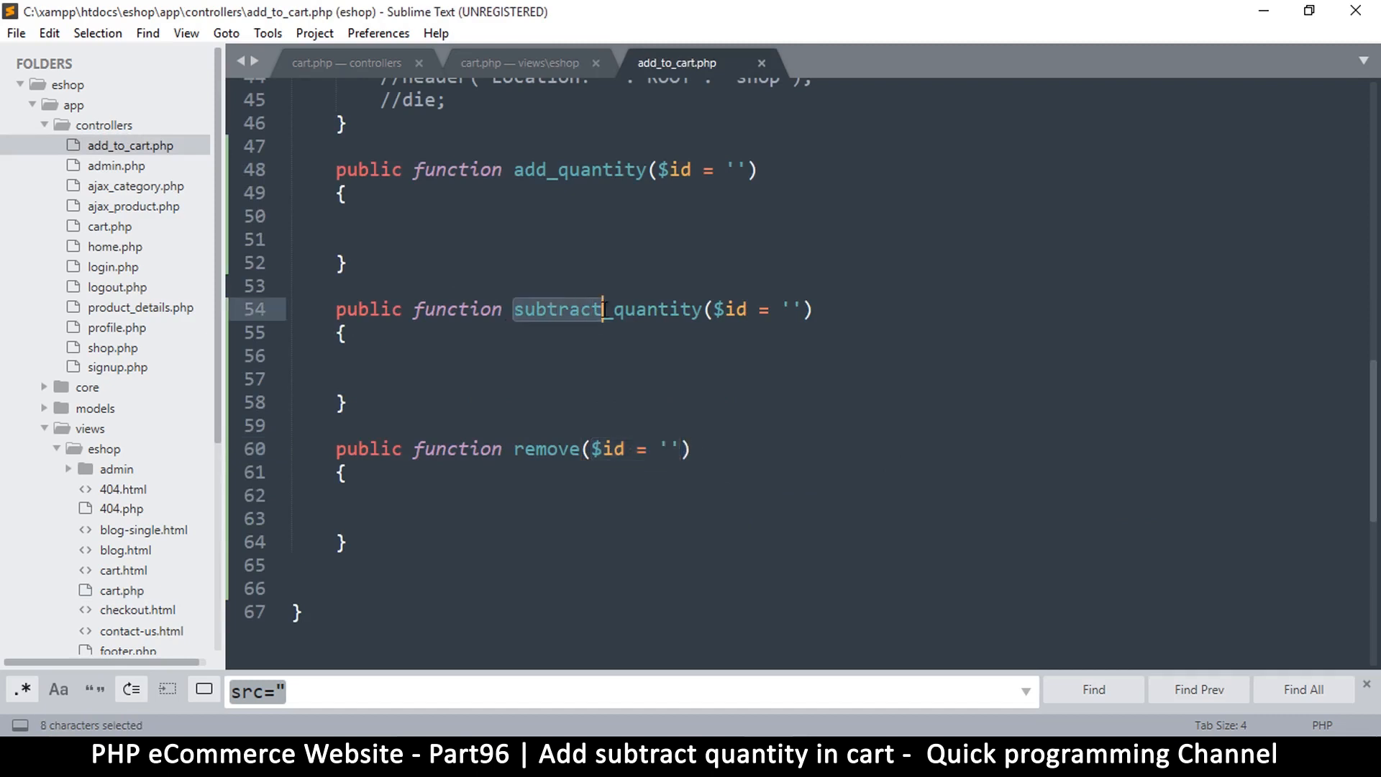
double_click(646, 309)
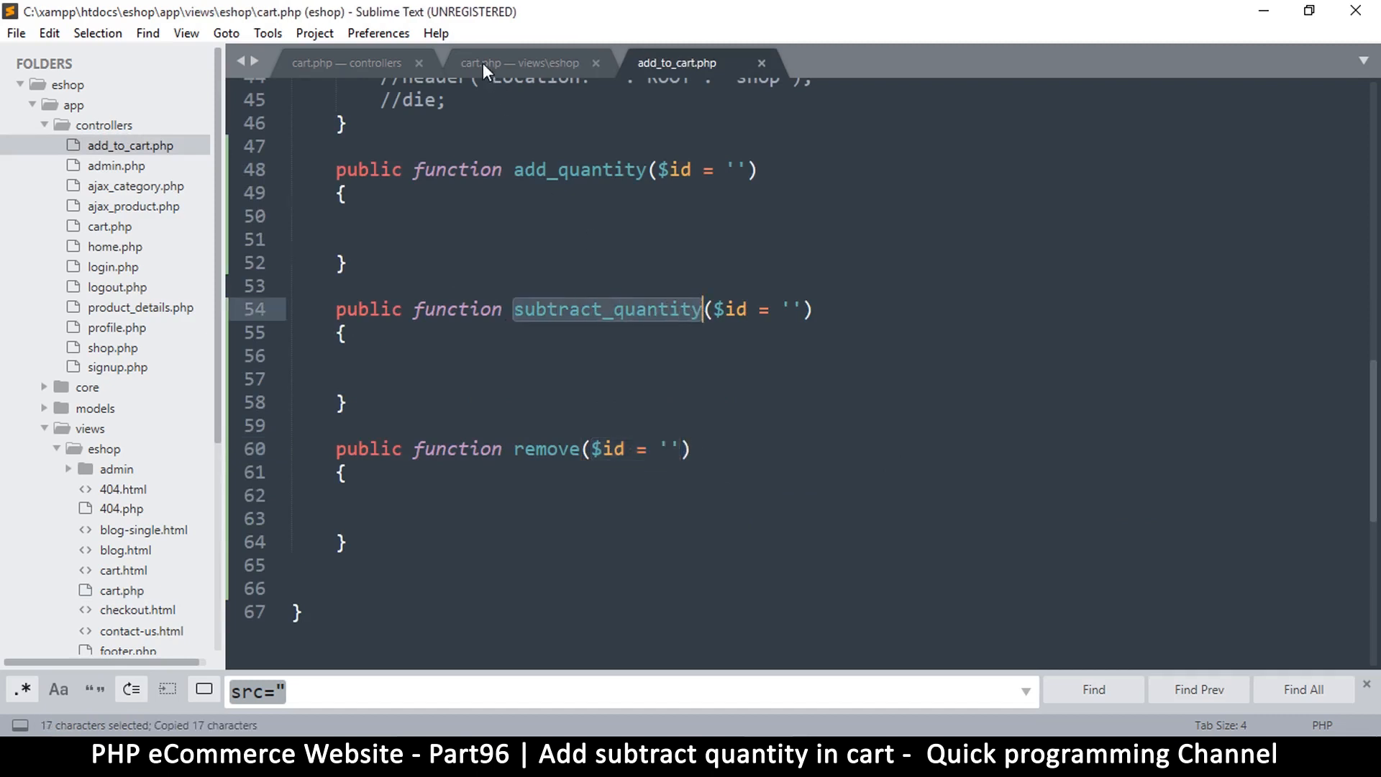
click(520, 61)
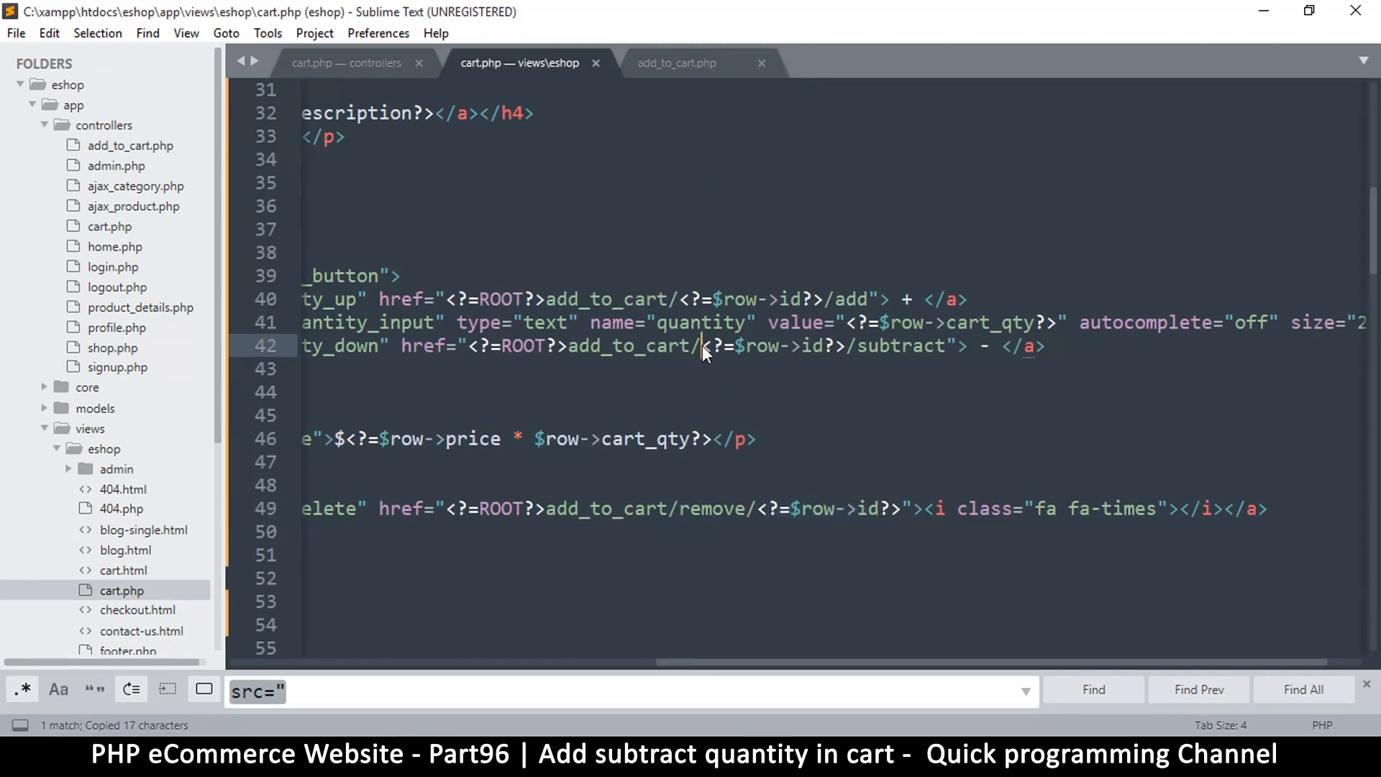
text(subtract_quantity/)
click(836, 299)
text(add_qua)
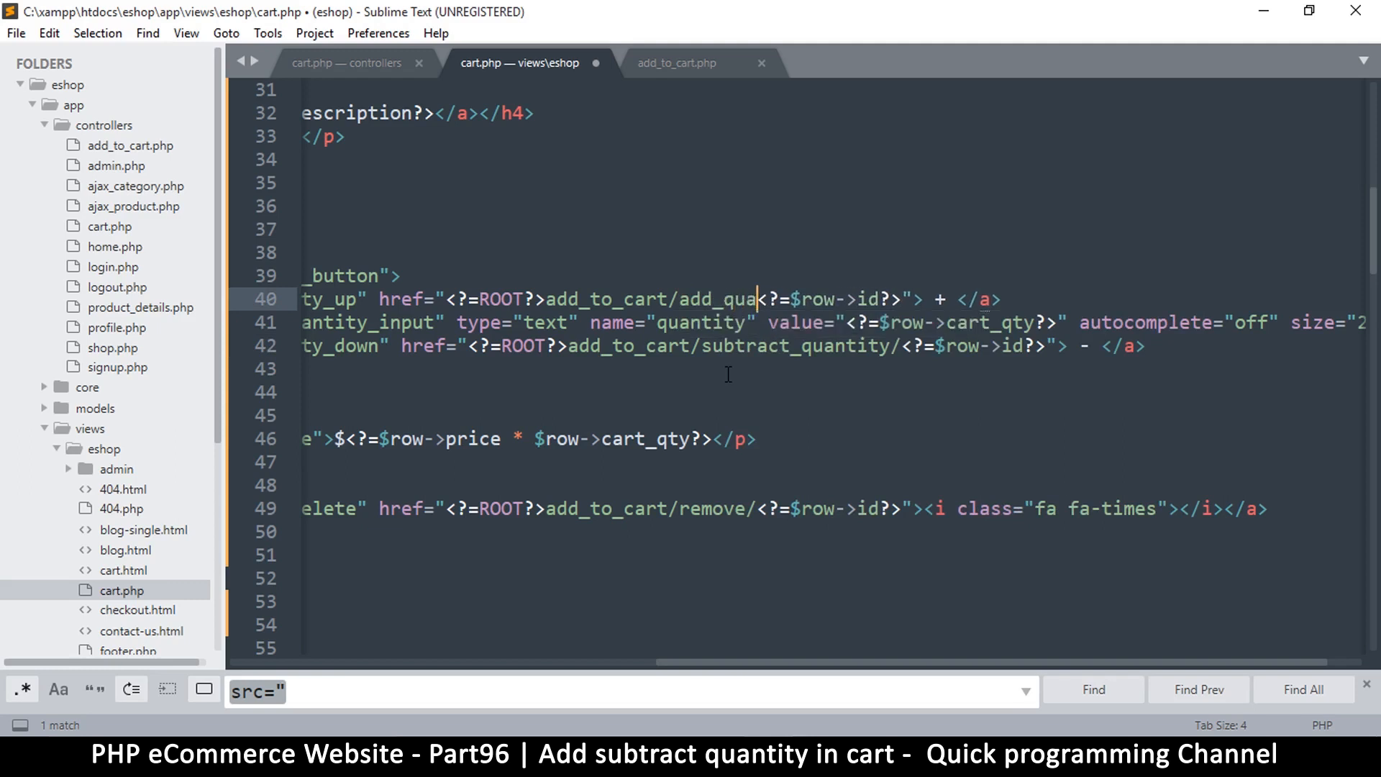
- Point the quantity_up href at add_quantity with the product id and save the view
click(676, 61)
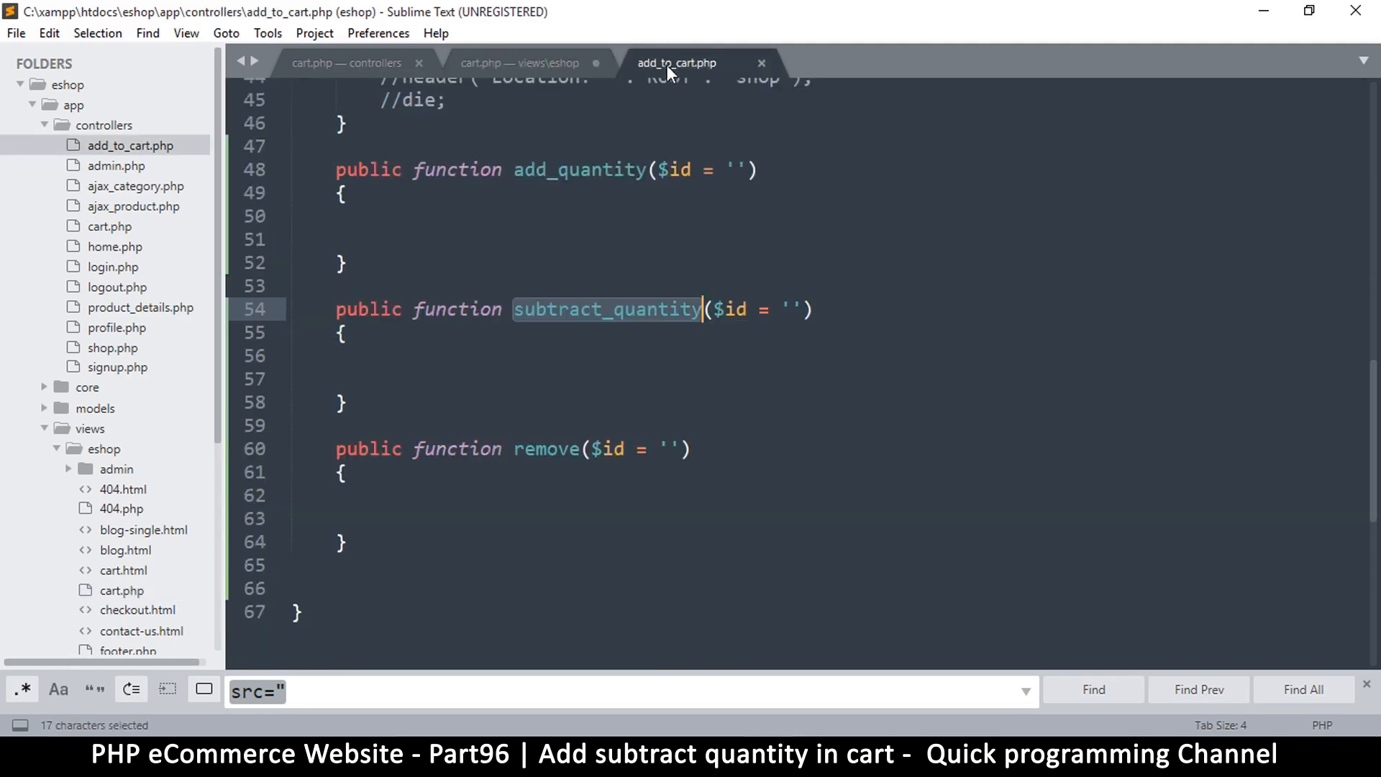
double_click(578, 170)
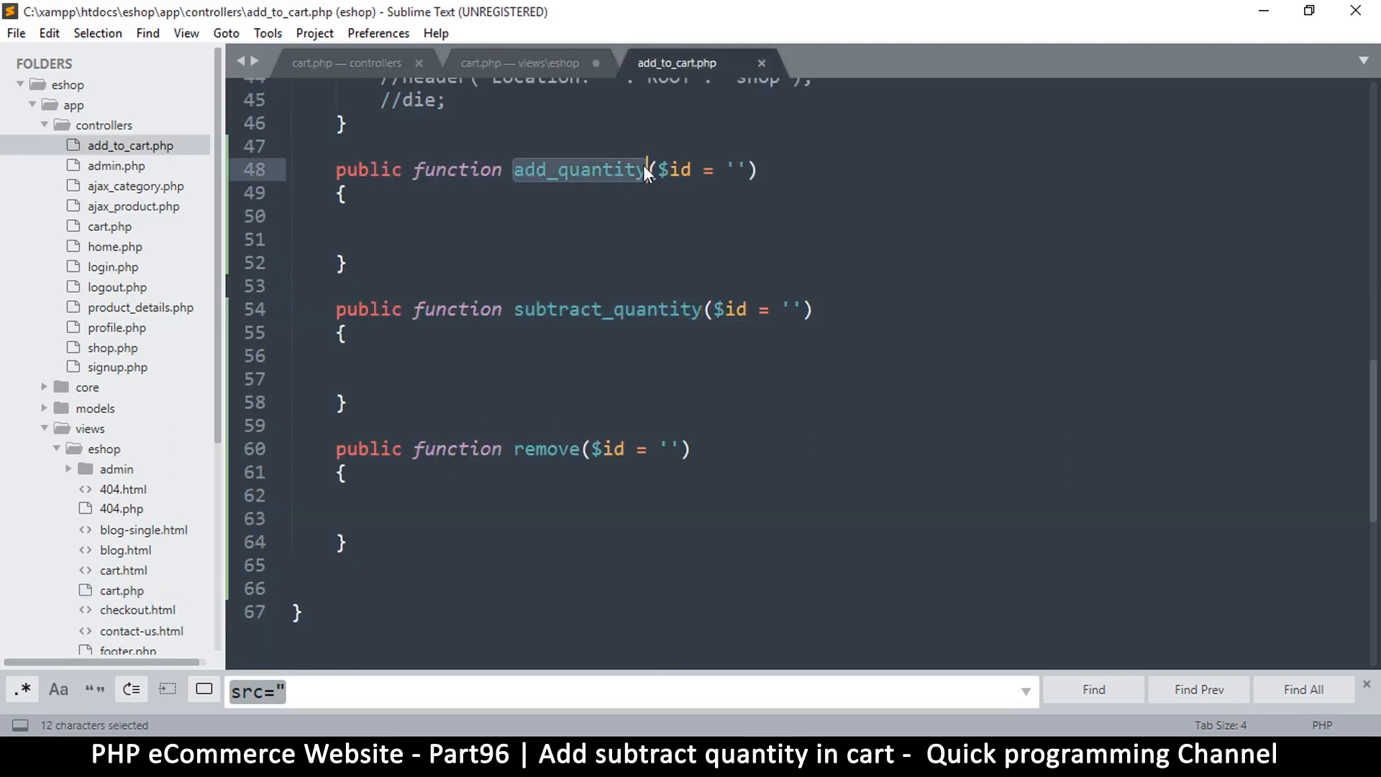
click(518, 62)
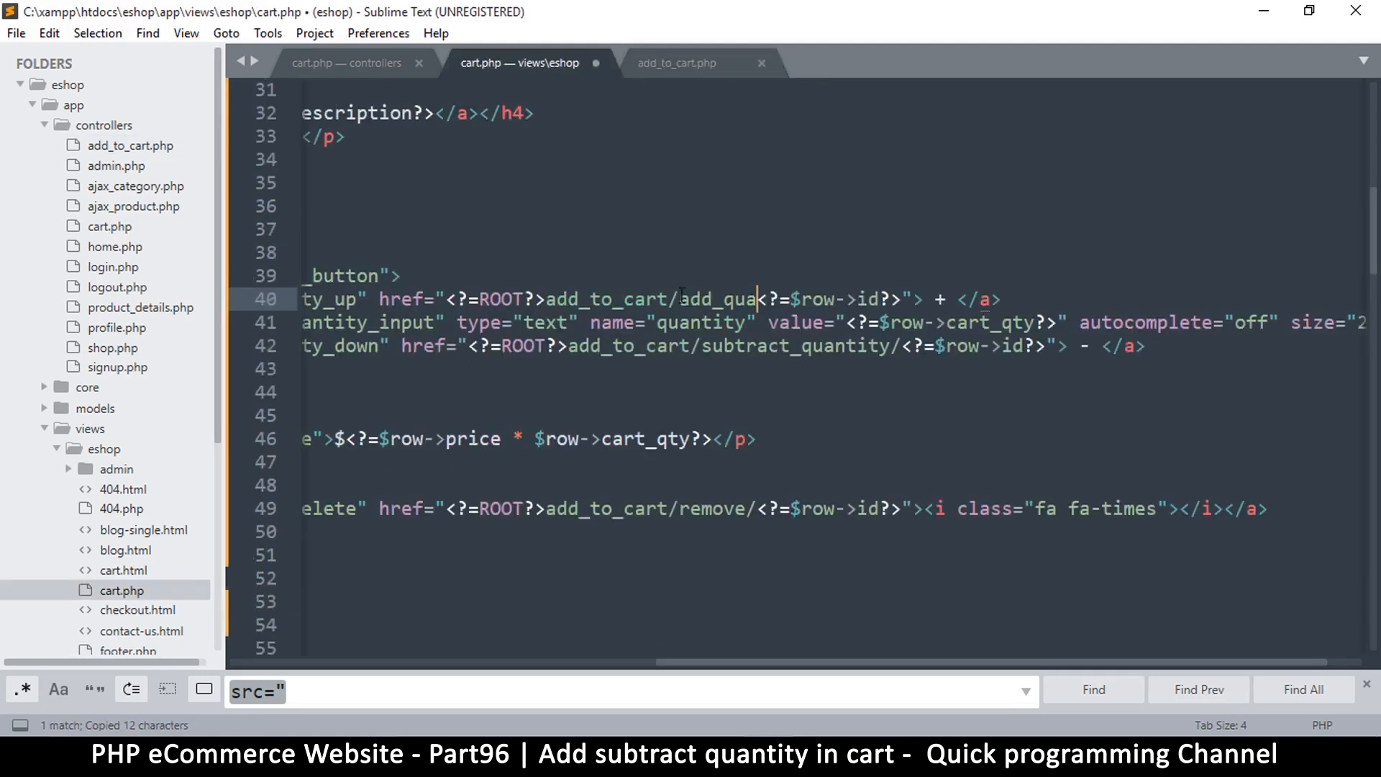
text(ntity)
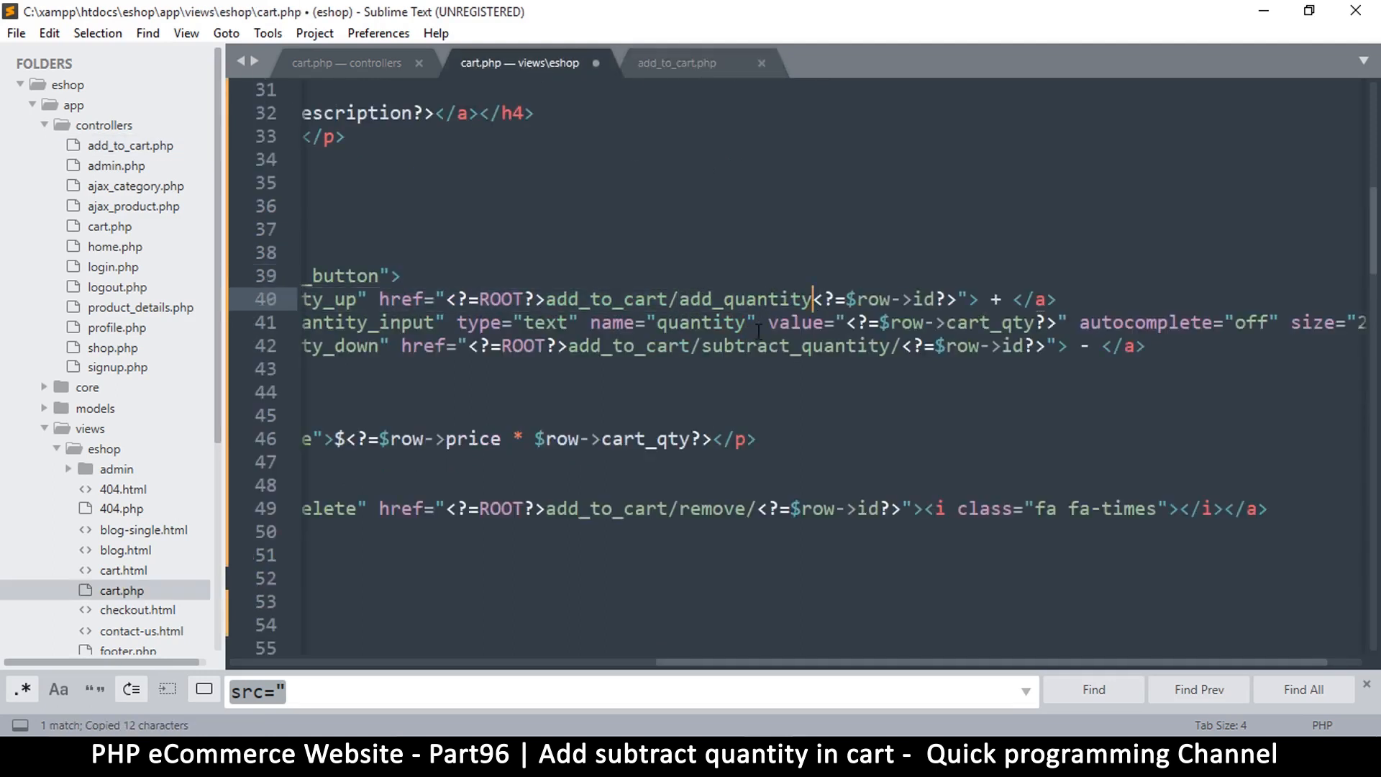
text(/)
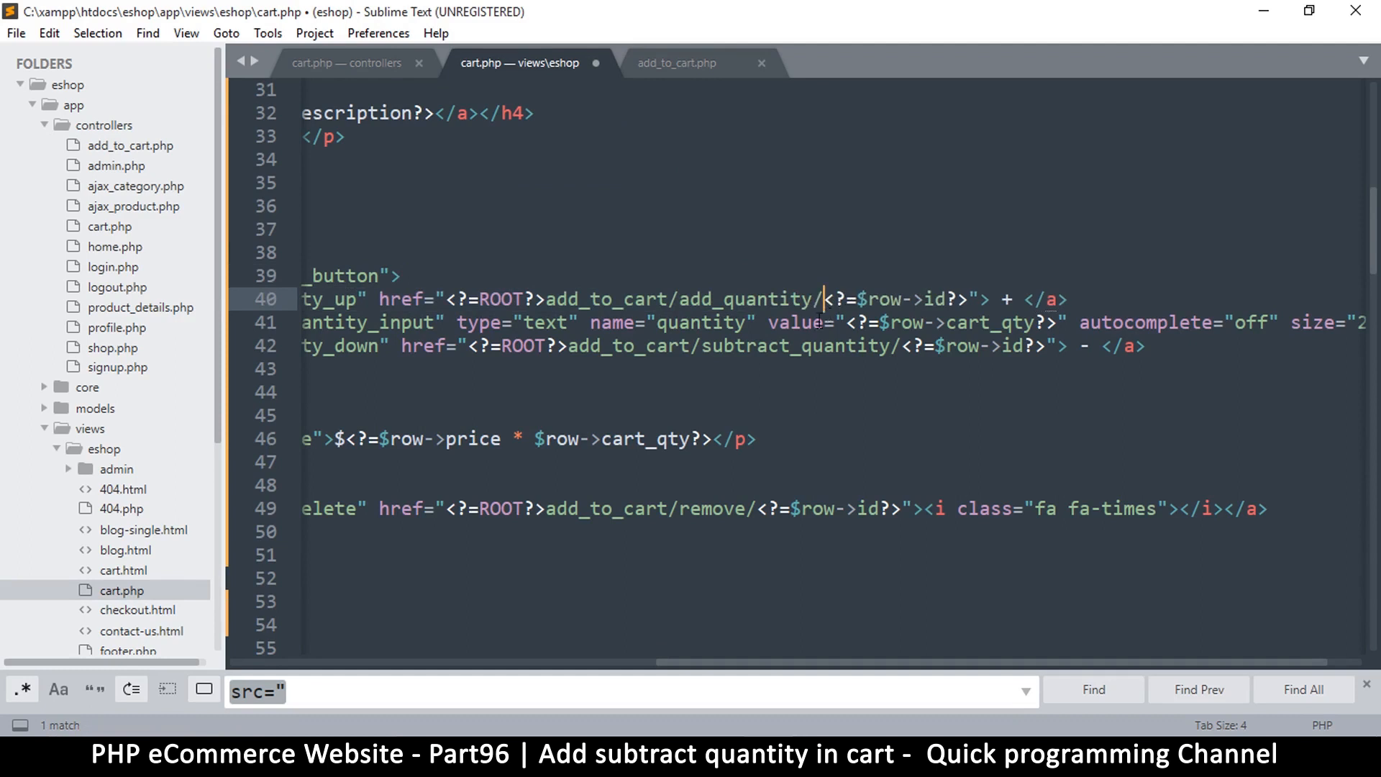
key(ctrl+s)
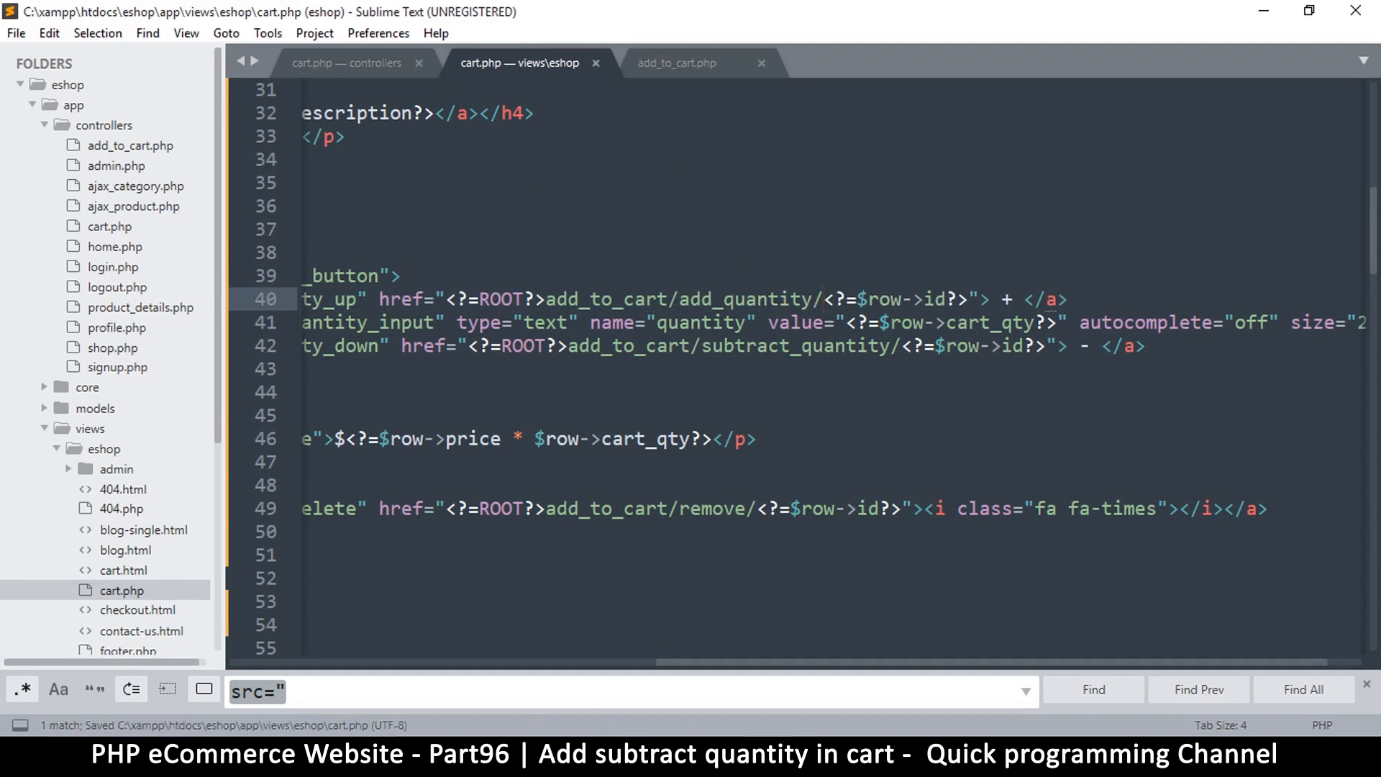
- In add_quantity, echo "add to quantity"; and copy the line for reuse
click(676, 62)
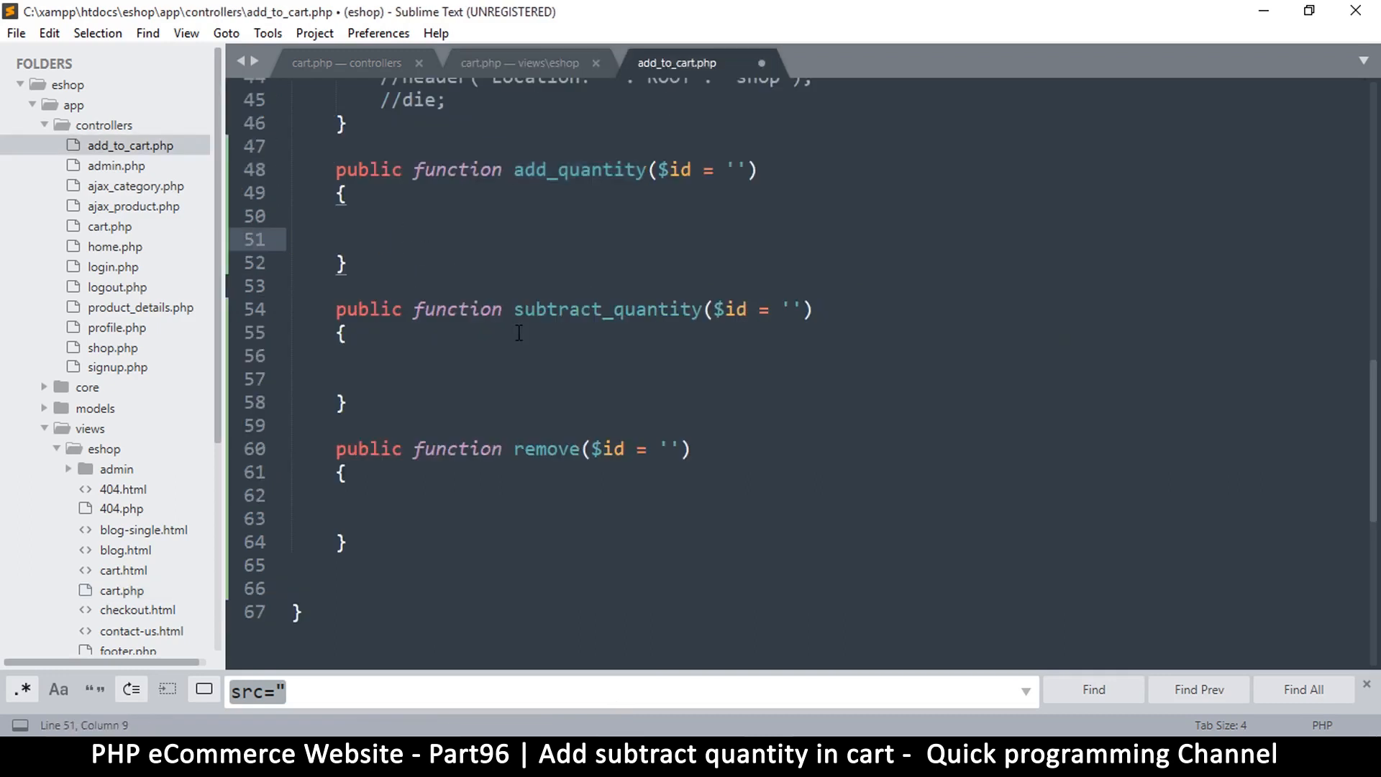
key(ctrl+s)
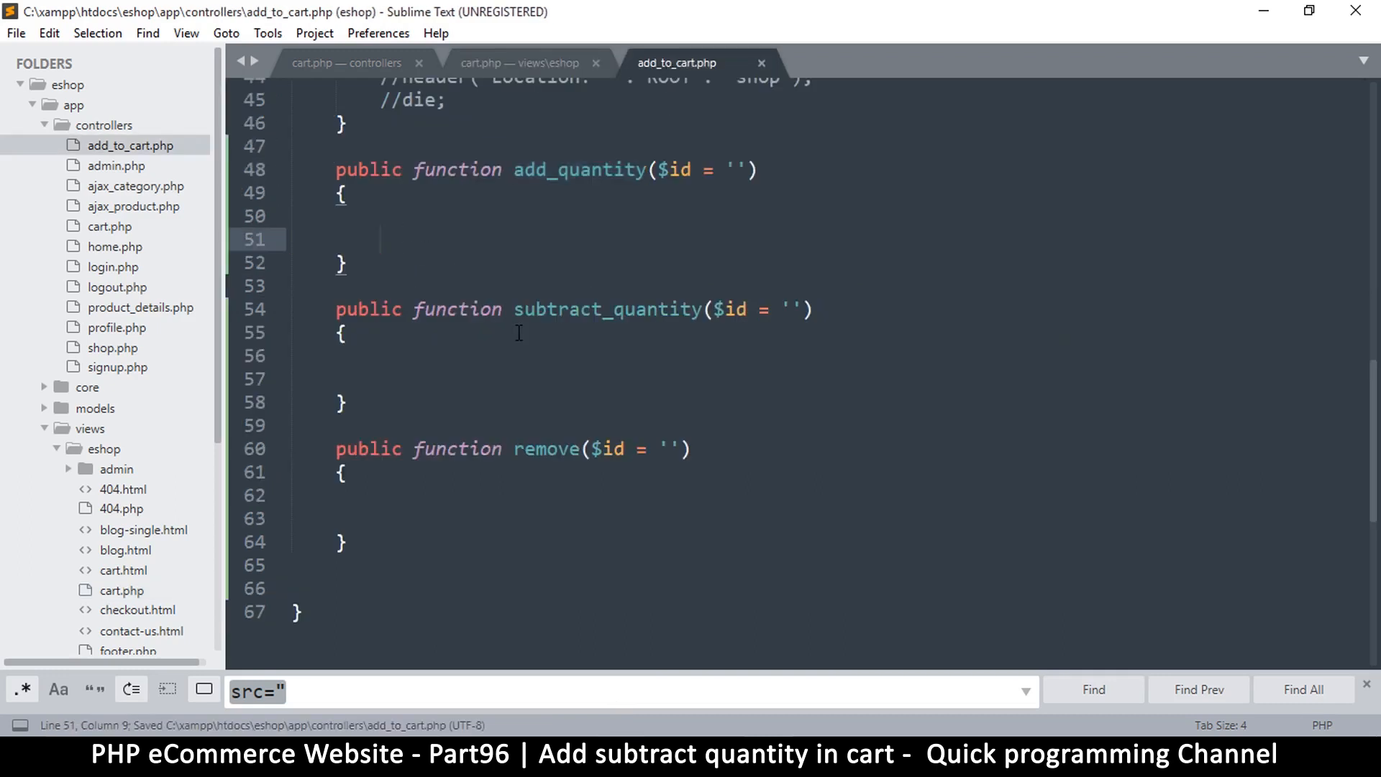
text(echo "add)
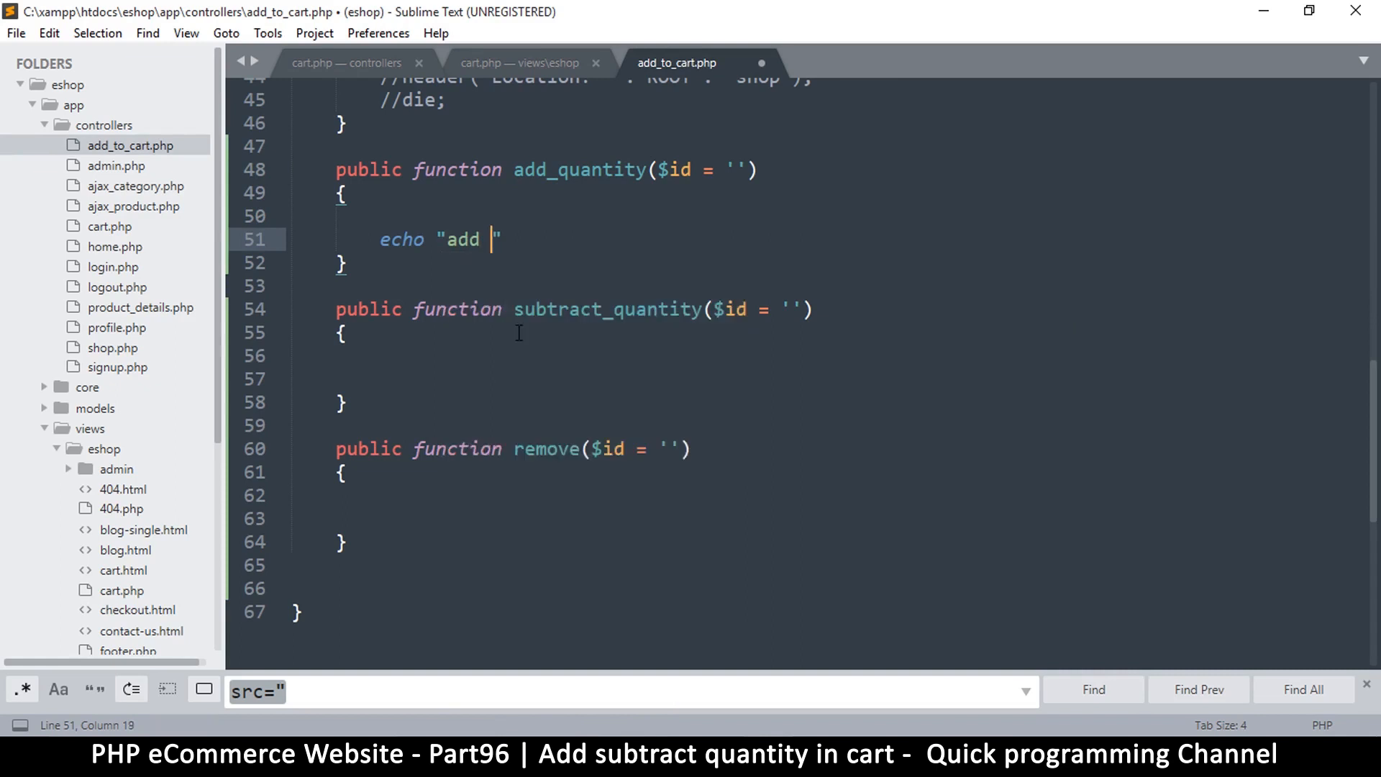
text(to quantity)
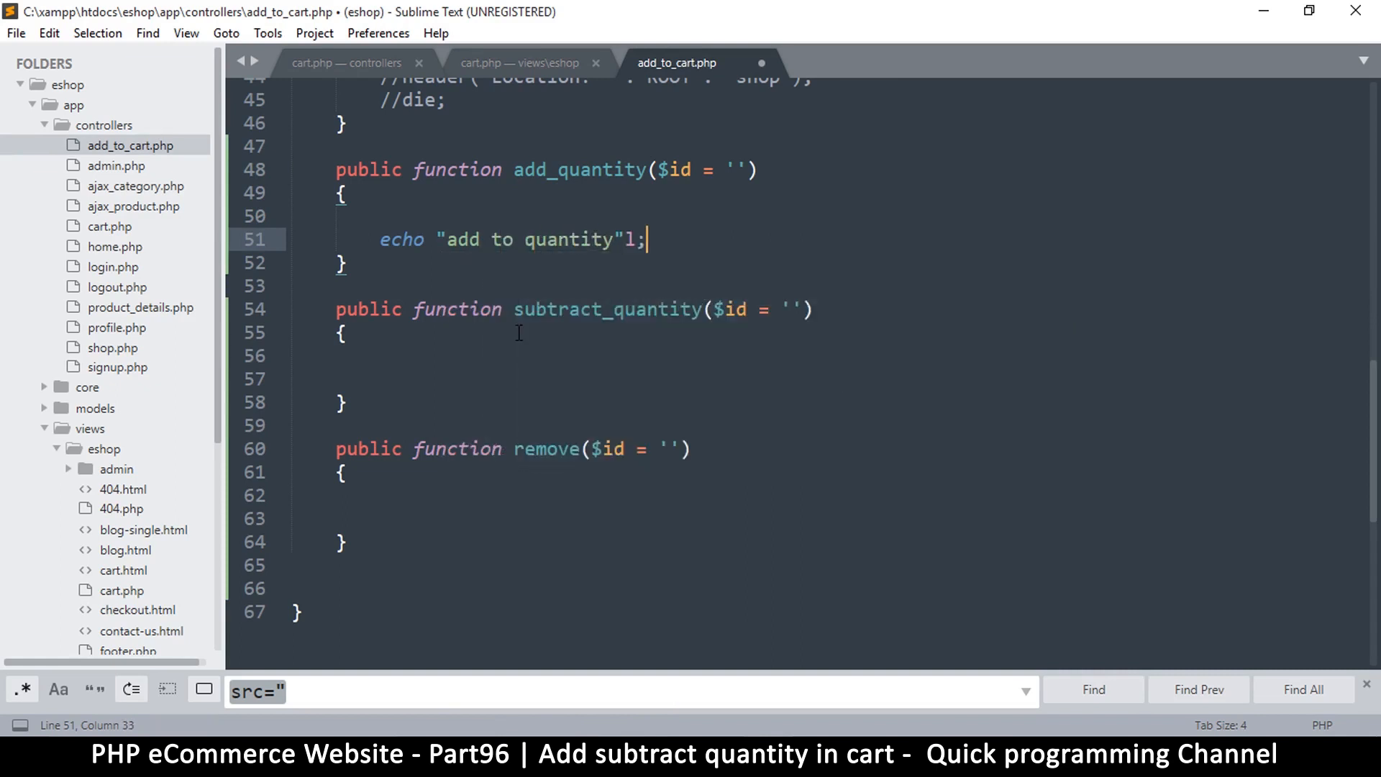
key(Backspace)
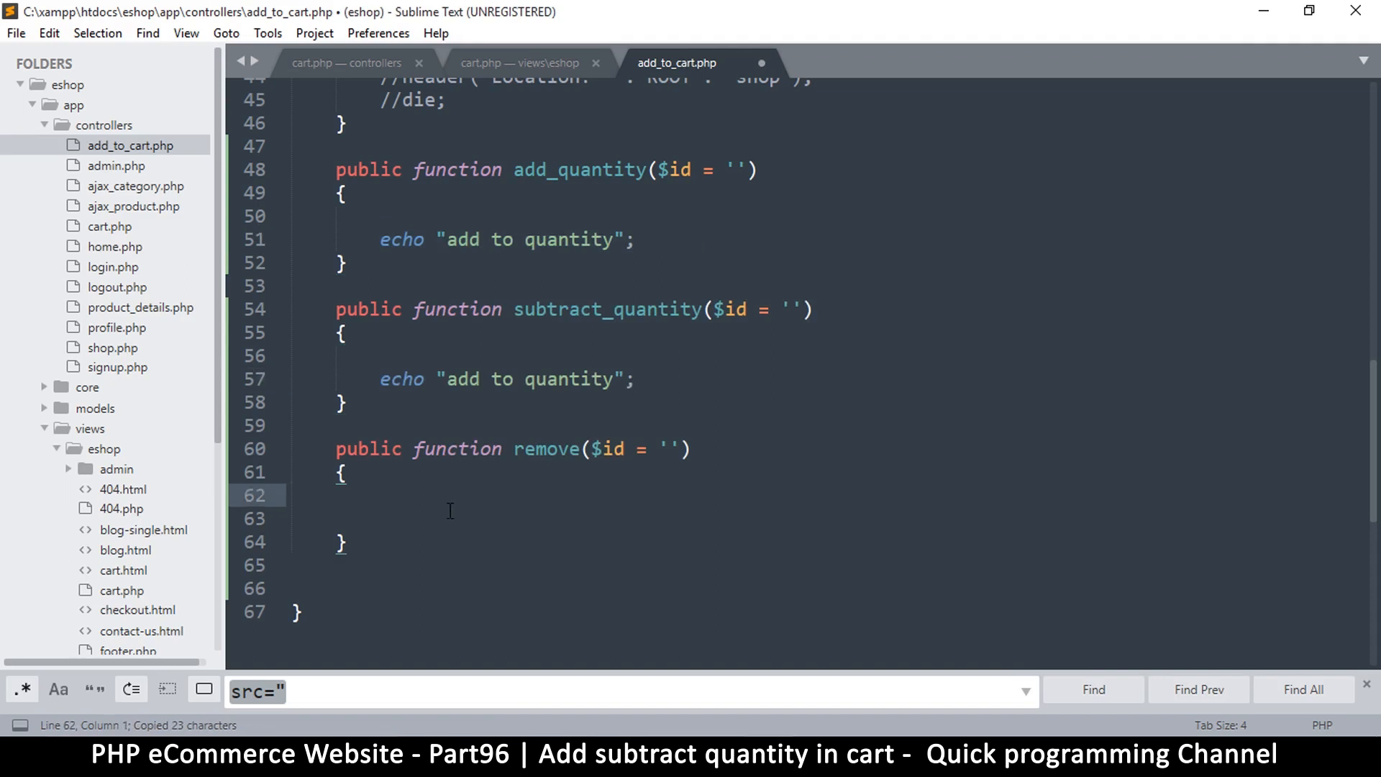
- Paste the echo into subtract_quantity and remove, adjusting each message to subtract and remove
text(echo "add to quantity";)
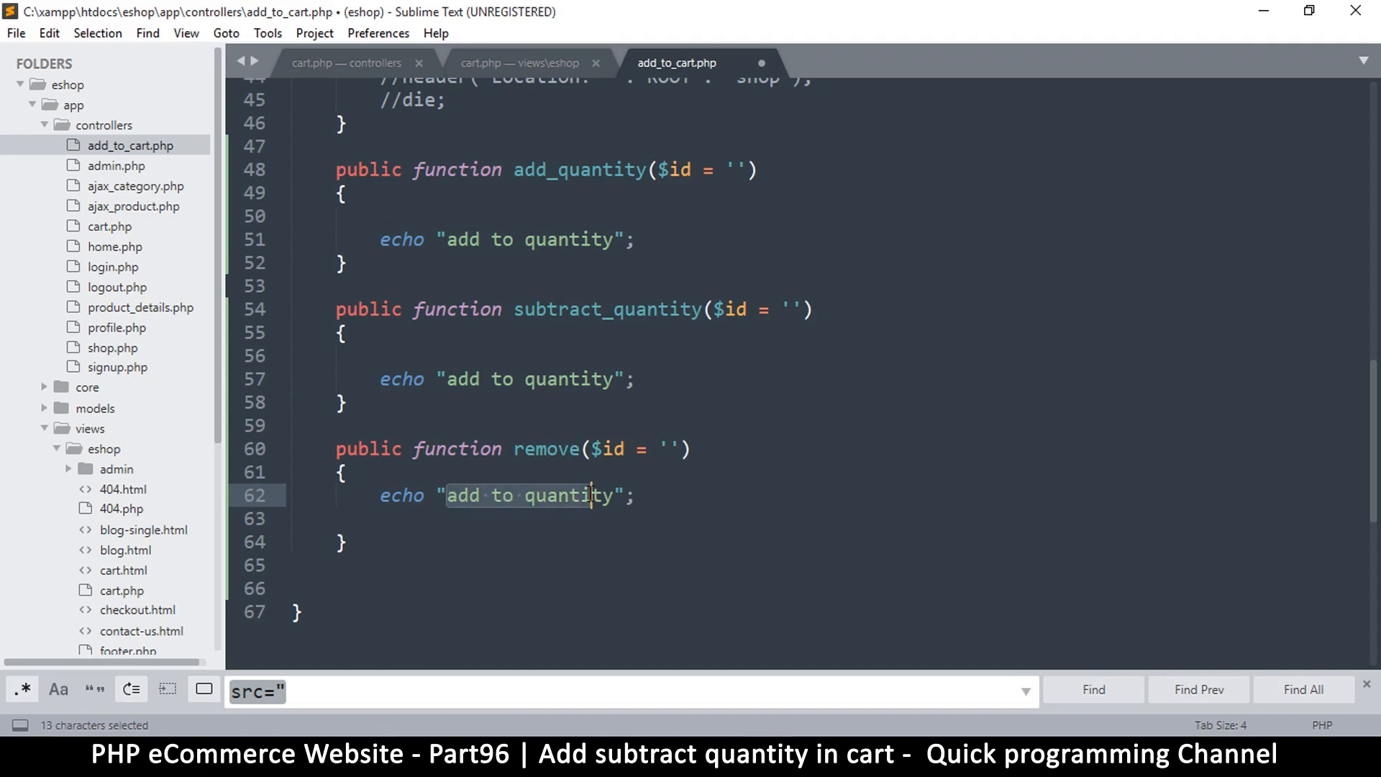
text(echo "e";)
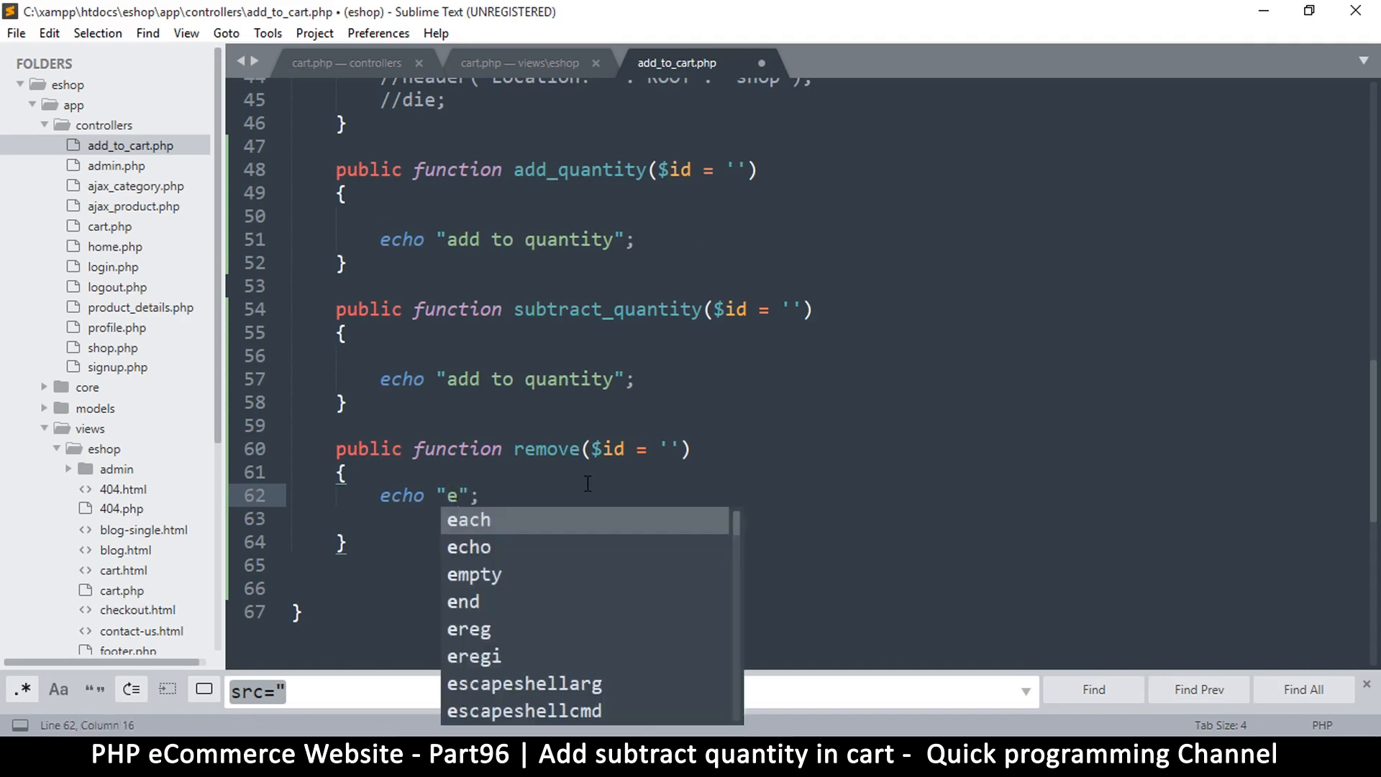
text(remove)
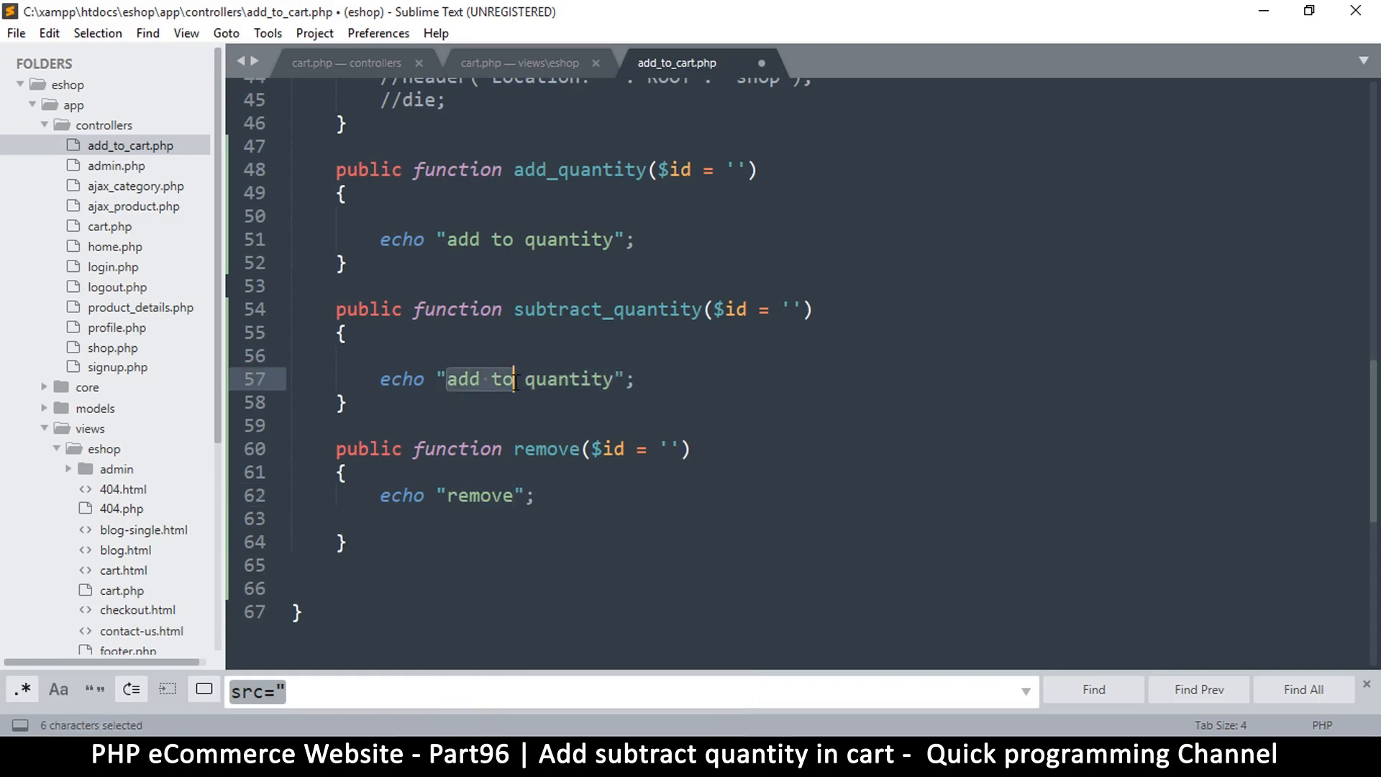
text(sb)
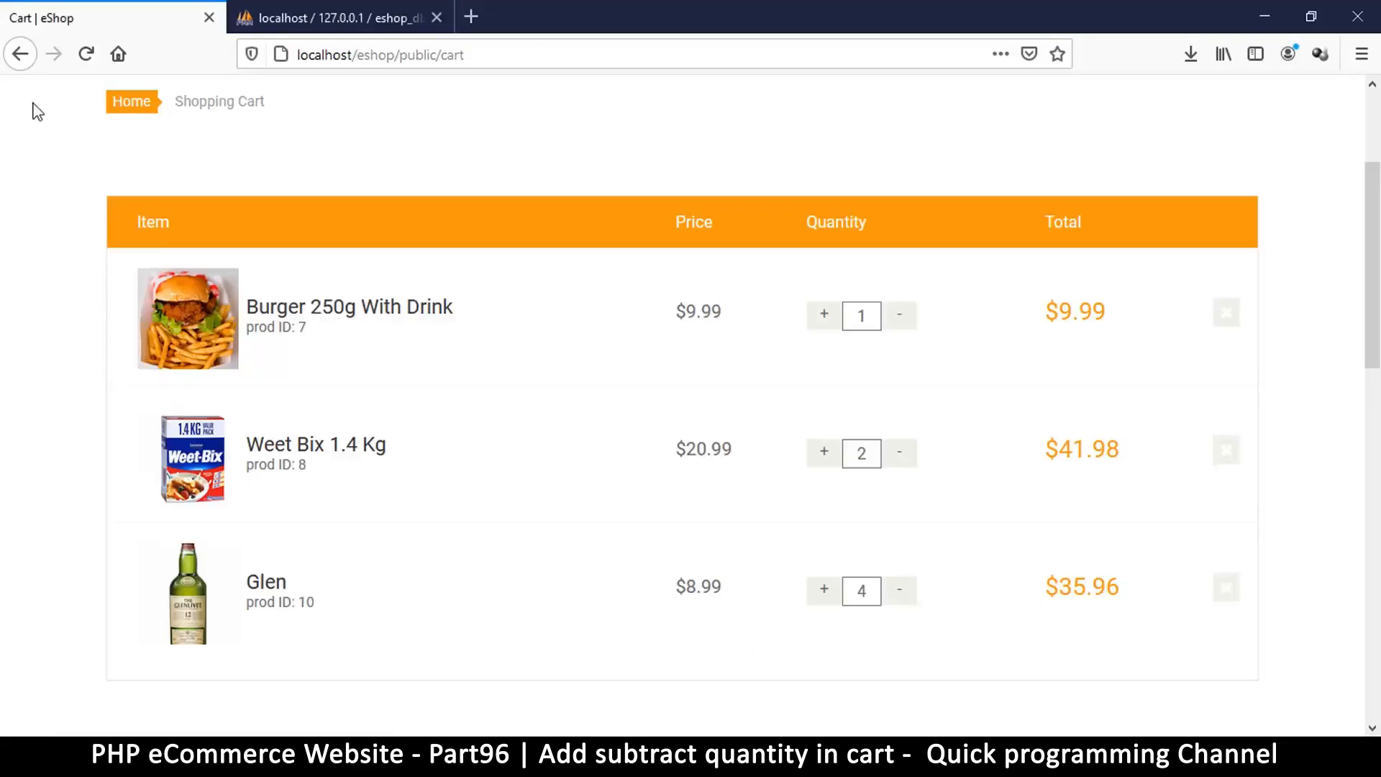
mouse_move(1036, 413)
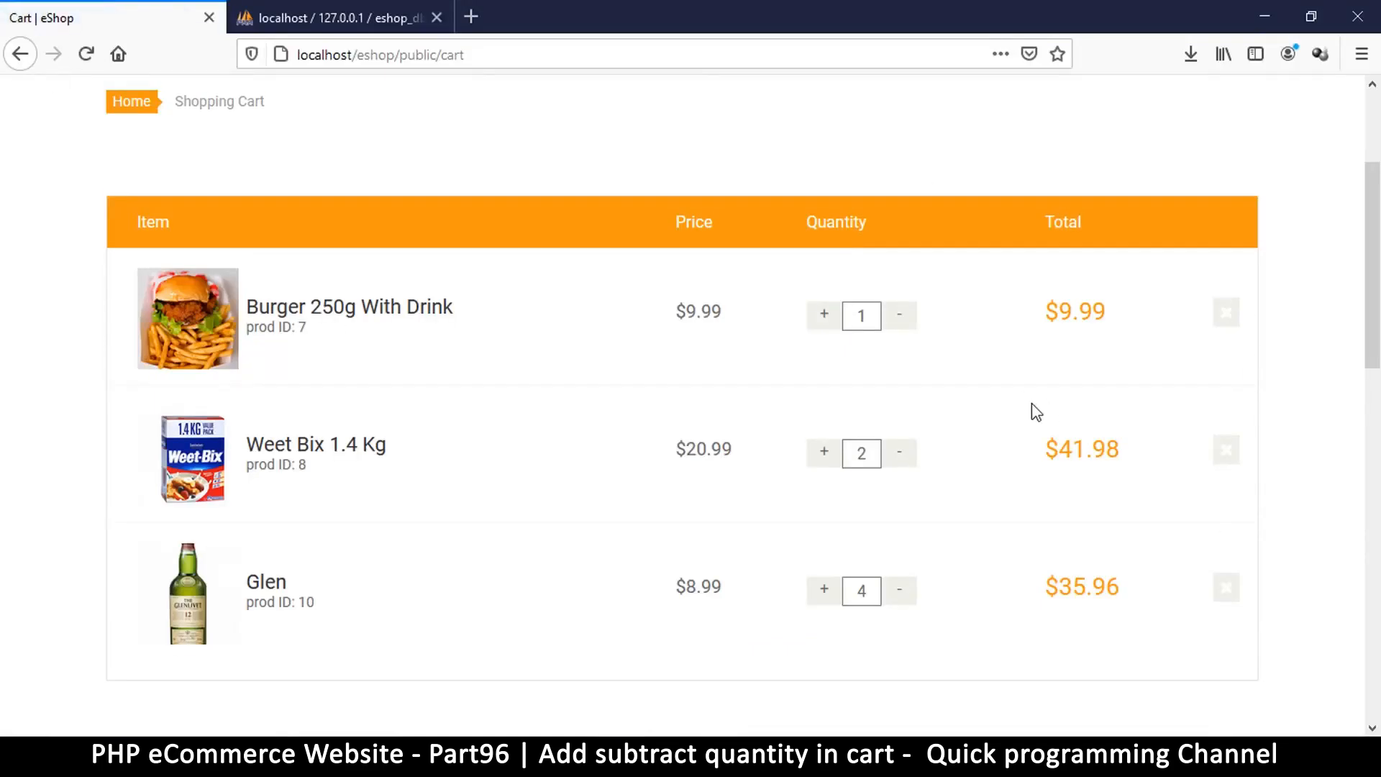
mouse_move(824, 315)
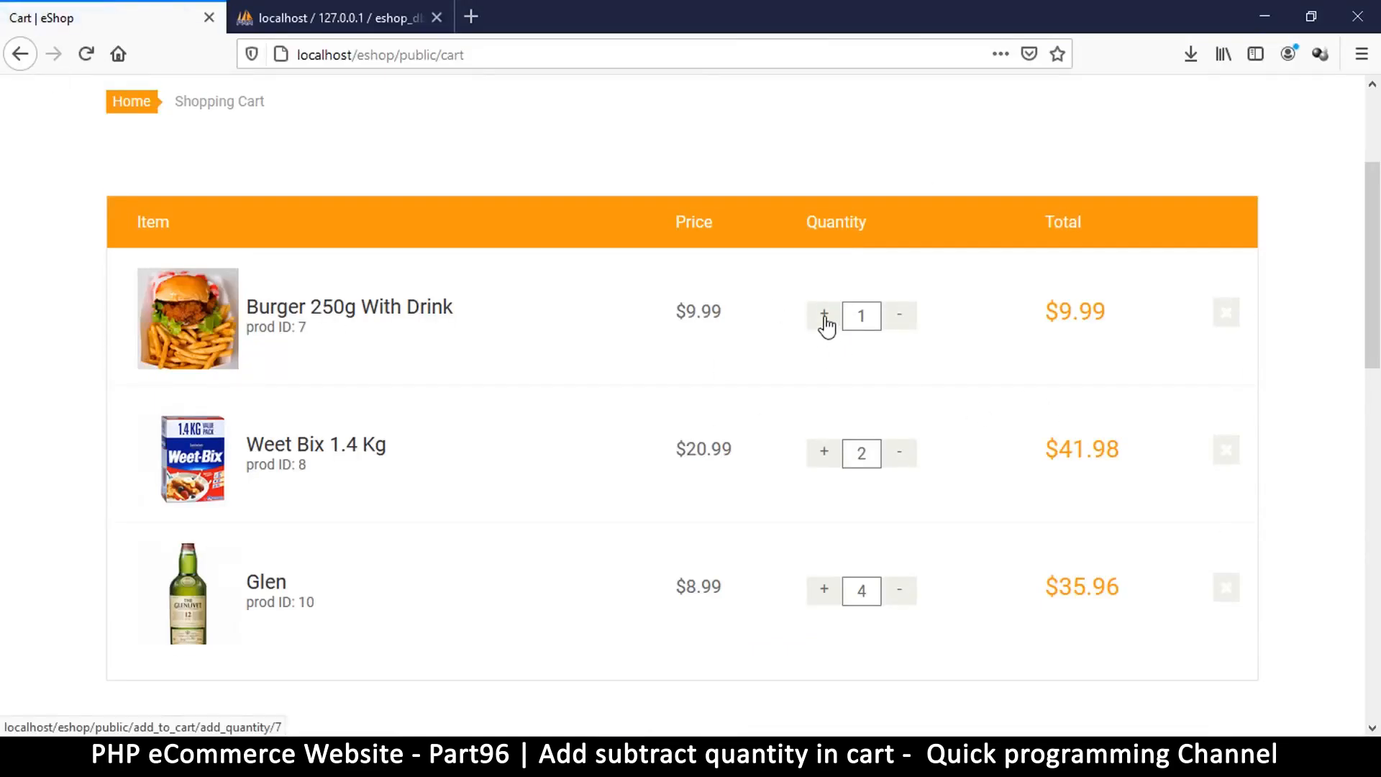
click(823, 315)
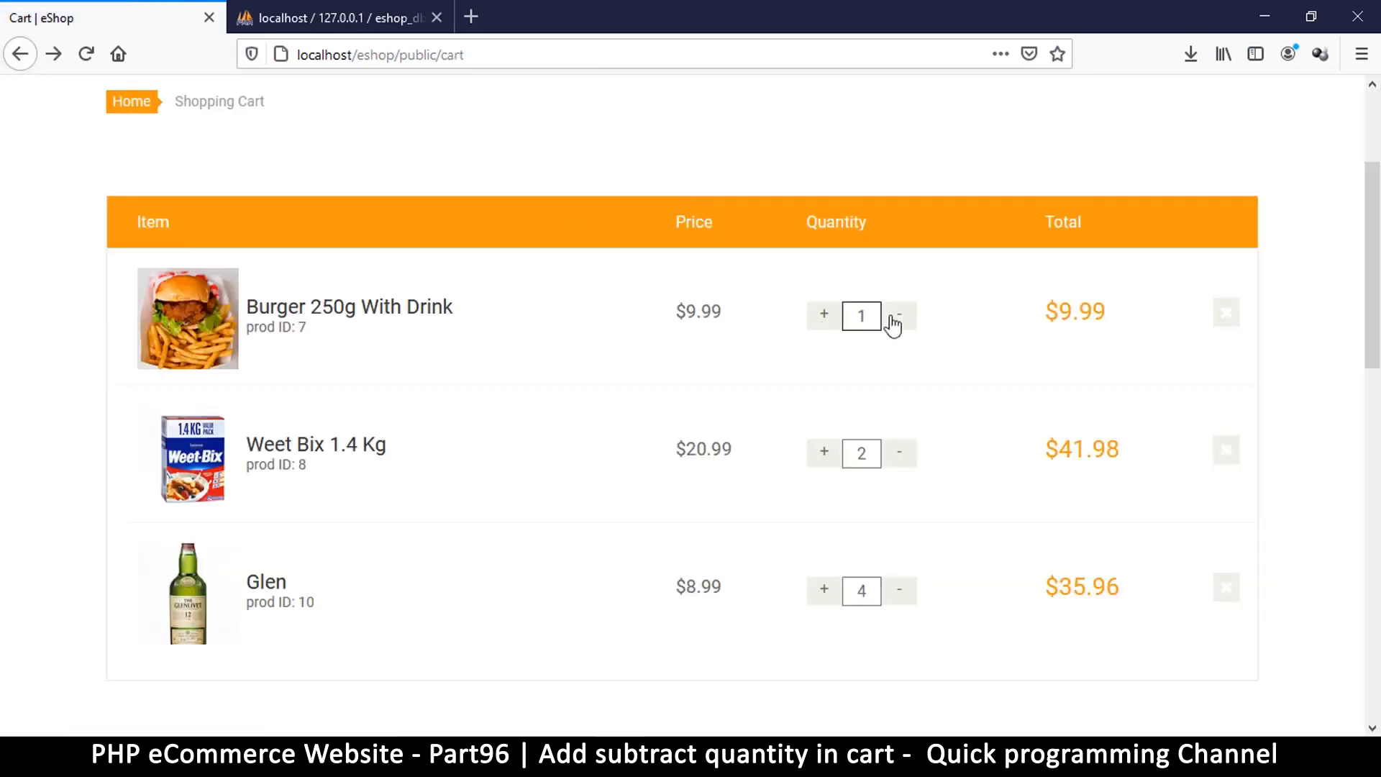
click(899, 315)
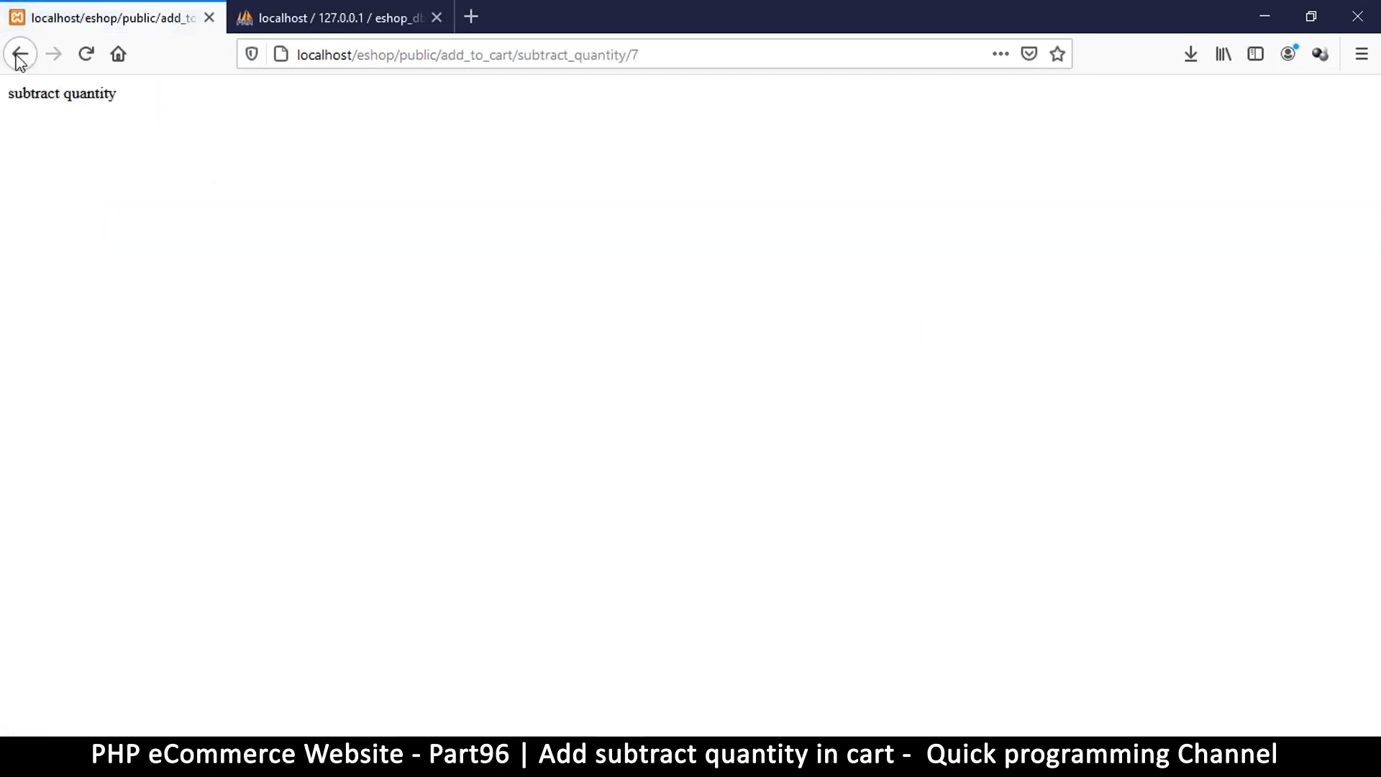
click(19, 53)
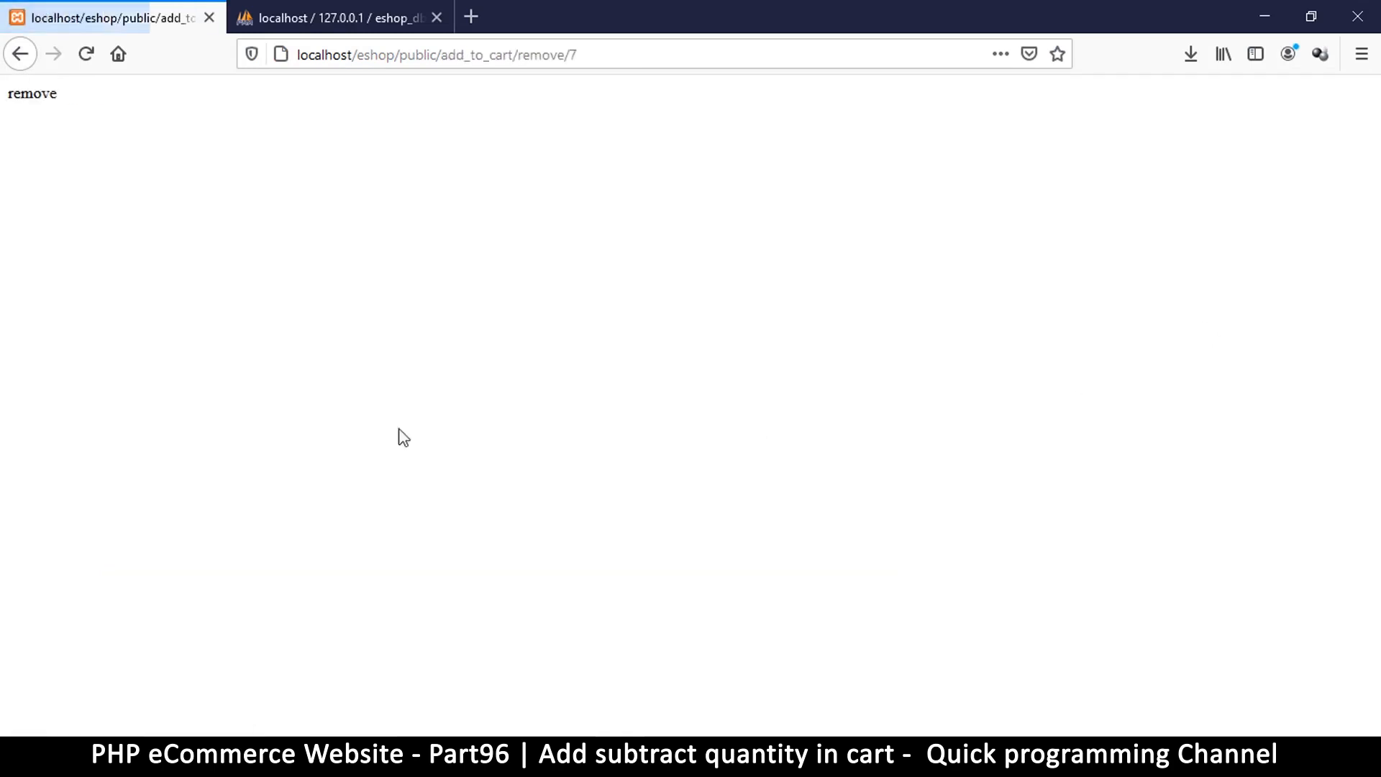
click(19, 53)
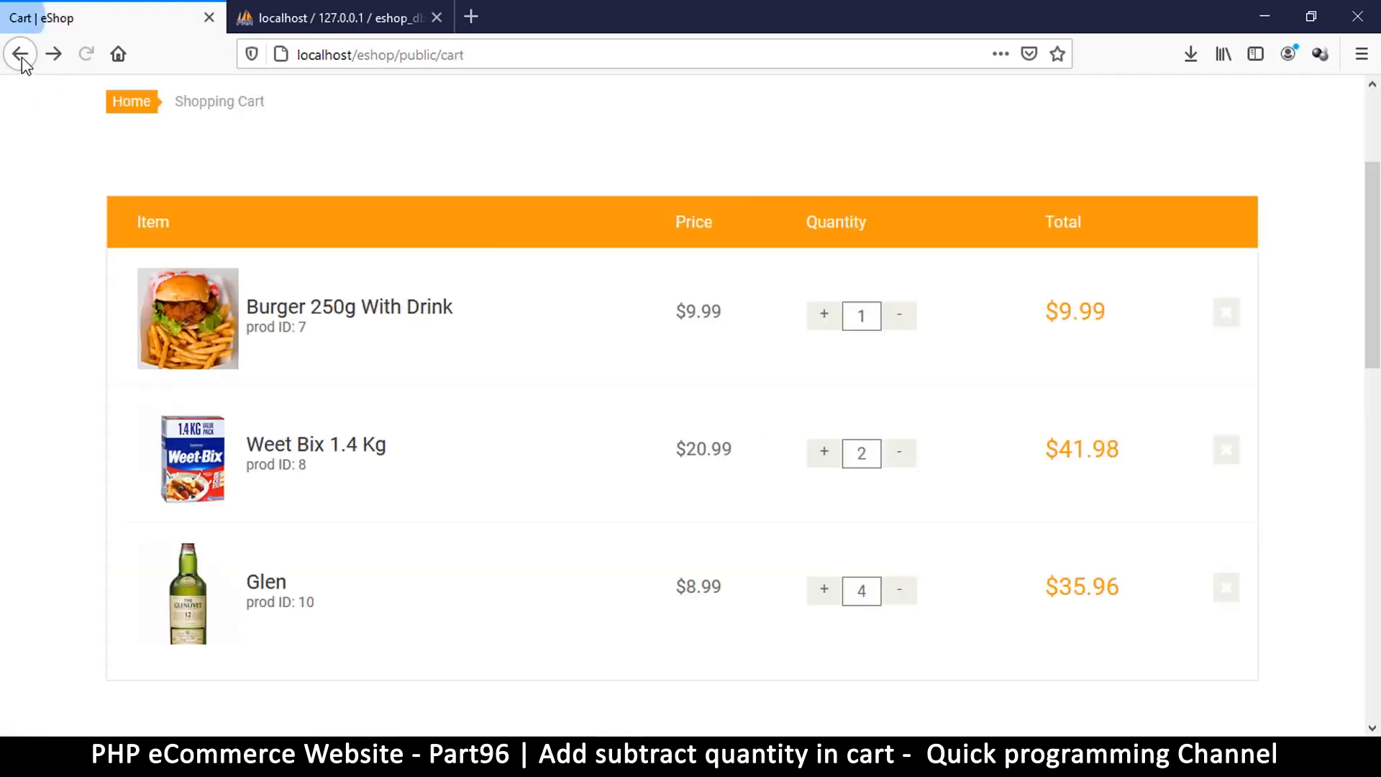
mouse_move(978, 367)
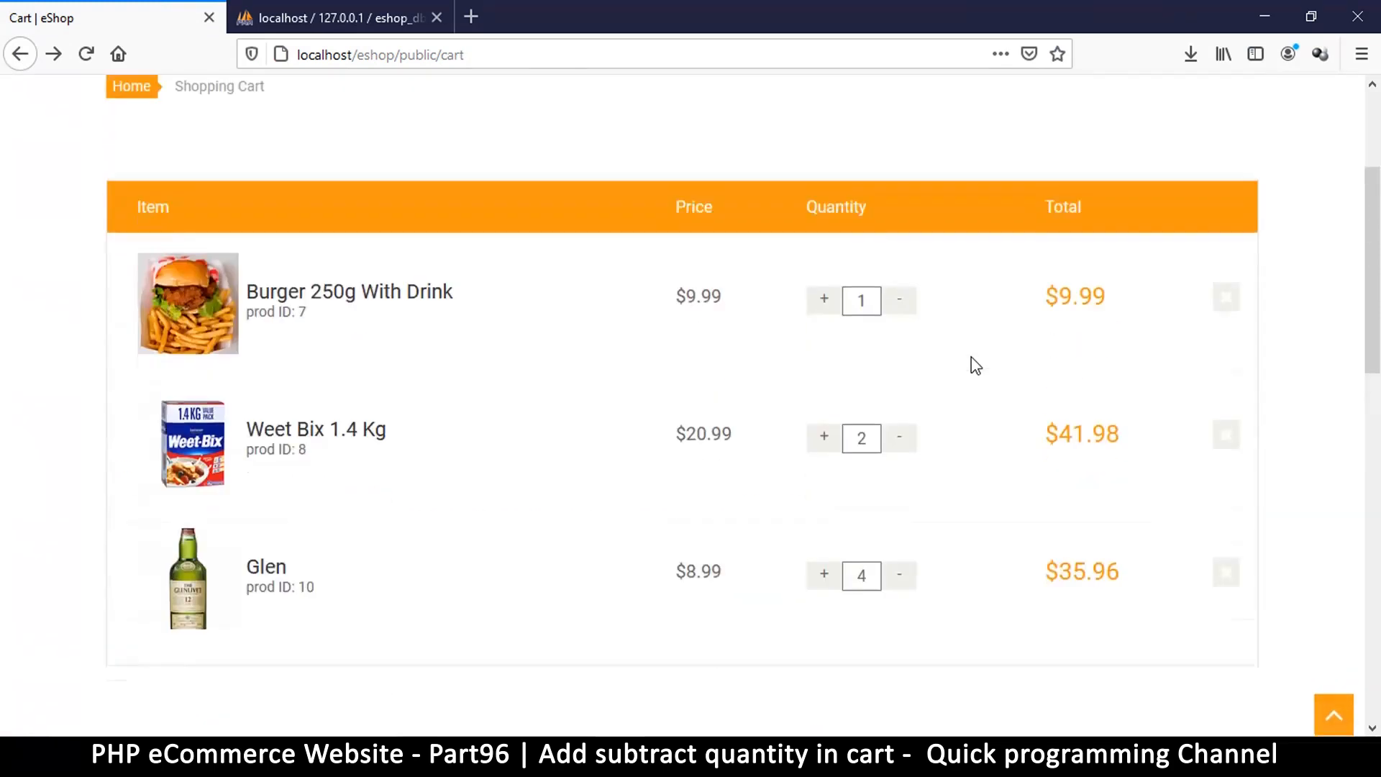
scroll(down, 3)
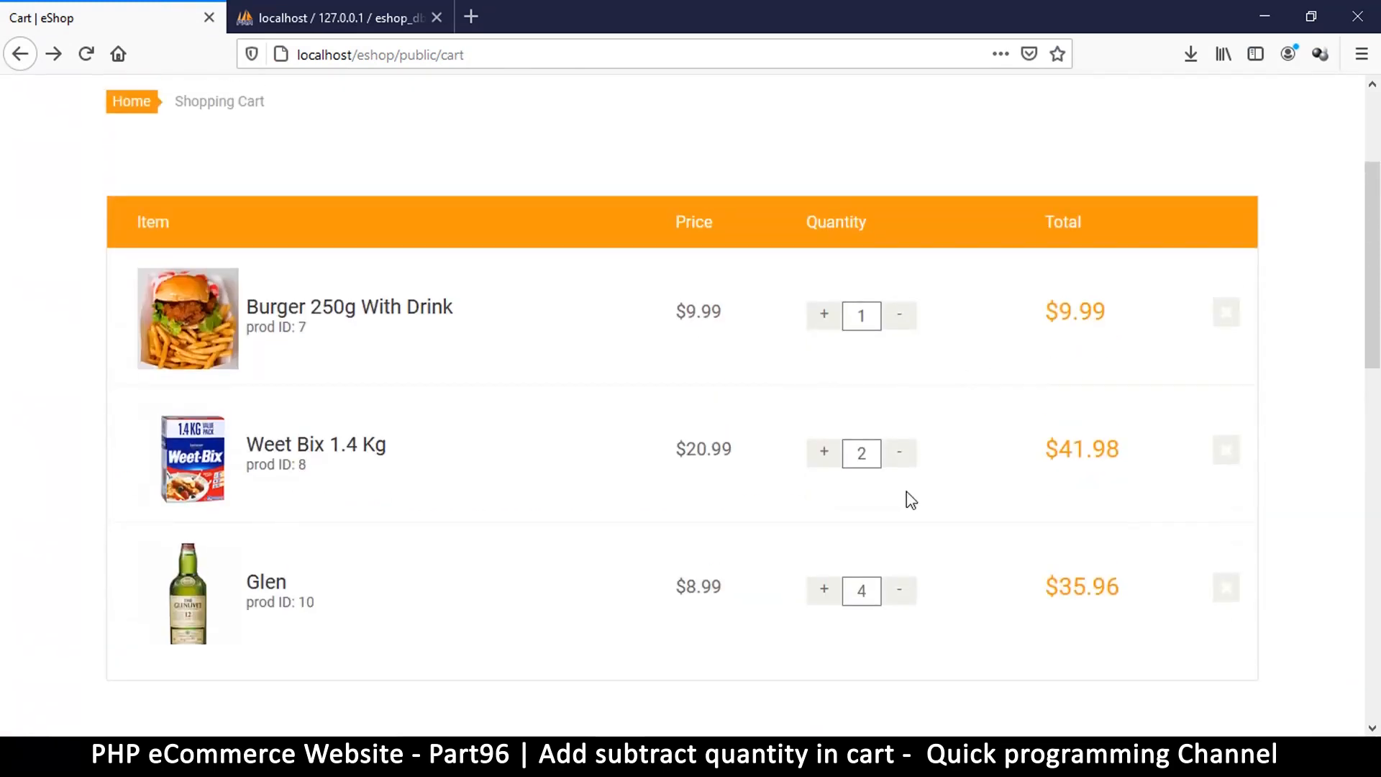
mouse_move(762, 587)
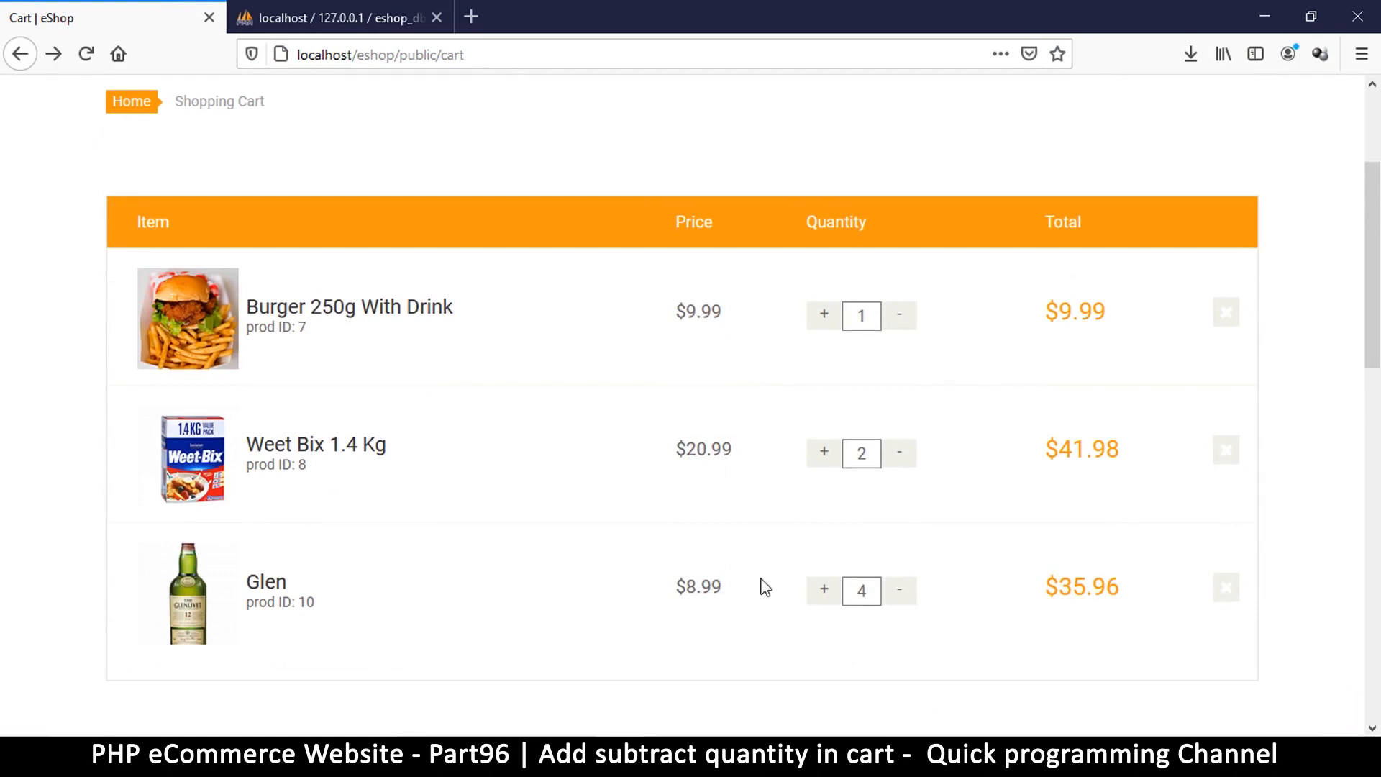